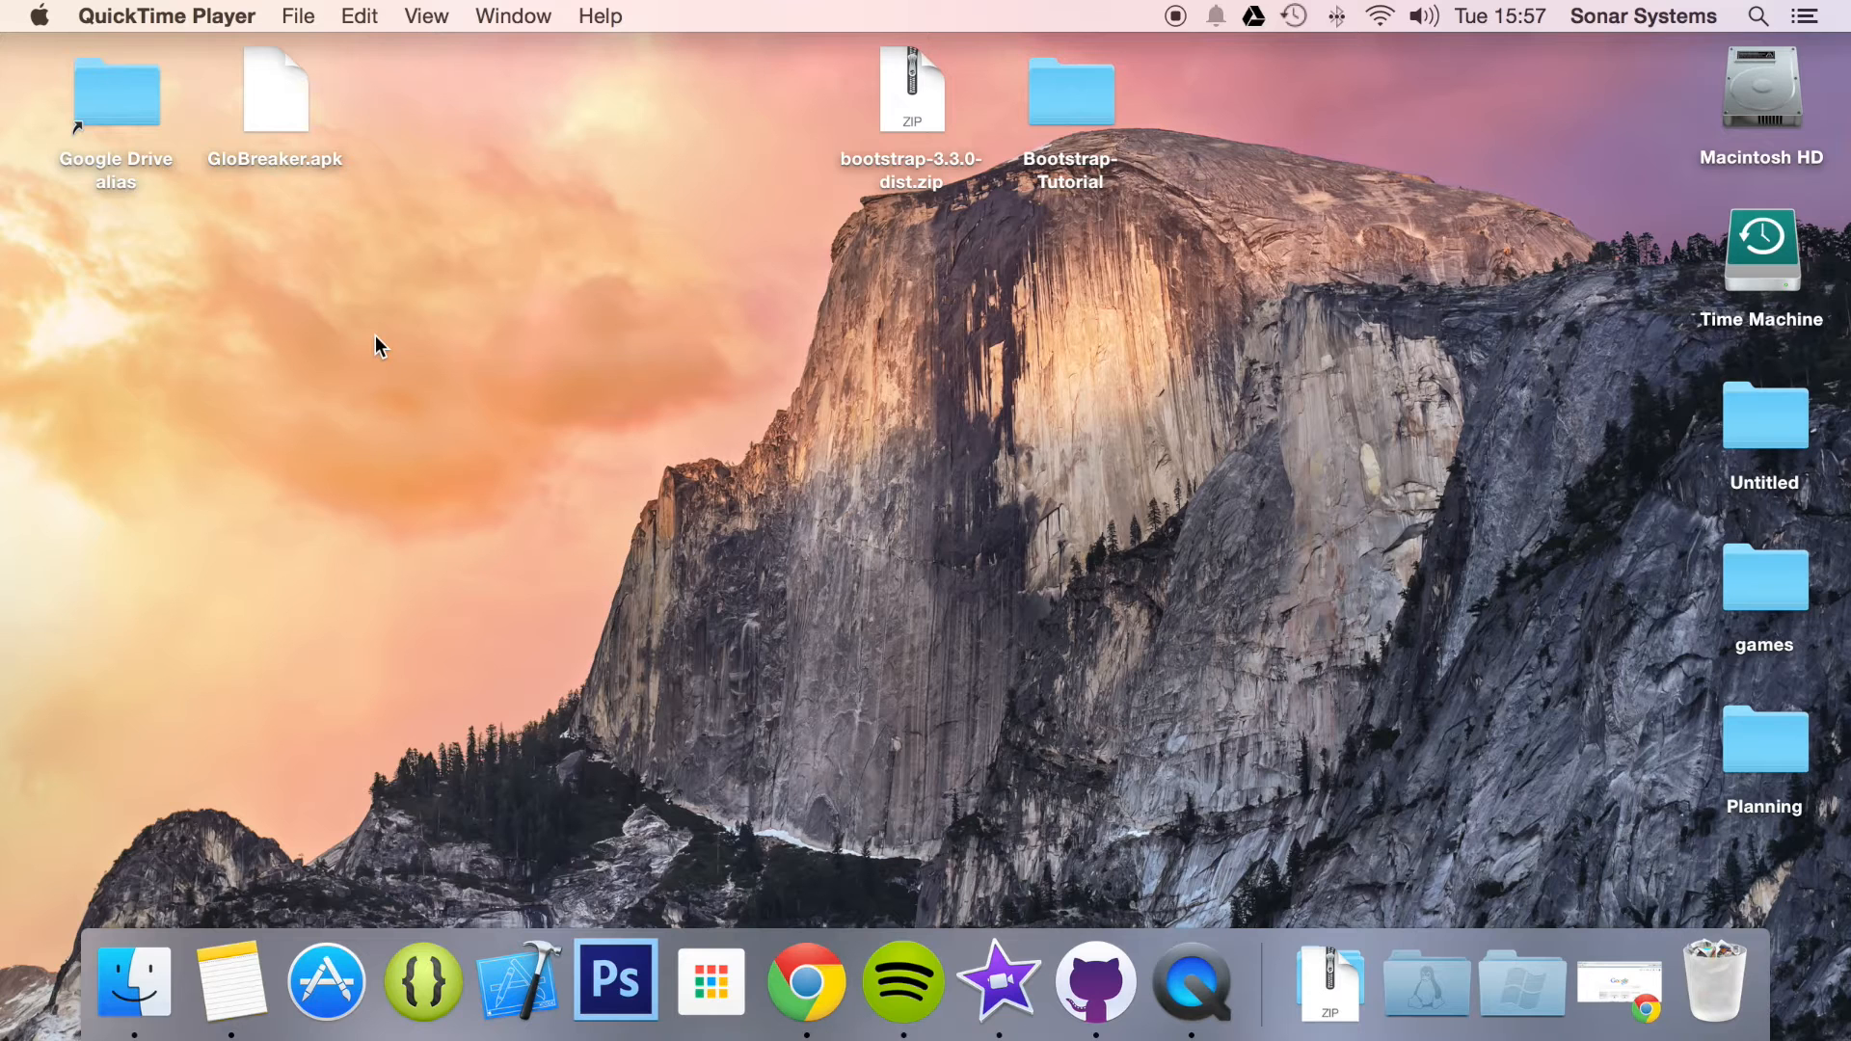
Step: Bring up index.html in Sublime Text and scroll down to the body markup
{"action": "left_click", "coordinate": [1070, 90]}
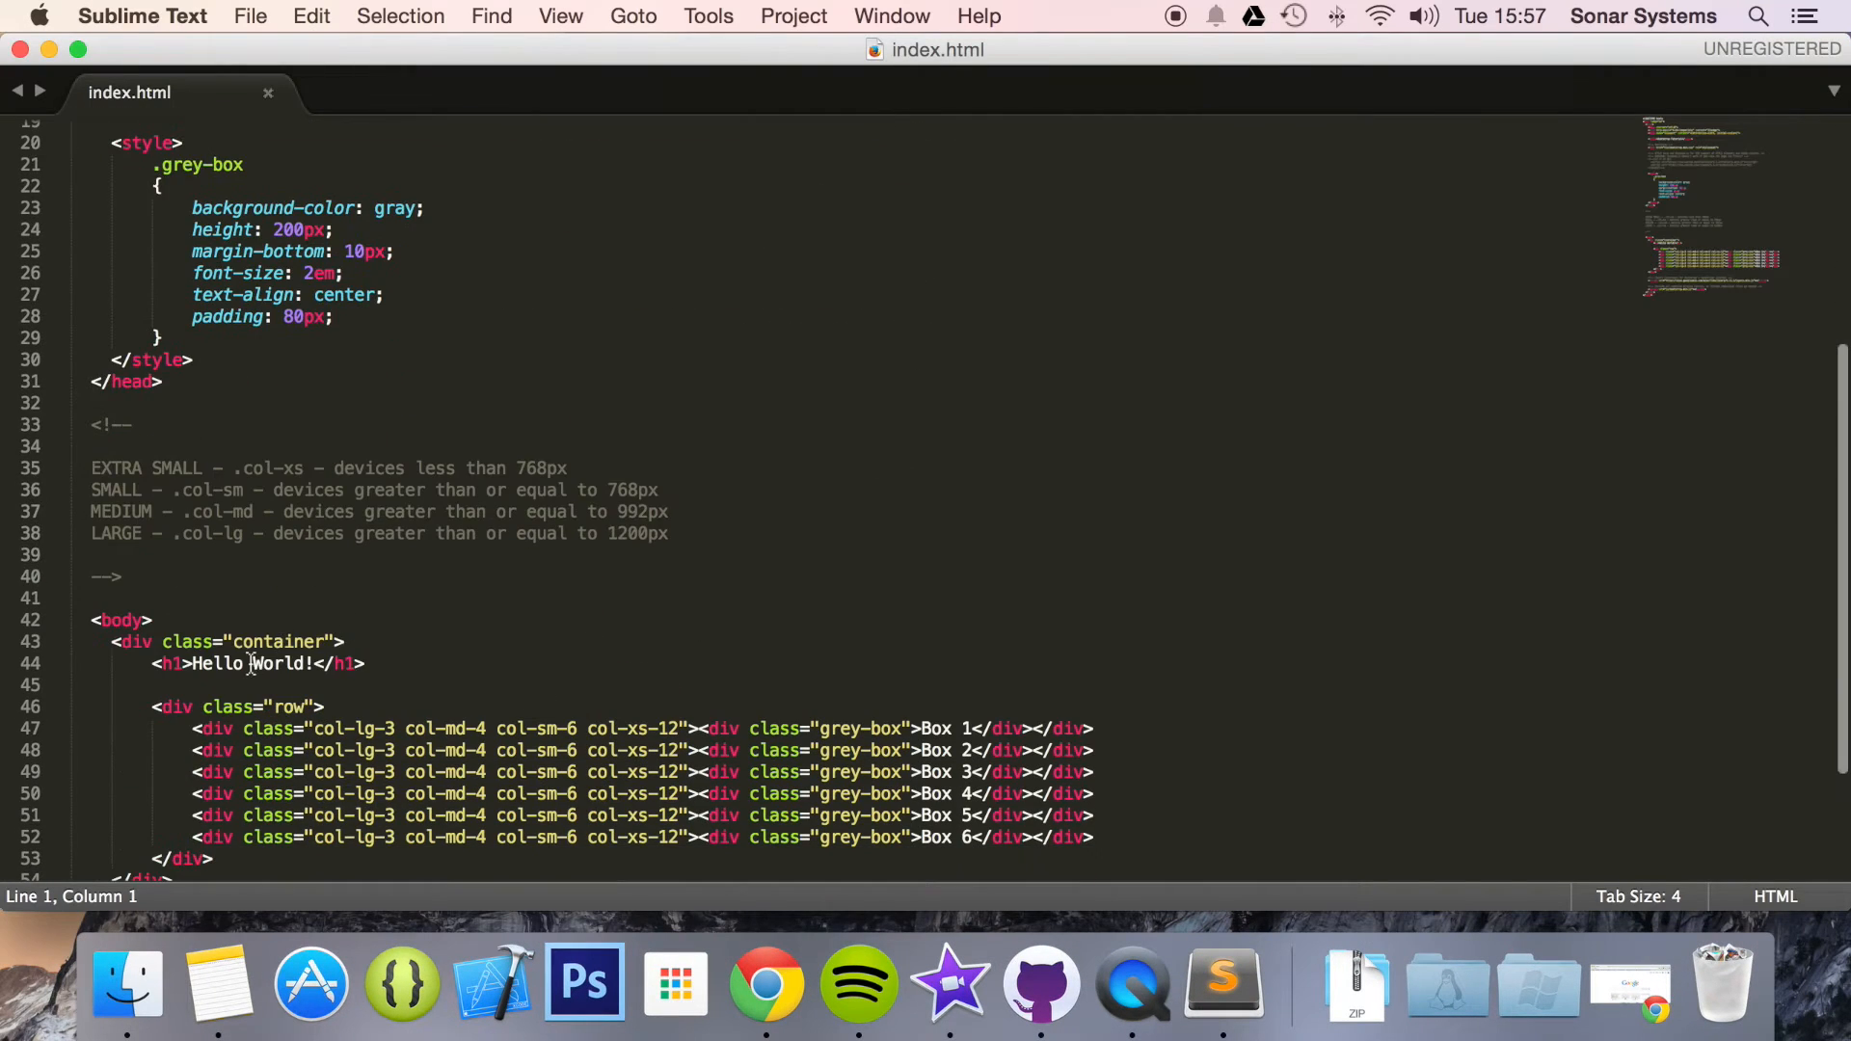
{"action": "scroll", "scroll_direction": "down", "scroll_amount": 3}
{"action": "type", "text": "<div class="}
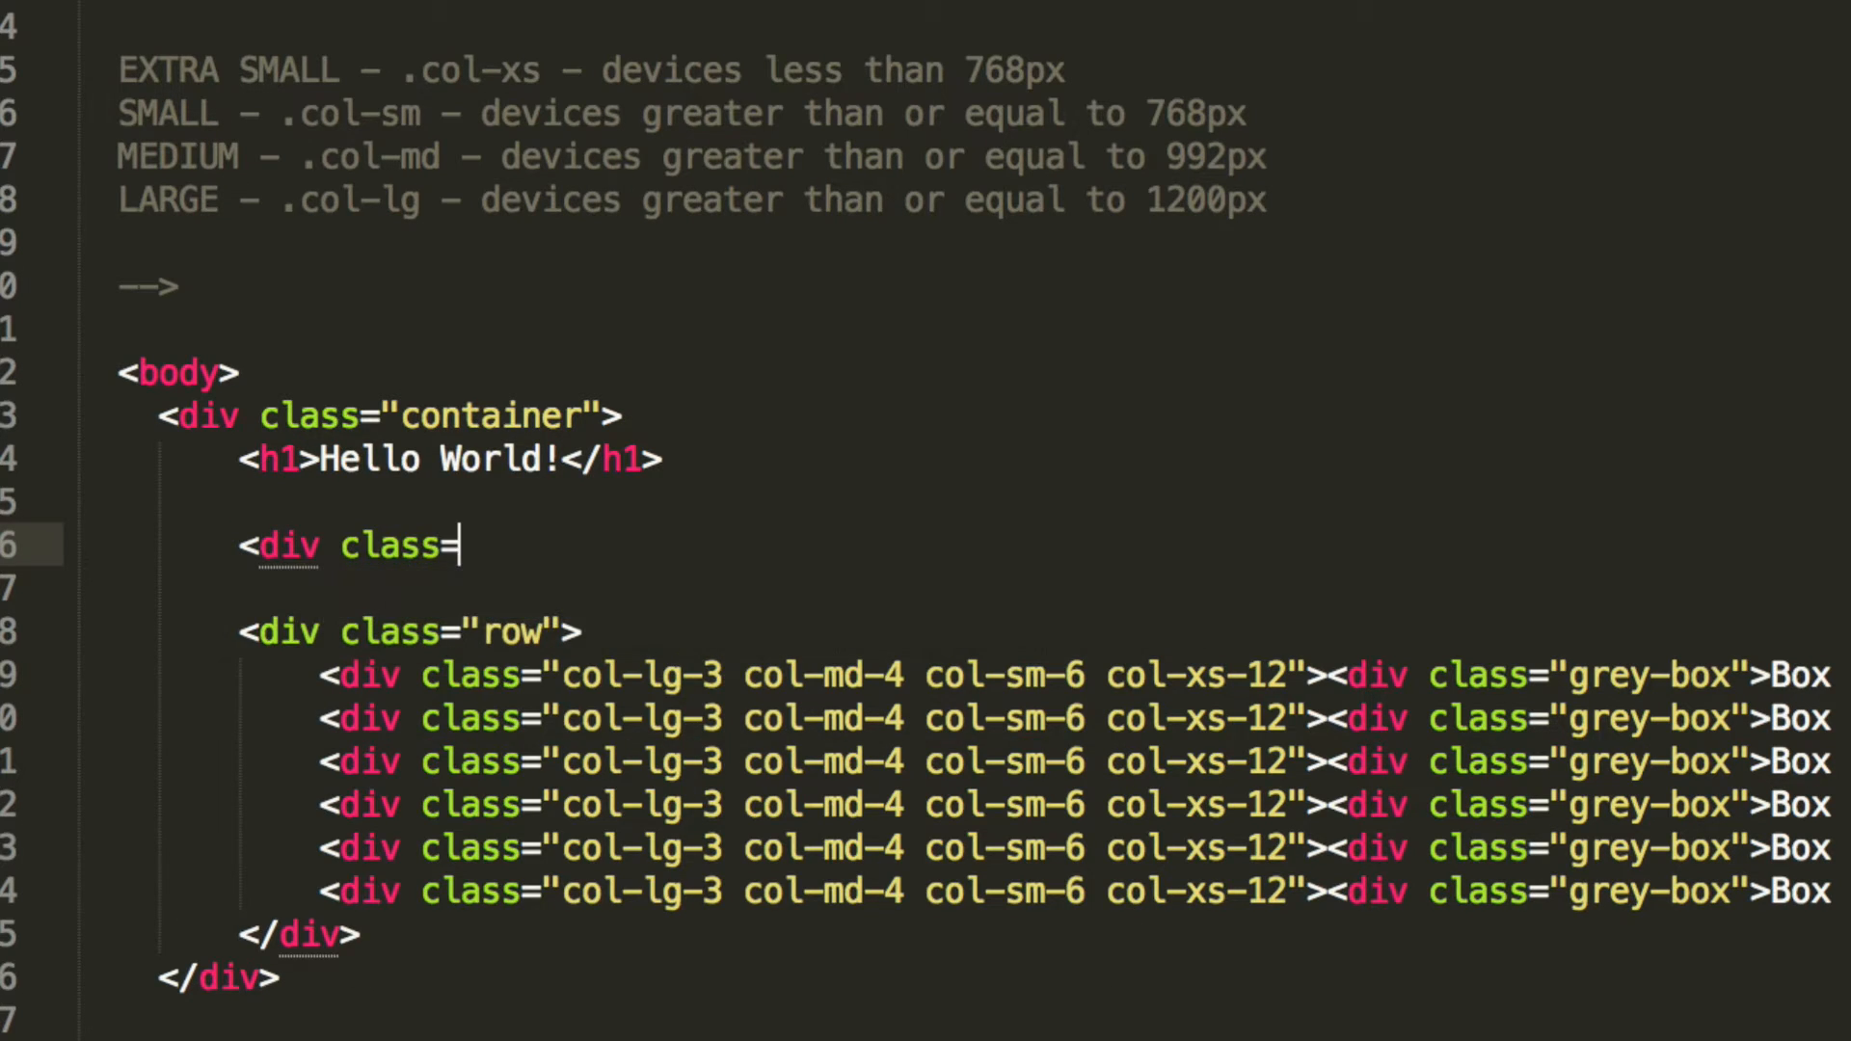
Step: Write the panel-group div with id accordion, role tablist and aria-multiselectable="true"
{"action": "type", "text": "\"panel\""}
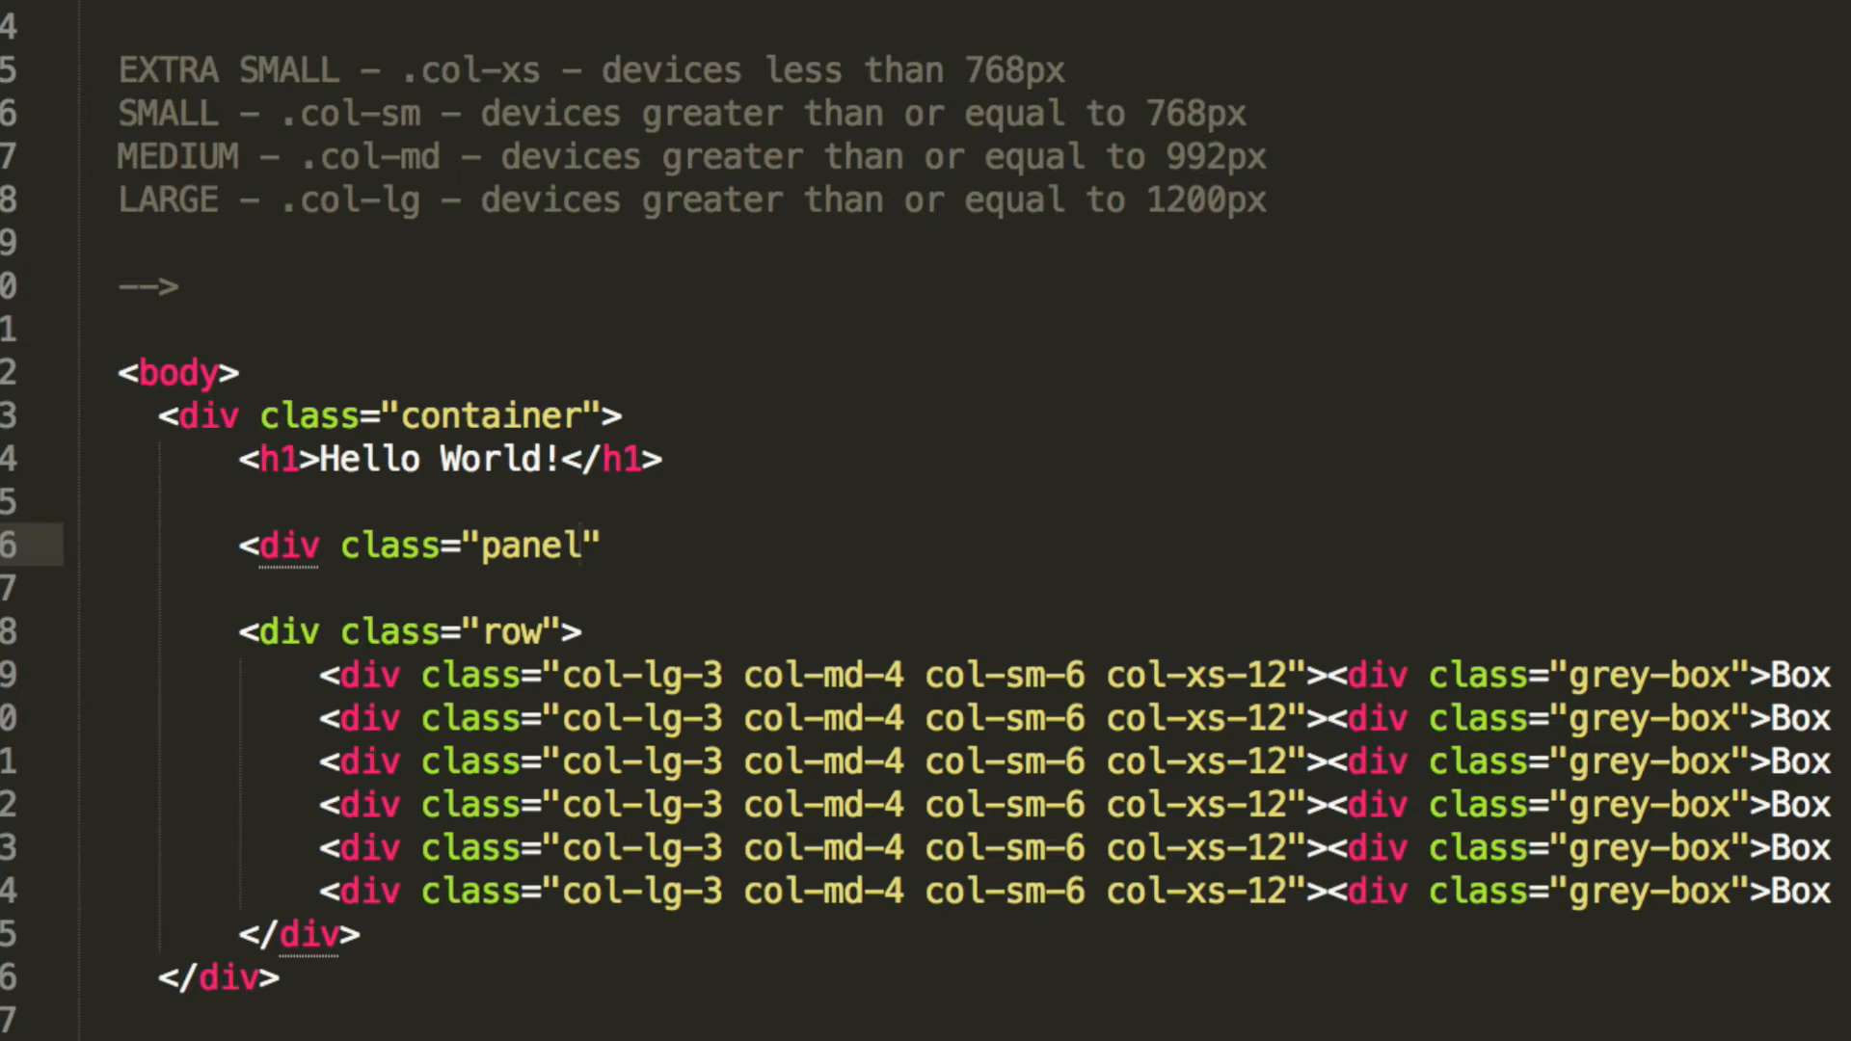
{"action": "type", "text": "-group"}
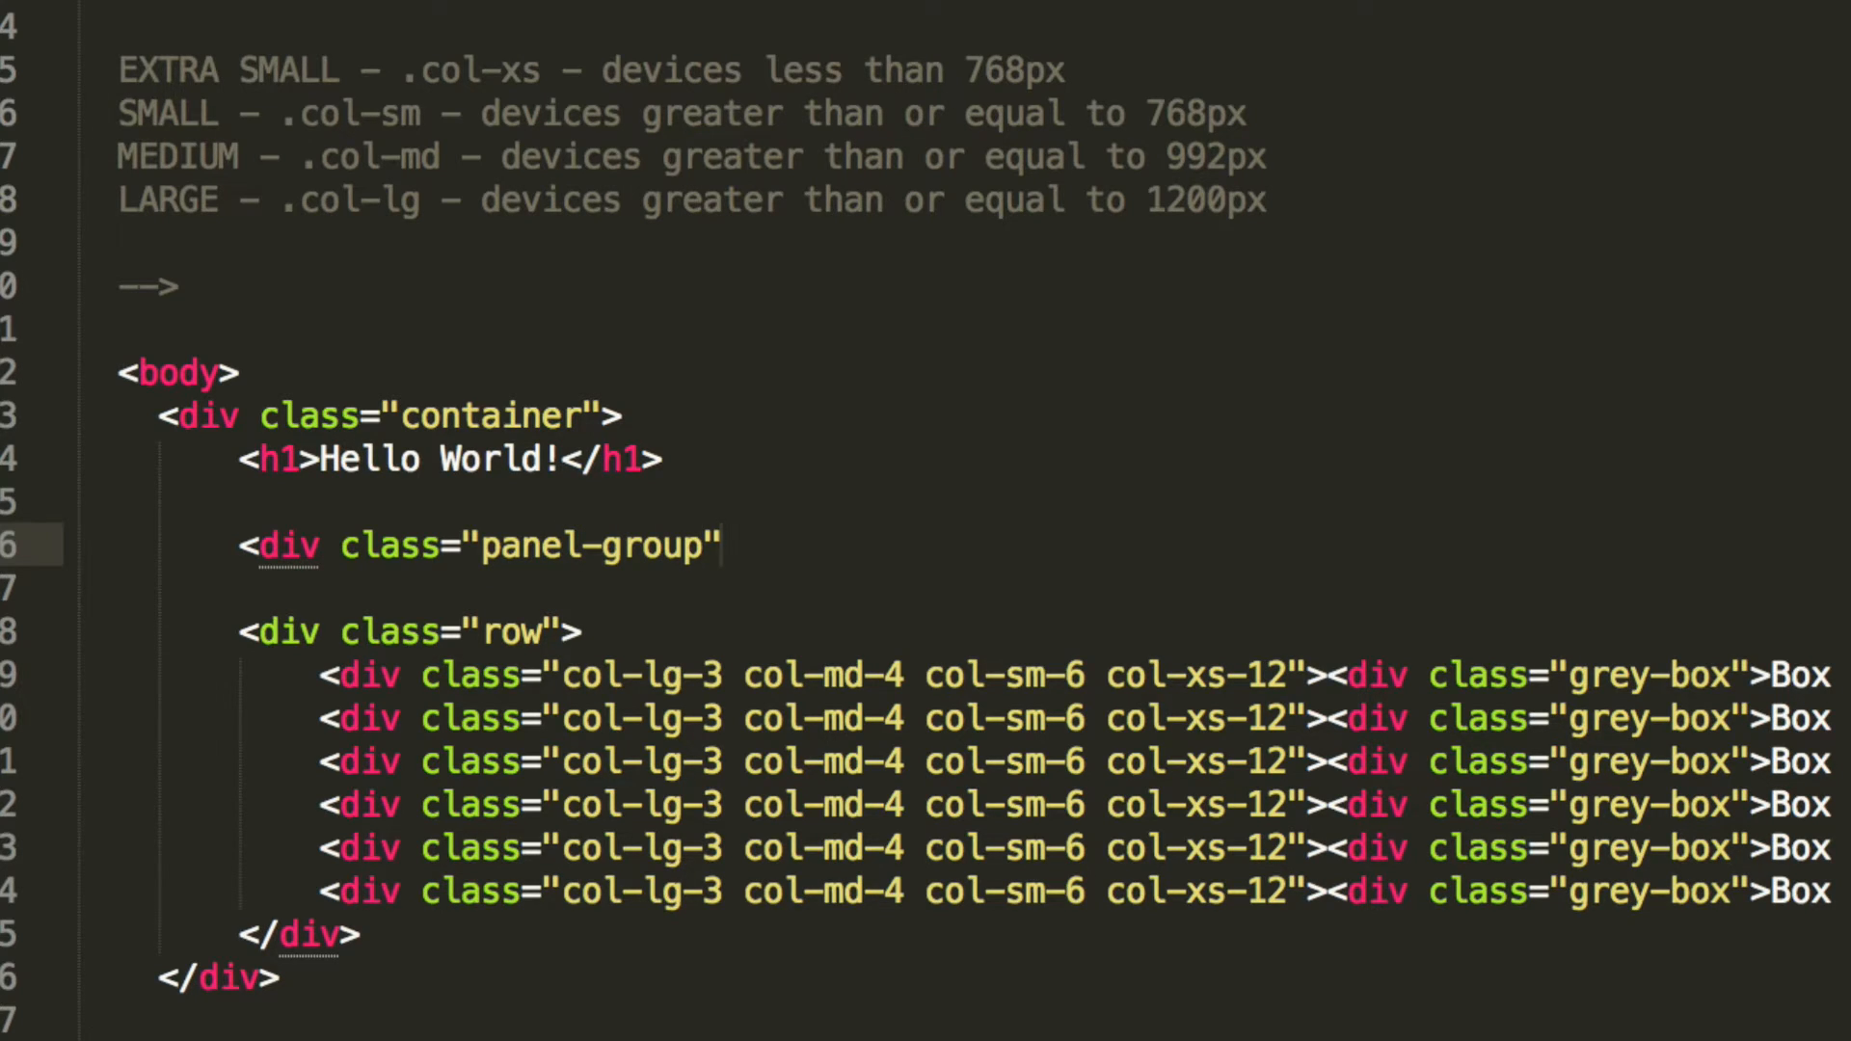
{"action": "type", "text": "id=\"\""}
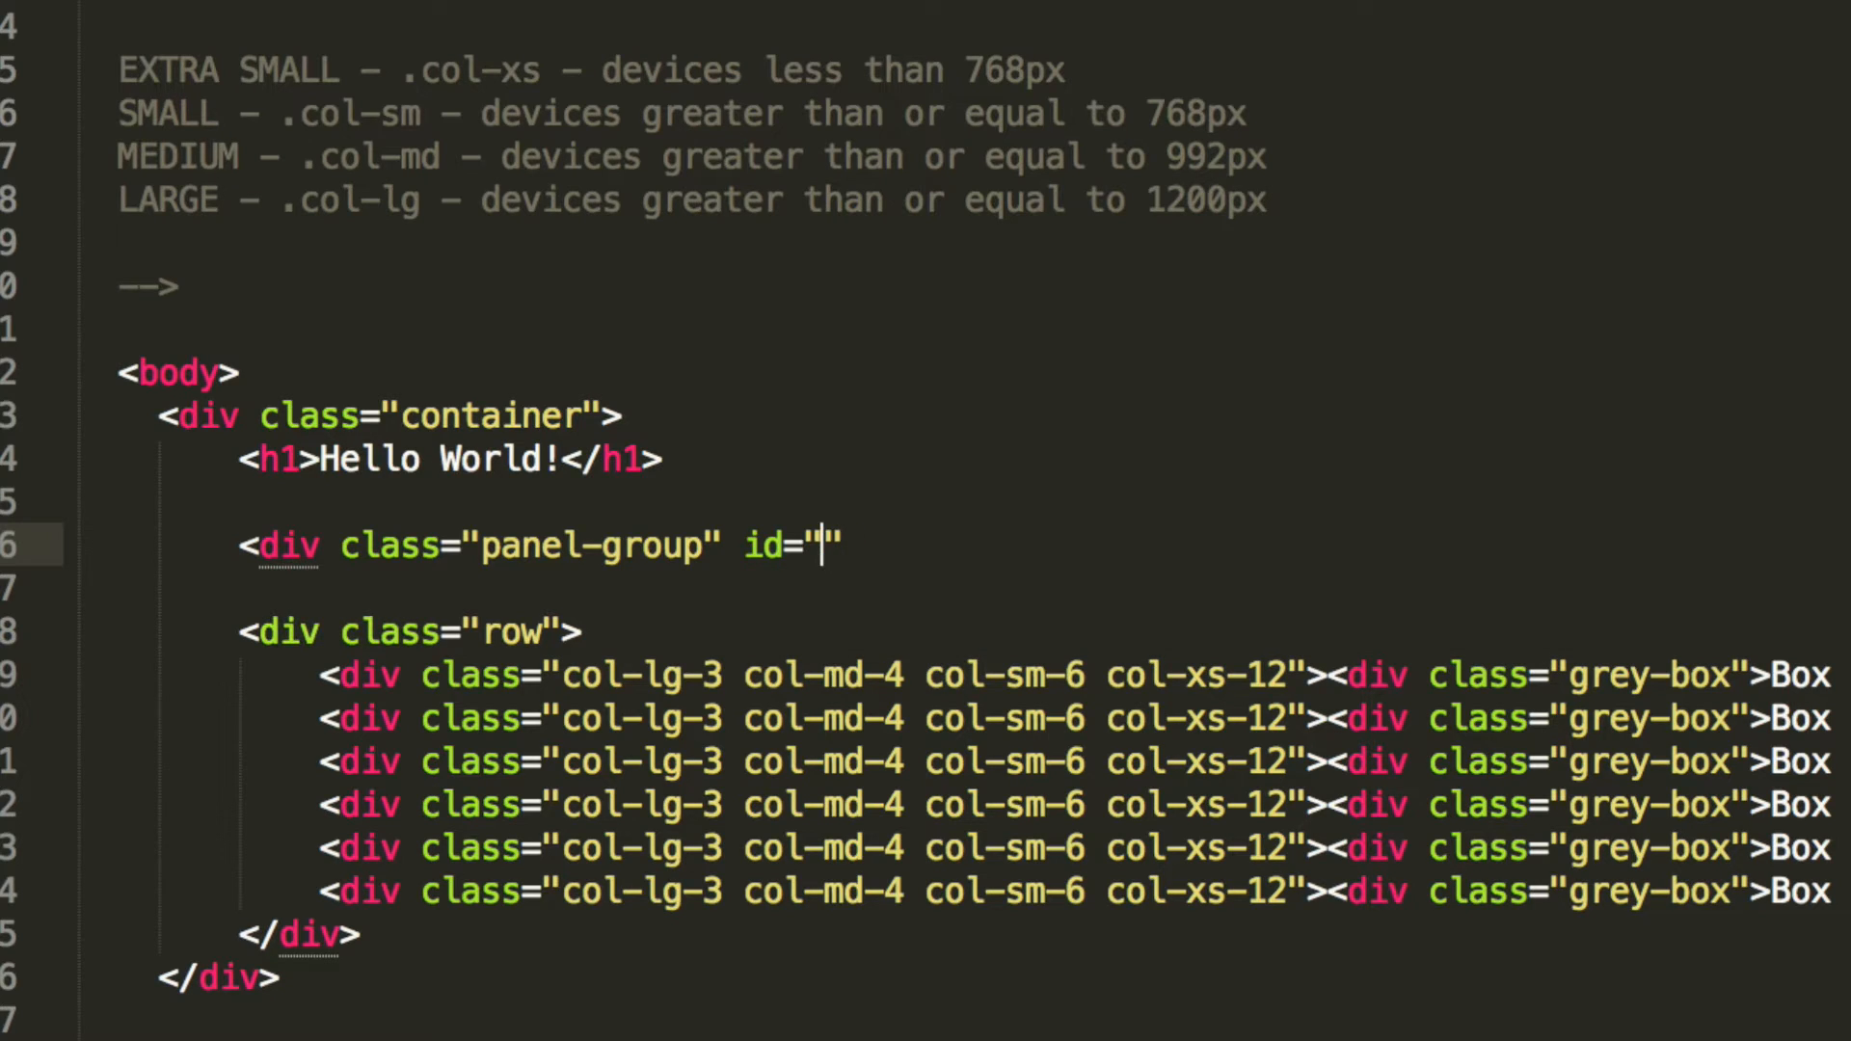
{"action": "type", "text": "avvq"}
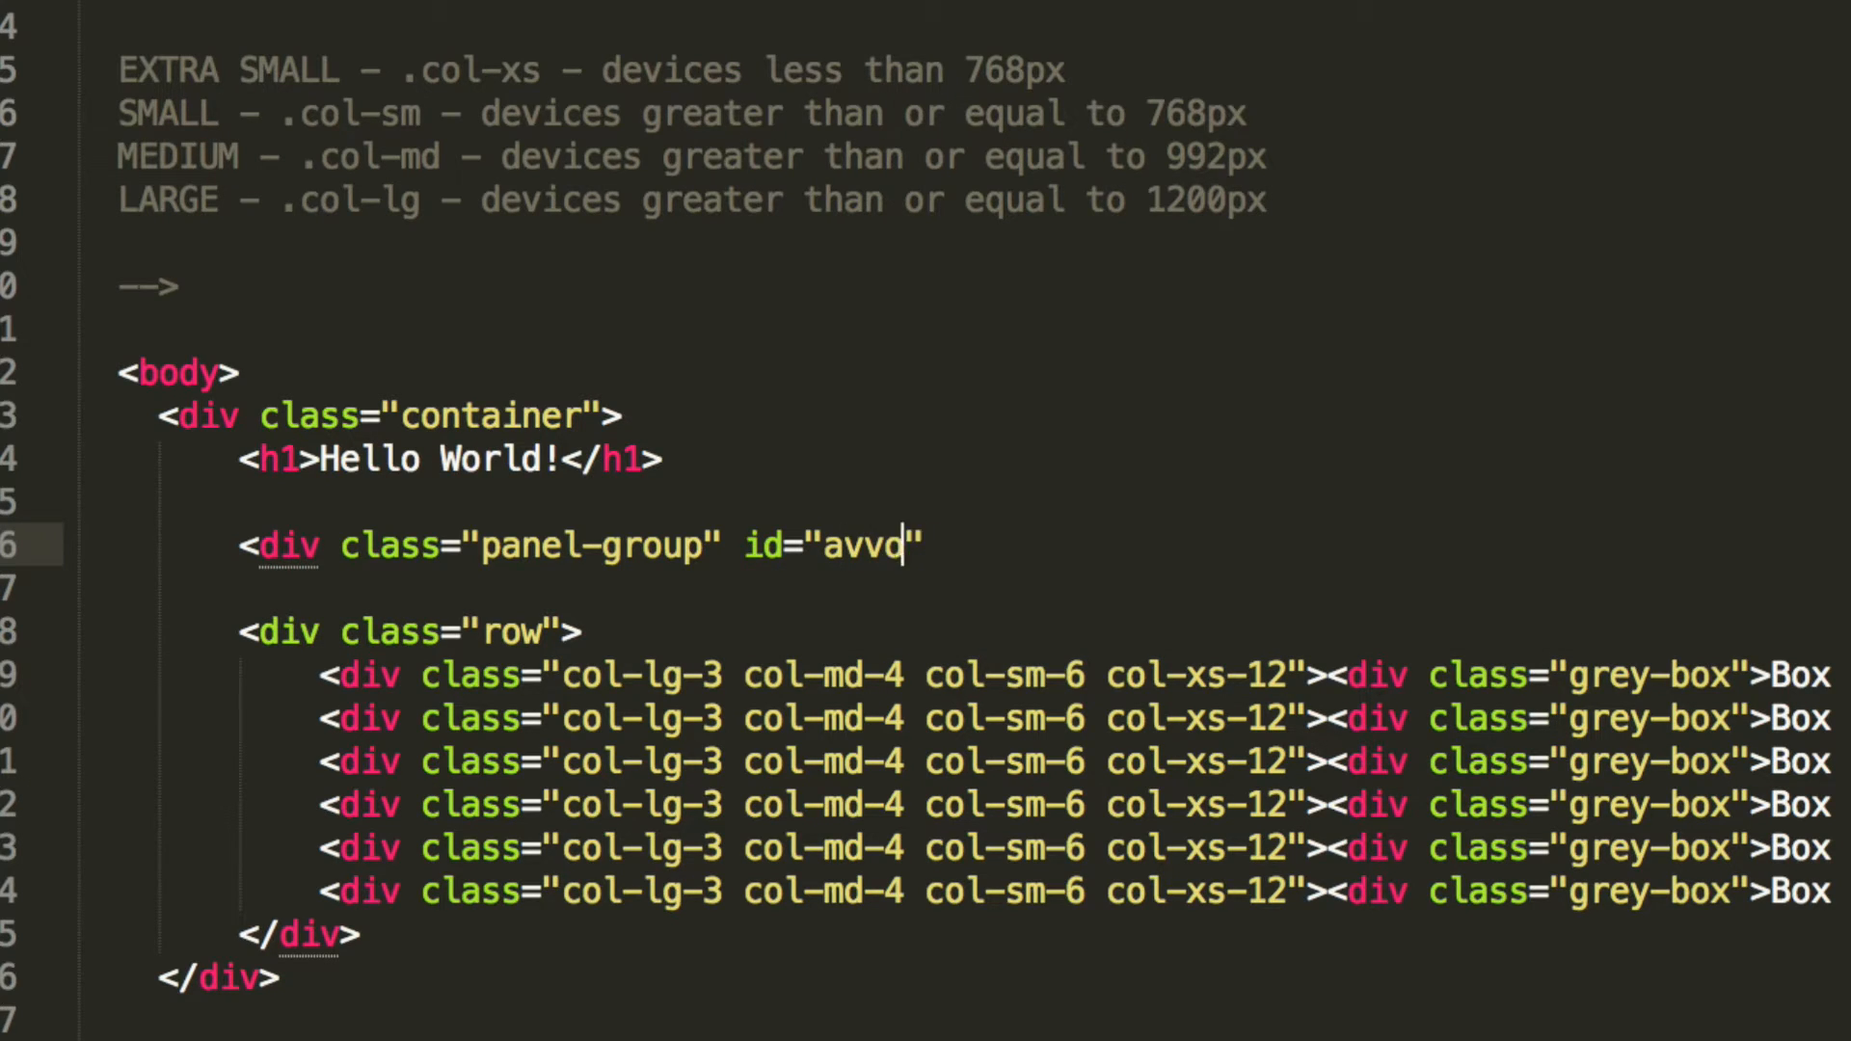
{"action": "type", "text": "accordio"}
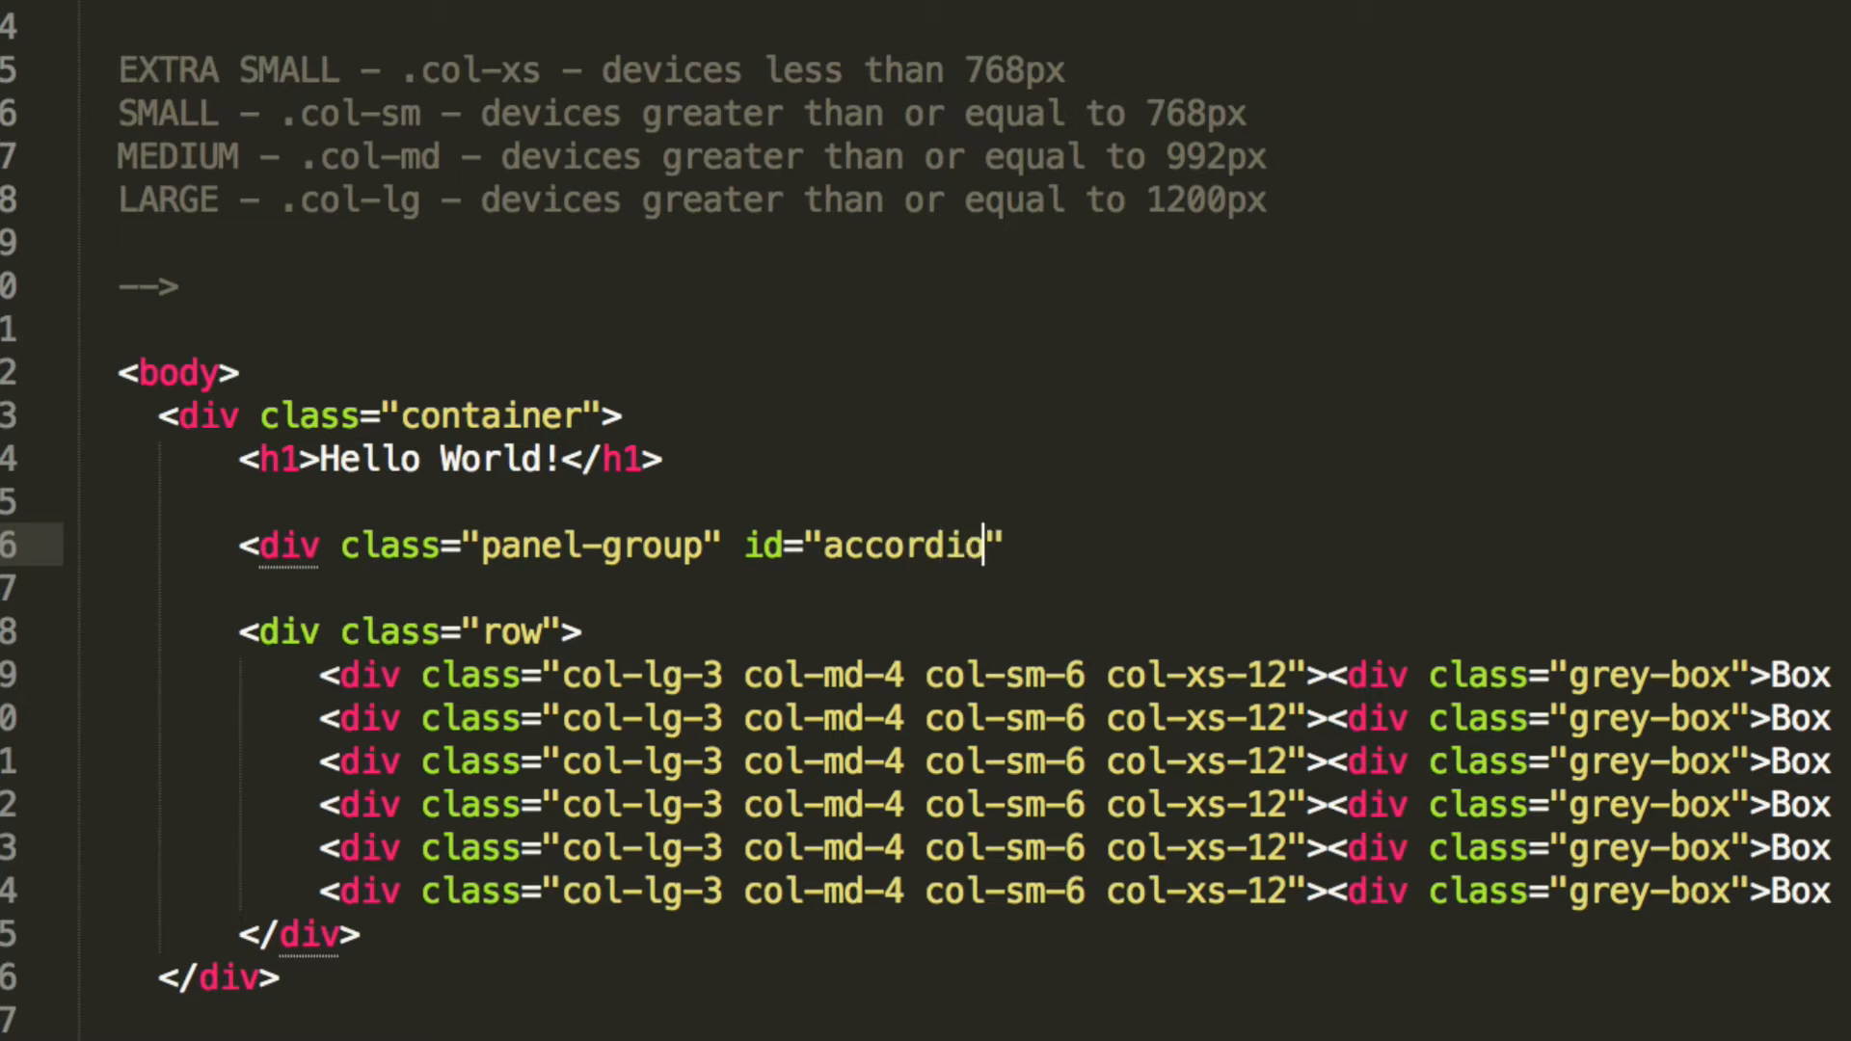
{"action": "type", "text": "n\" role"}
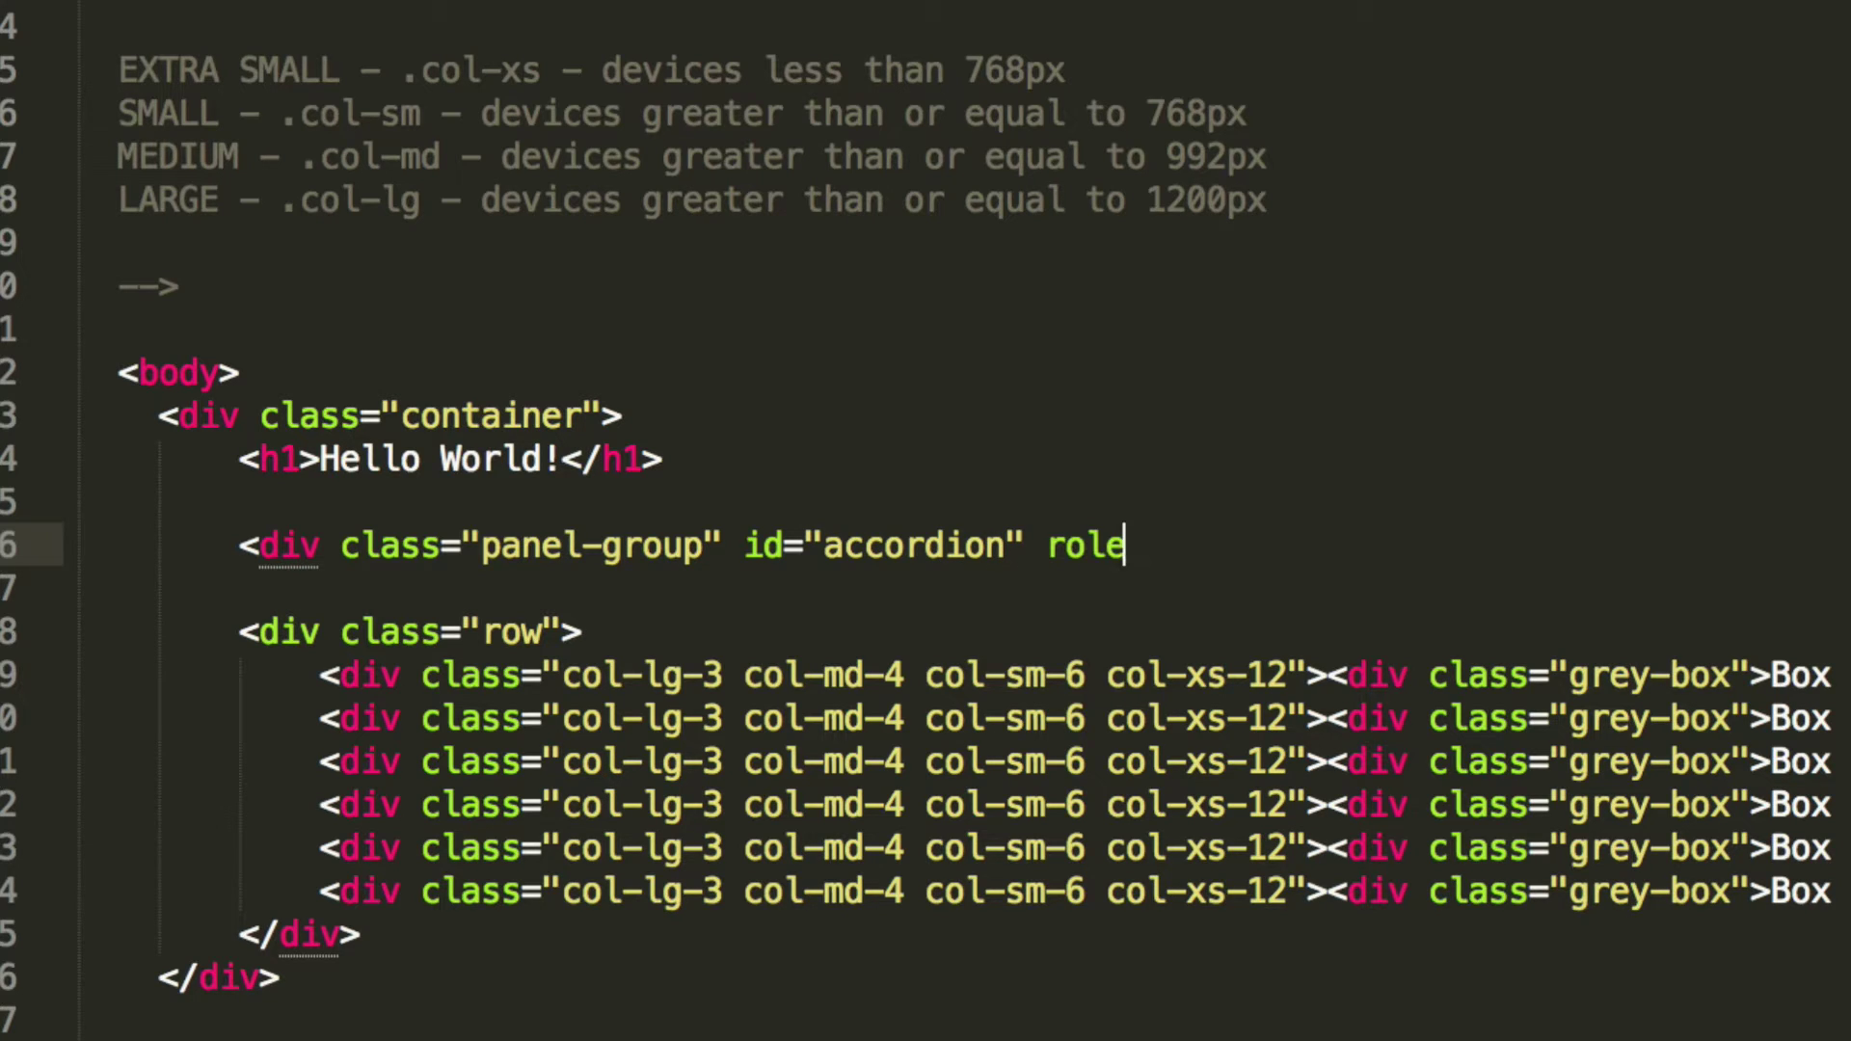
{"action": "type", "text": "=\"tabl\""}
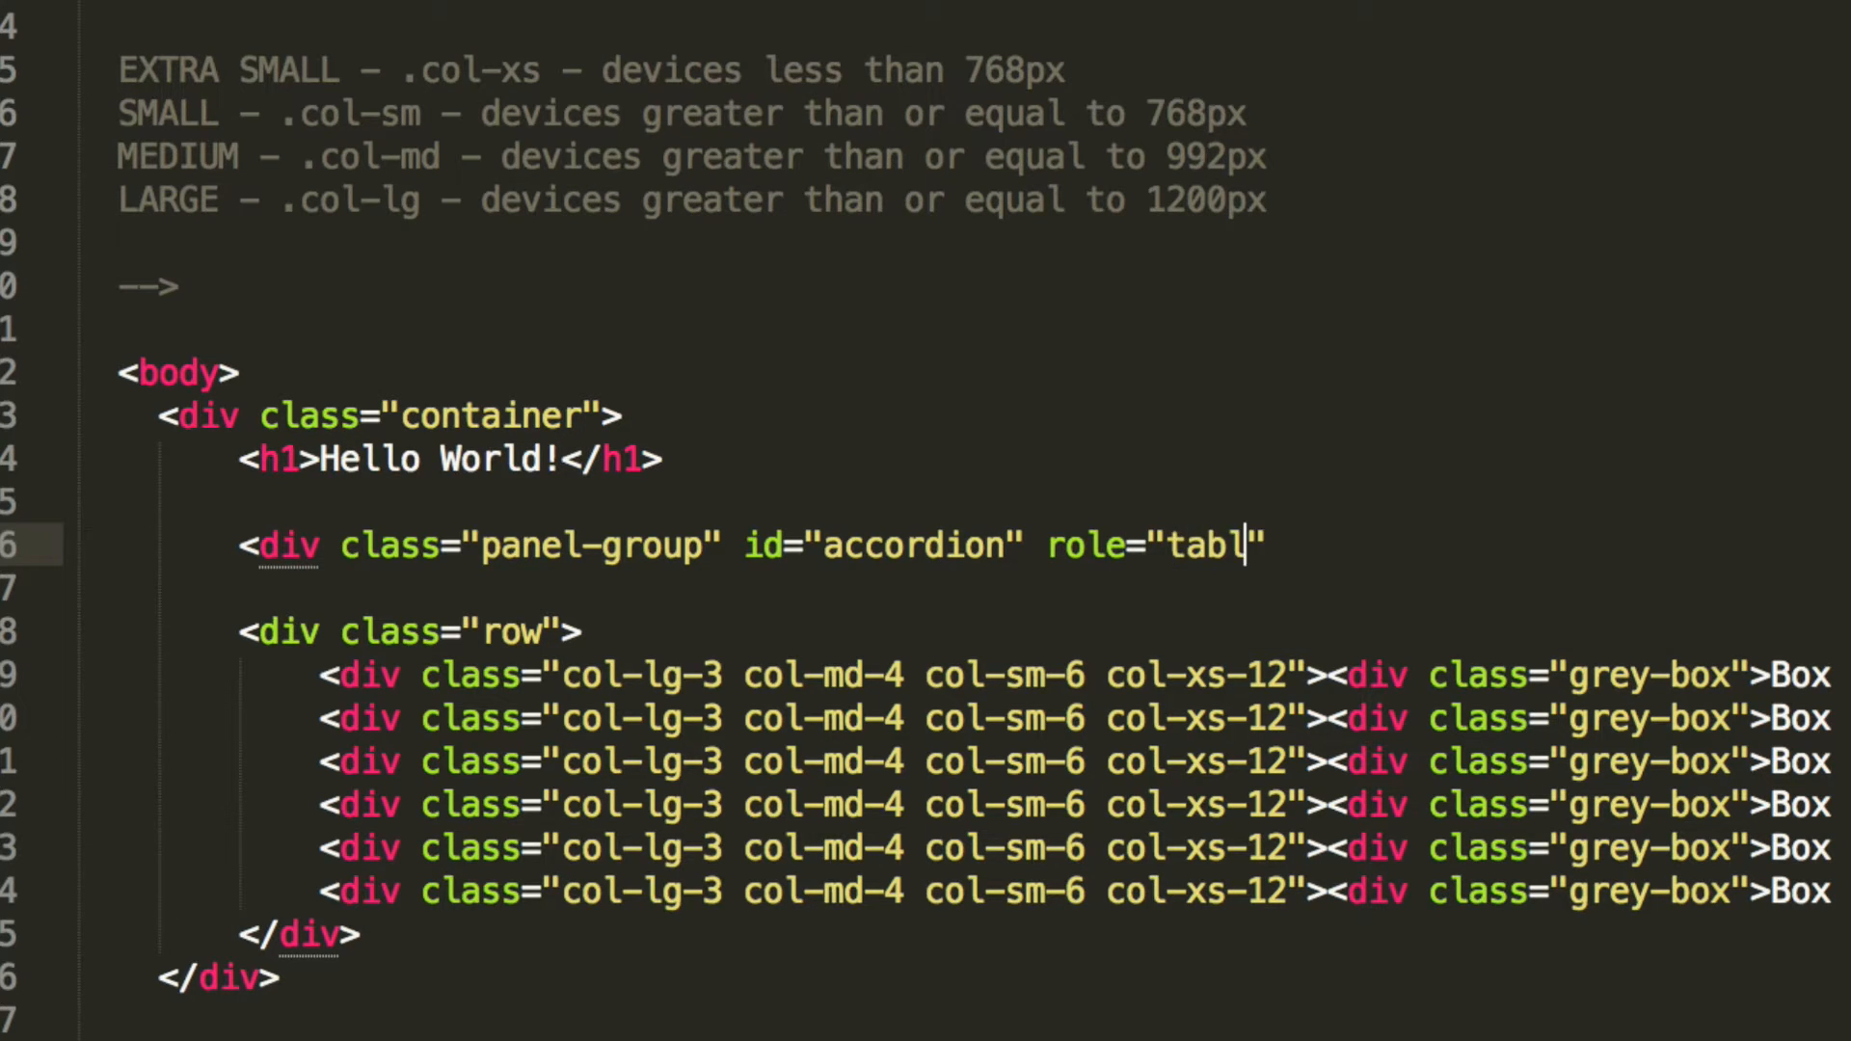
{"action": "type", "text": "ist\"aria-"}
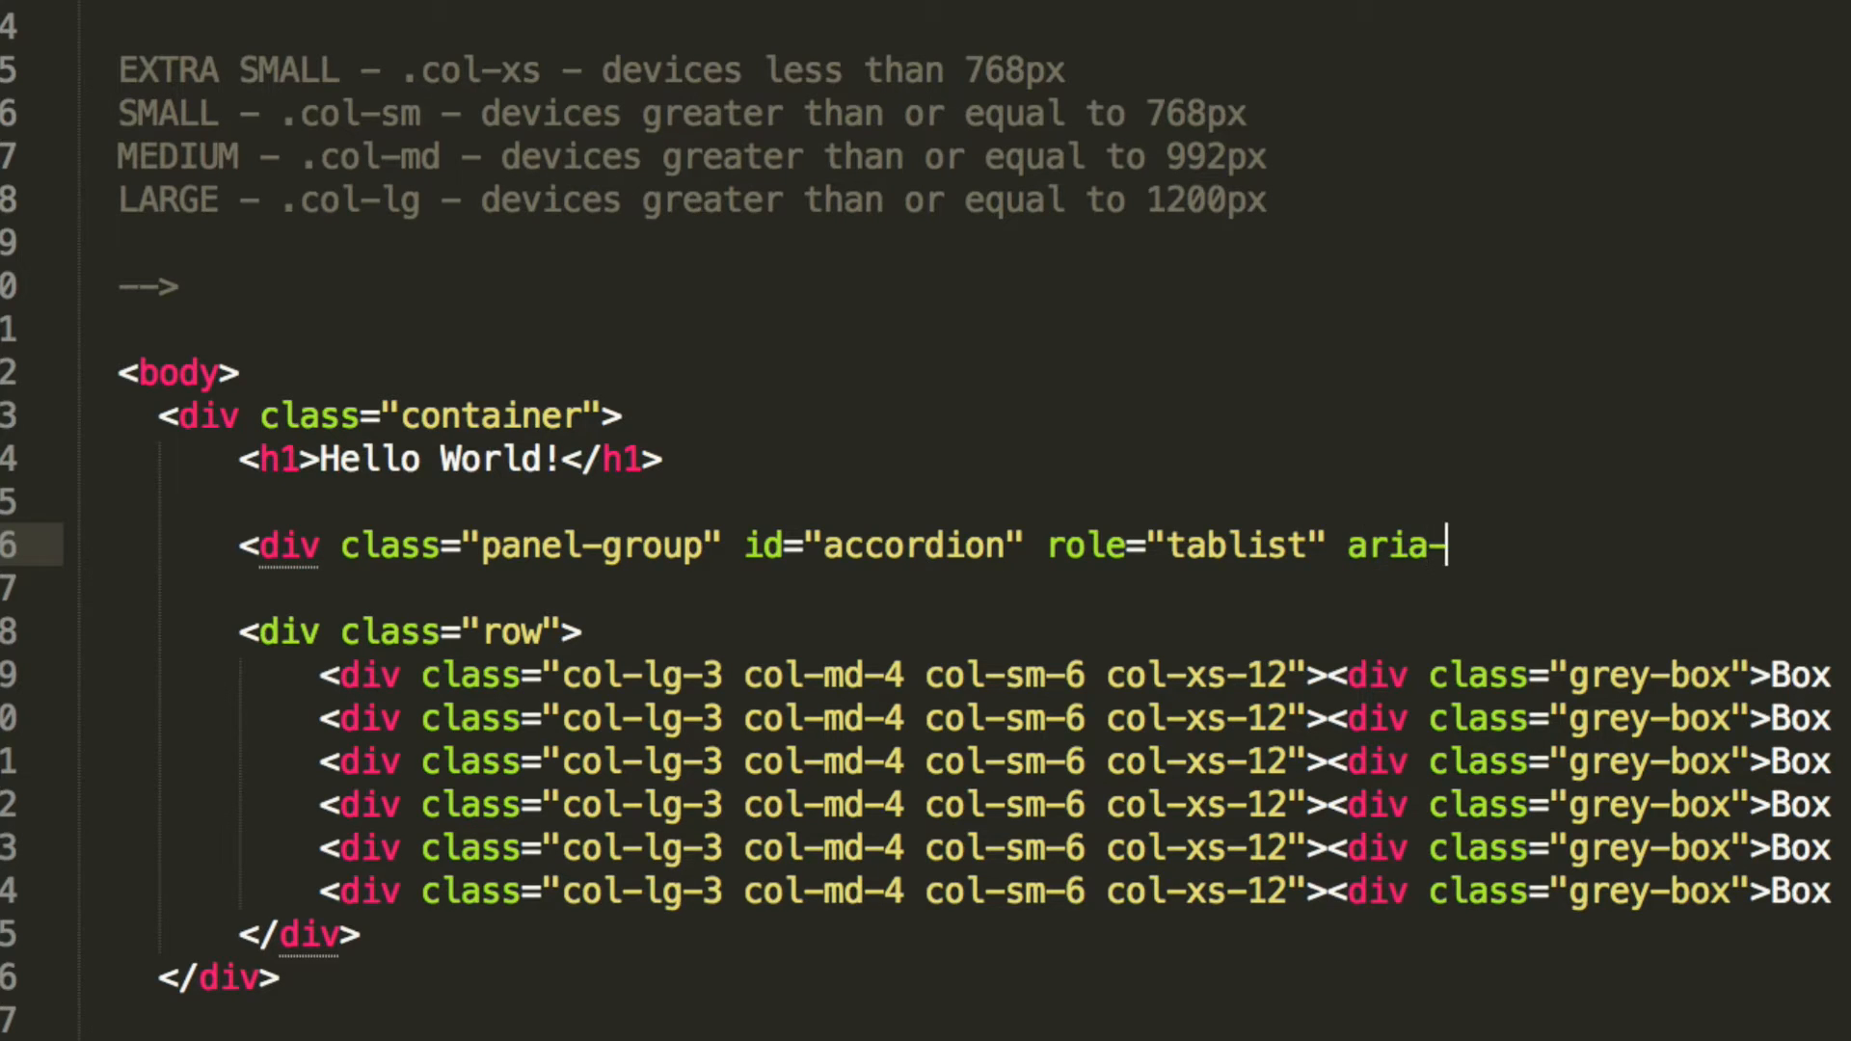
{"action": "type", "text": "multi"}
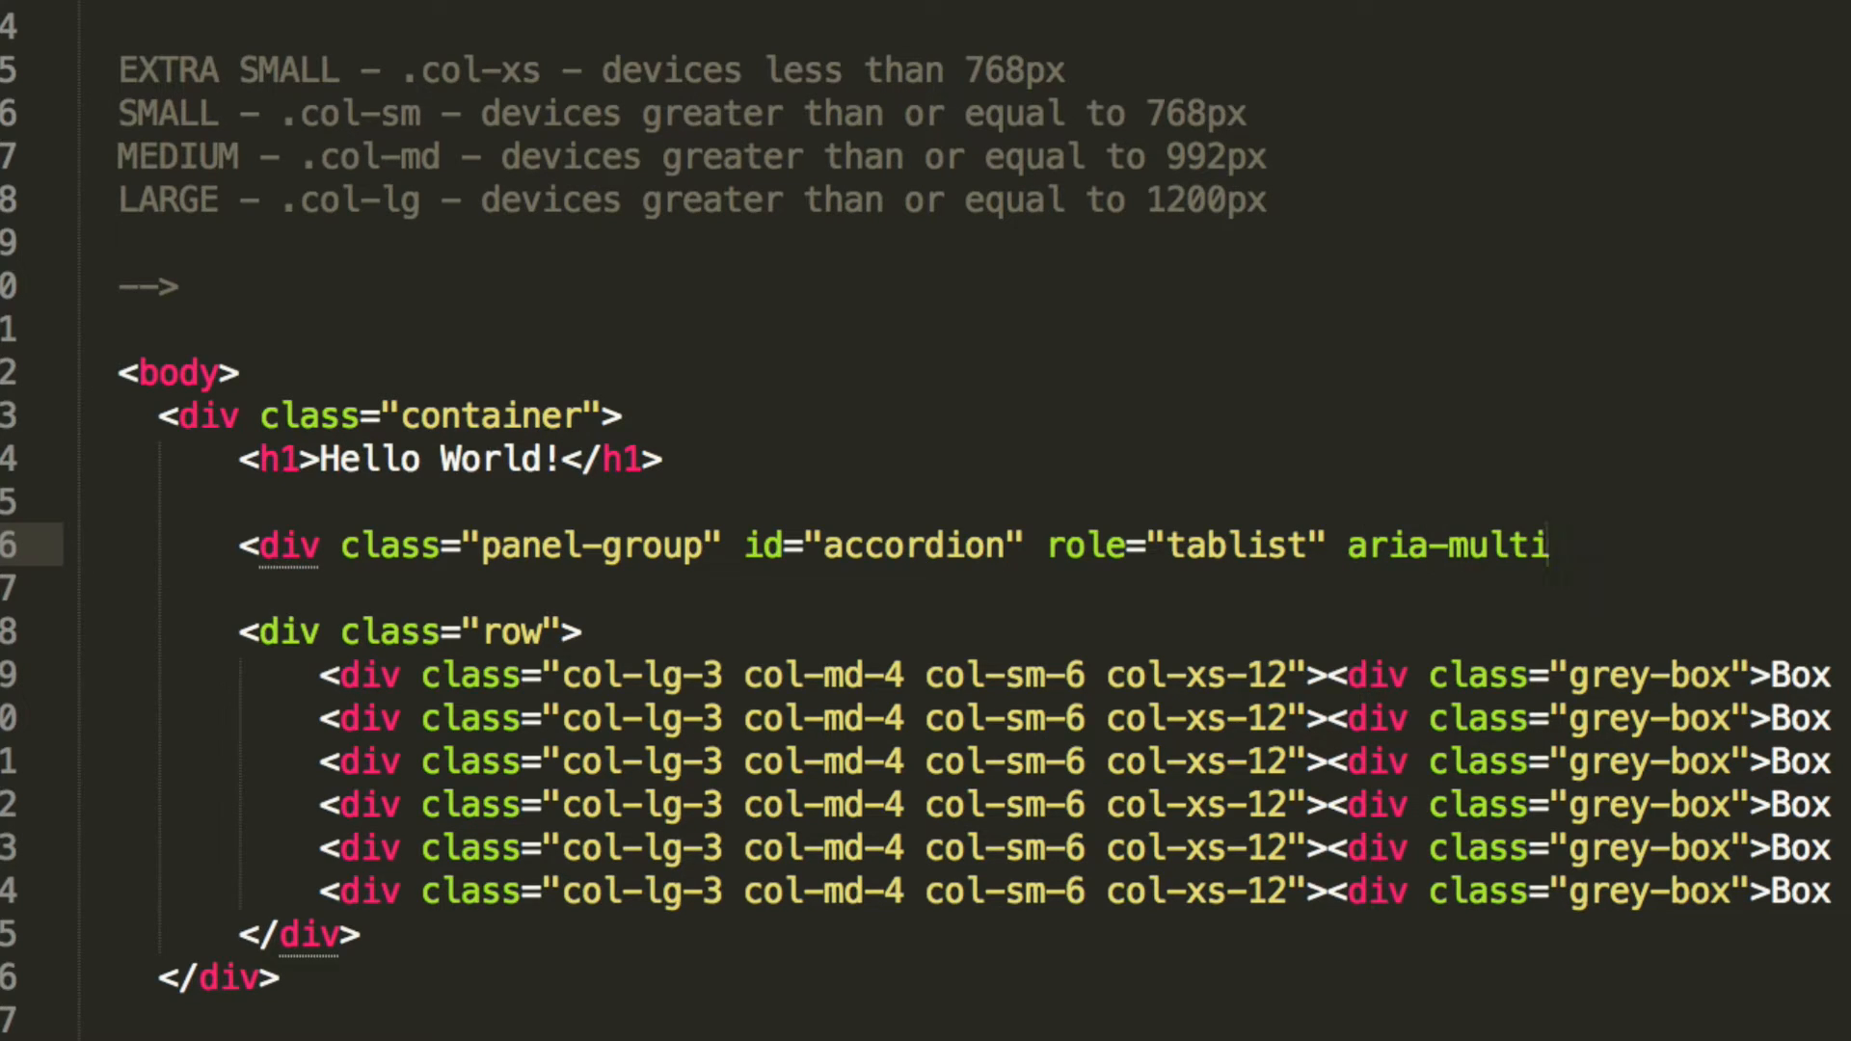
{"action": "type", "text": "selectable"}
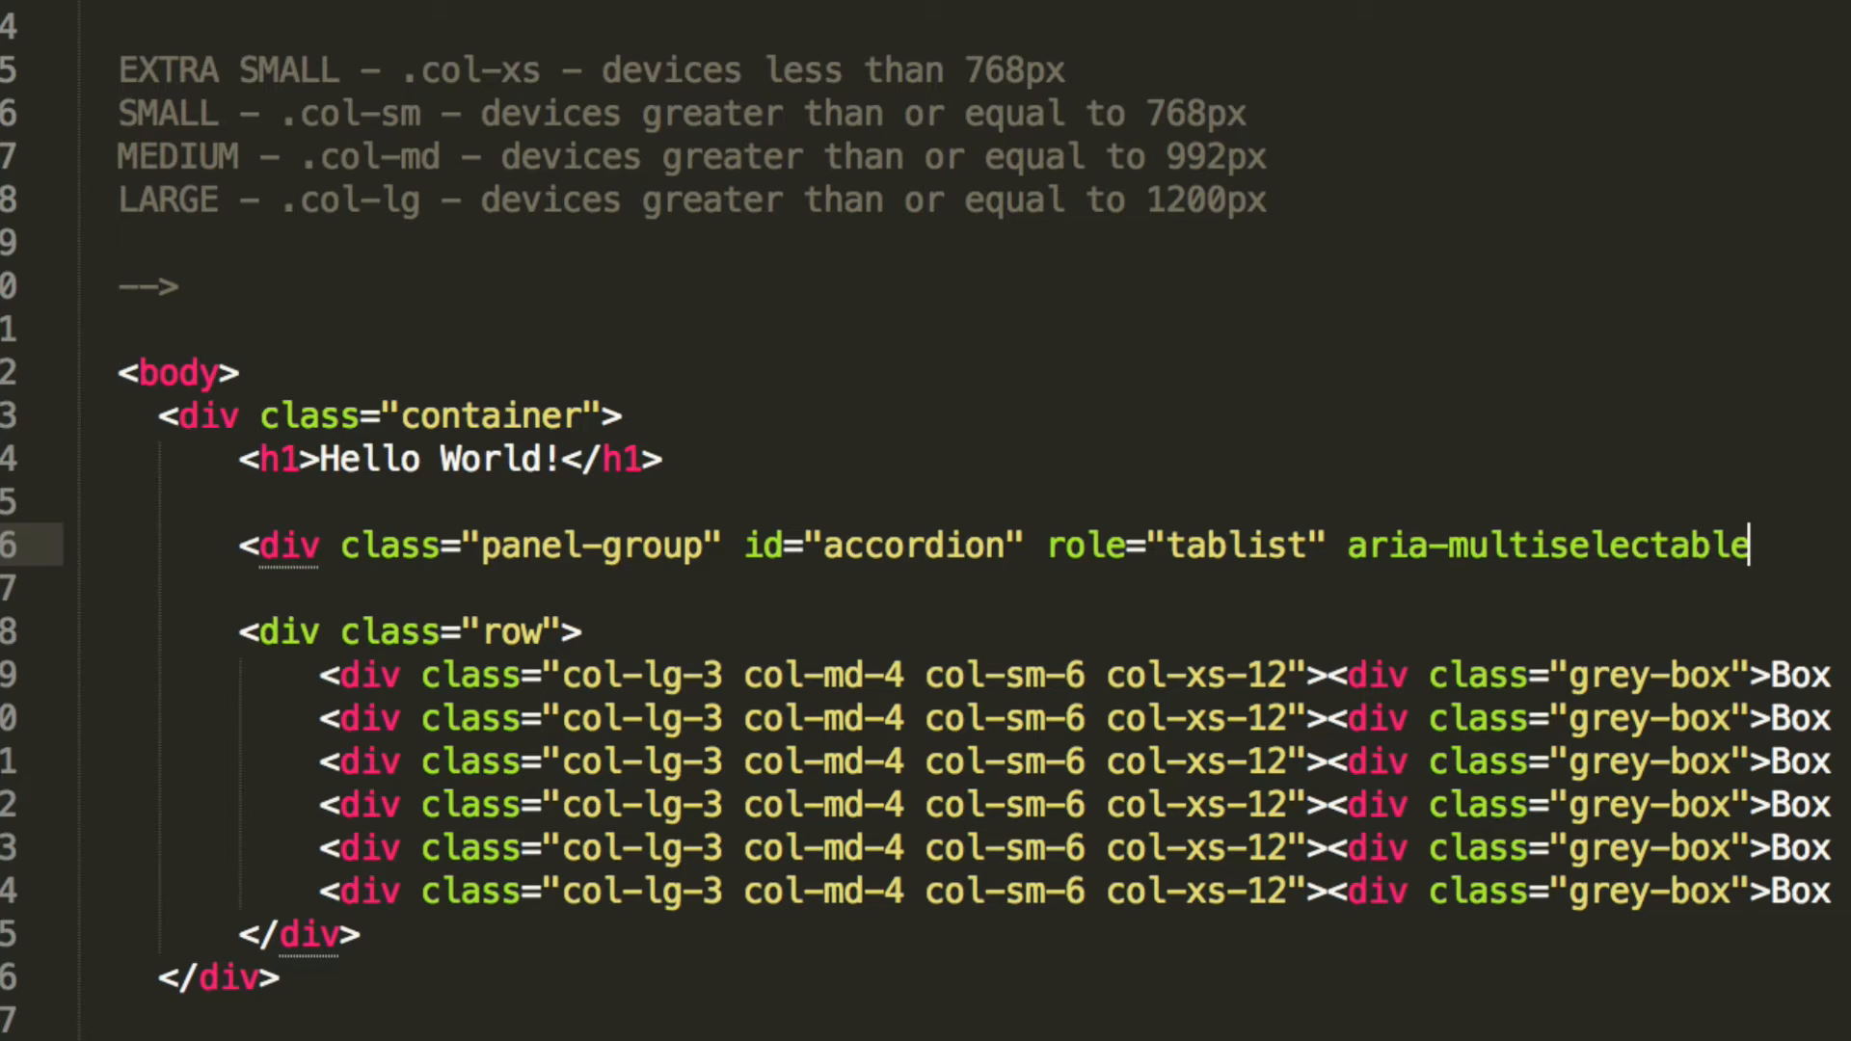
{"action": "type", "text": "="}
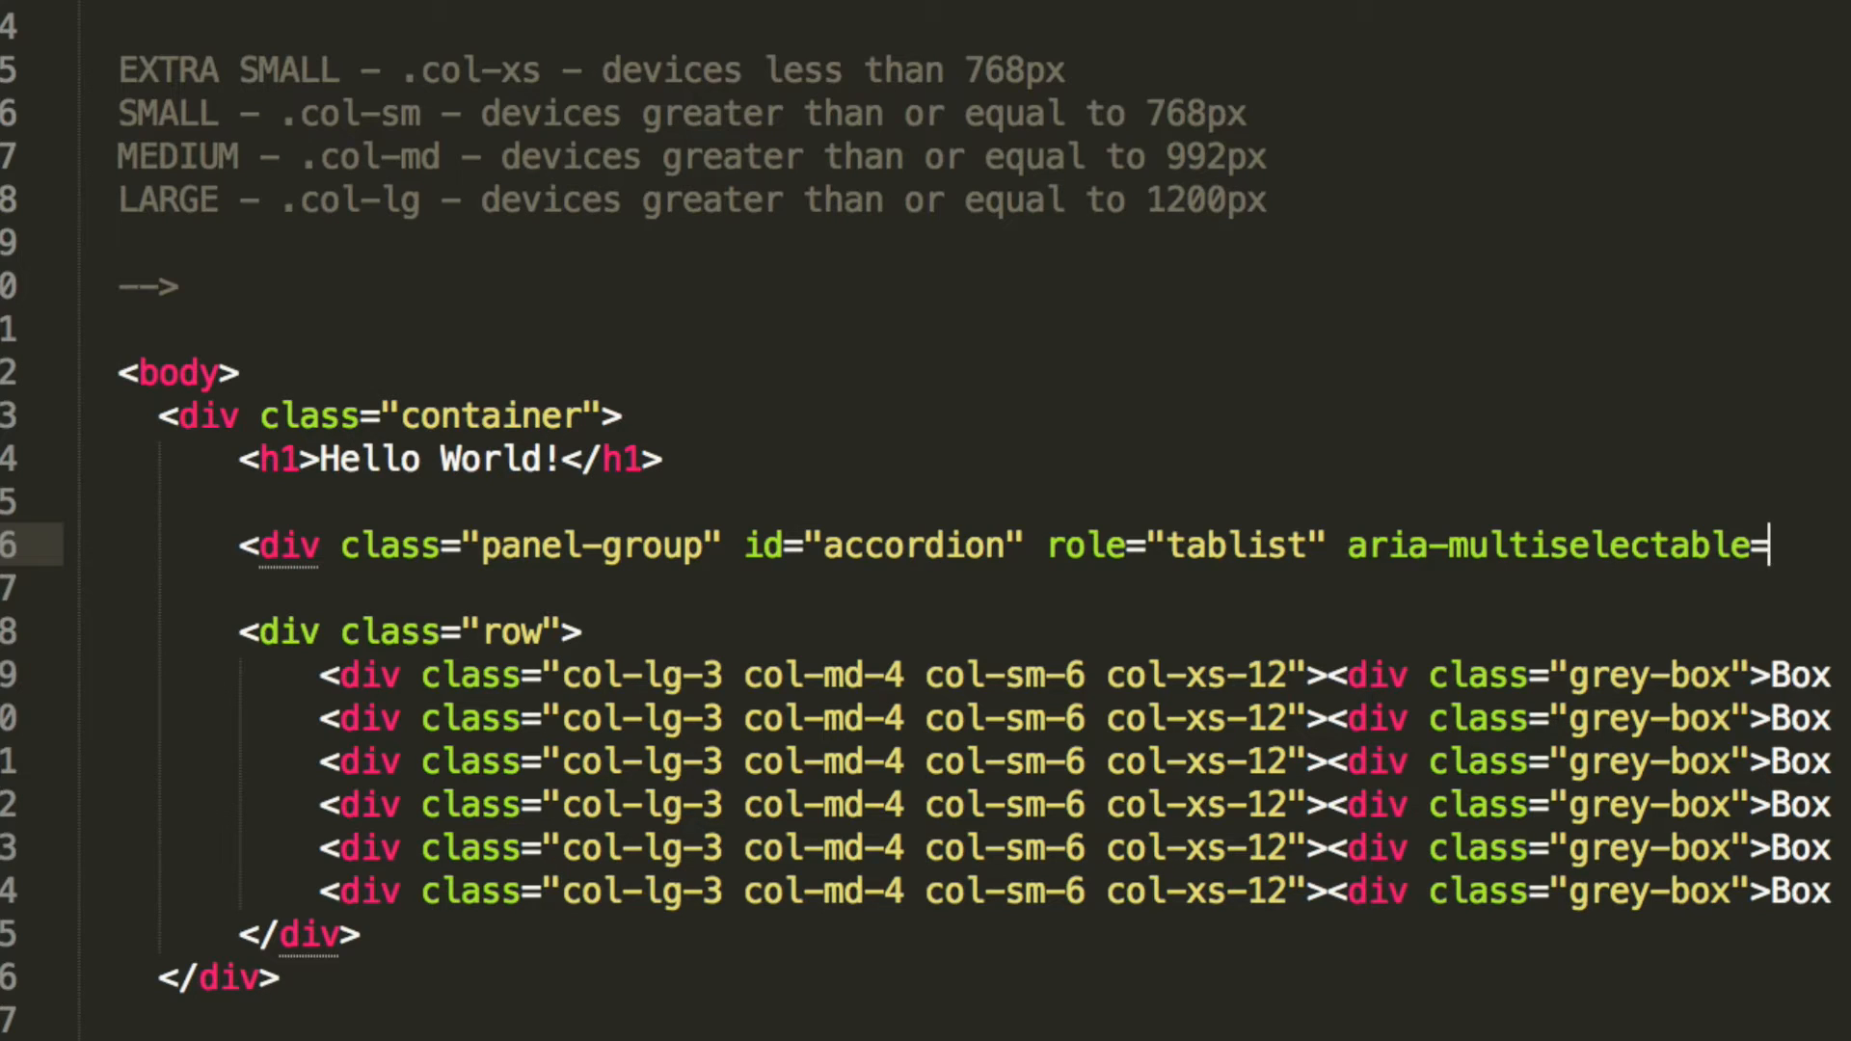
{"action": "type", "text": "=\"true\">"}
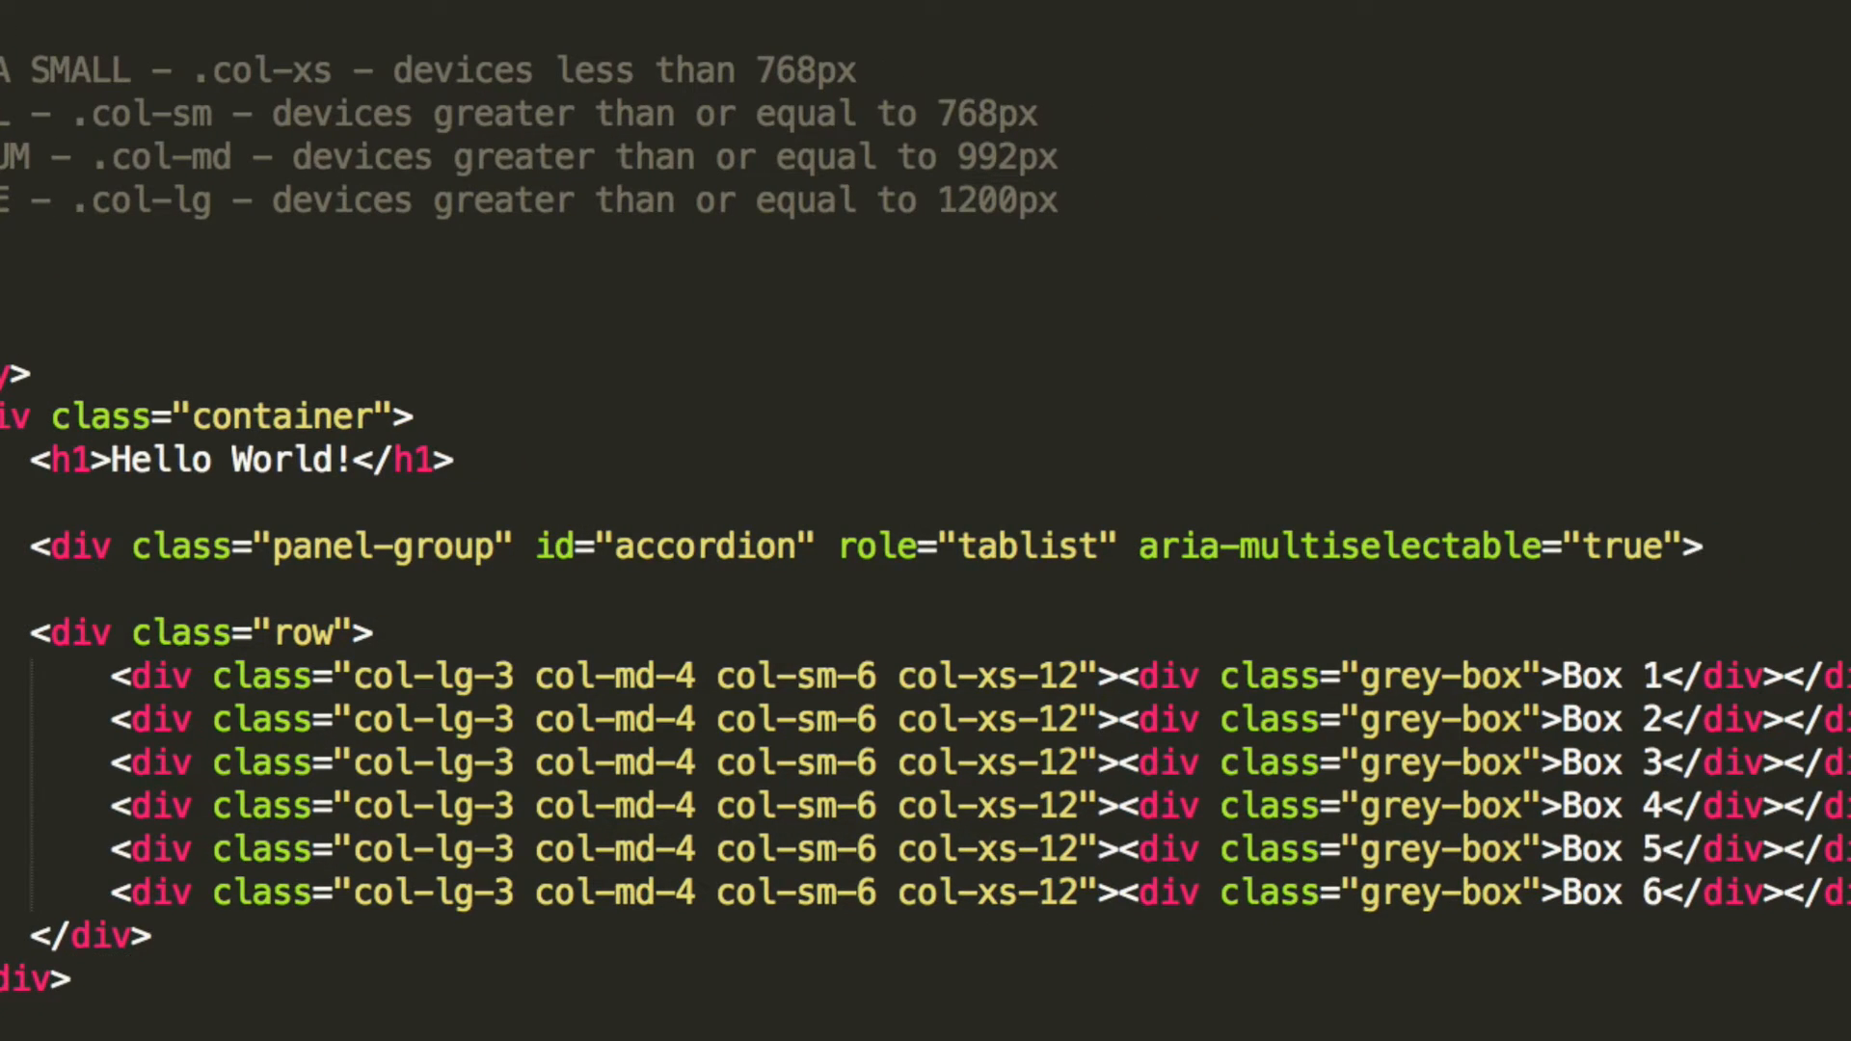
{"action": "type", "text": "<"}
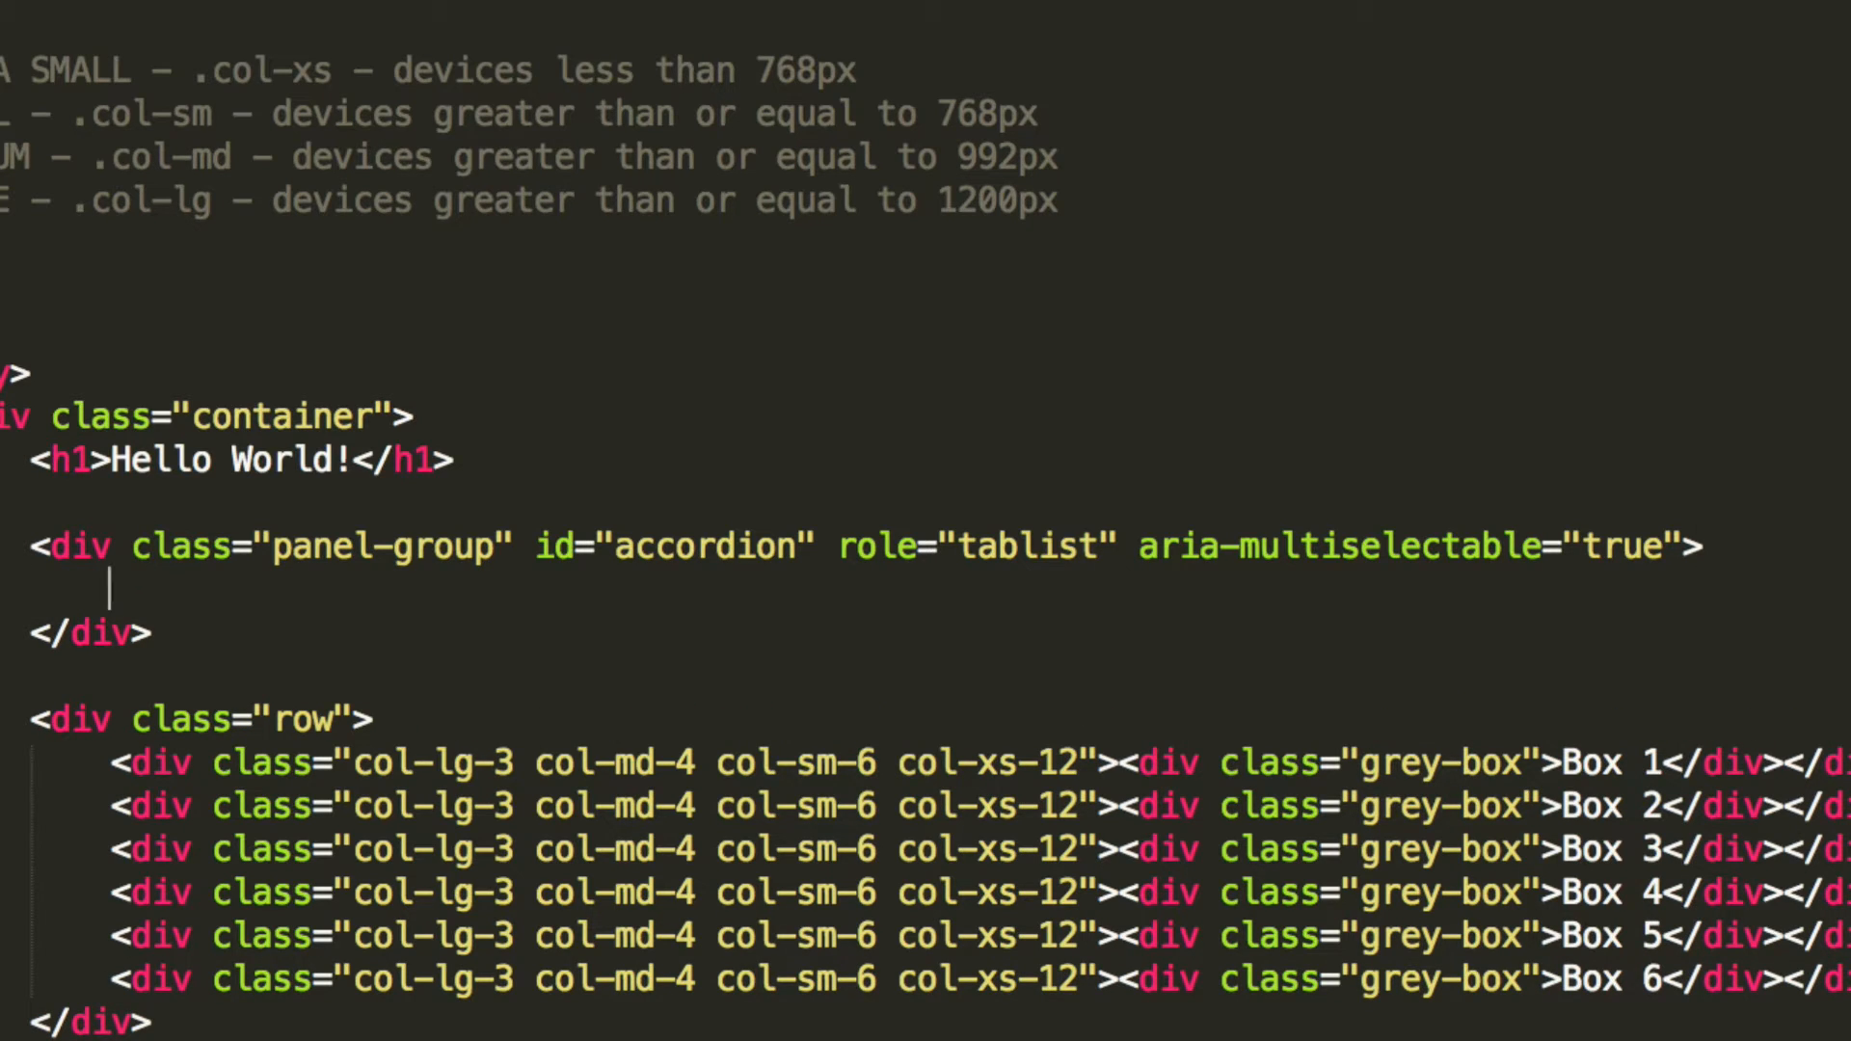
Step: Add a <div class="panel panel-default"> inside the accordion group
{"action": "type", "text": "<div cla"}
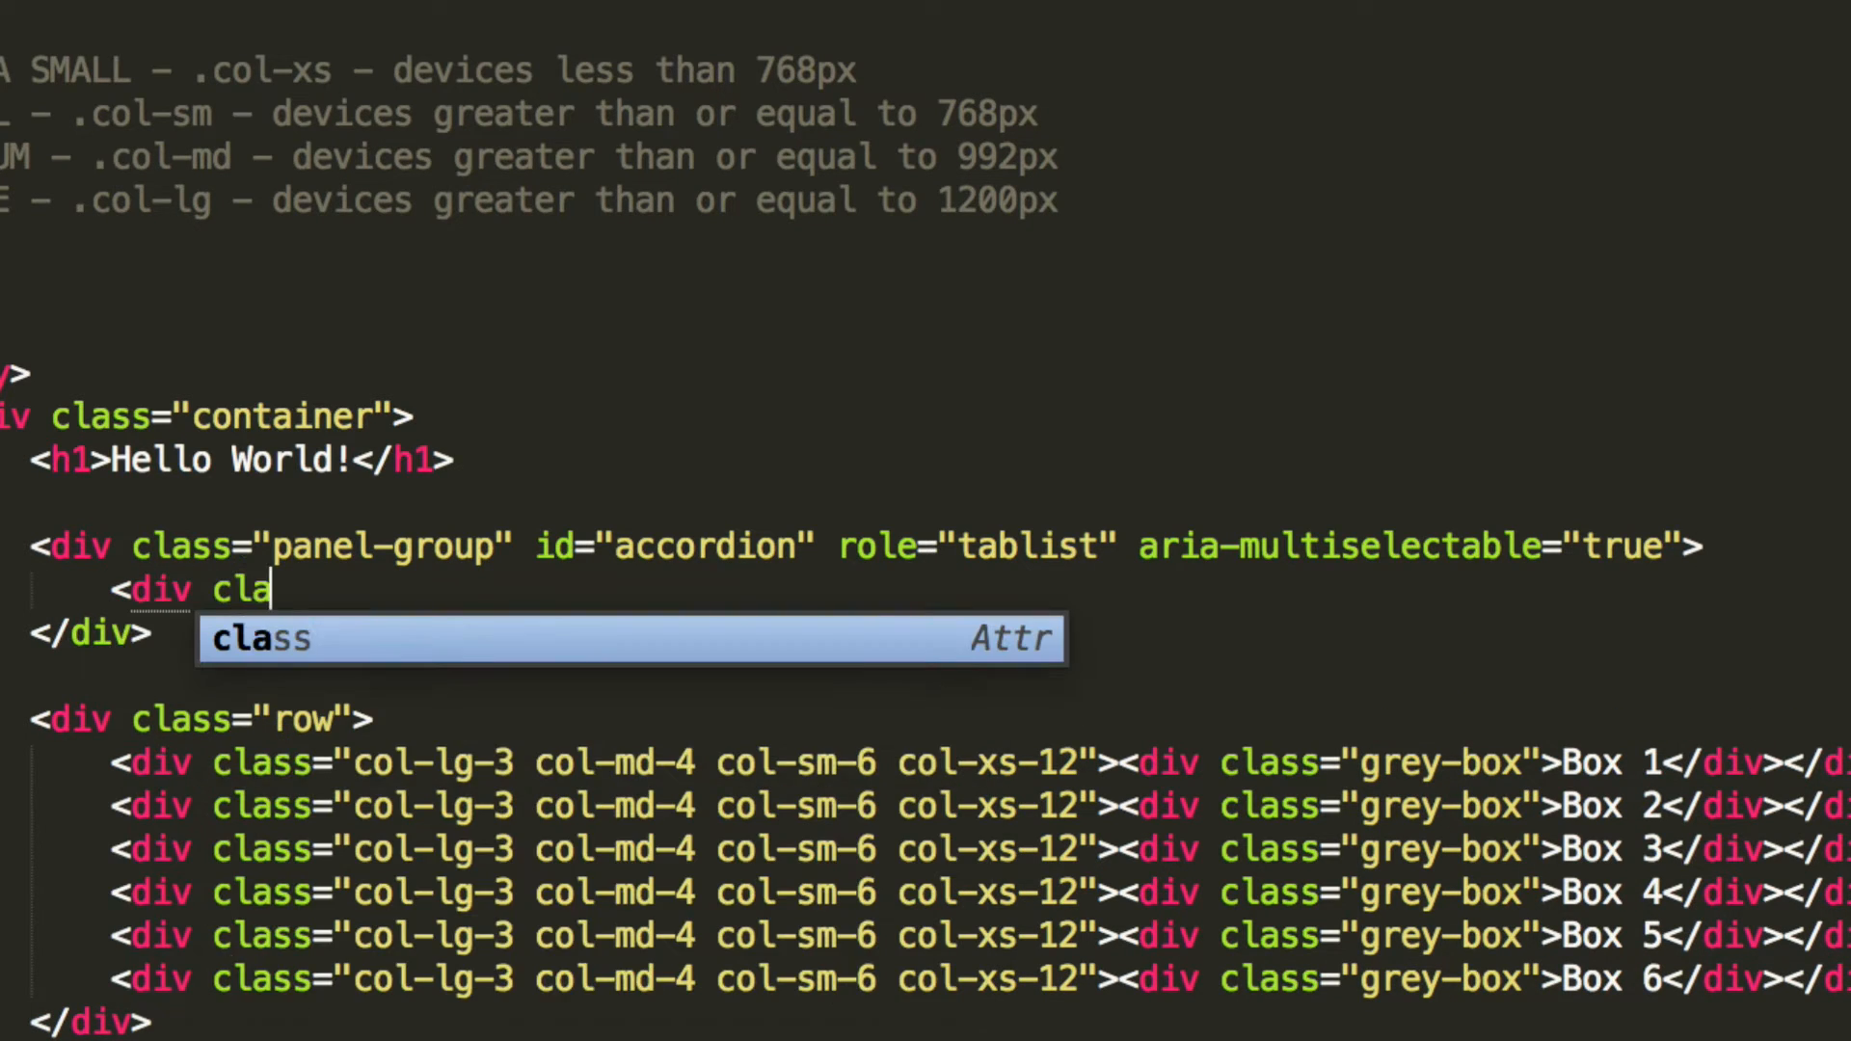
{"action": "type", "text": "ss=\"panel"}
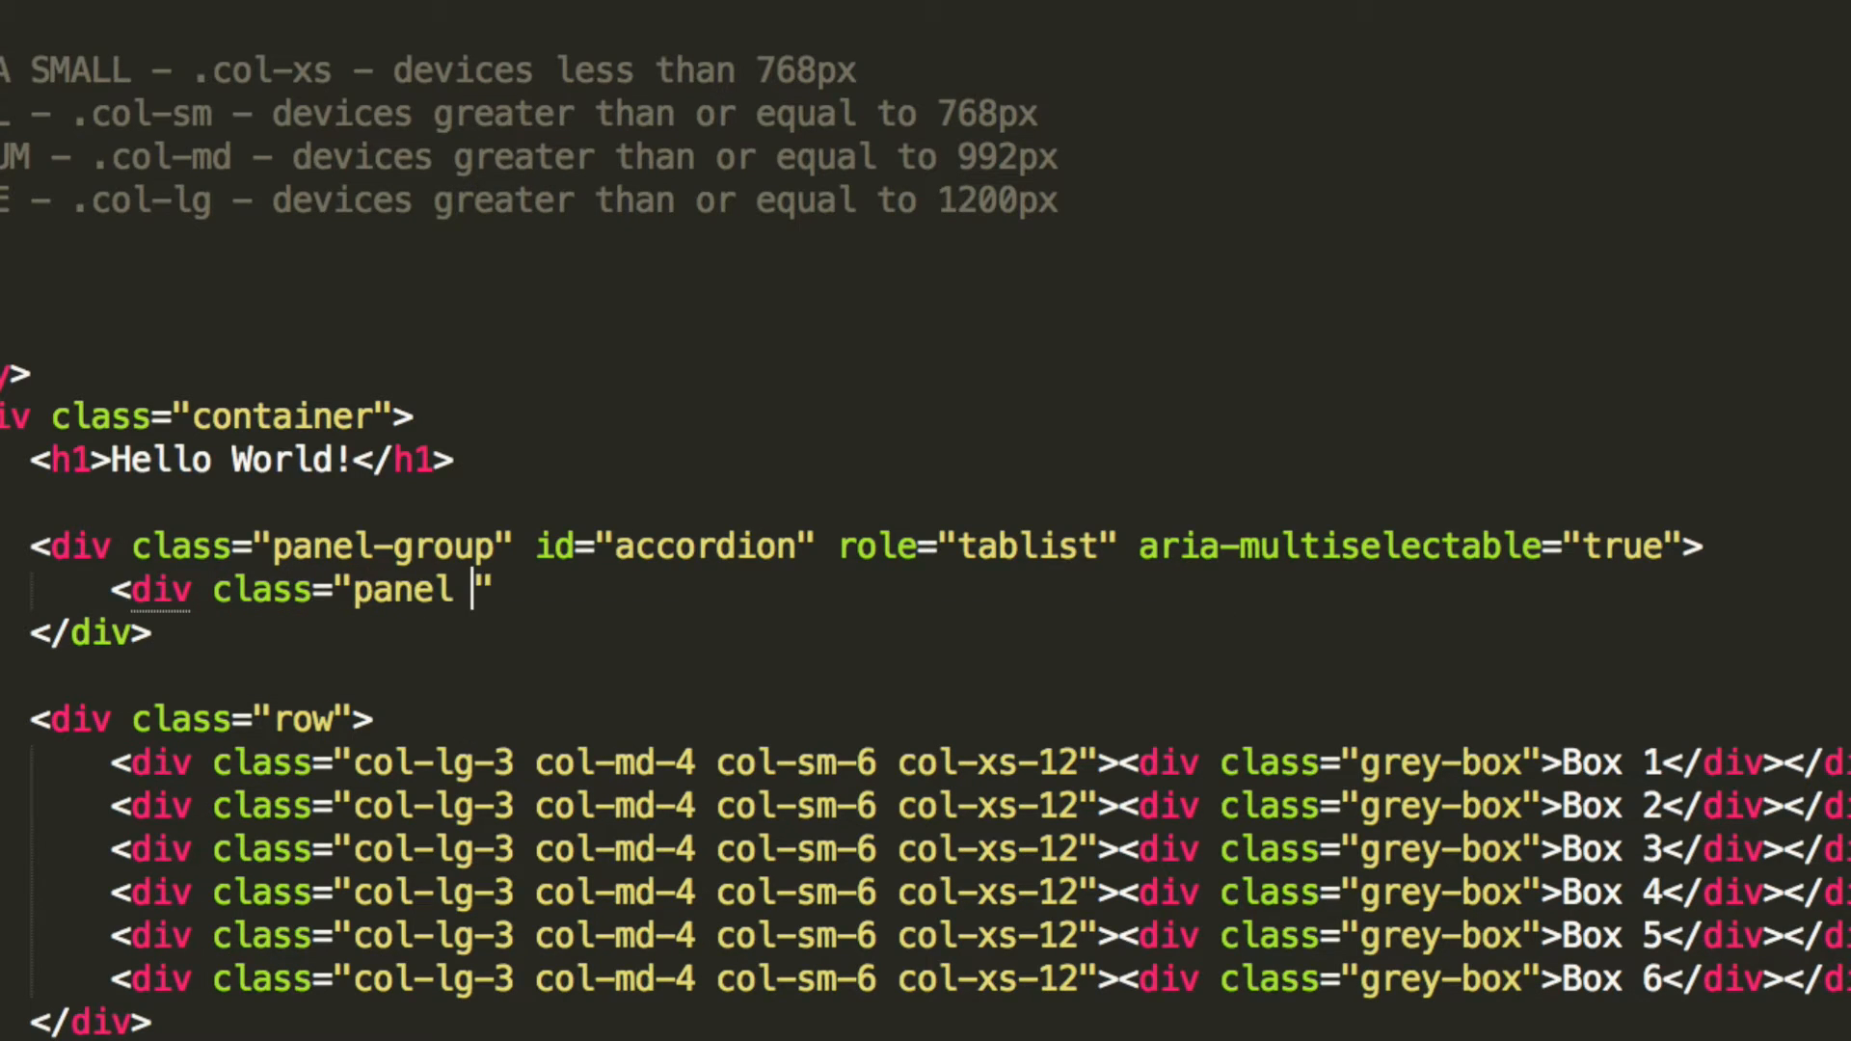
{"action": "type", "text": "panel-def"}
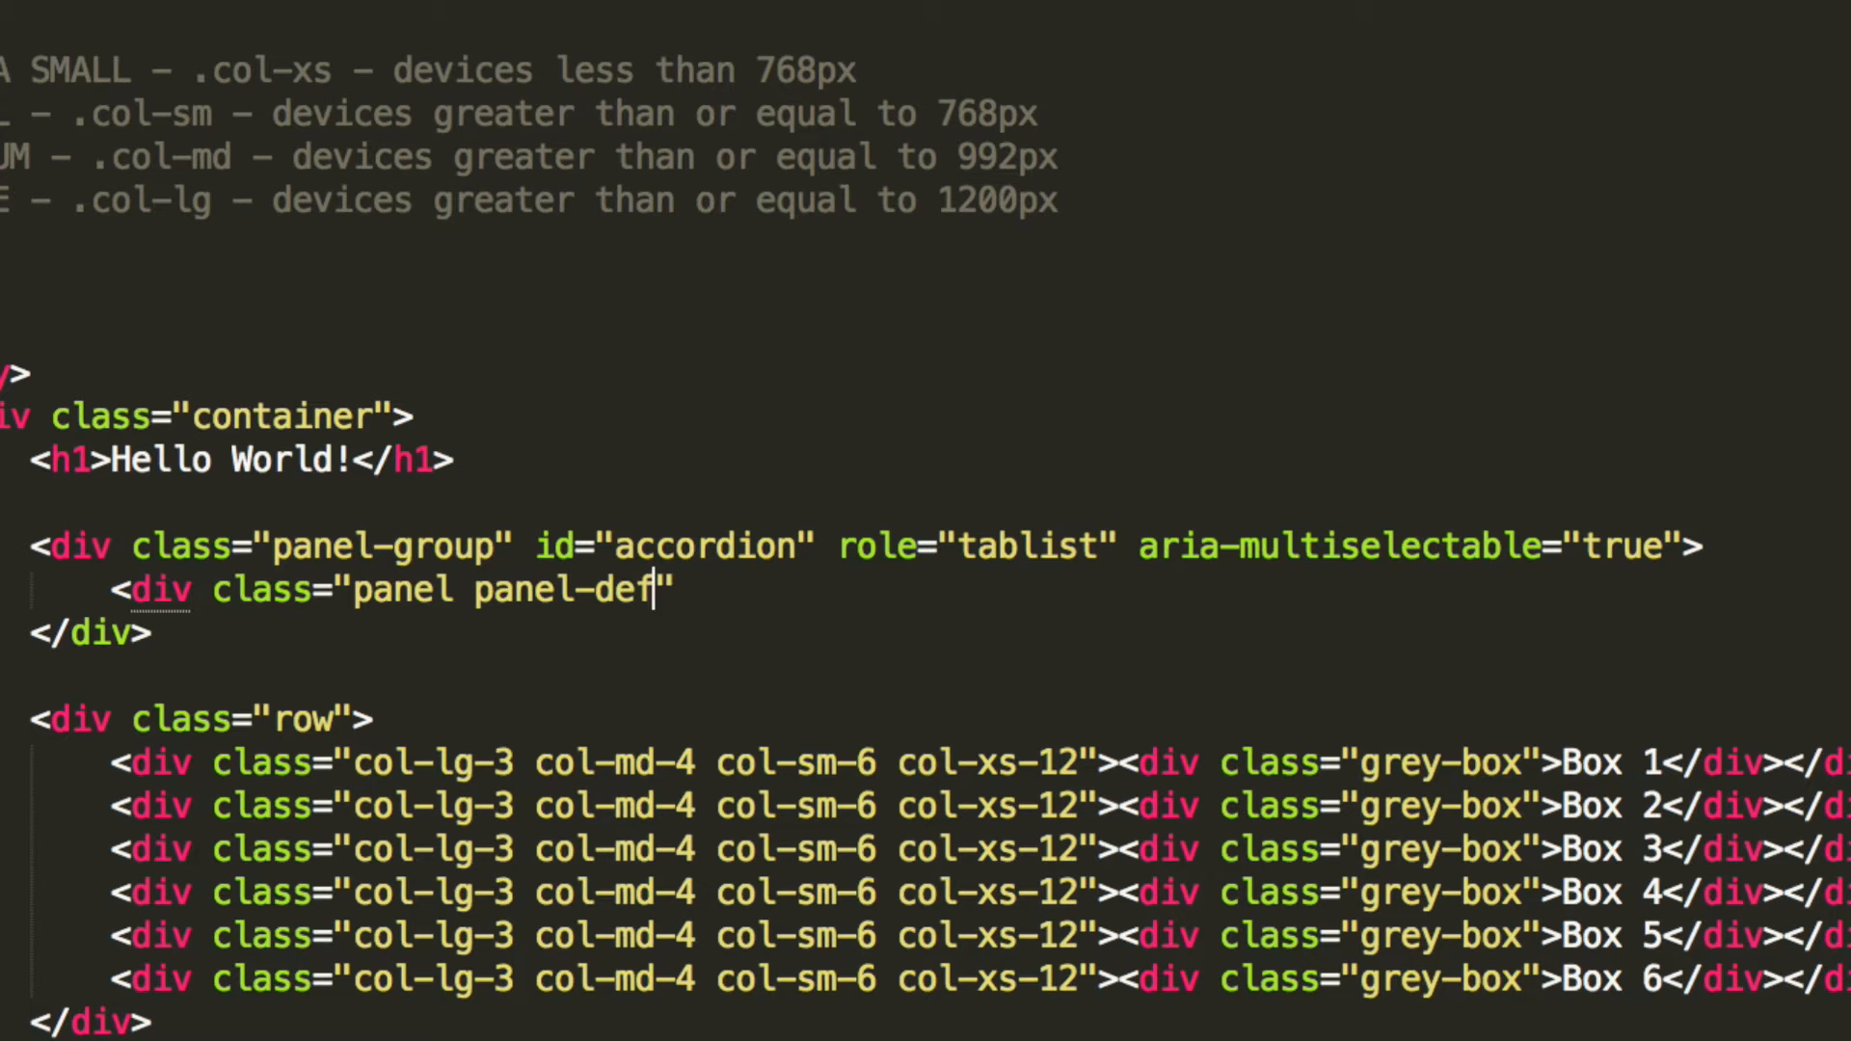
{"action": "type", "text": "ault\">"}
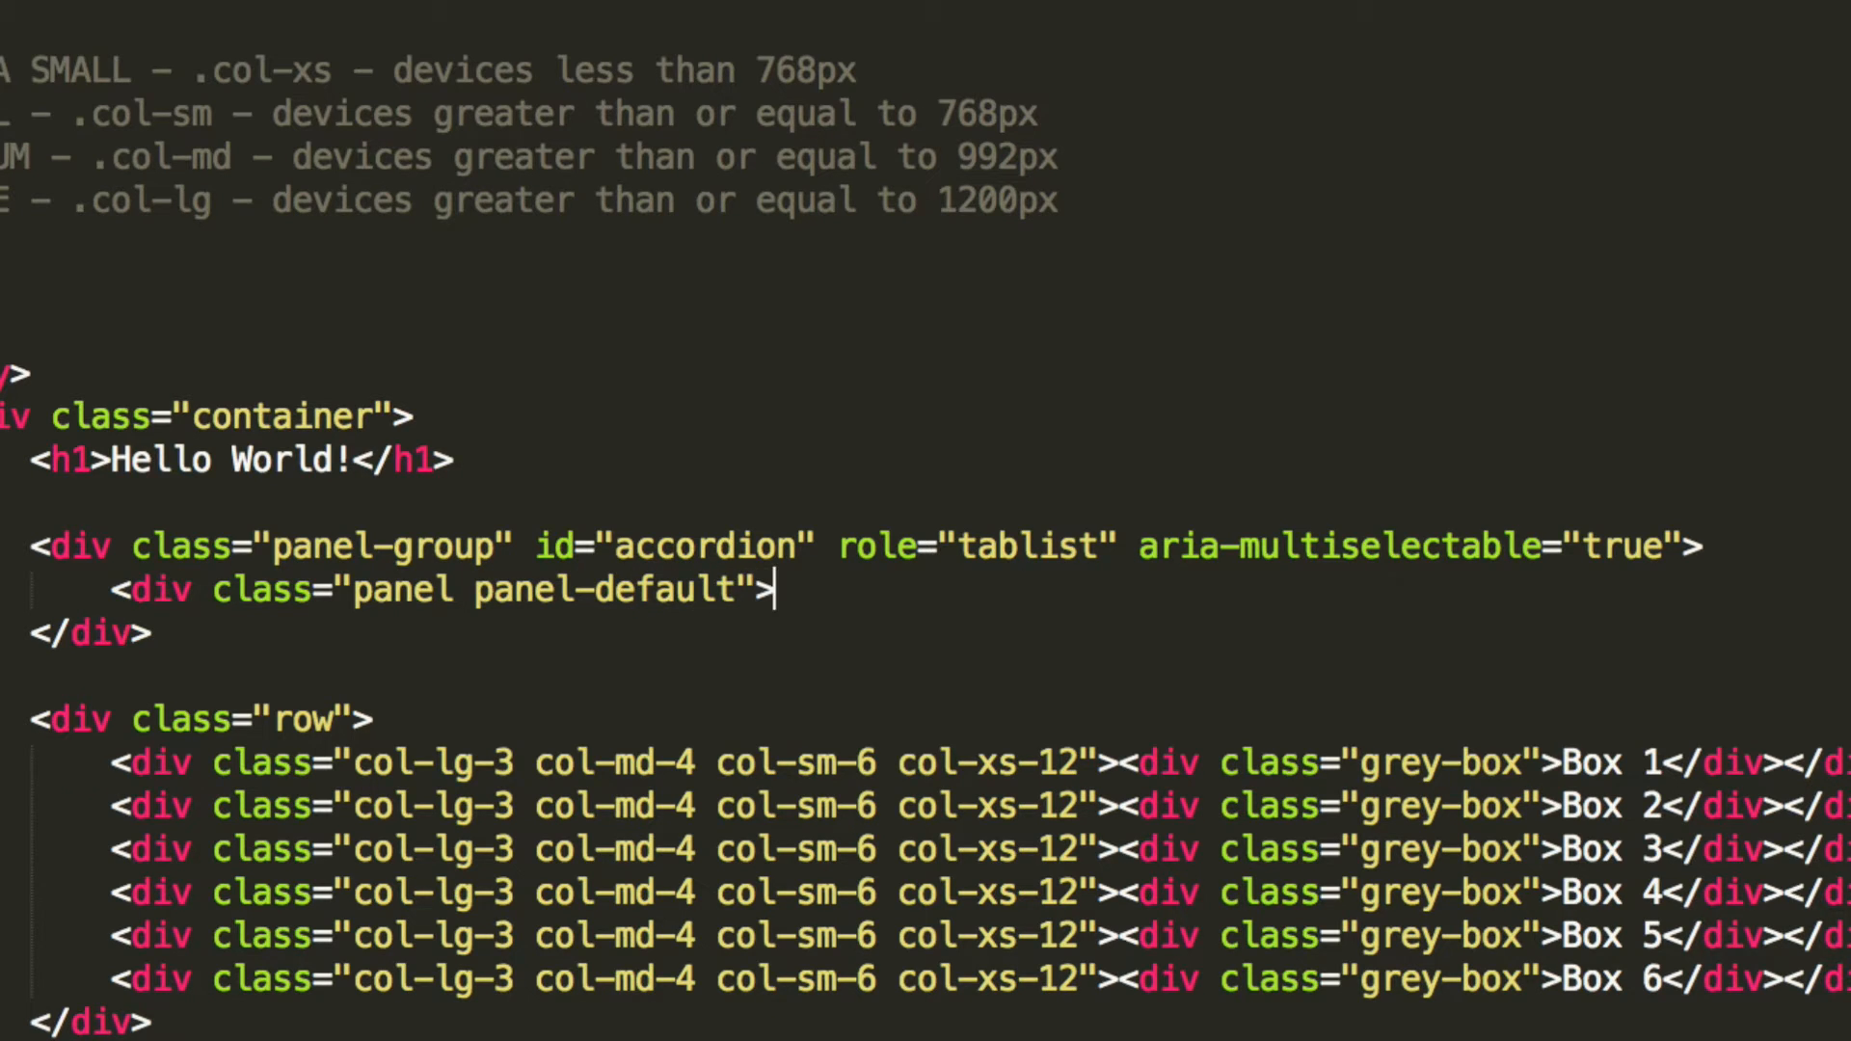
{"action": "key", "text": "Enter"}
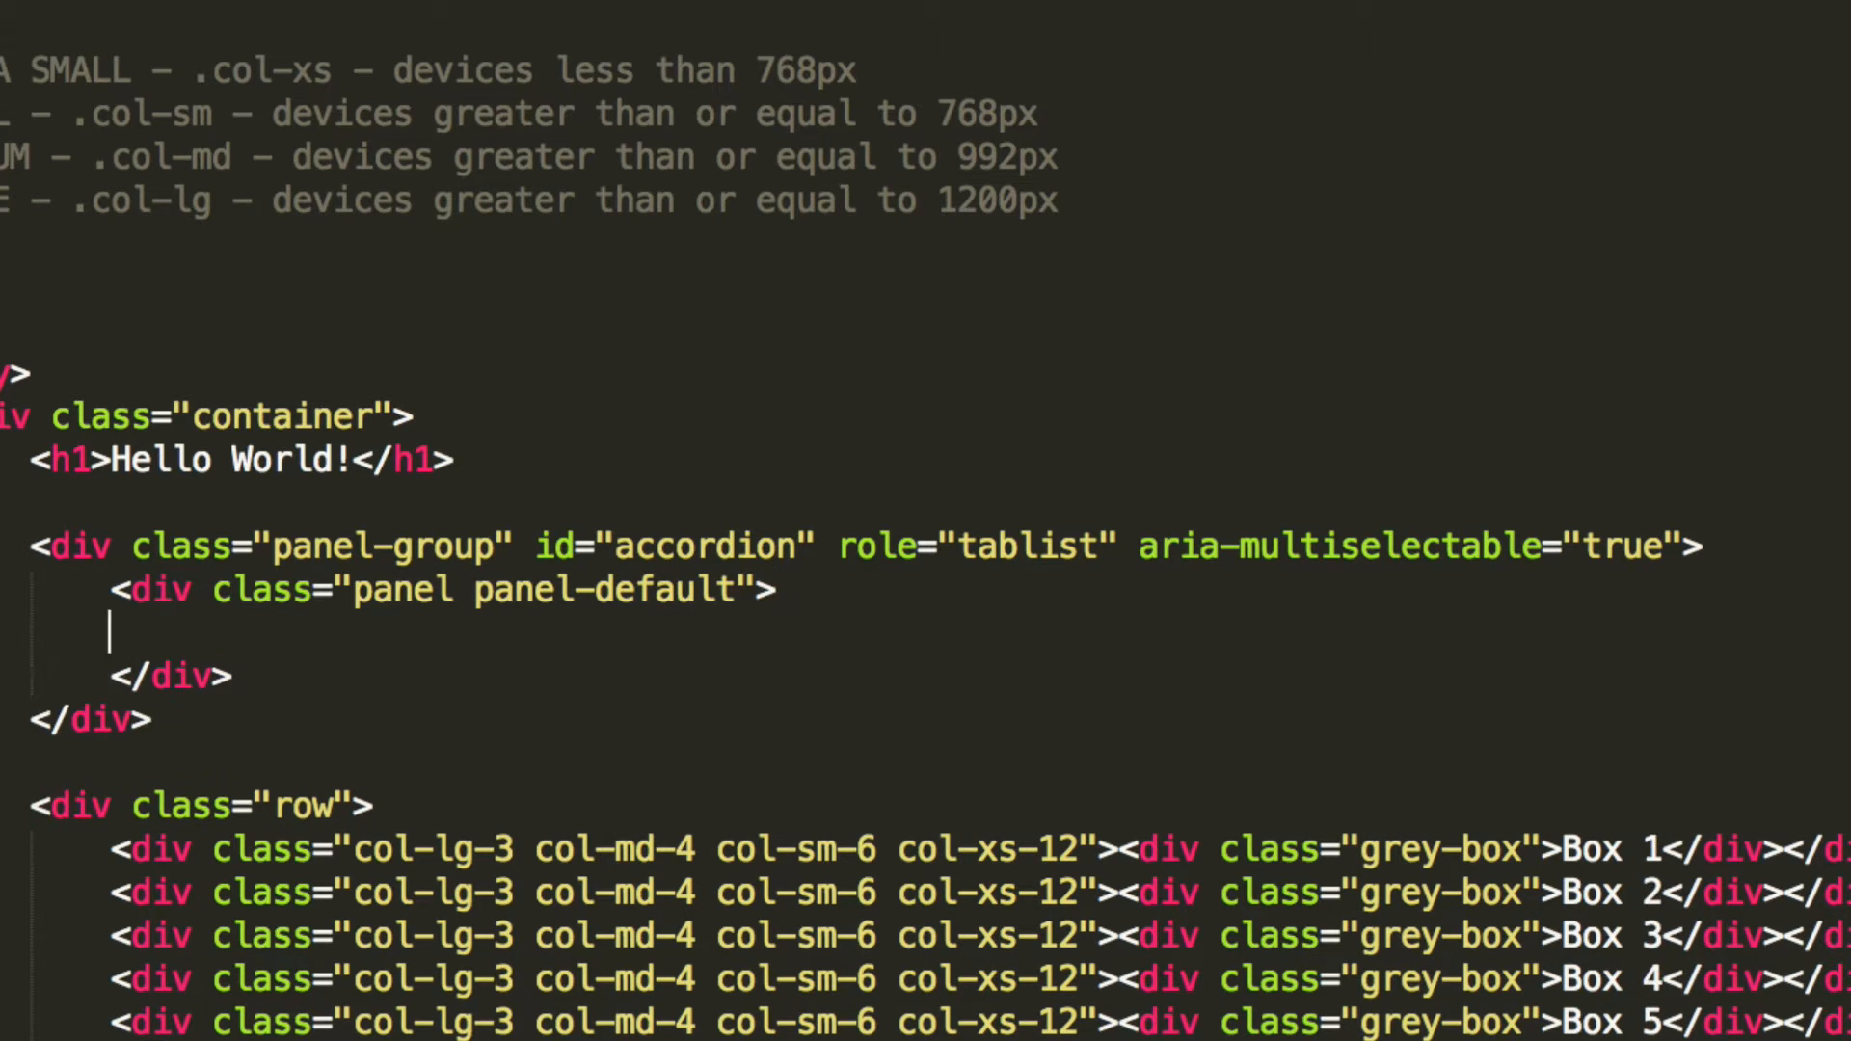
Step: Inside it, add a panel-heading div with role="tab" and id="headingOne"
{"action": "type", "text": "<div"}
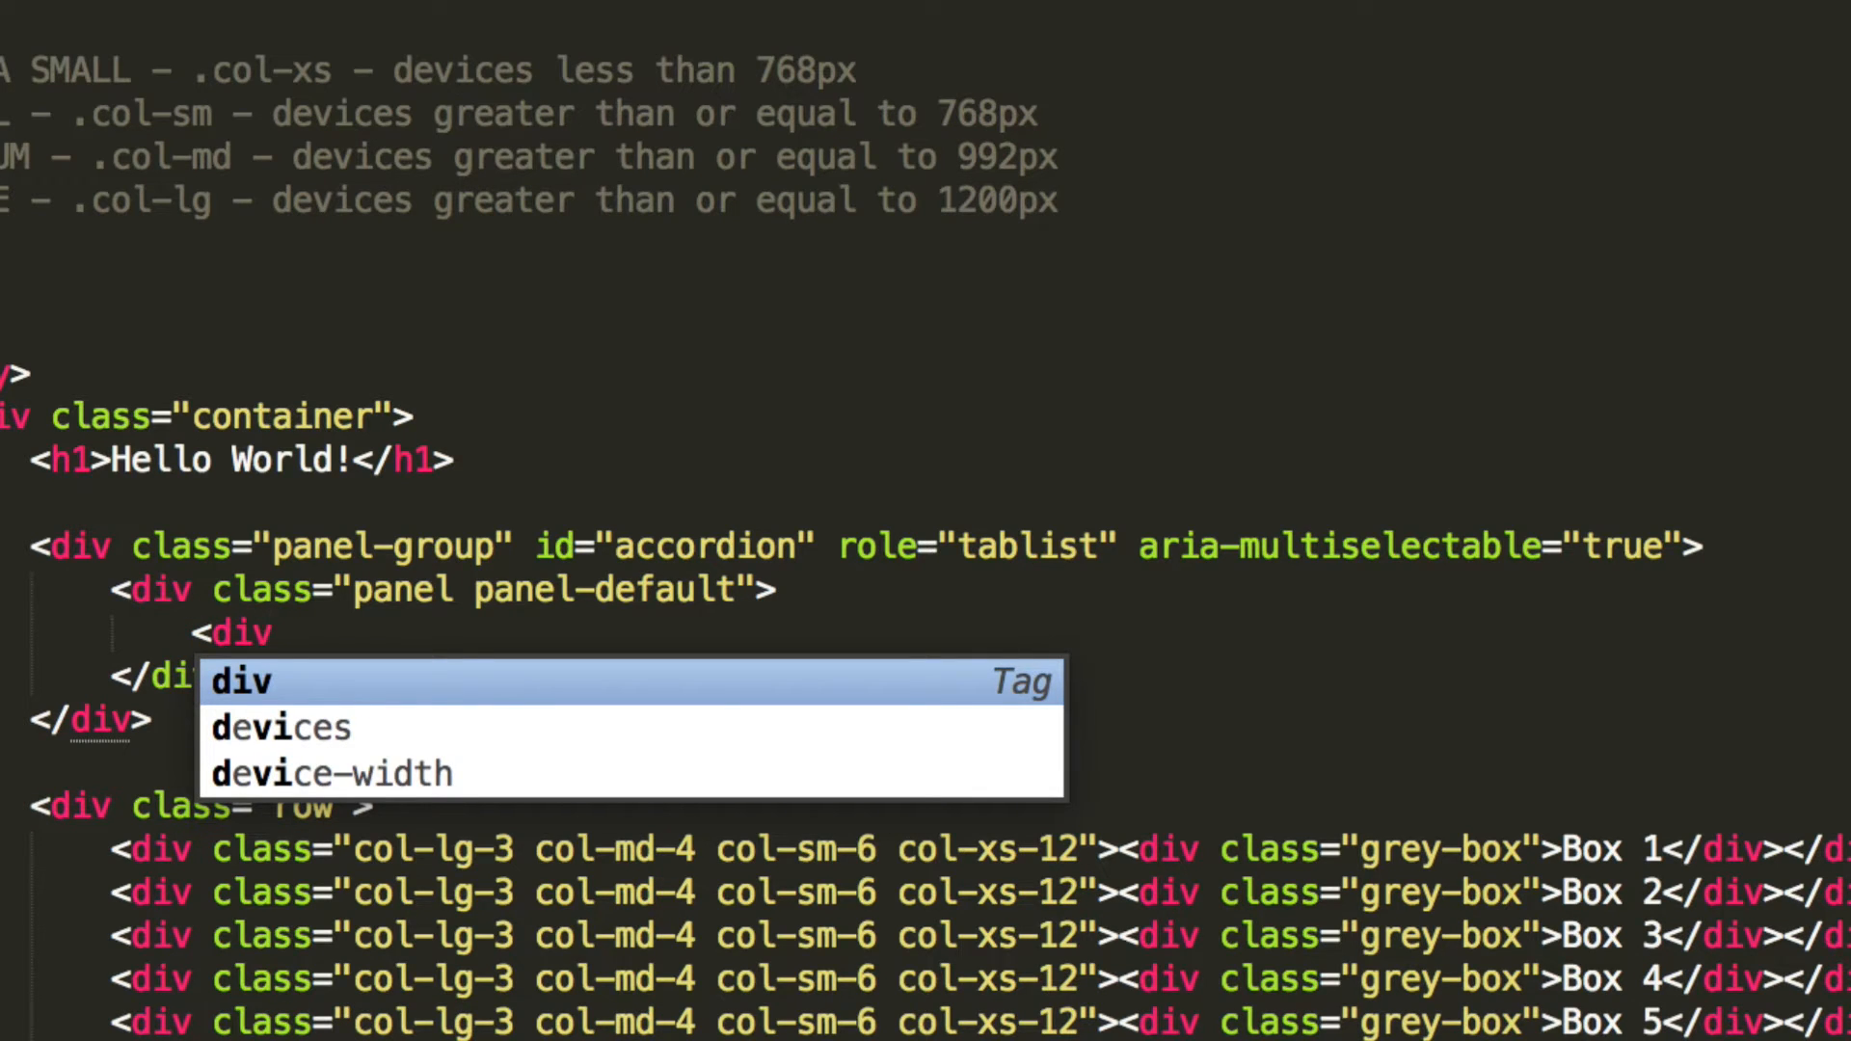
{"action": "type", "text": "cl"}
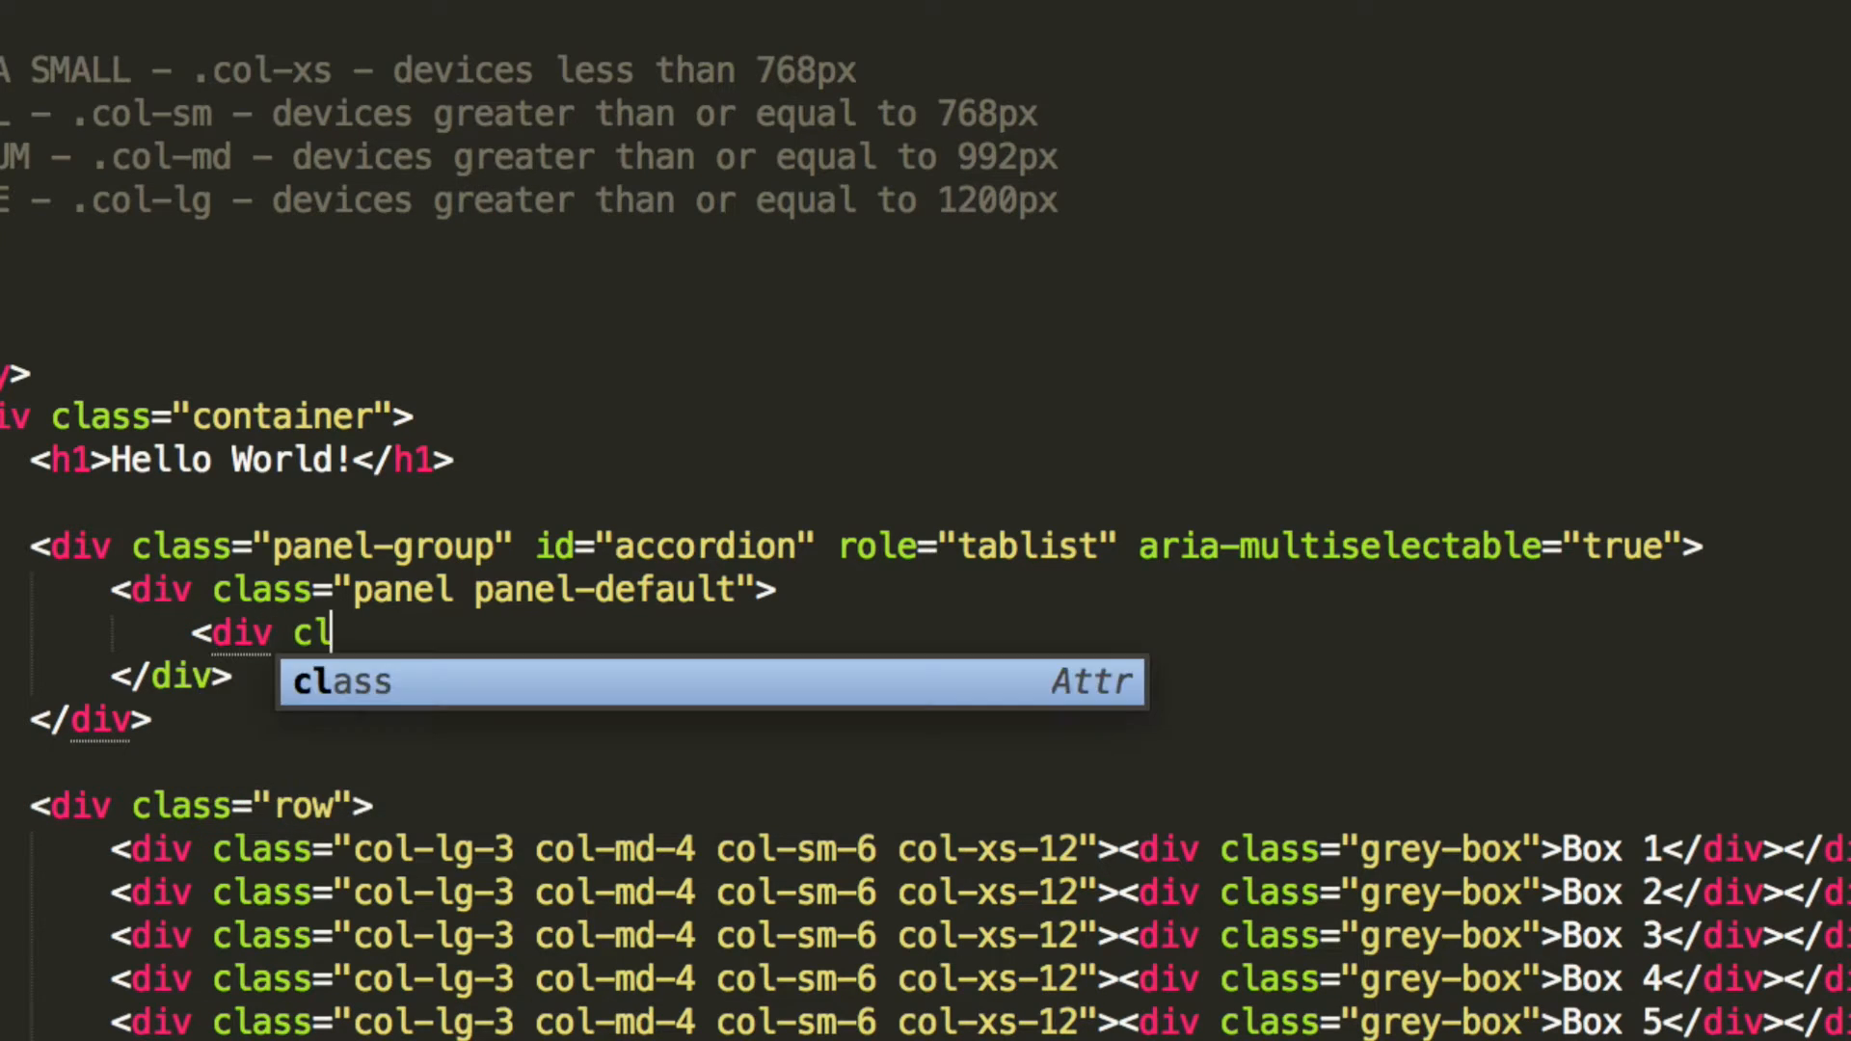
{"action": "key", "text": "Tab"}
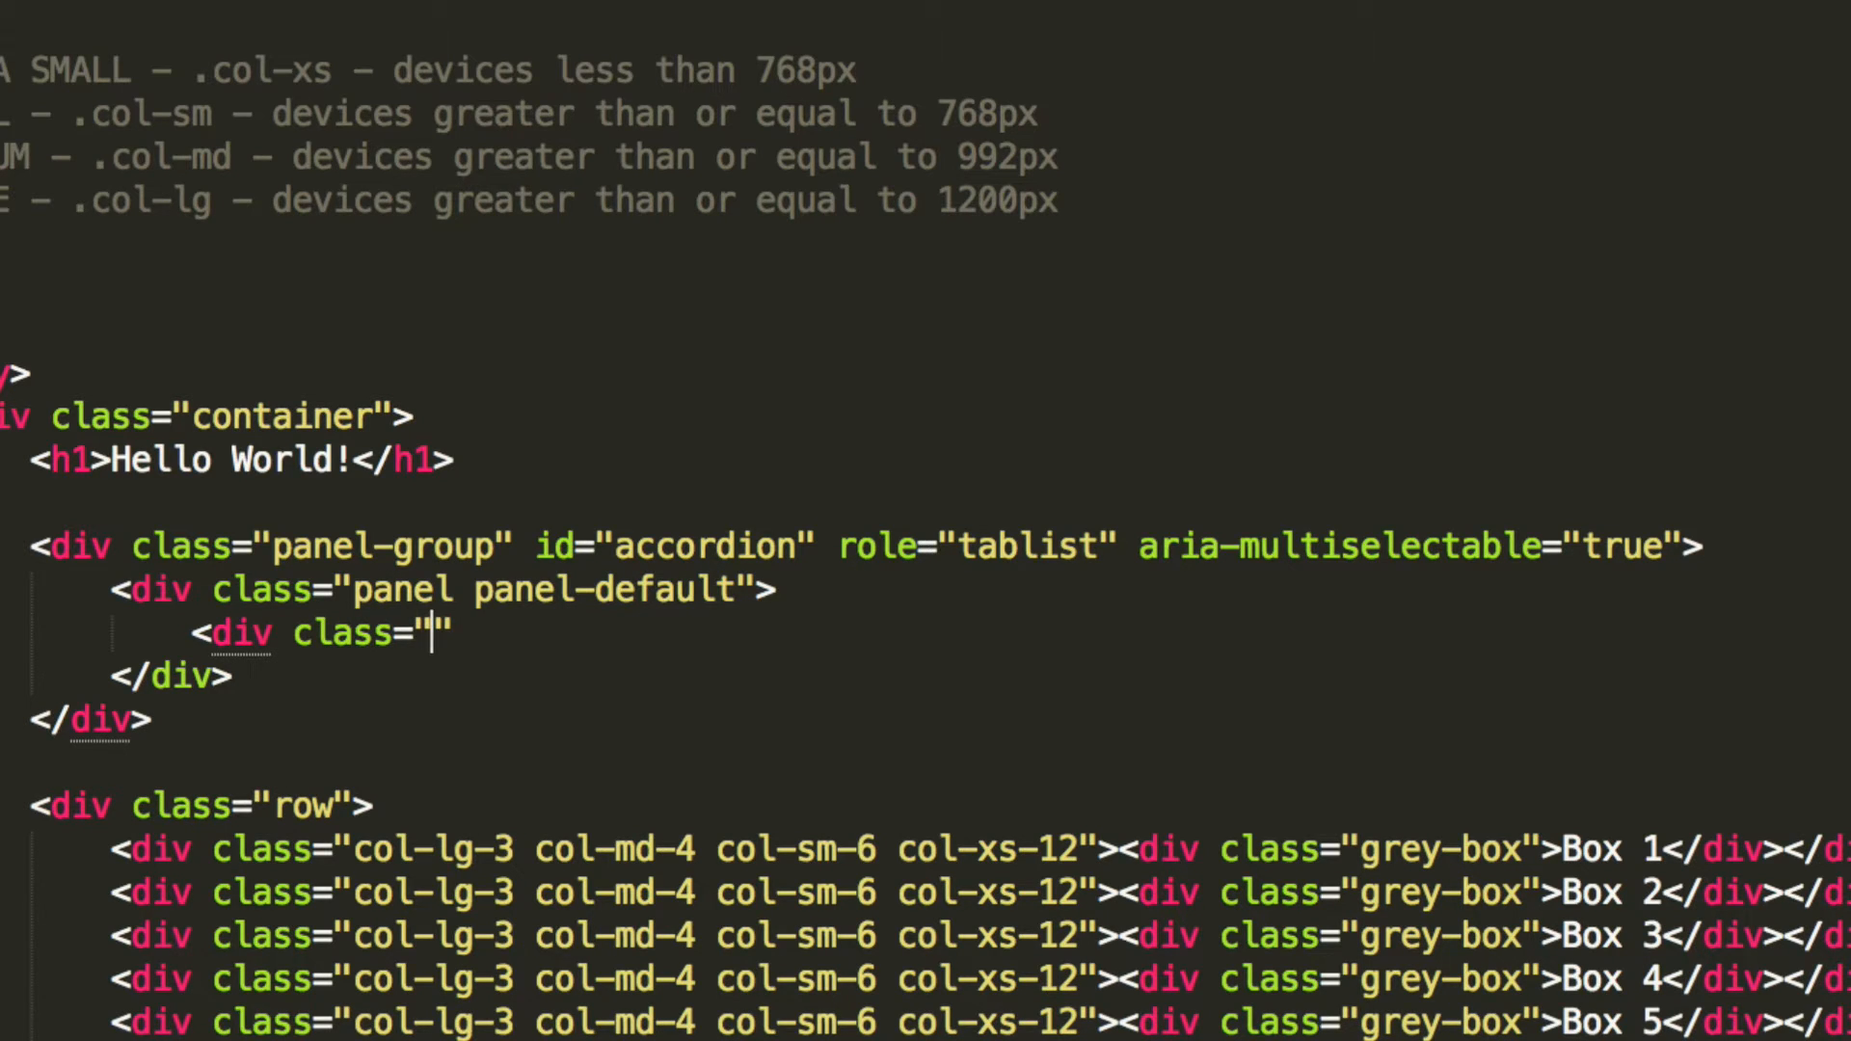
{"action": "type", "text": "panel"}
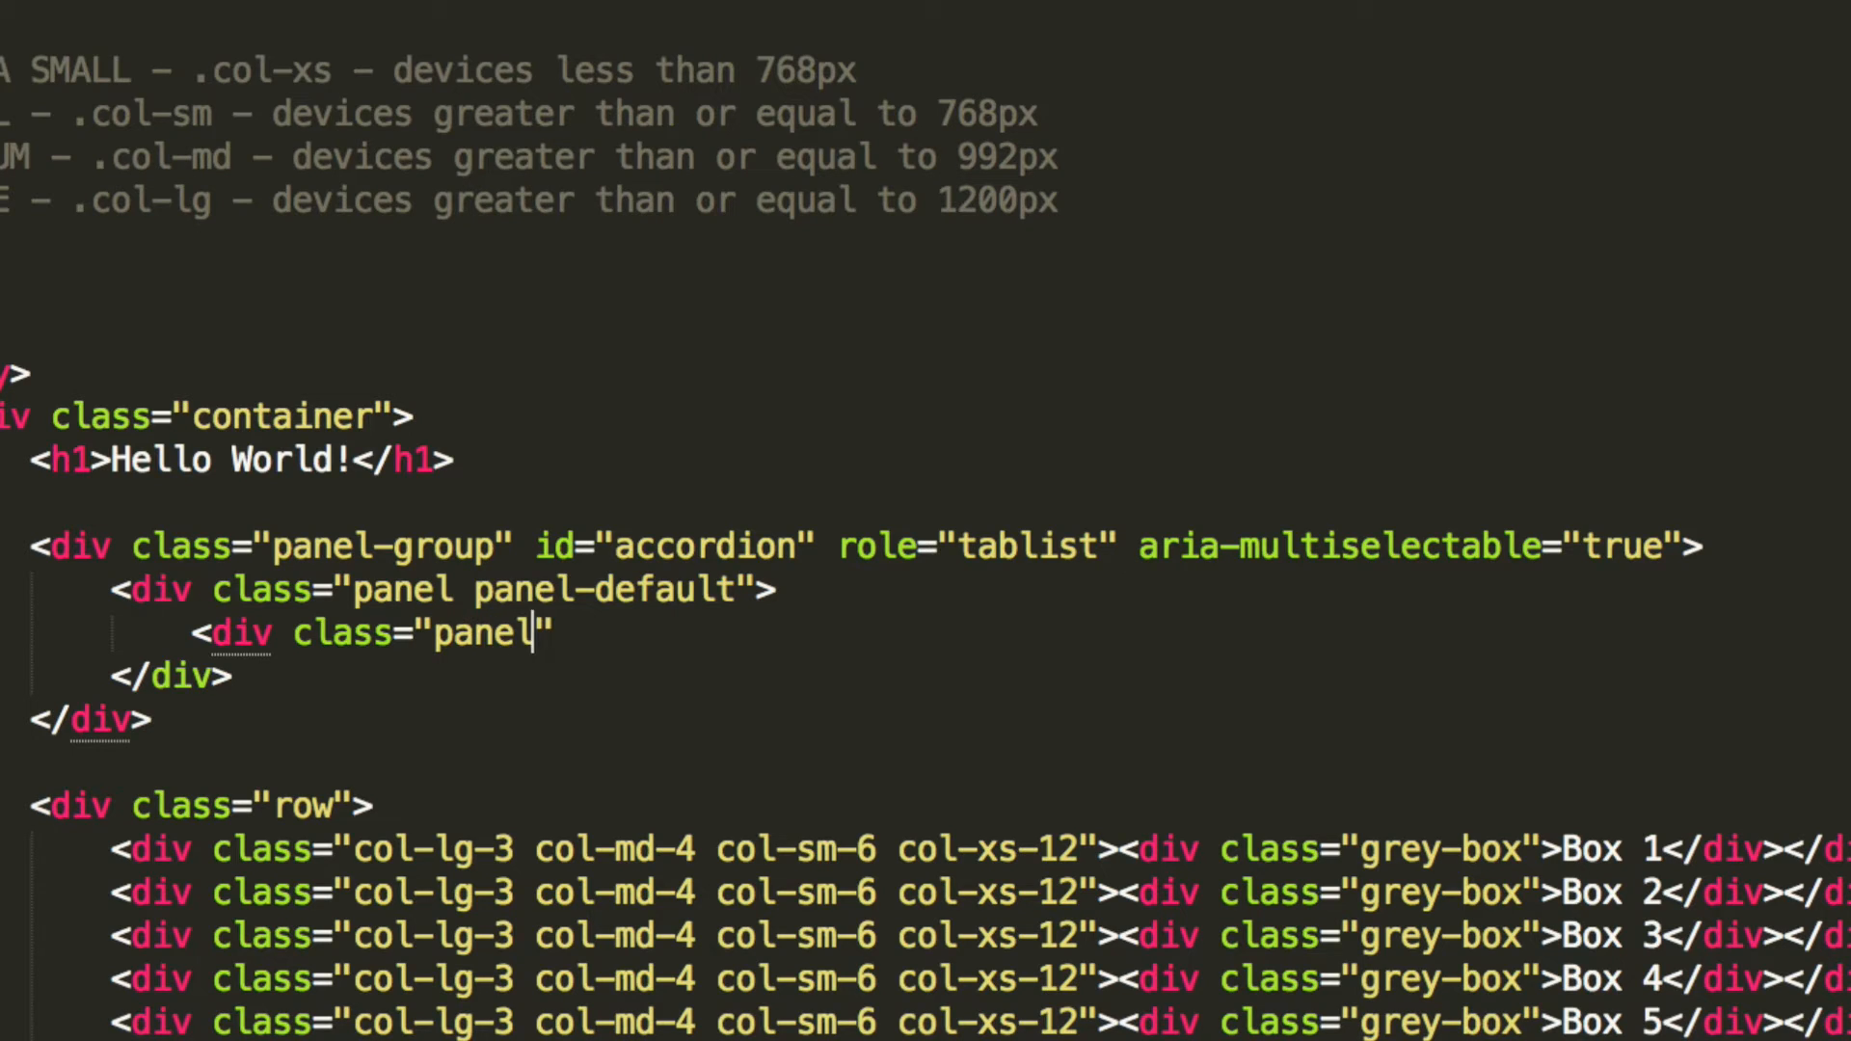
{"action": "type", "text": "-heading"}
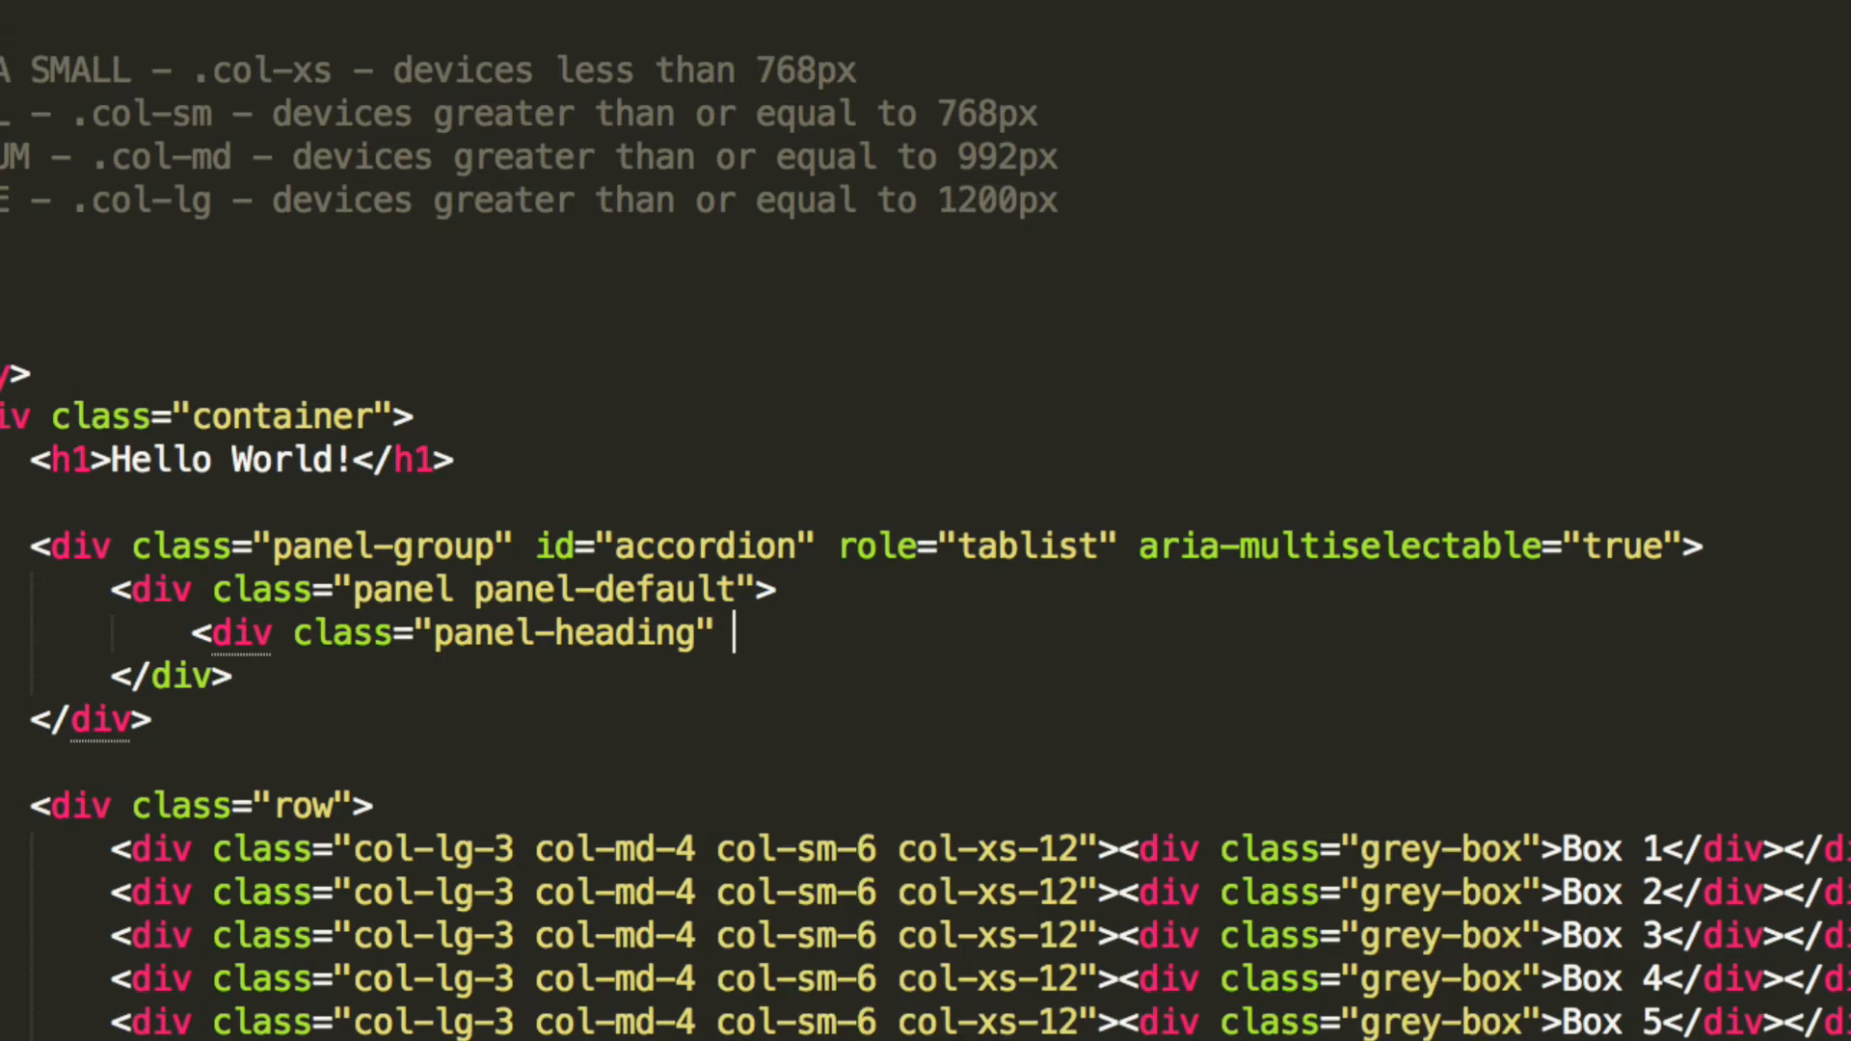
{"action": "type", "text": "role=\"\""}
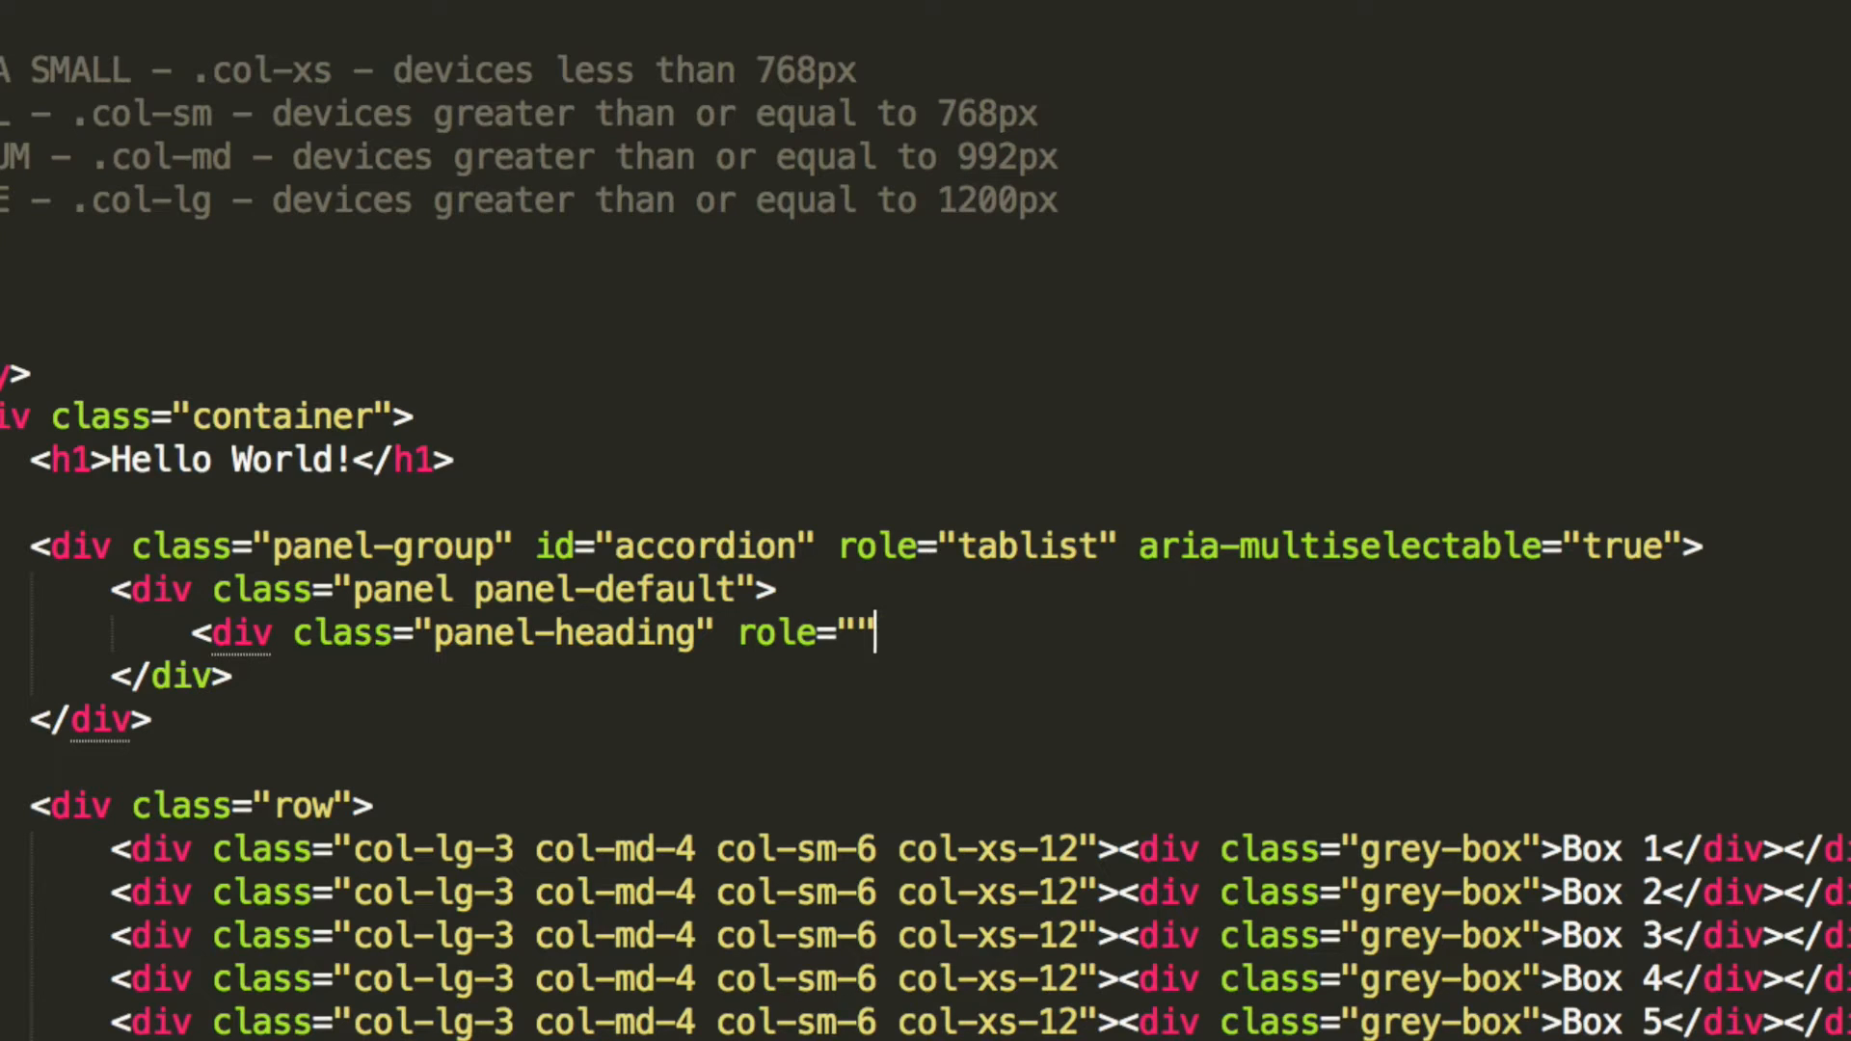
{"action": "type", "text": "tab\" i"}
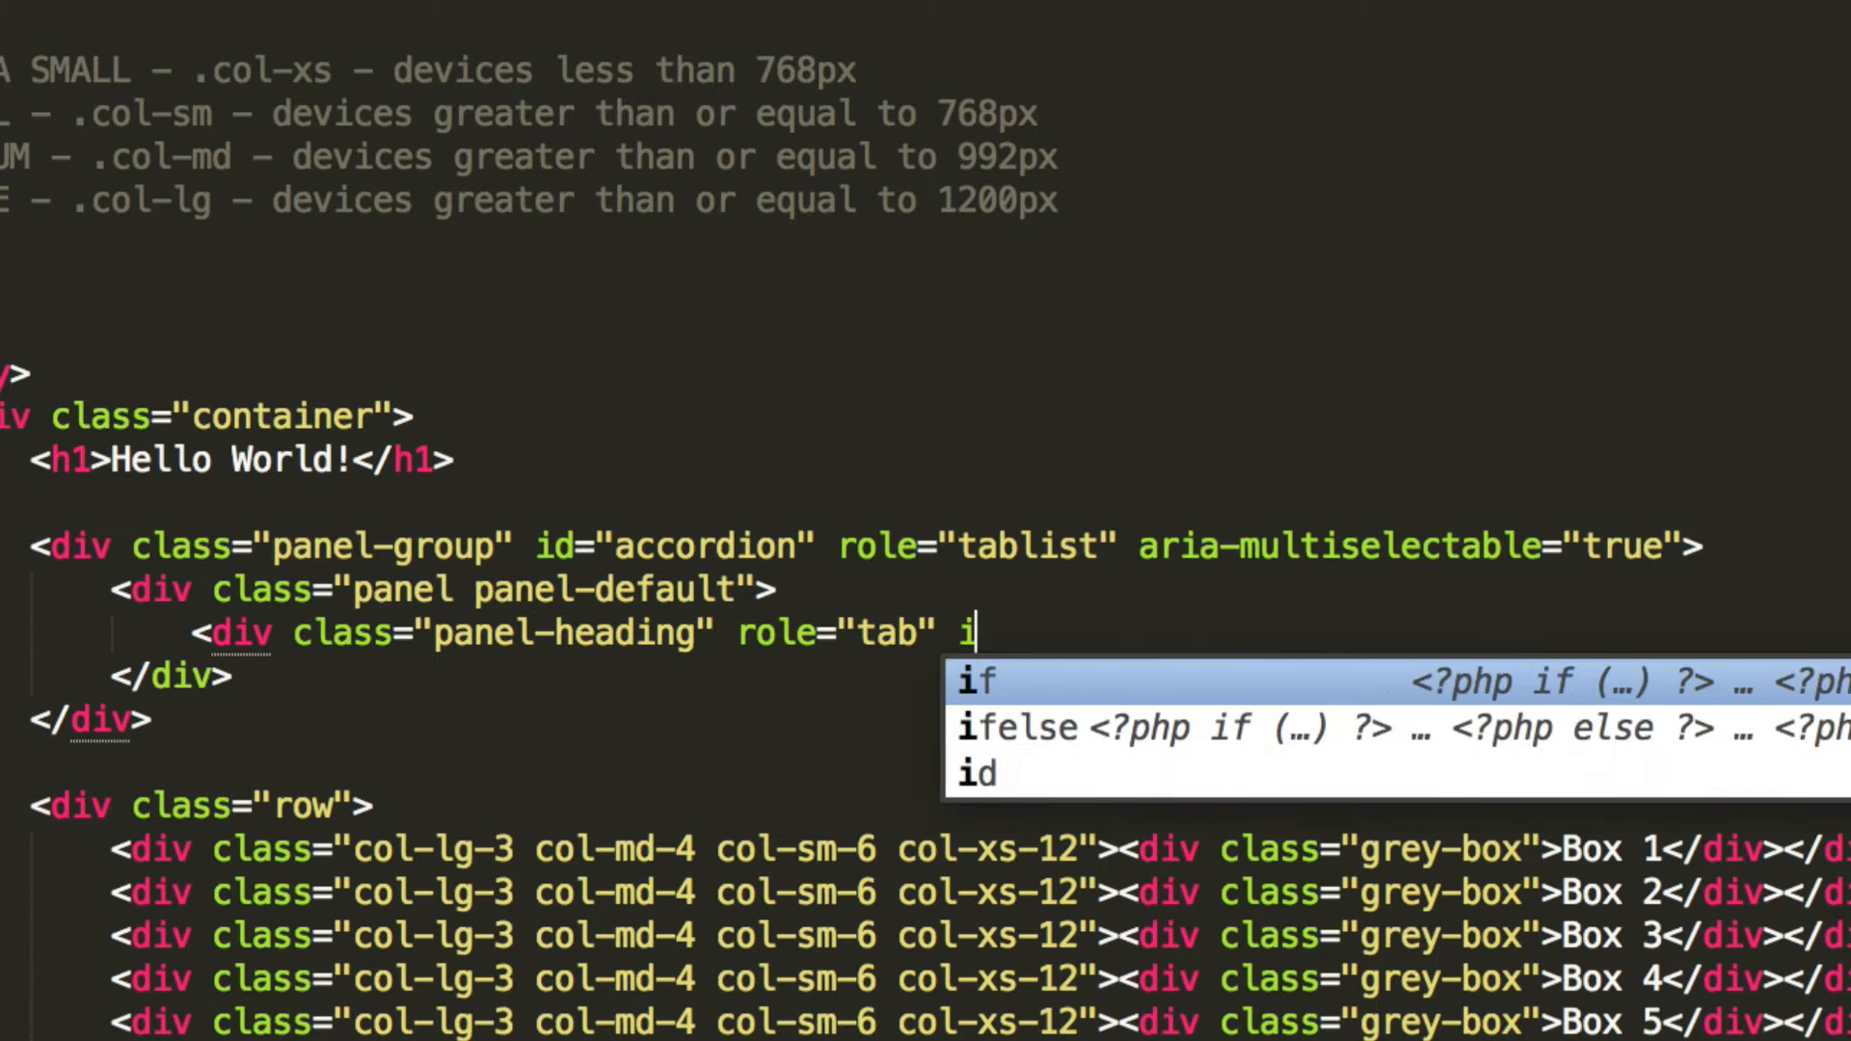
{"action": "type", "text": "d=\"he\""}
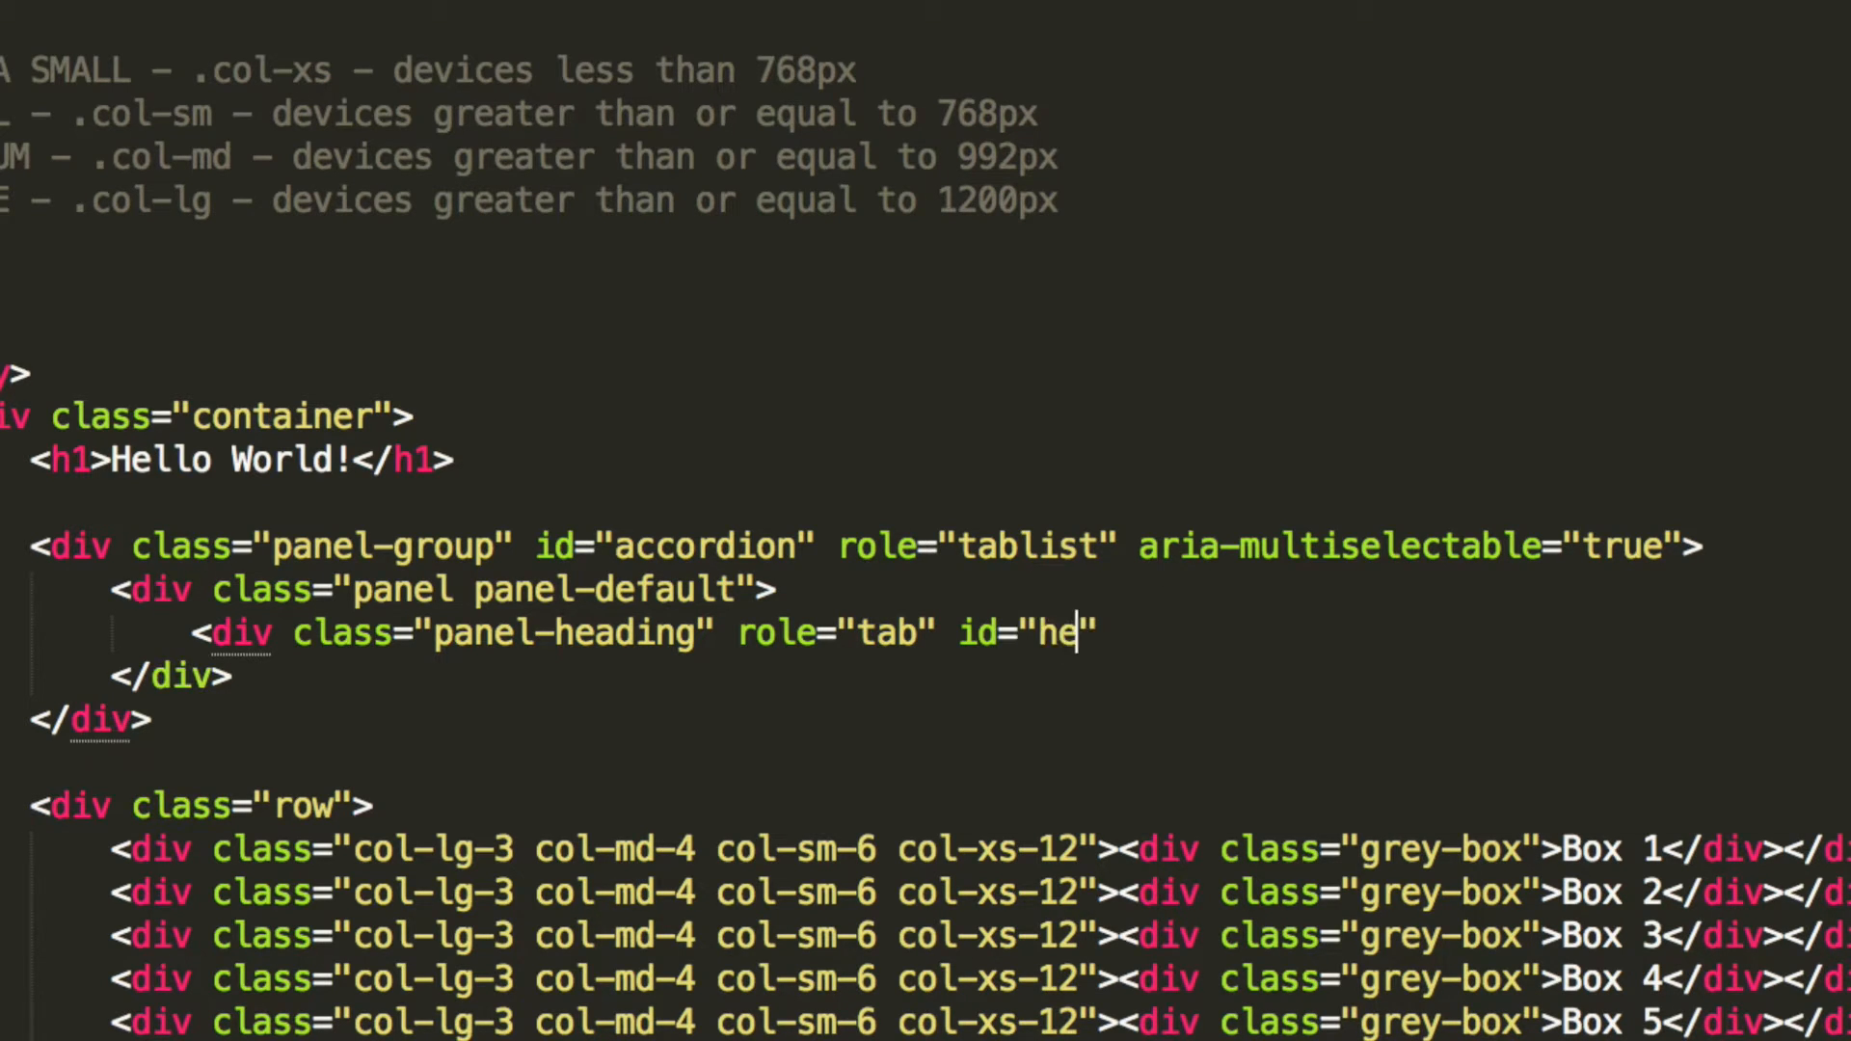
{"action": "type", "text": "adingOne"}
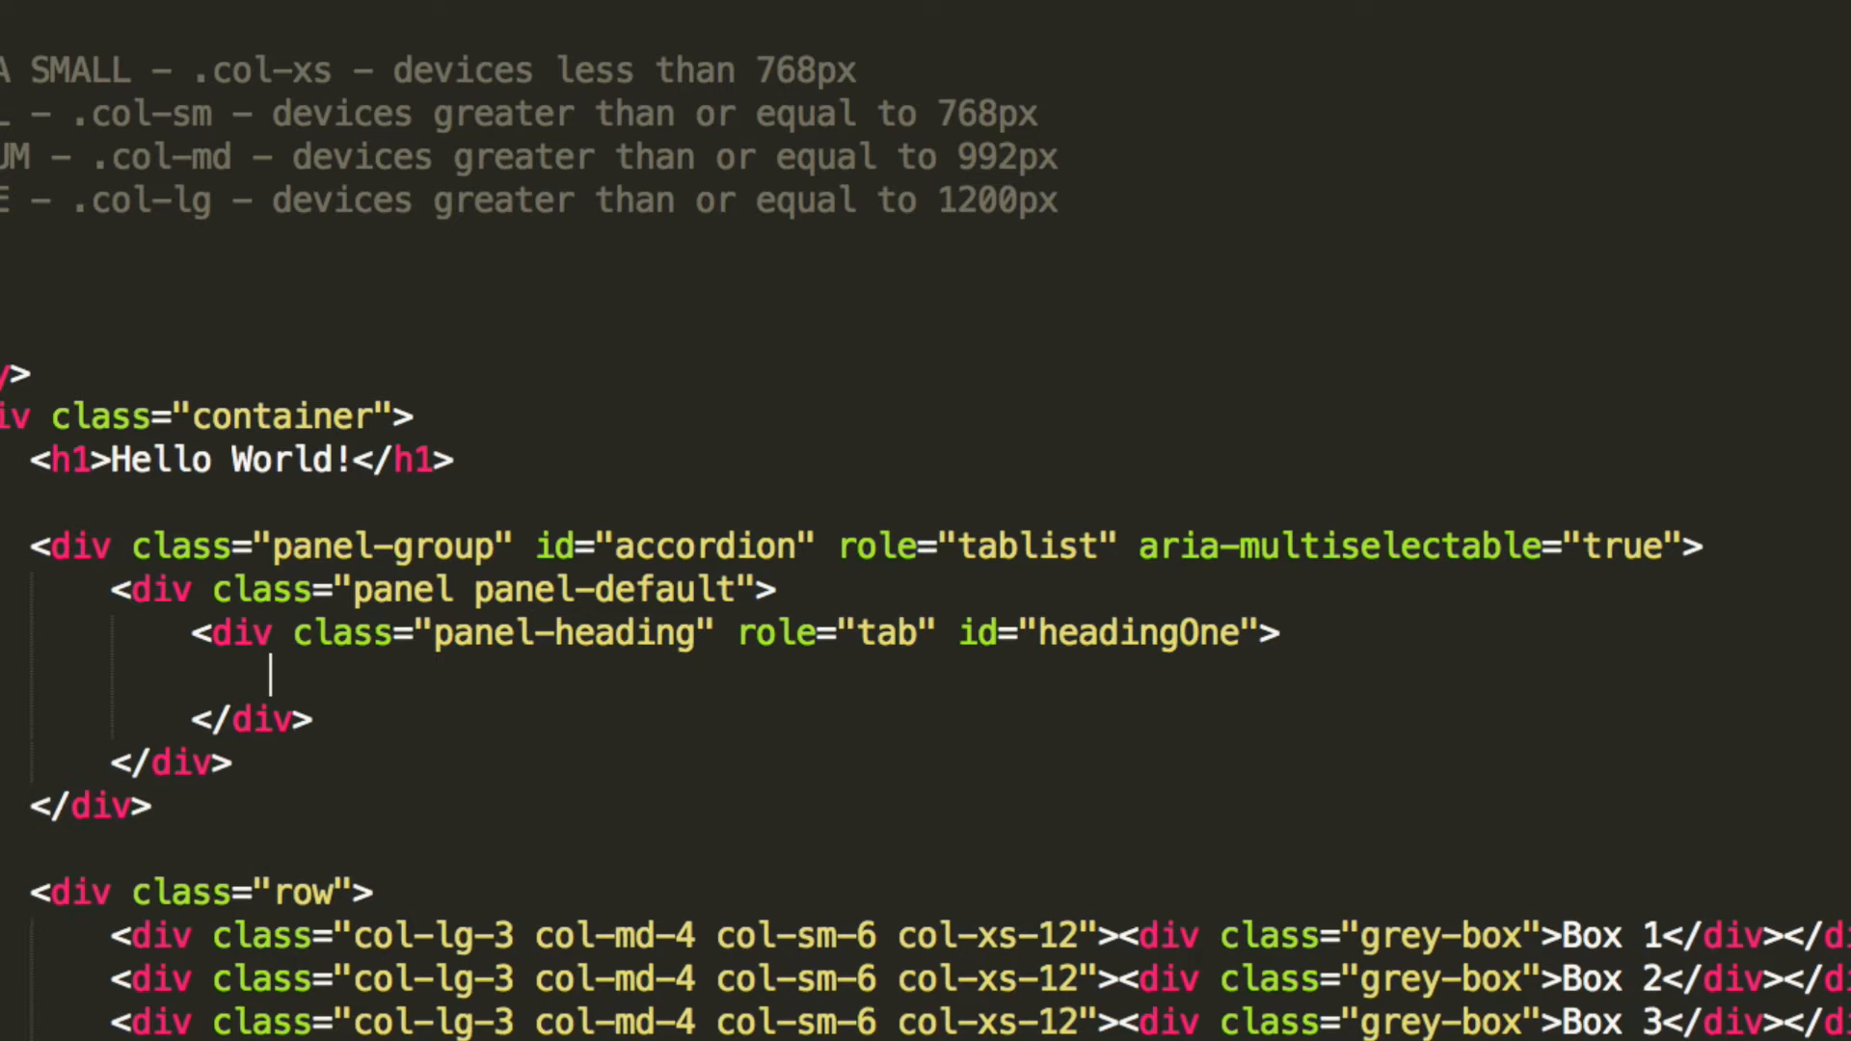
Step: Add an h4 with class="panel-title" inside the panel heading
{"action": "type", "text": "<h4></h4>"}
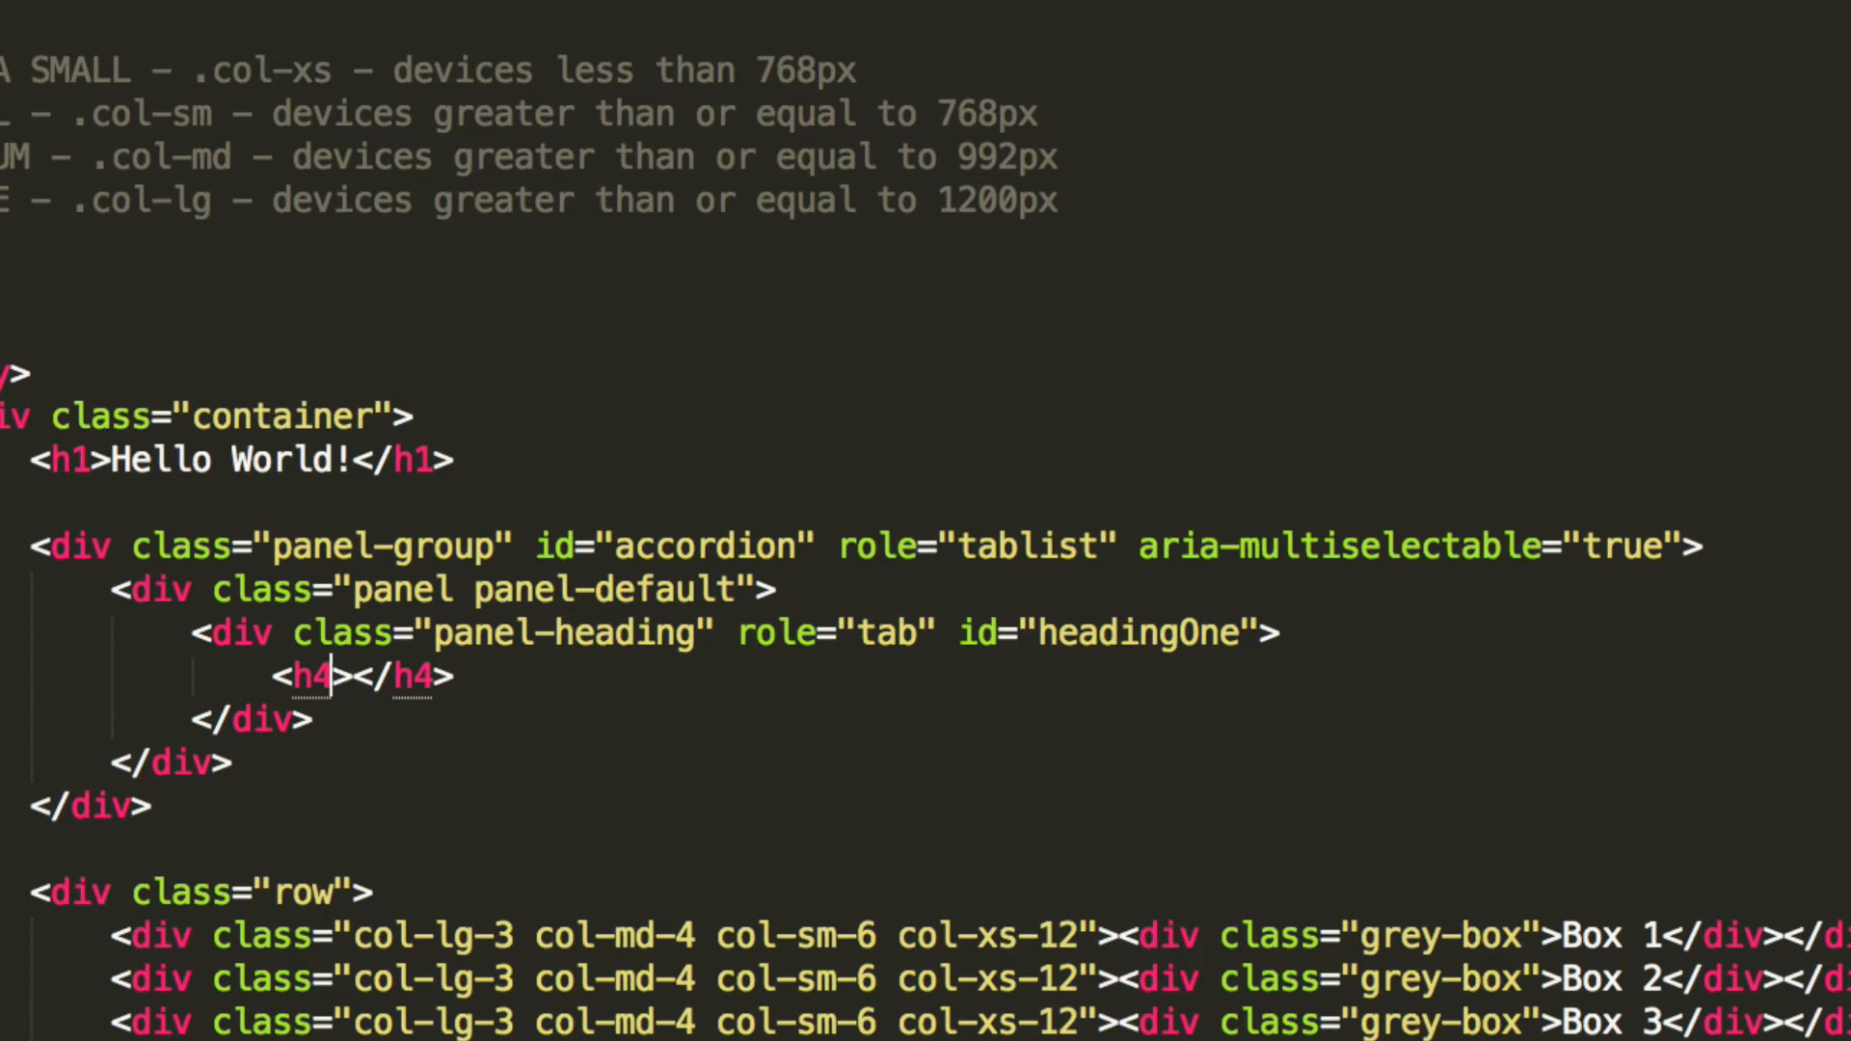
{"action": "type", "text": "class=\"\""}
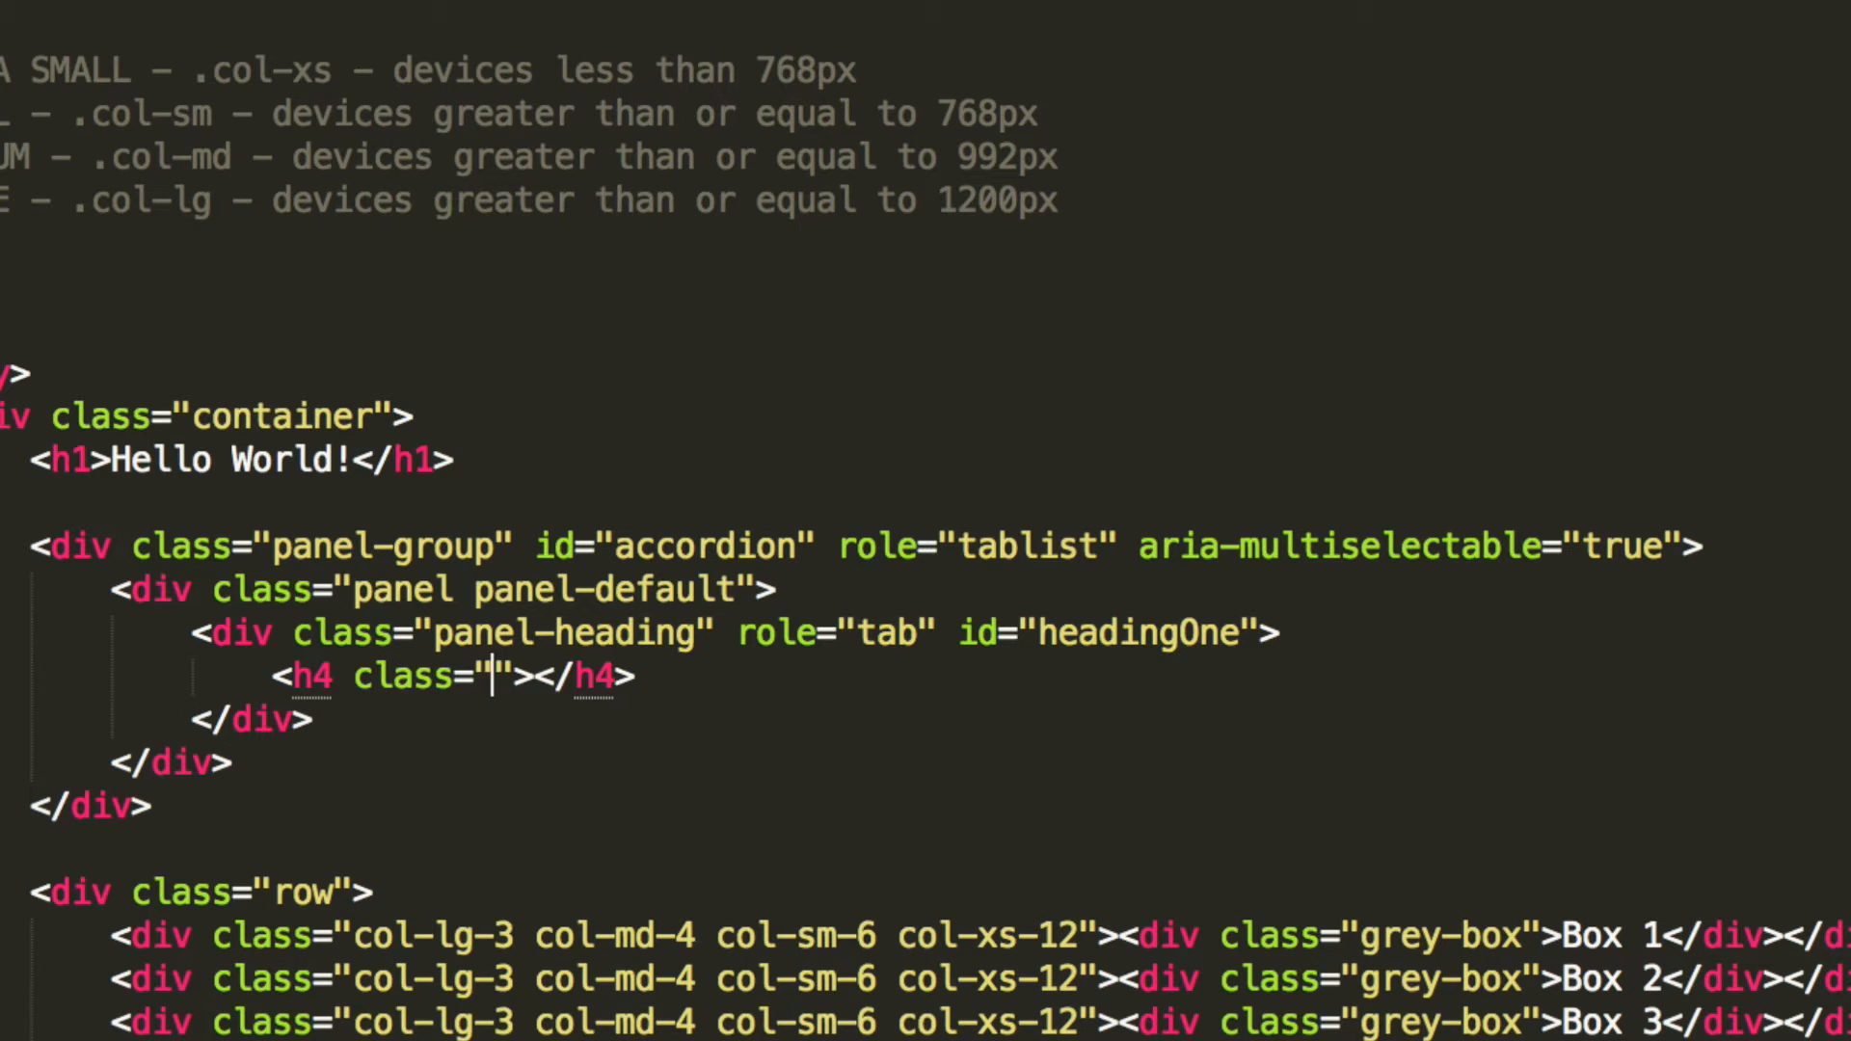
{"action": "type", "text": "panel"}
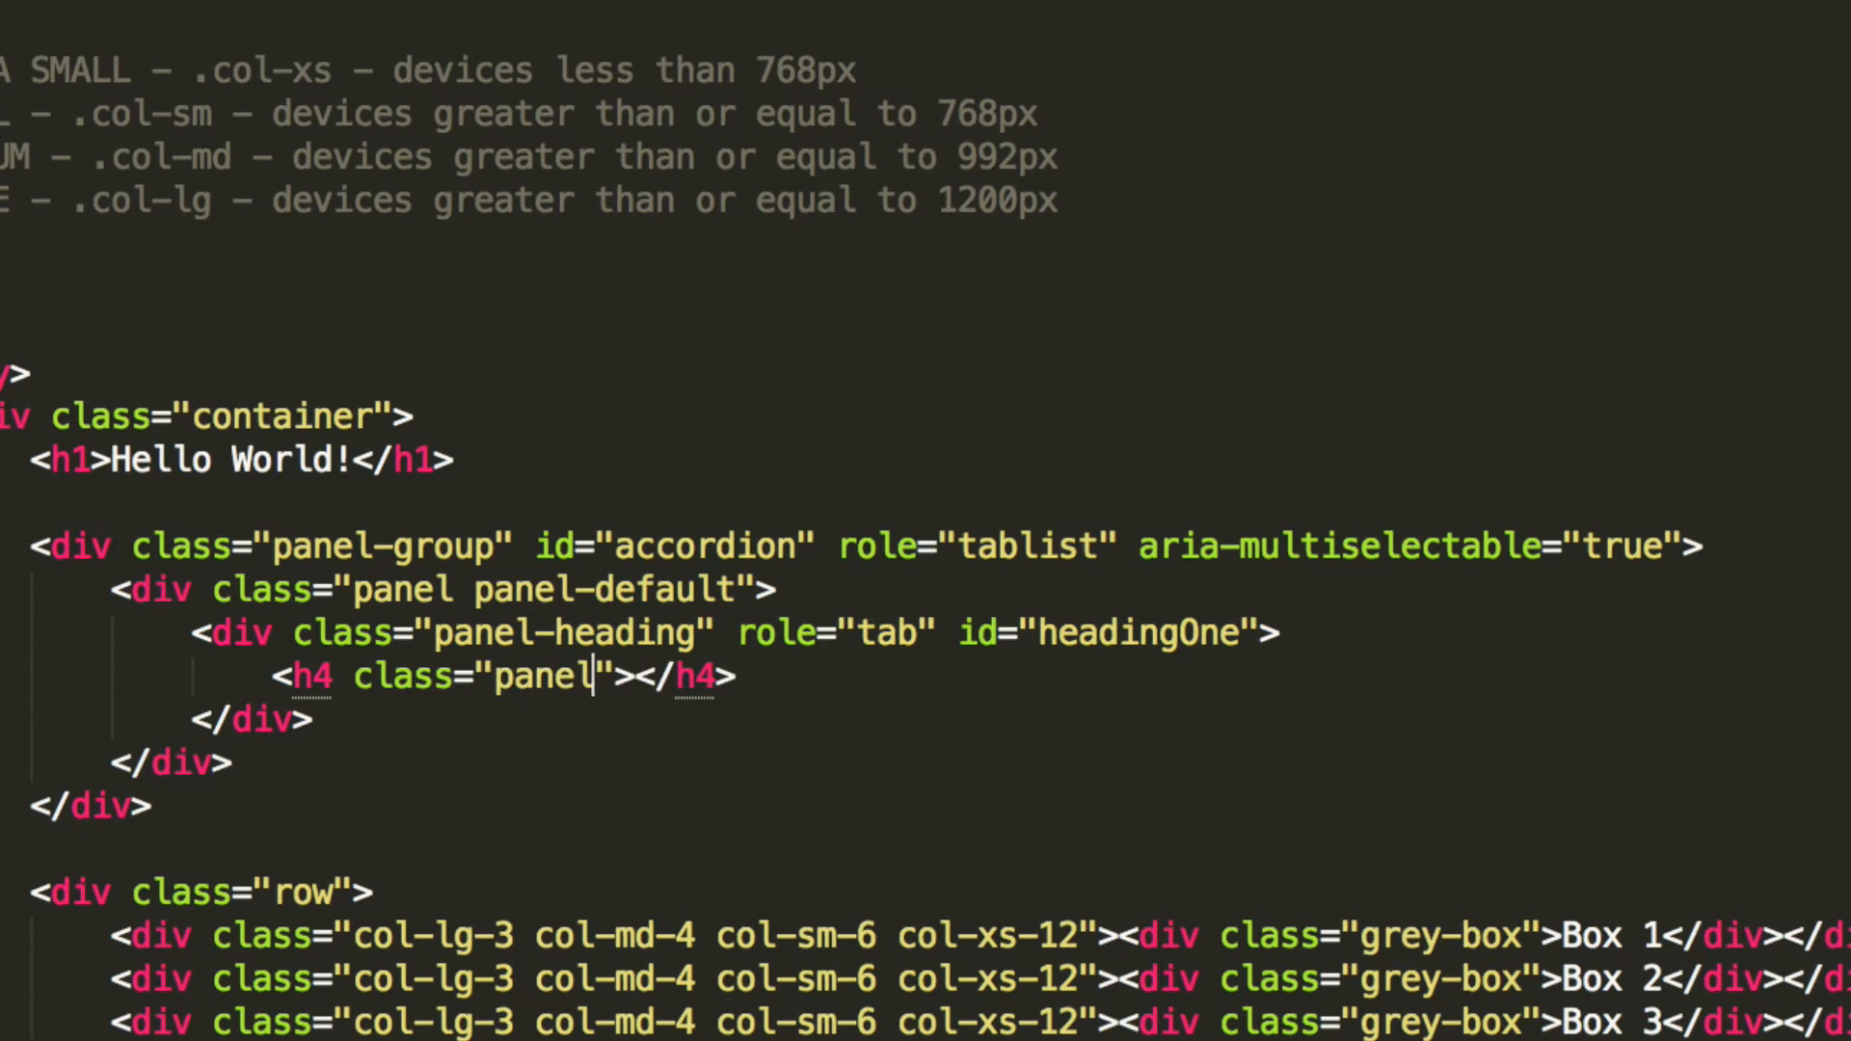
{"action": "type", "text": "-title"}
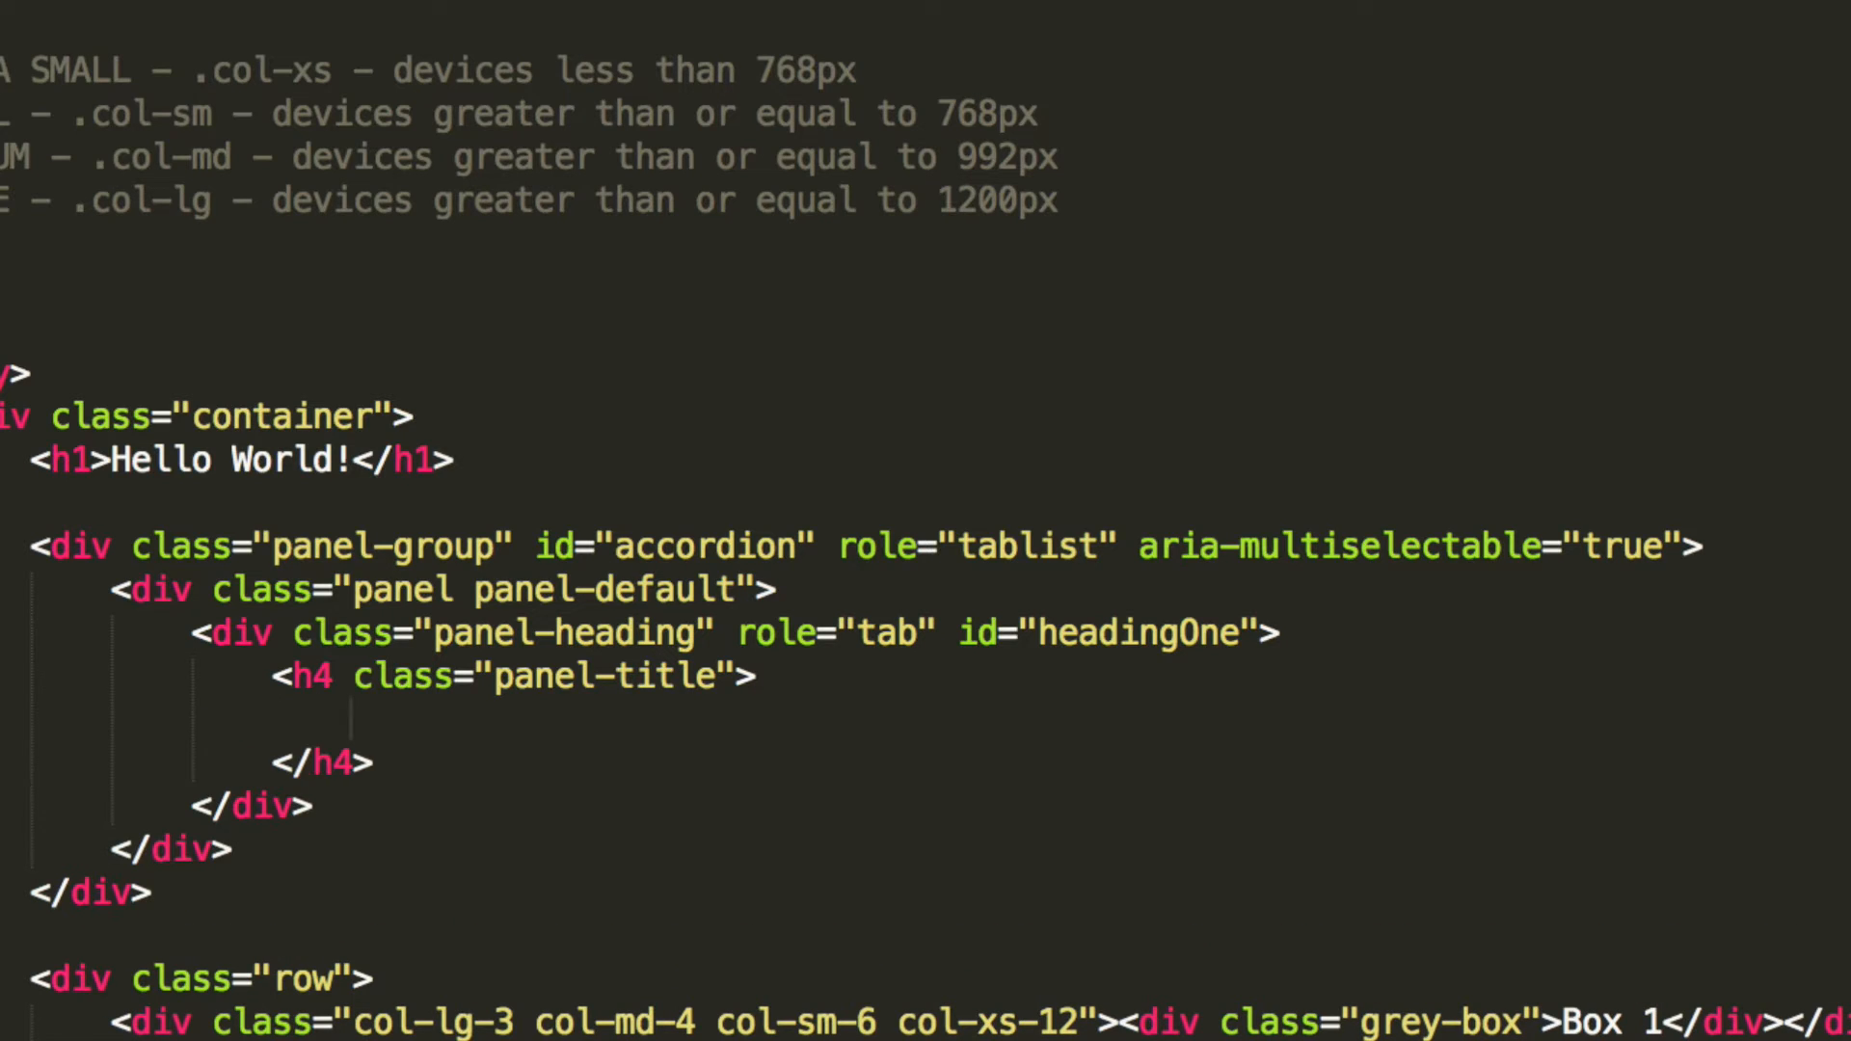
Step: Start the anchor with data-toggle="collapse", data-parent="#accordion" and href="#collapseOne"
{"action": "type", "text": "<a dat"}
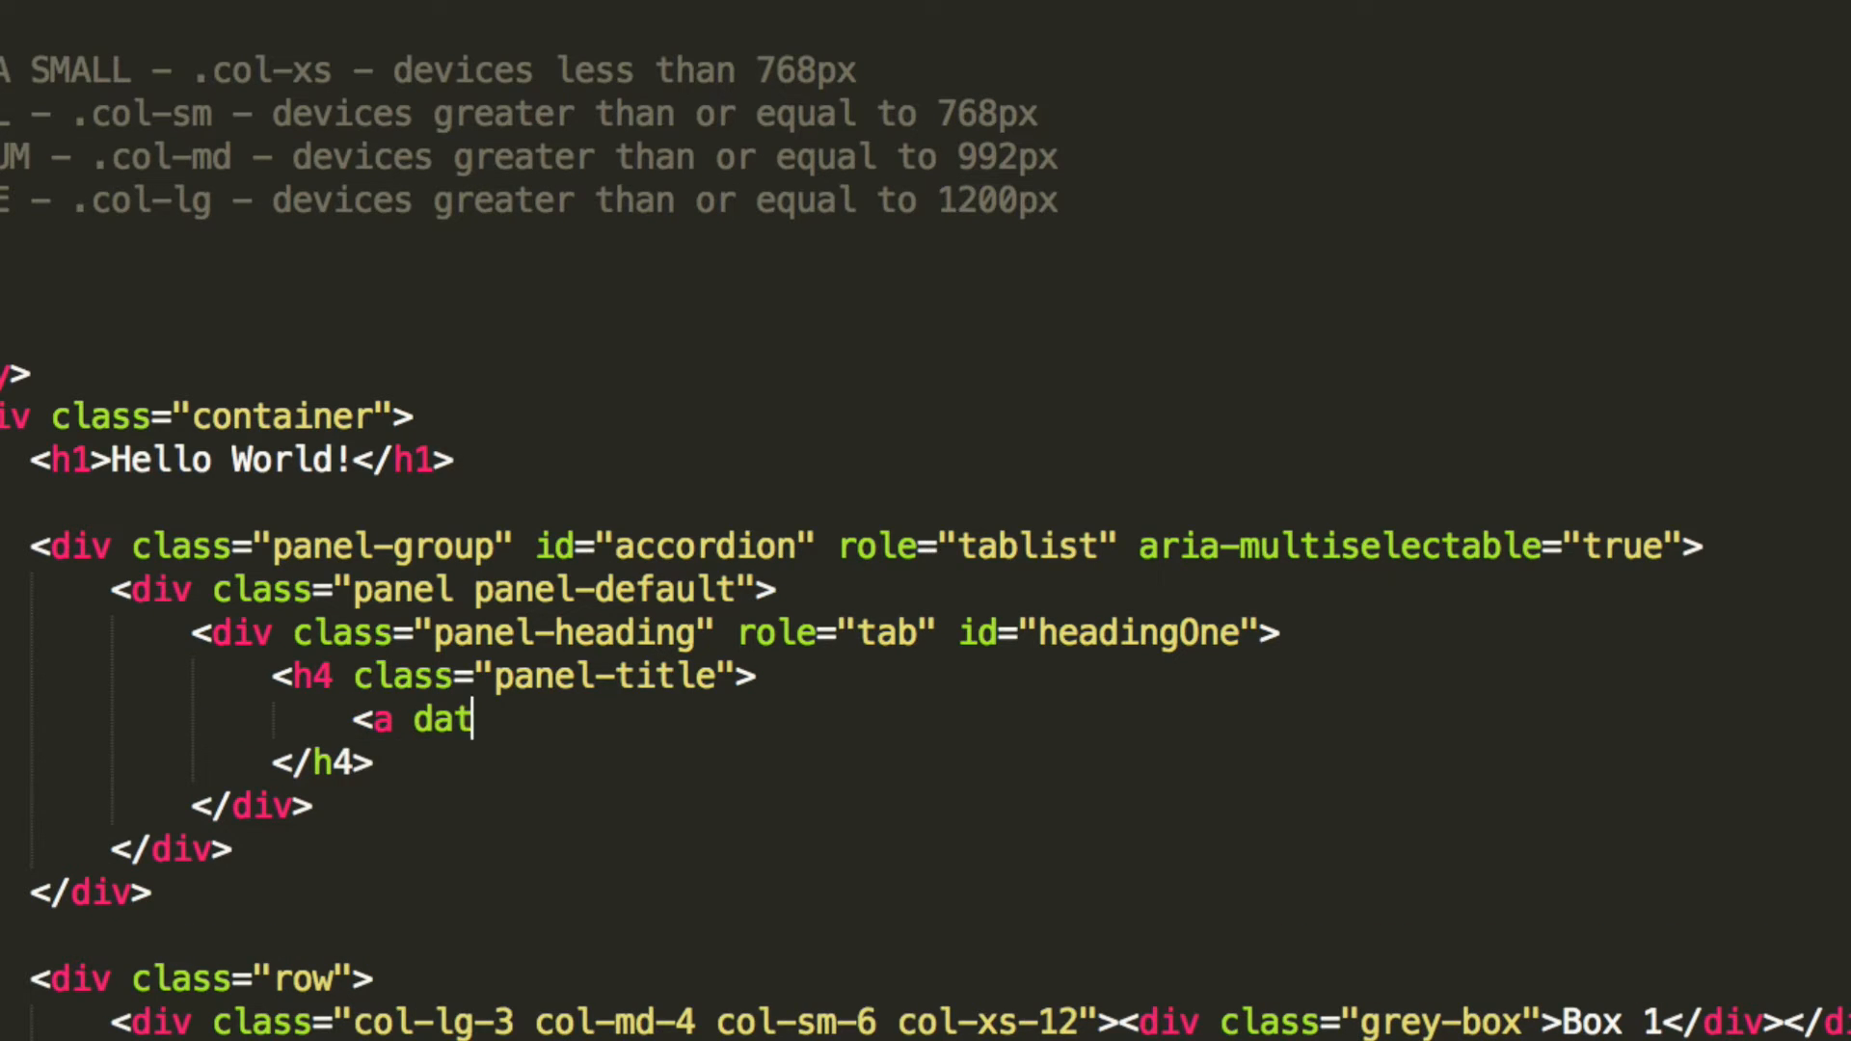
{"action": "type", "text": "a-og"}
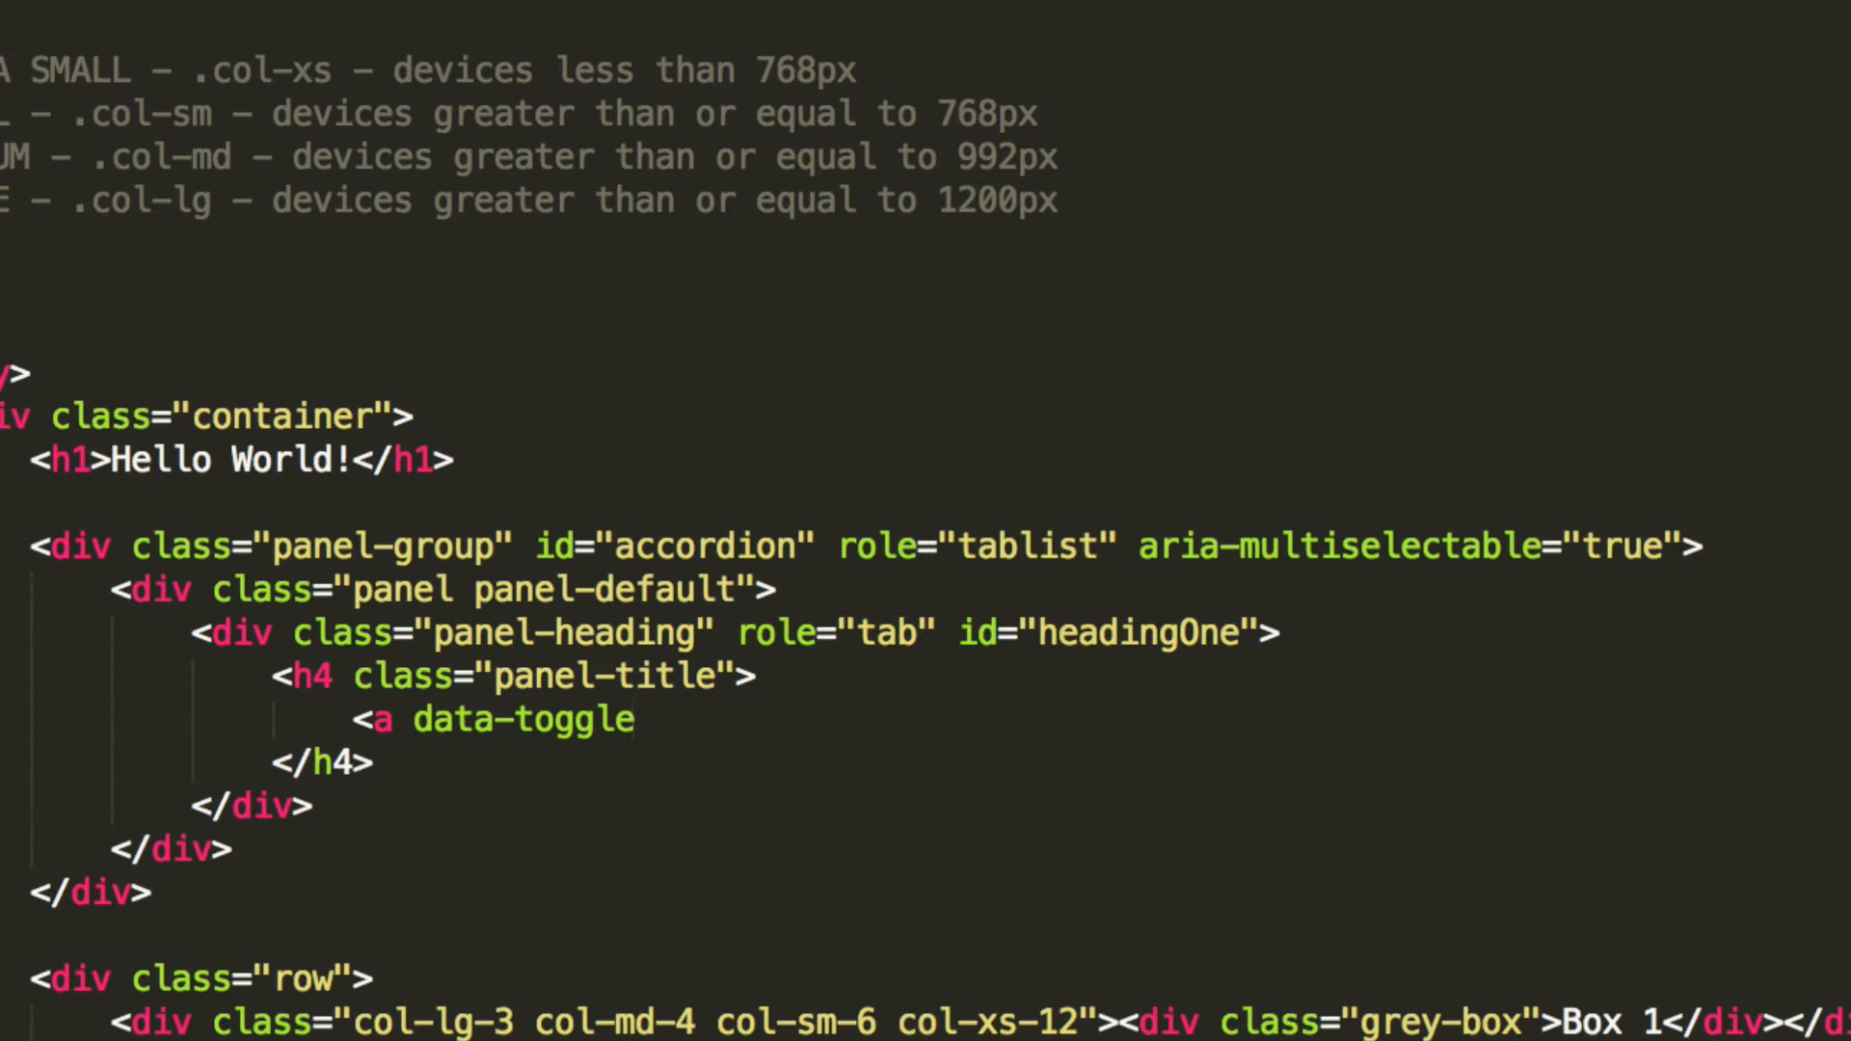
{"action": "type", "text": "=\"colla\""}
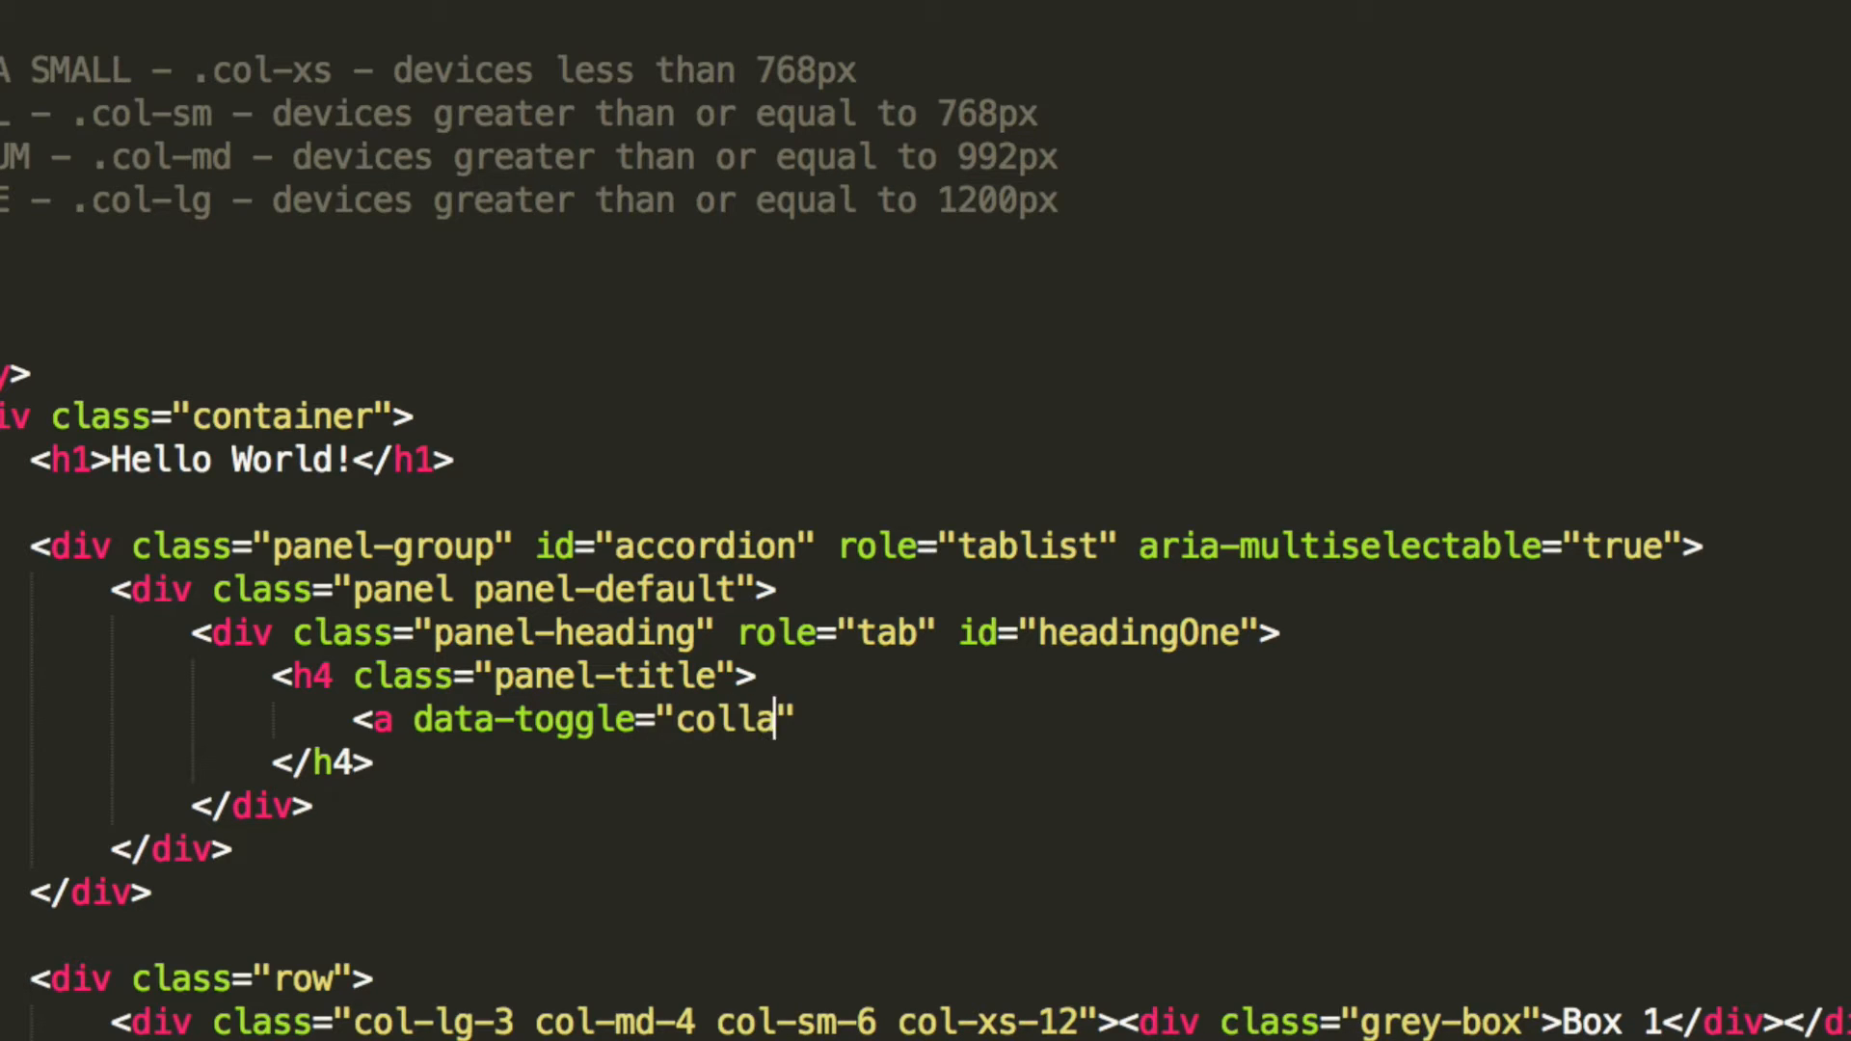
{"action": "type", "text": "pse\" data"}
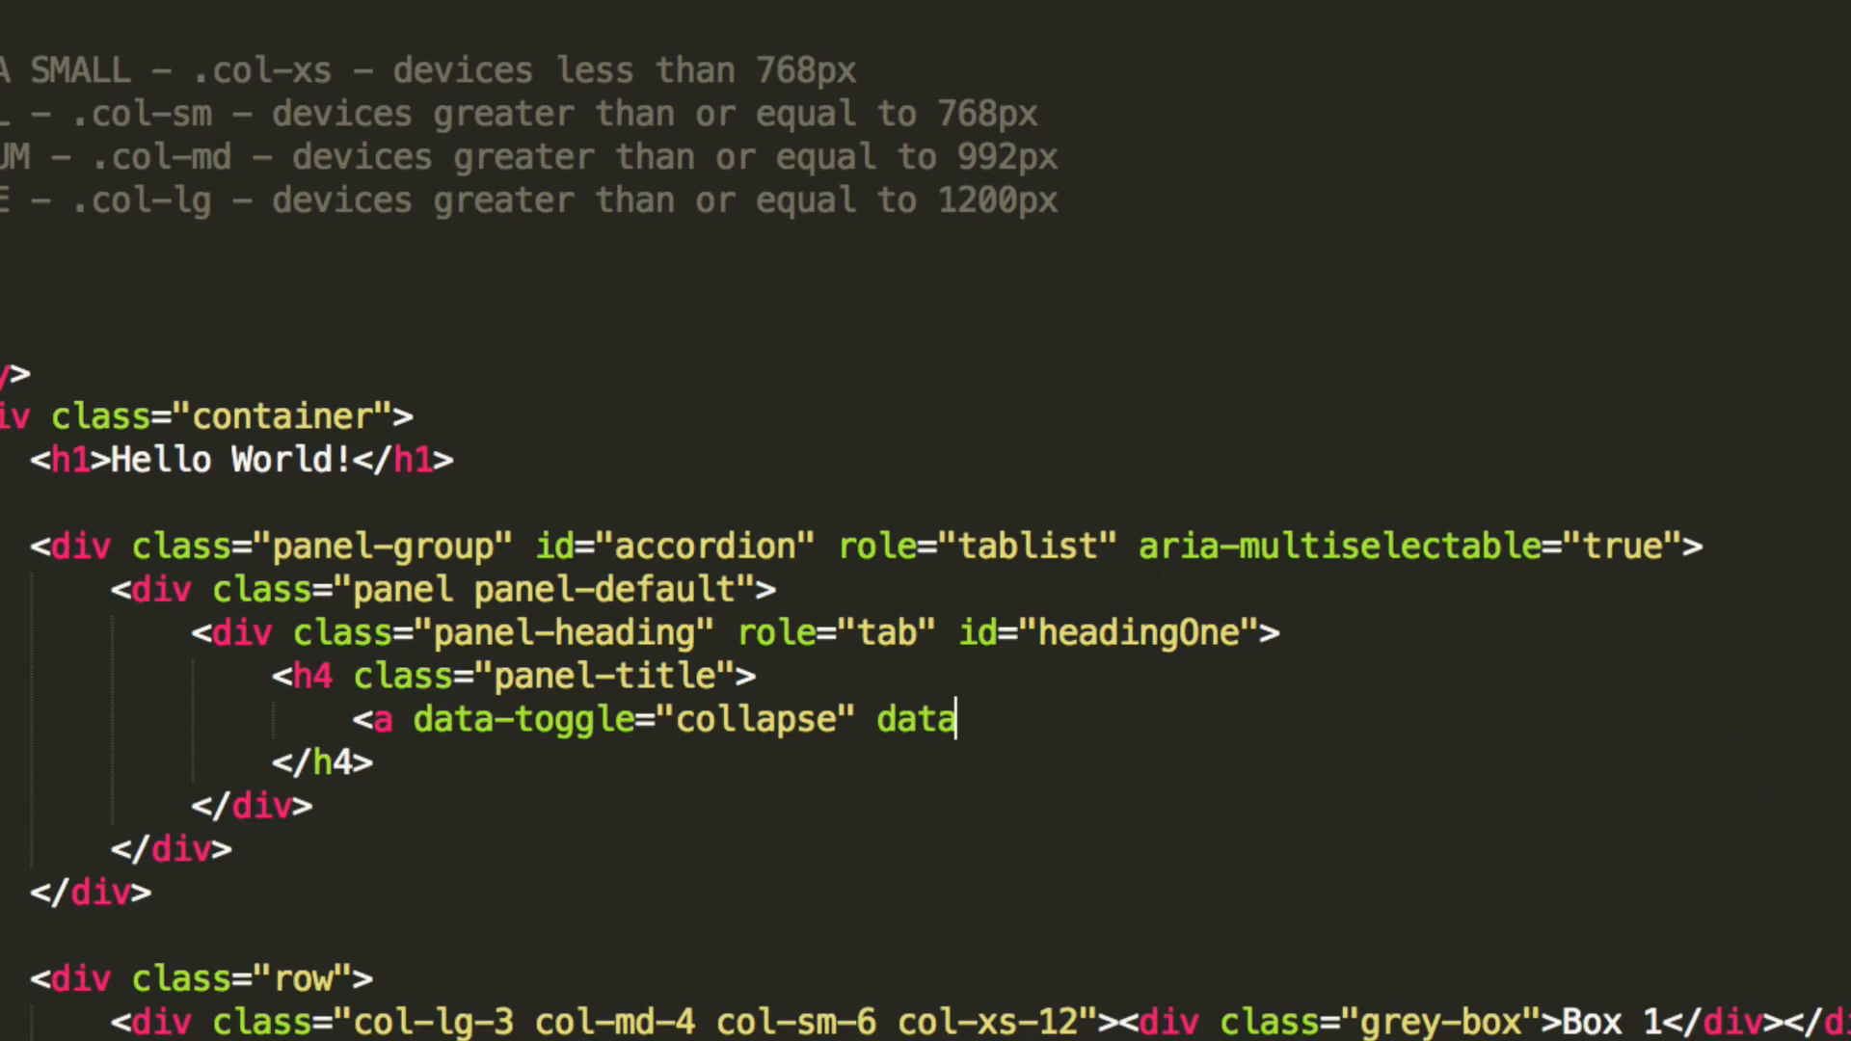
{"action": "type", "text": "-parent="}
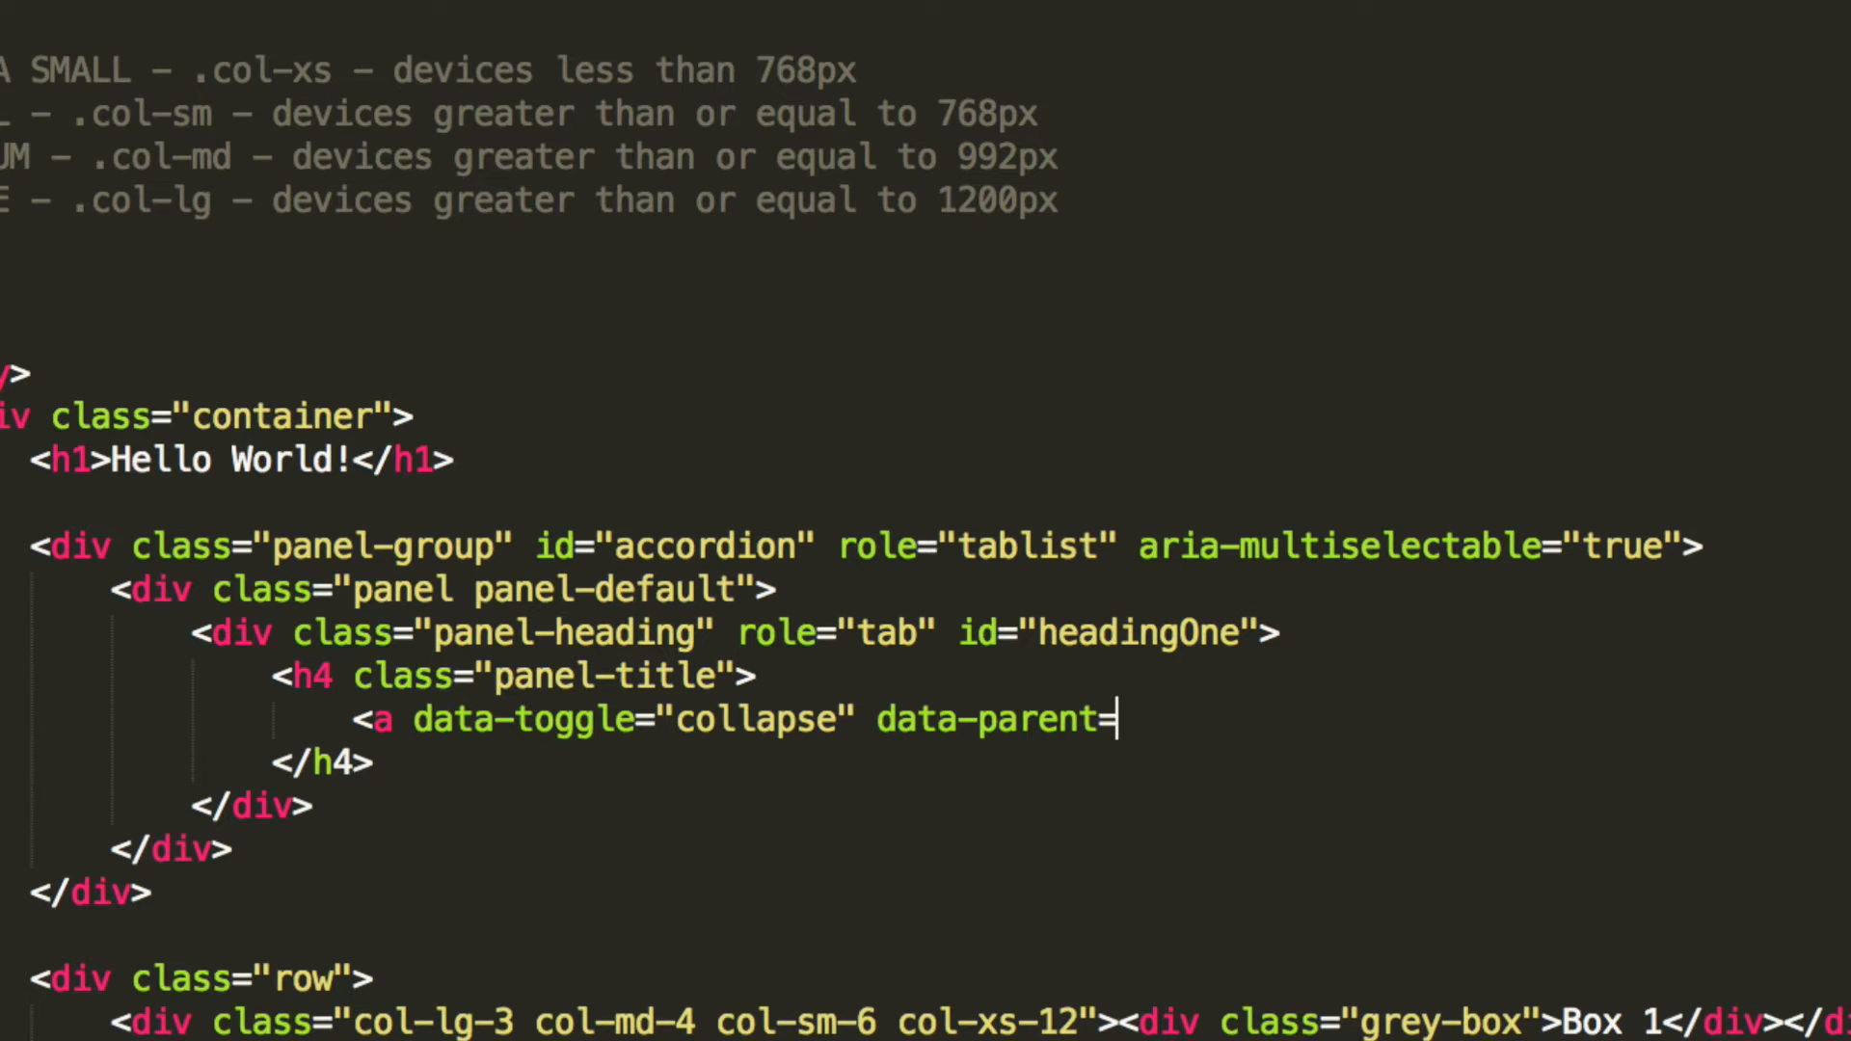
{"action": "type", "text": "\"#\""}
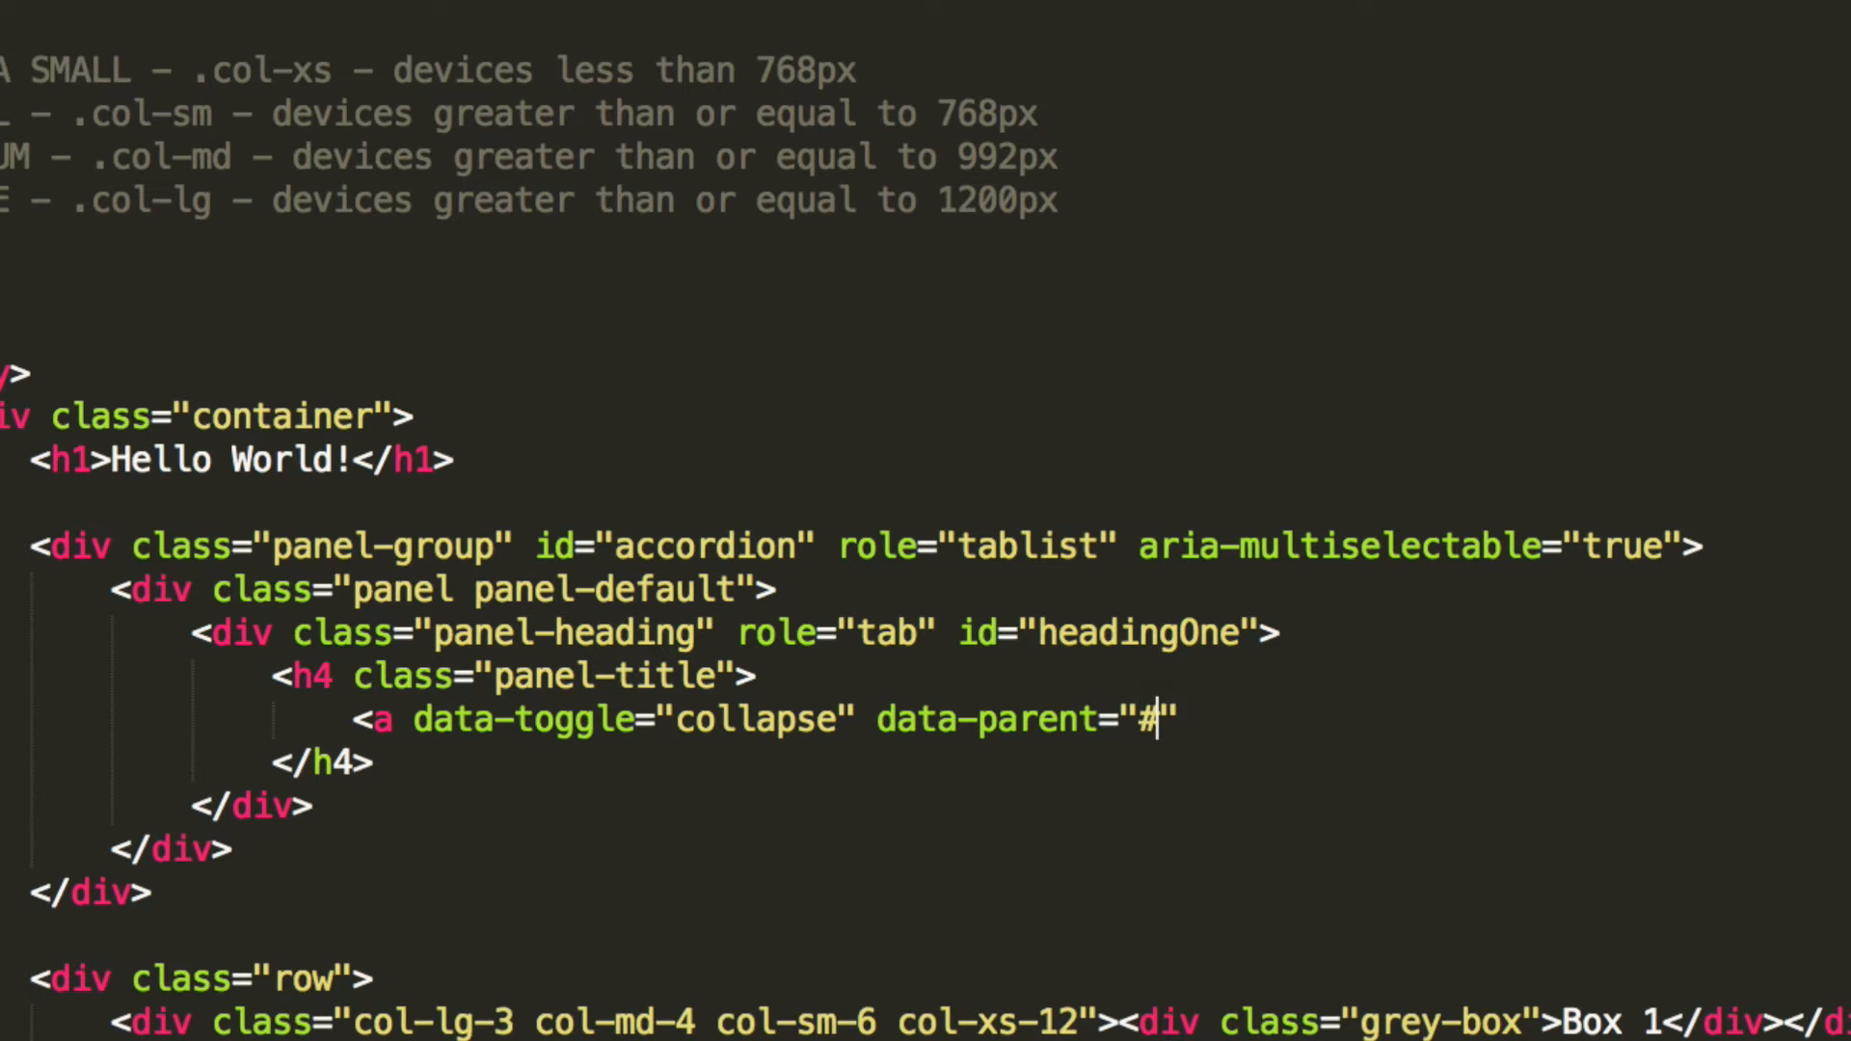
{"action": "type", "text": "accordin"}
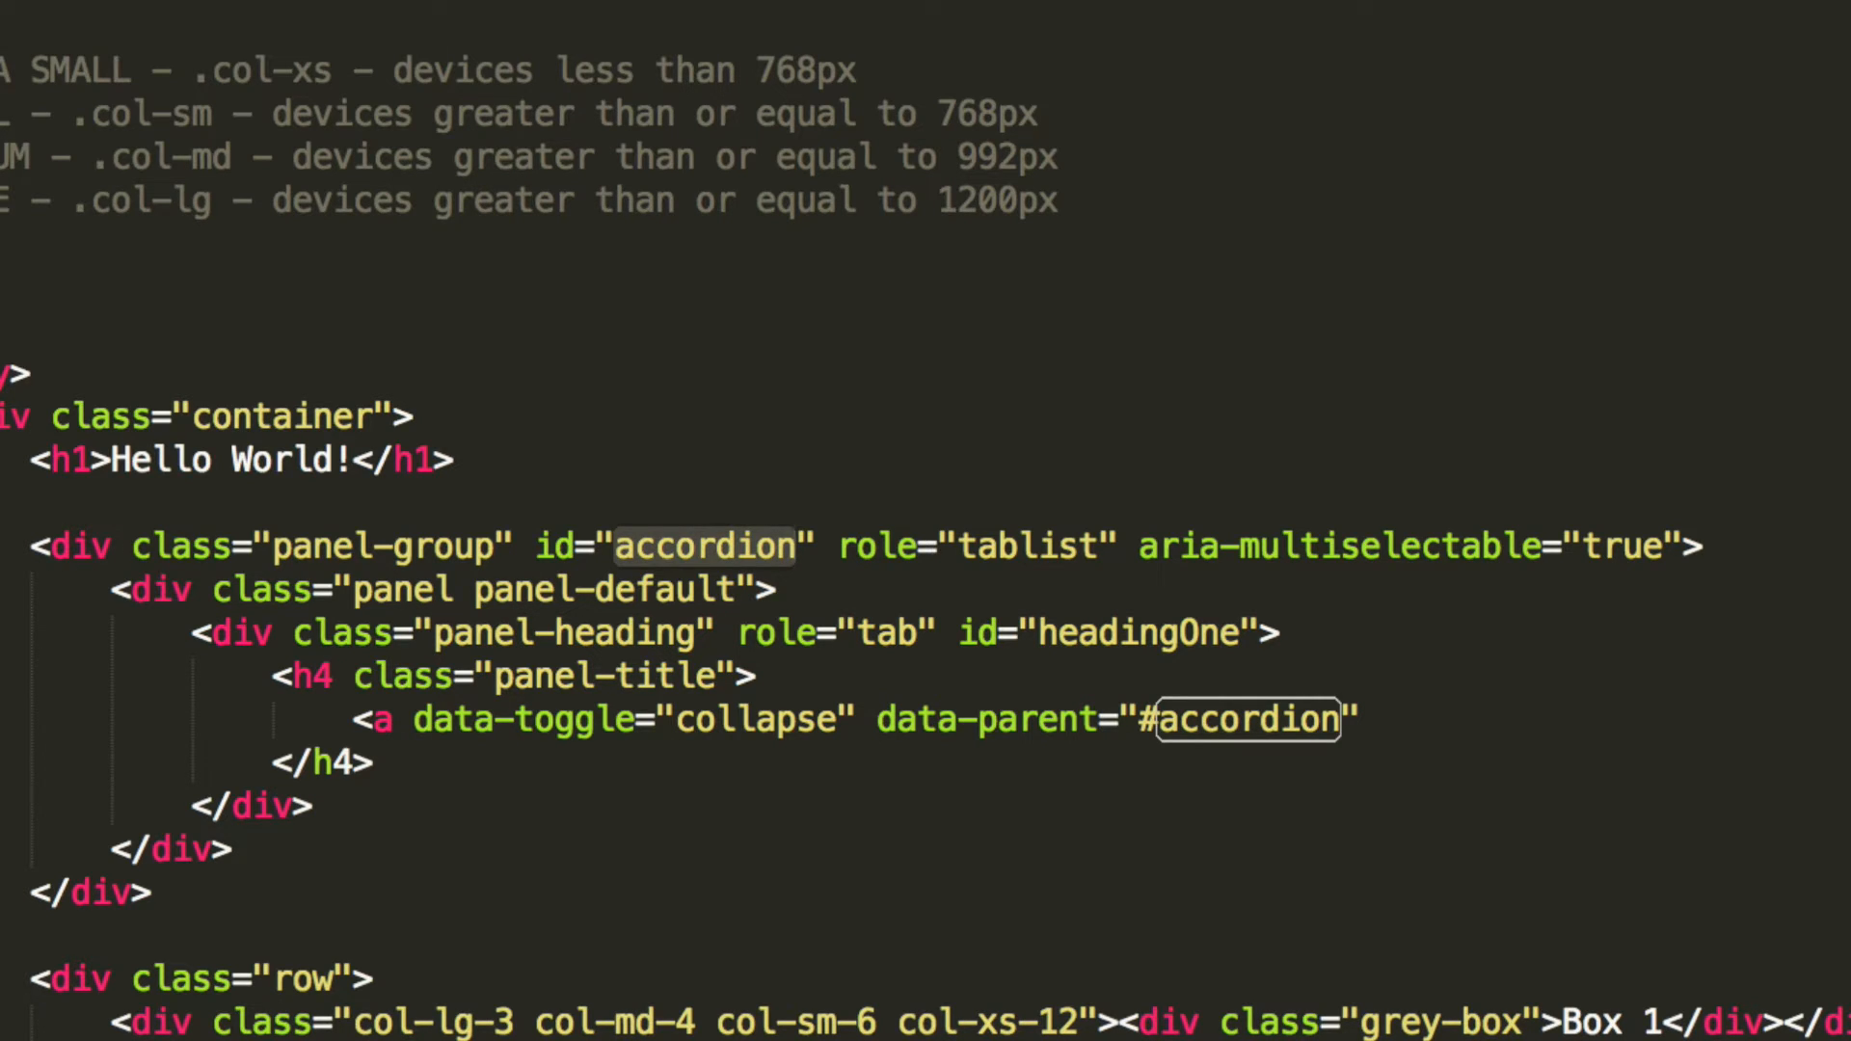
{"action": "type", "text": "href=\"#\""}
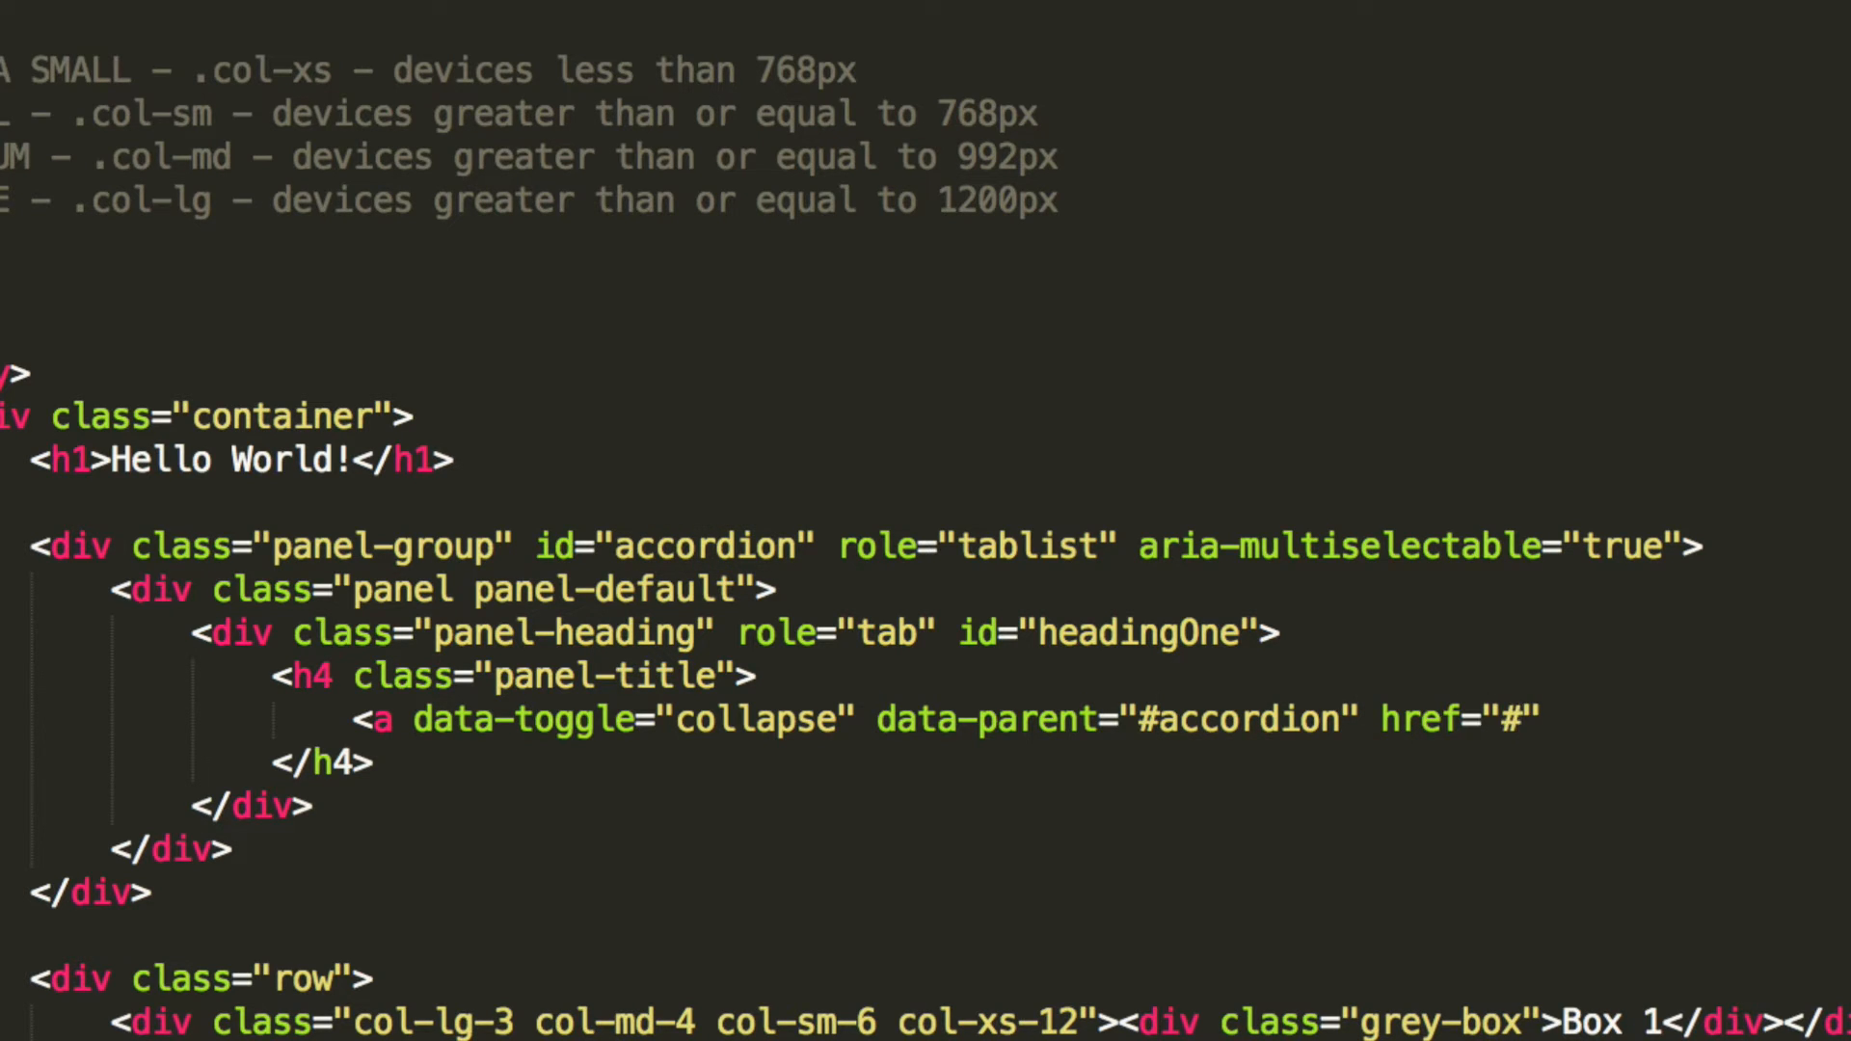
{"action": "type", "text": "collapseOn"}
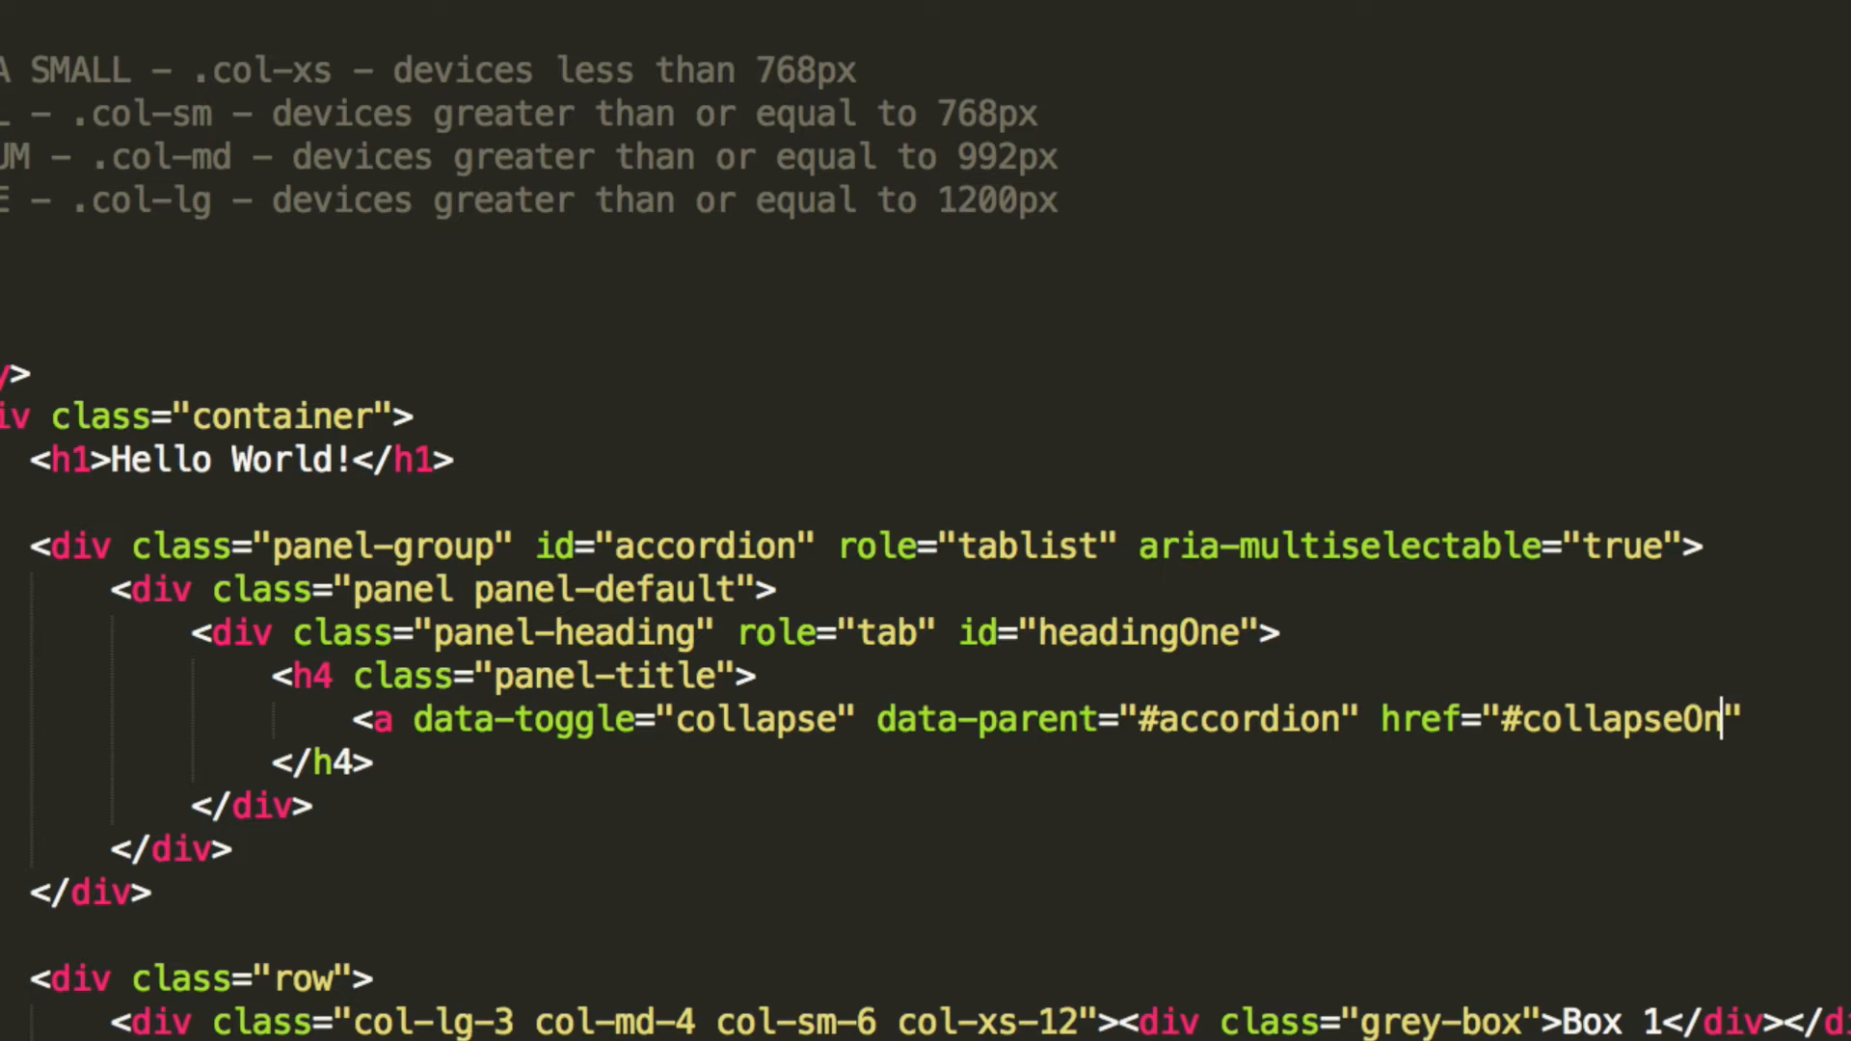
{"action": "type", "text": "e"}
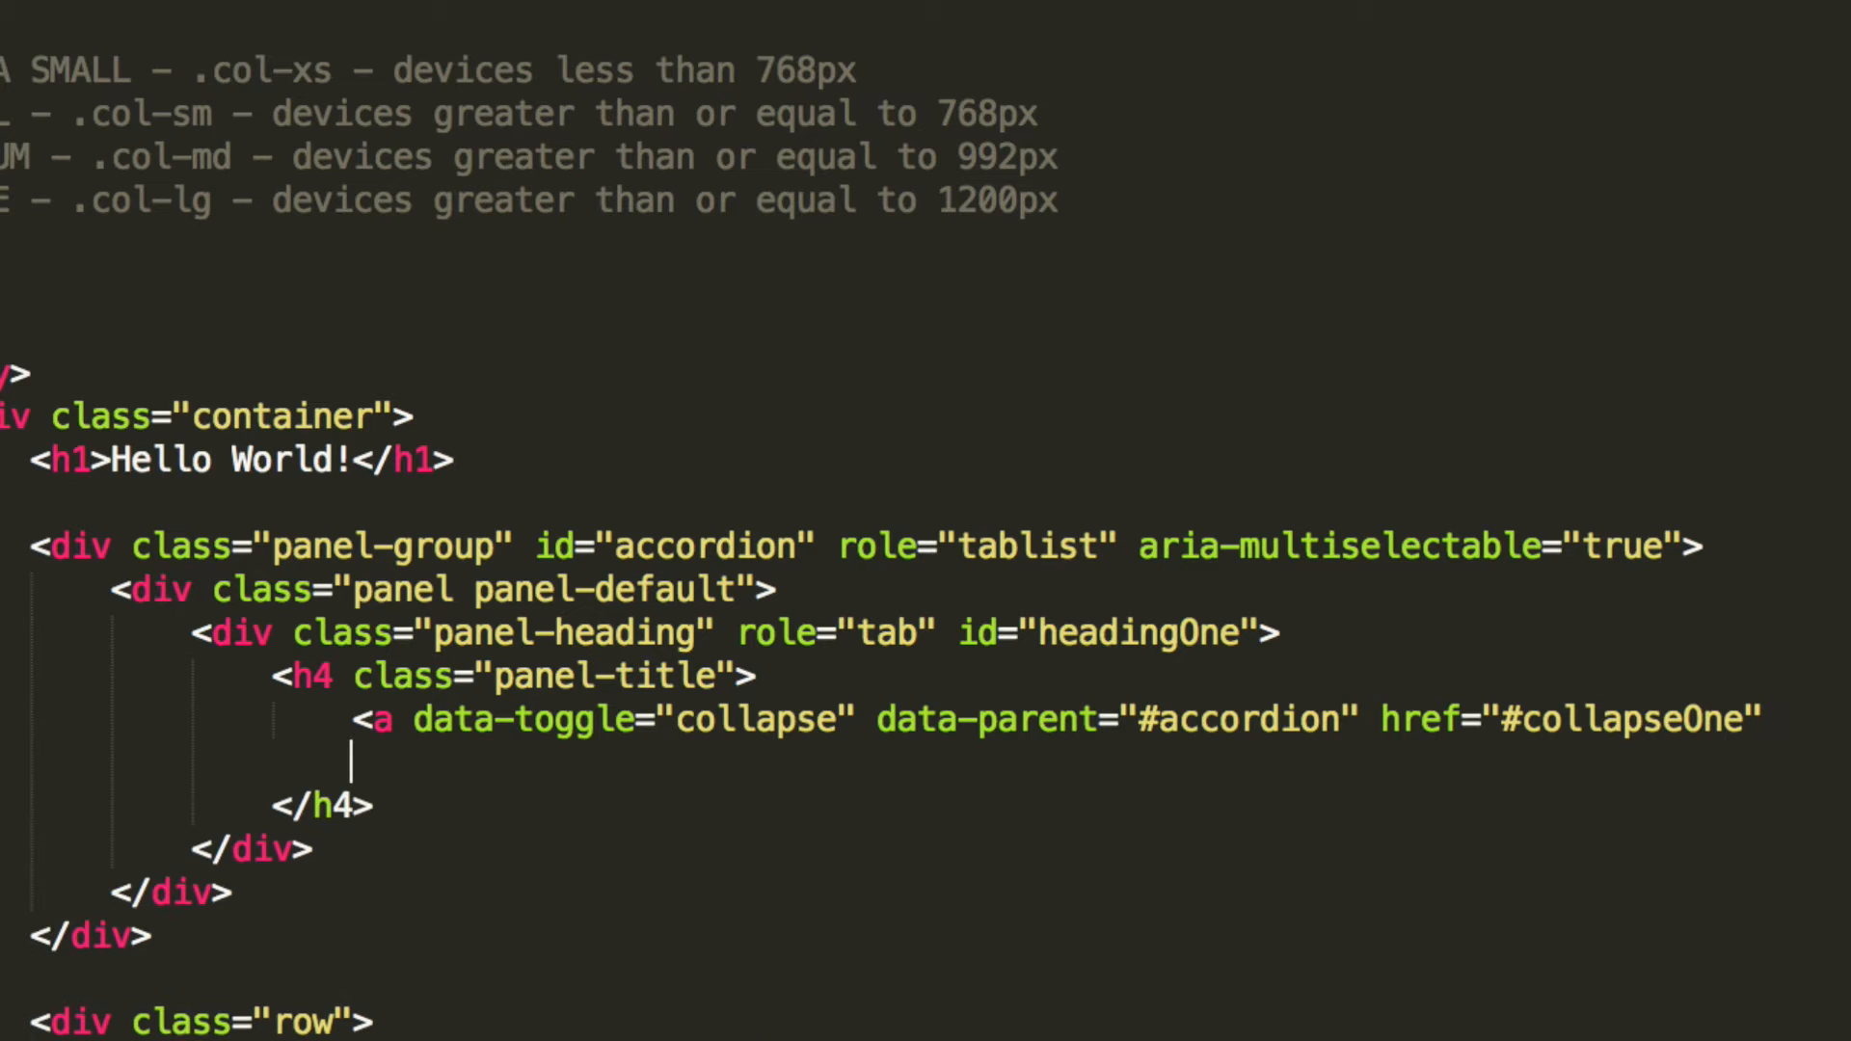
Step: Finish the anchor with aria-expanded="true" and aria-controls="collapseOne"
{"action": "type", "text": "aria-expand"}
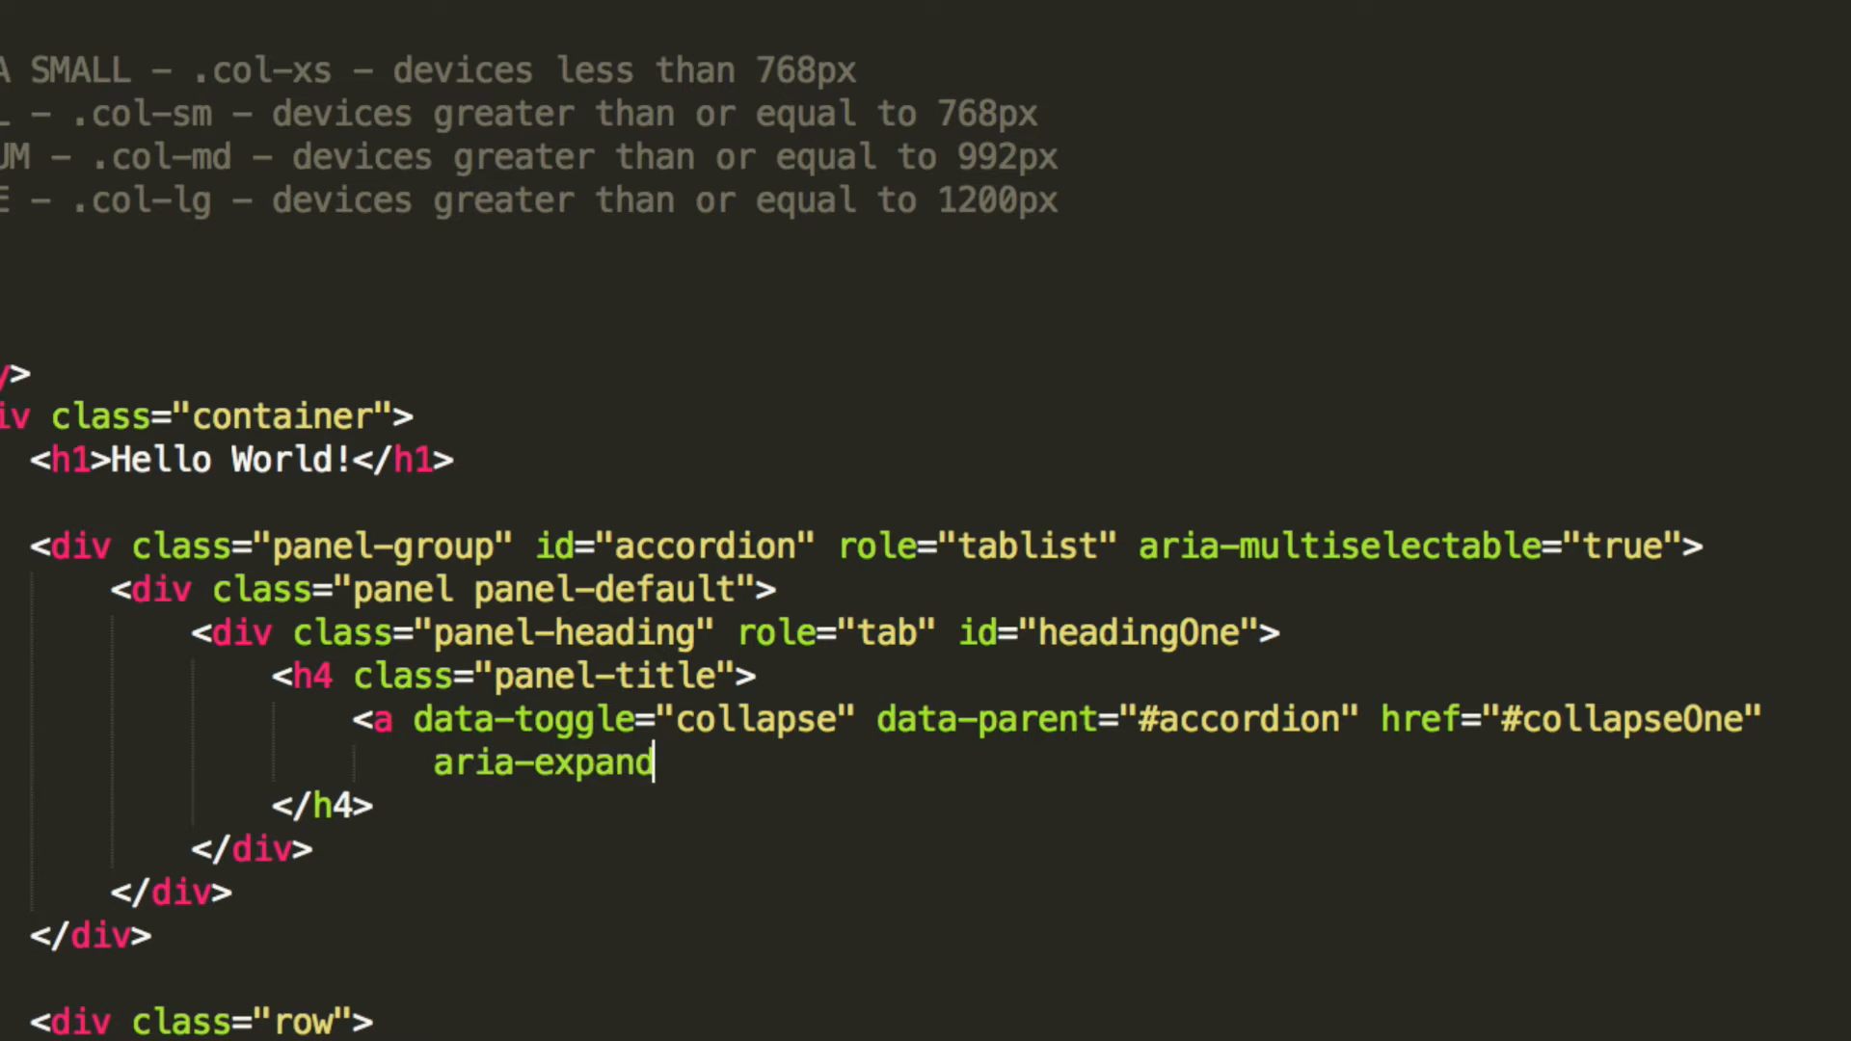
{"action": "type", "text": "ed ="}
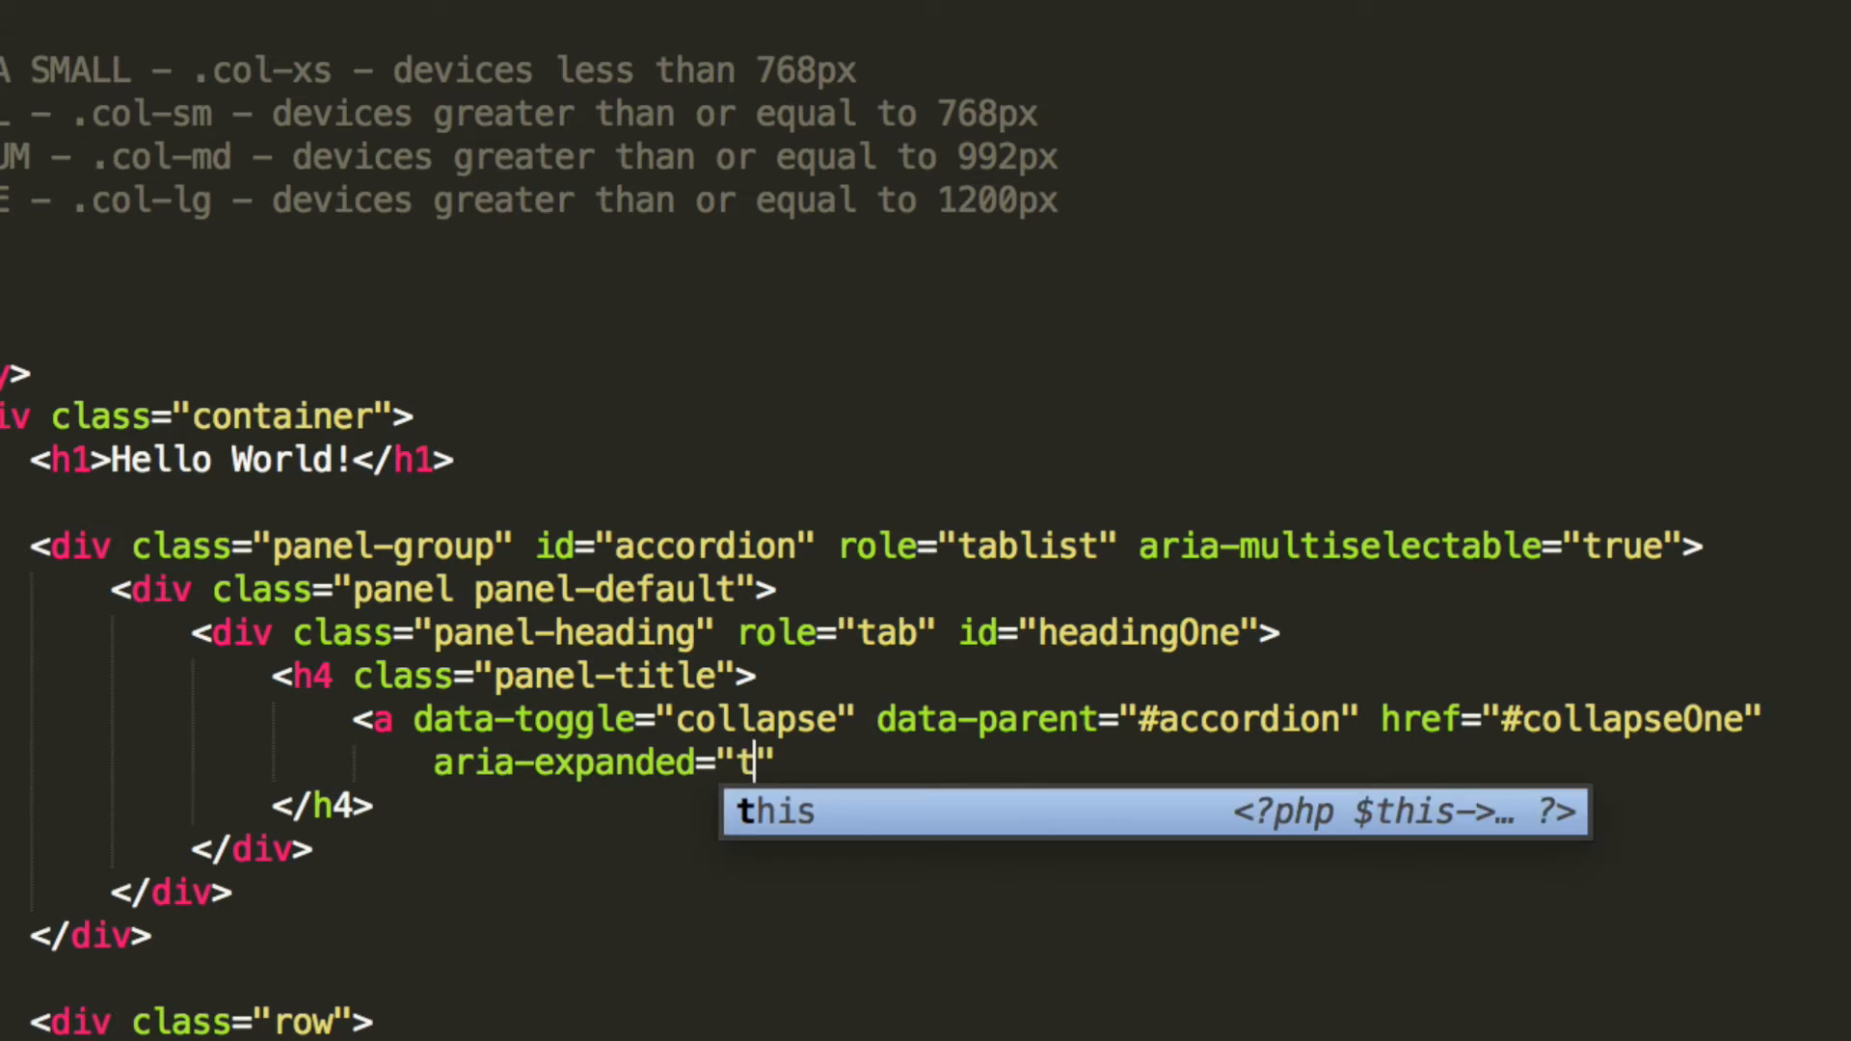
{"action": "type", "text": "rue aria-onc"}
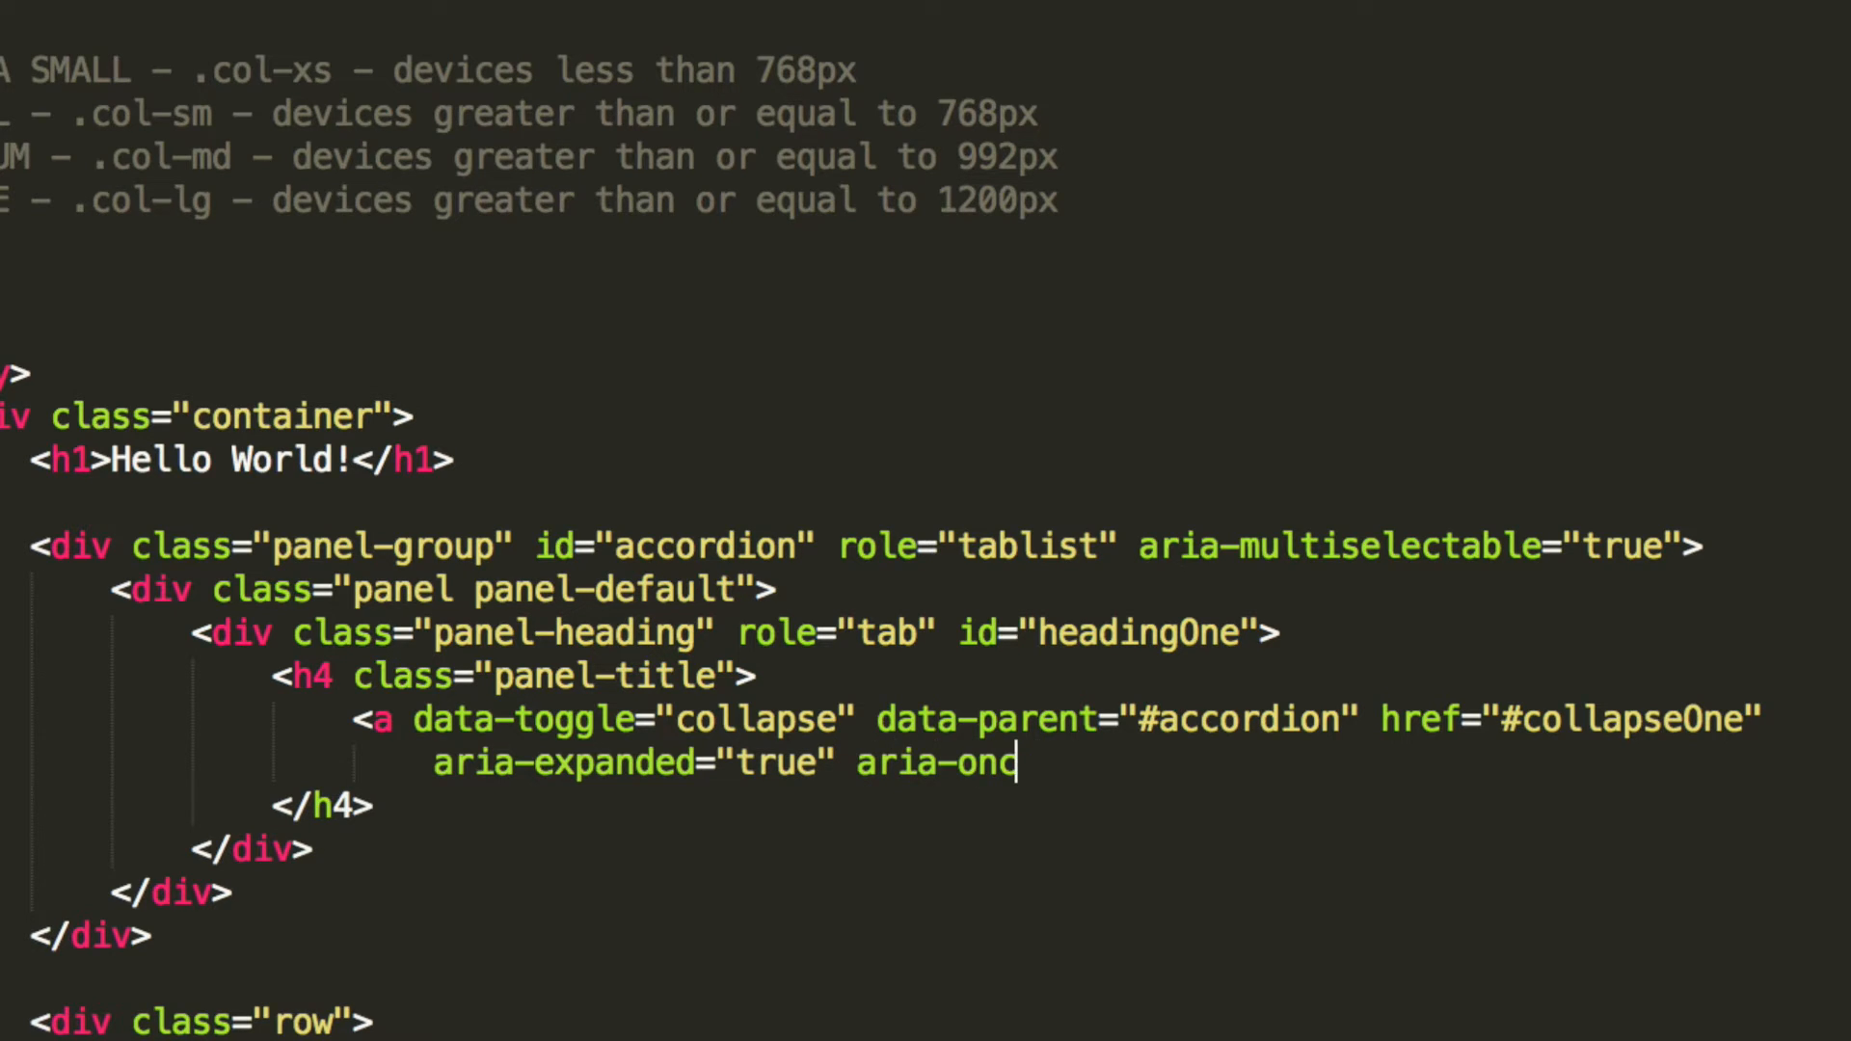
{"action": "type", "text": "trols"}
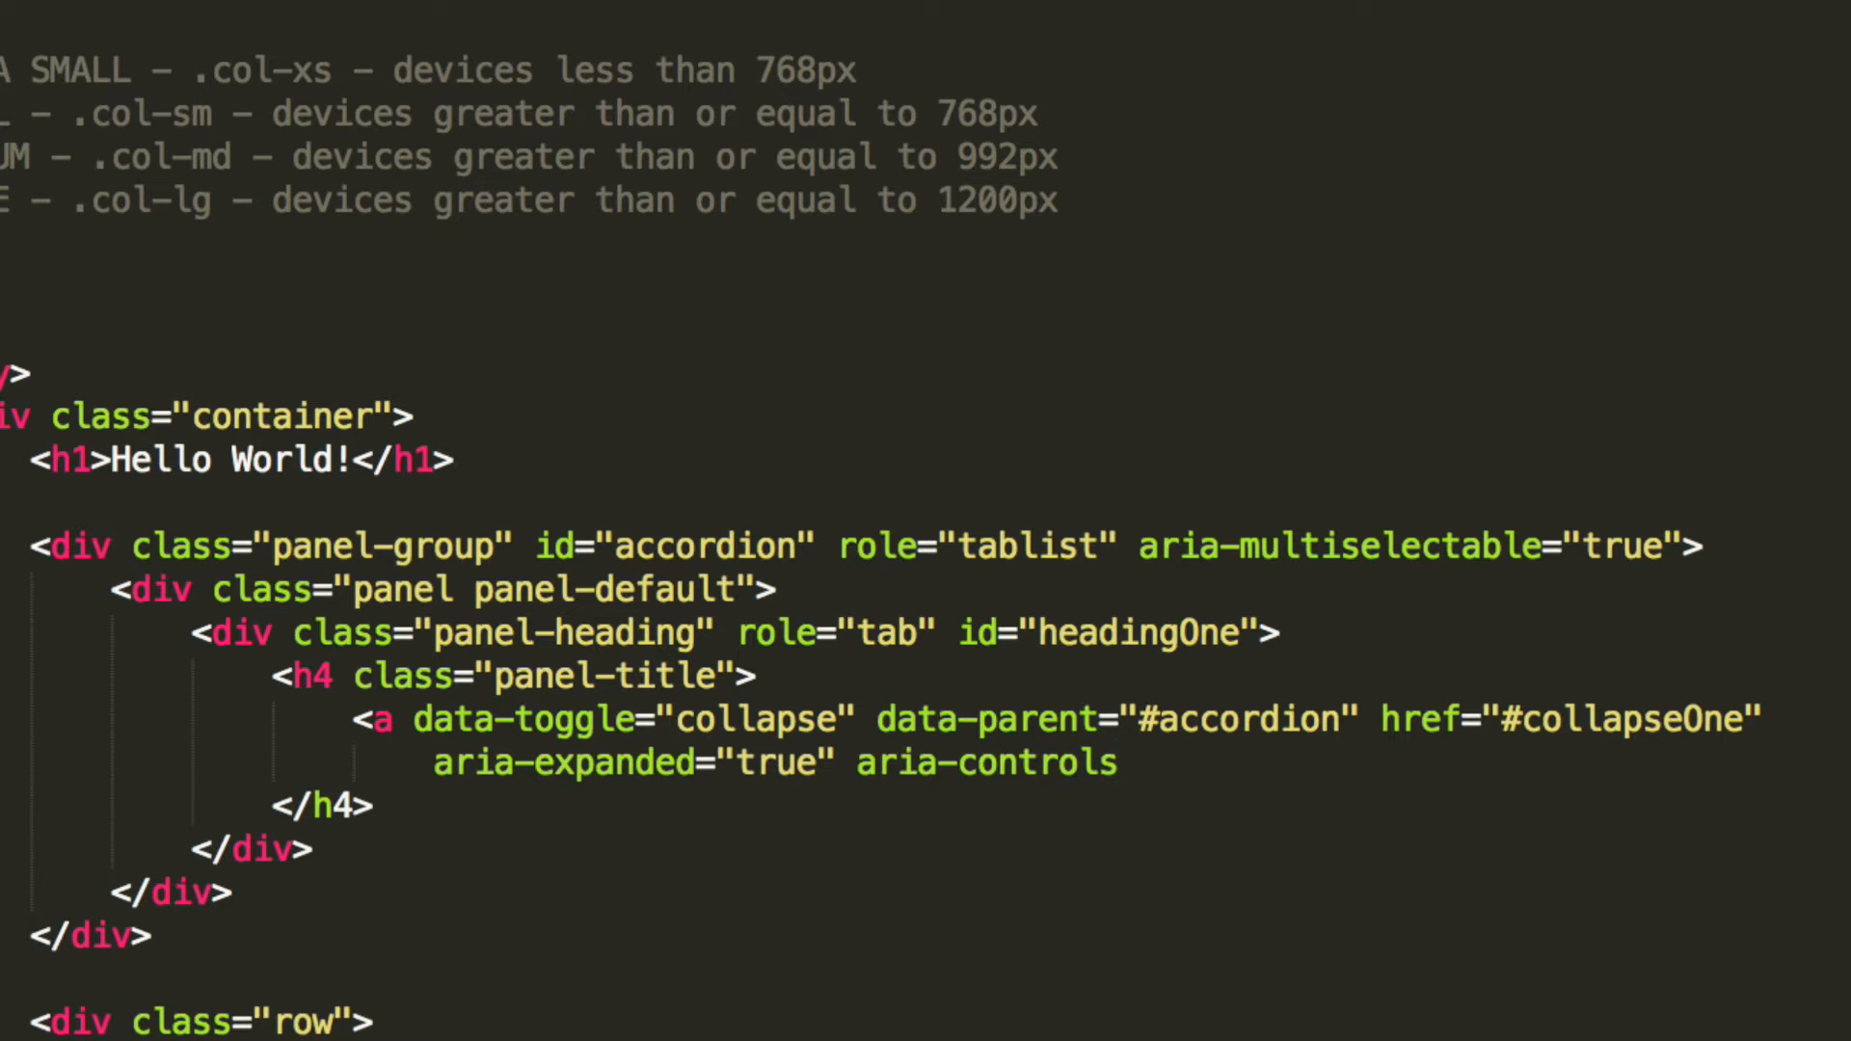
{"action": "type", "text": "=\"c\""}
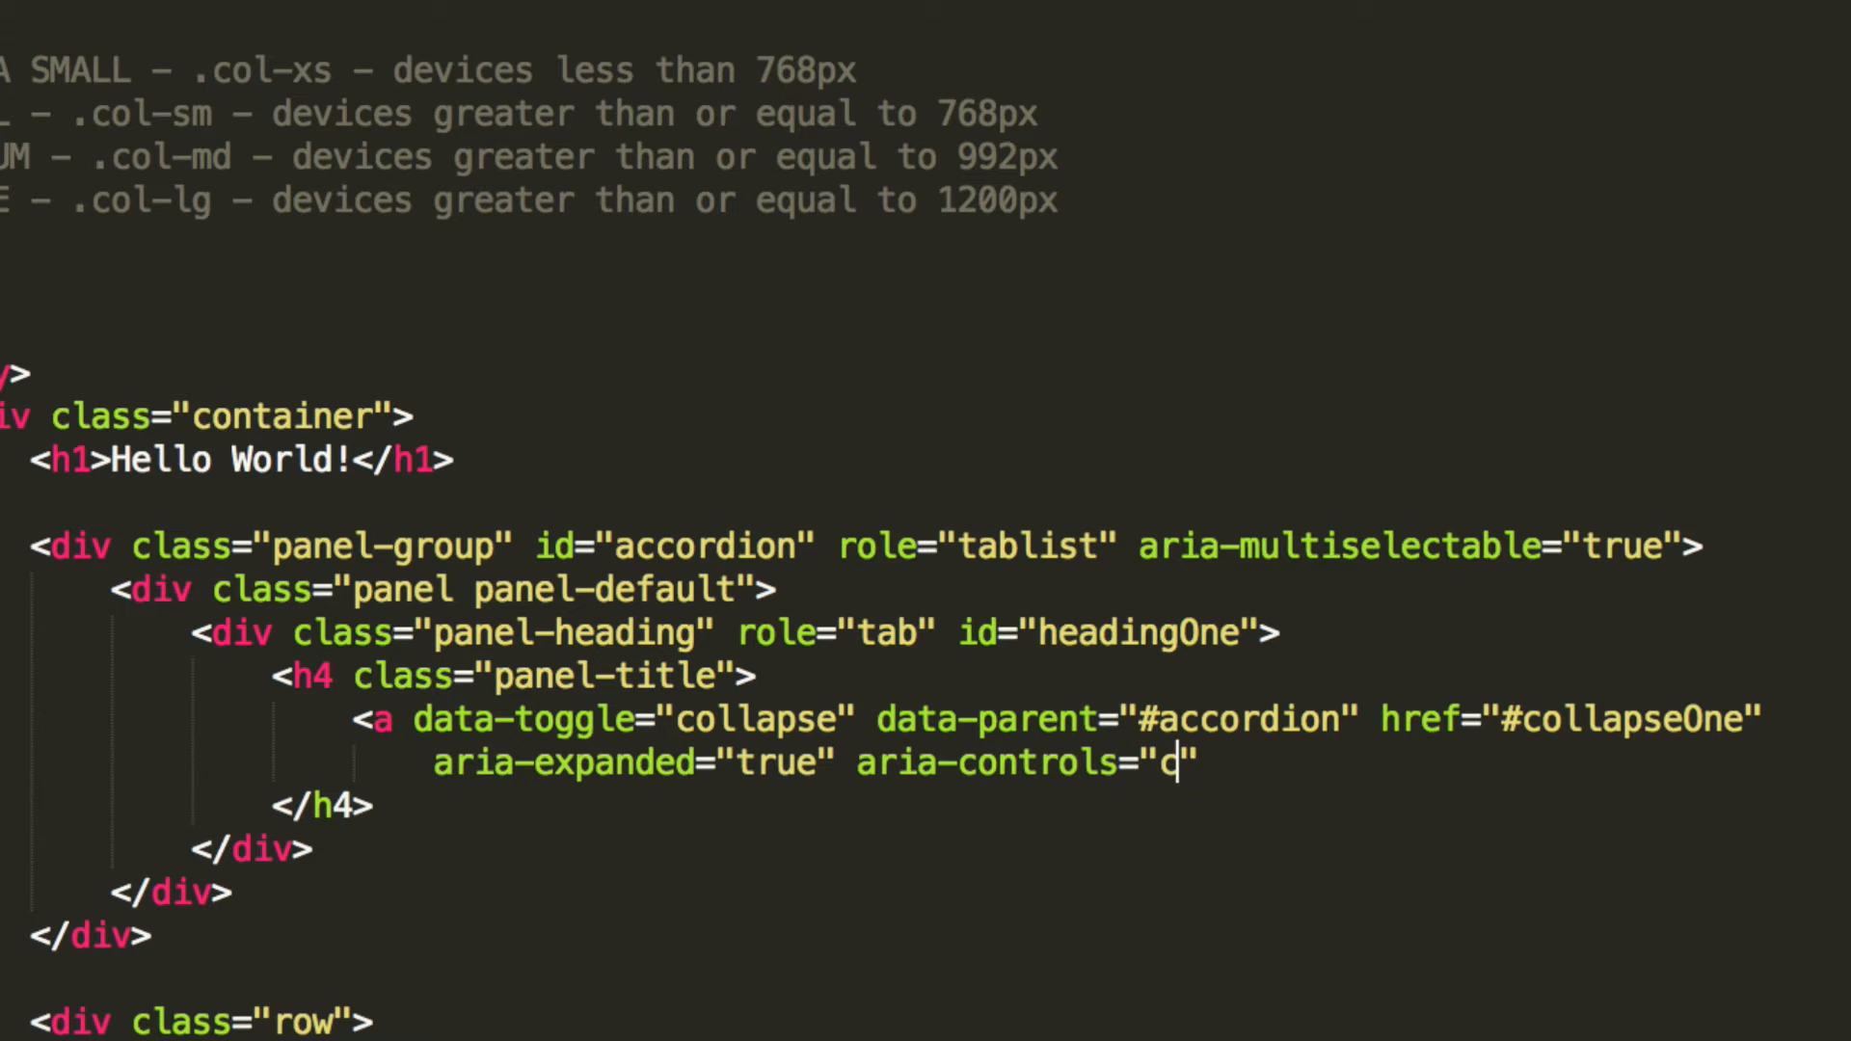
{"action": "type", "text": "ollapseOP"}
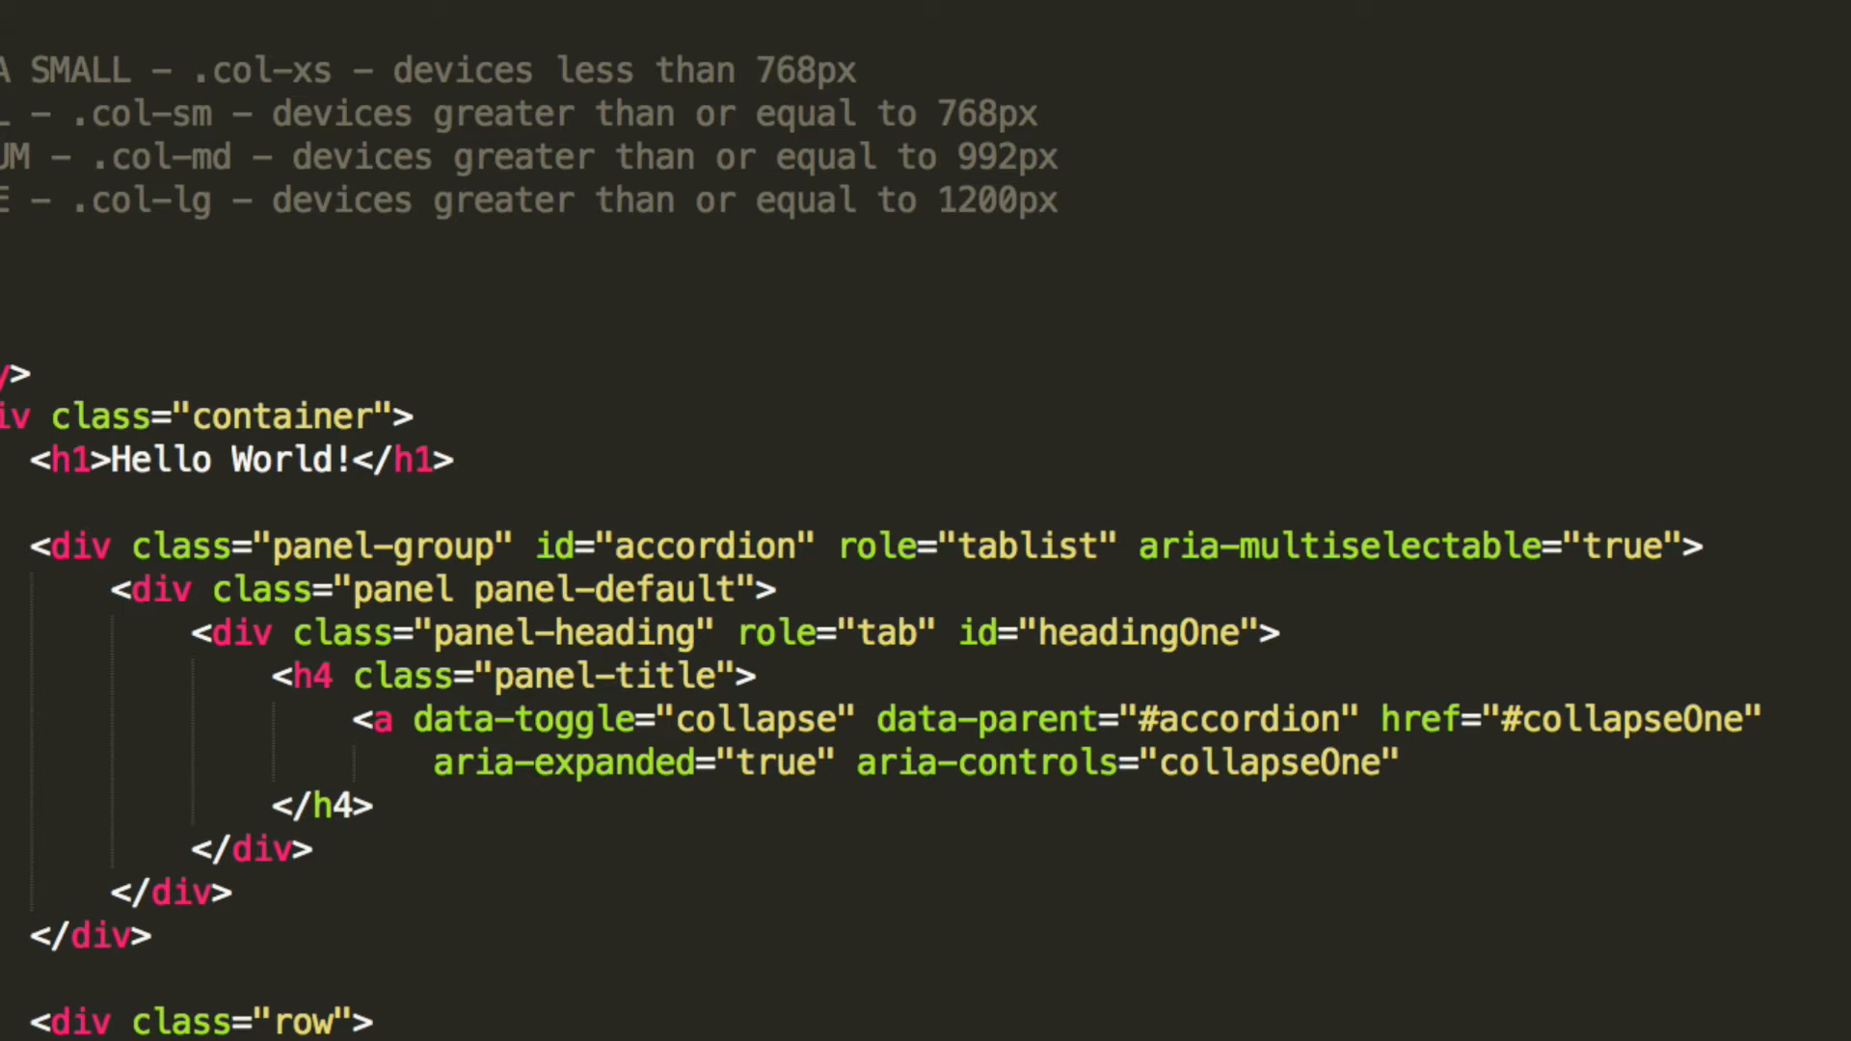
{"action": "key", "text": "Enter"}
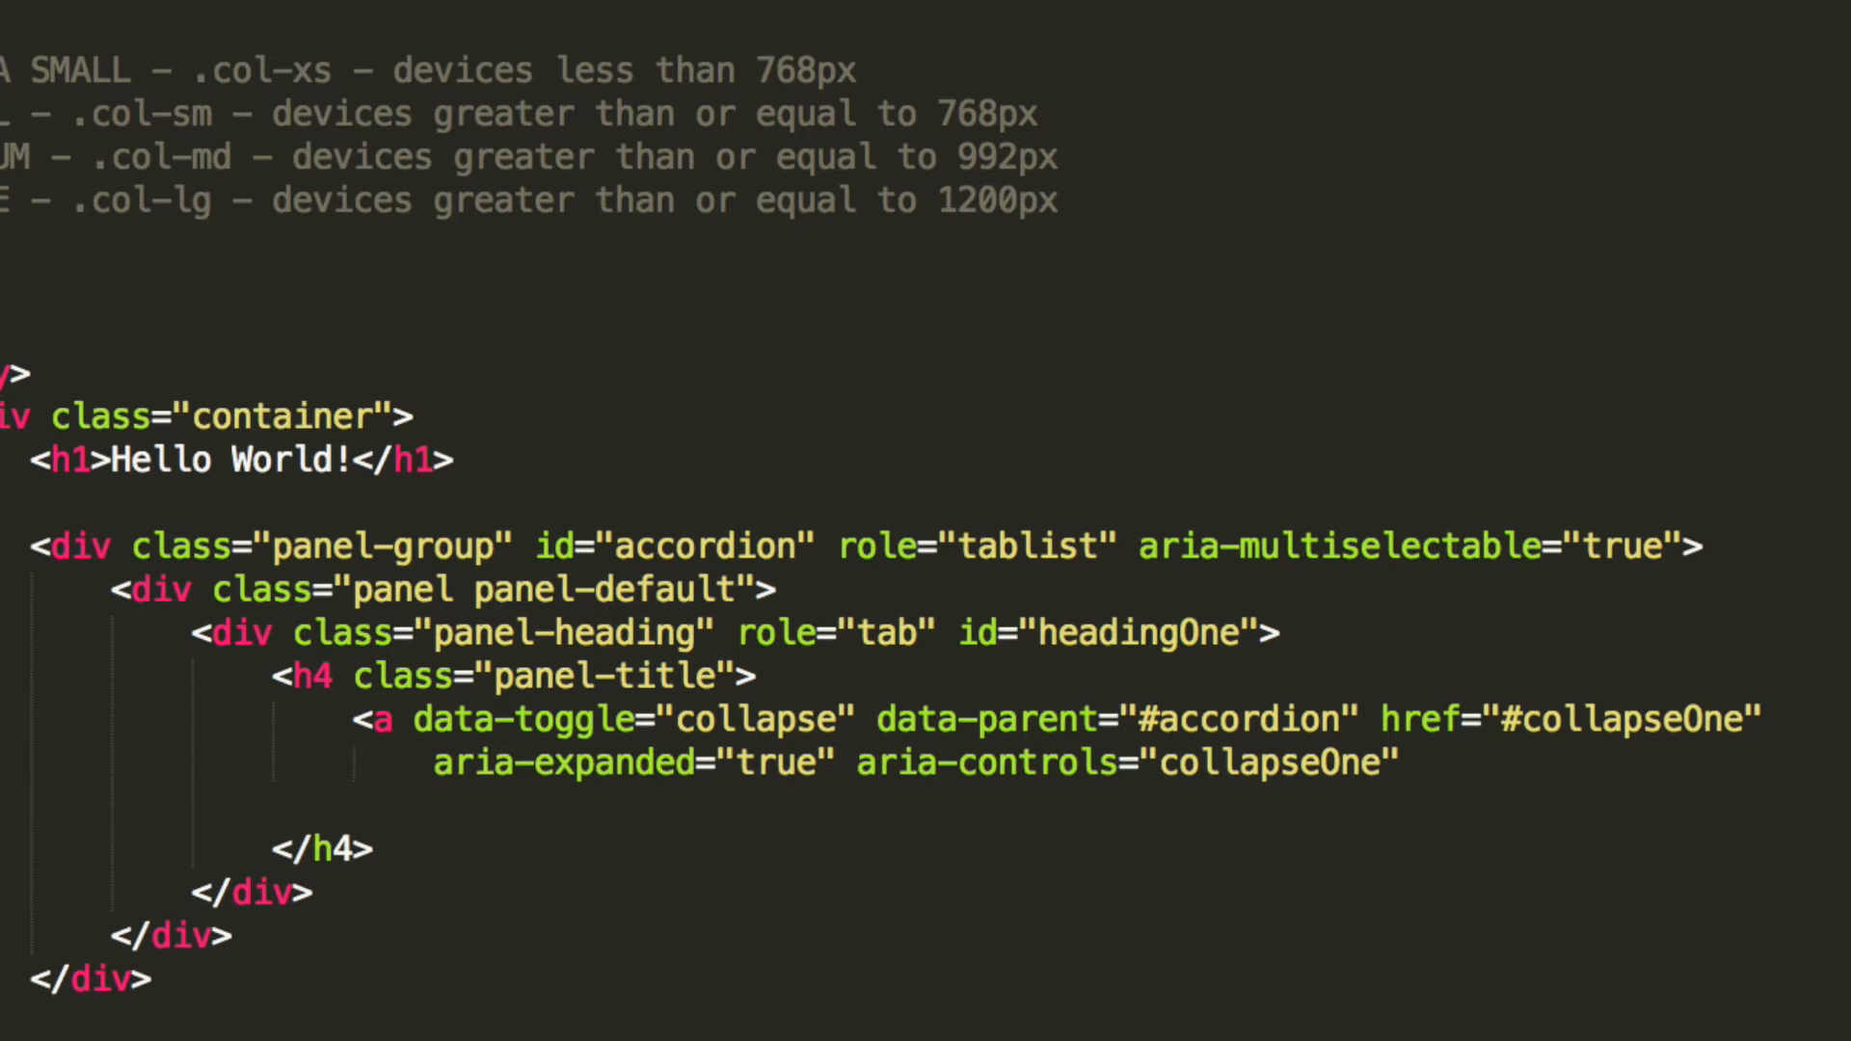
Step: Close the anchor with link text Collapsible Group Item #1 and start a line after the heading
{"action": "type", "text": "Coll"}
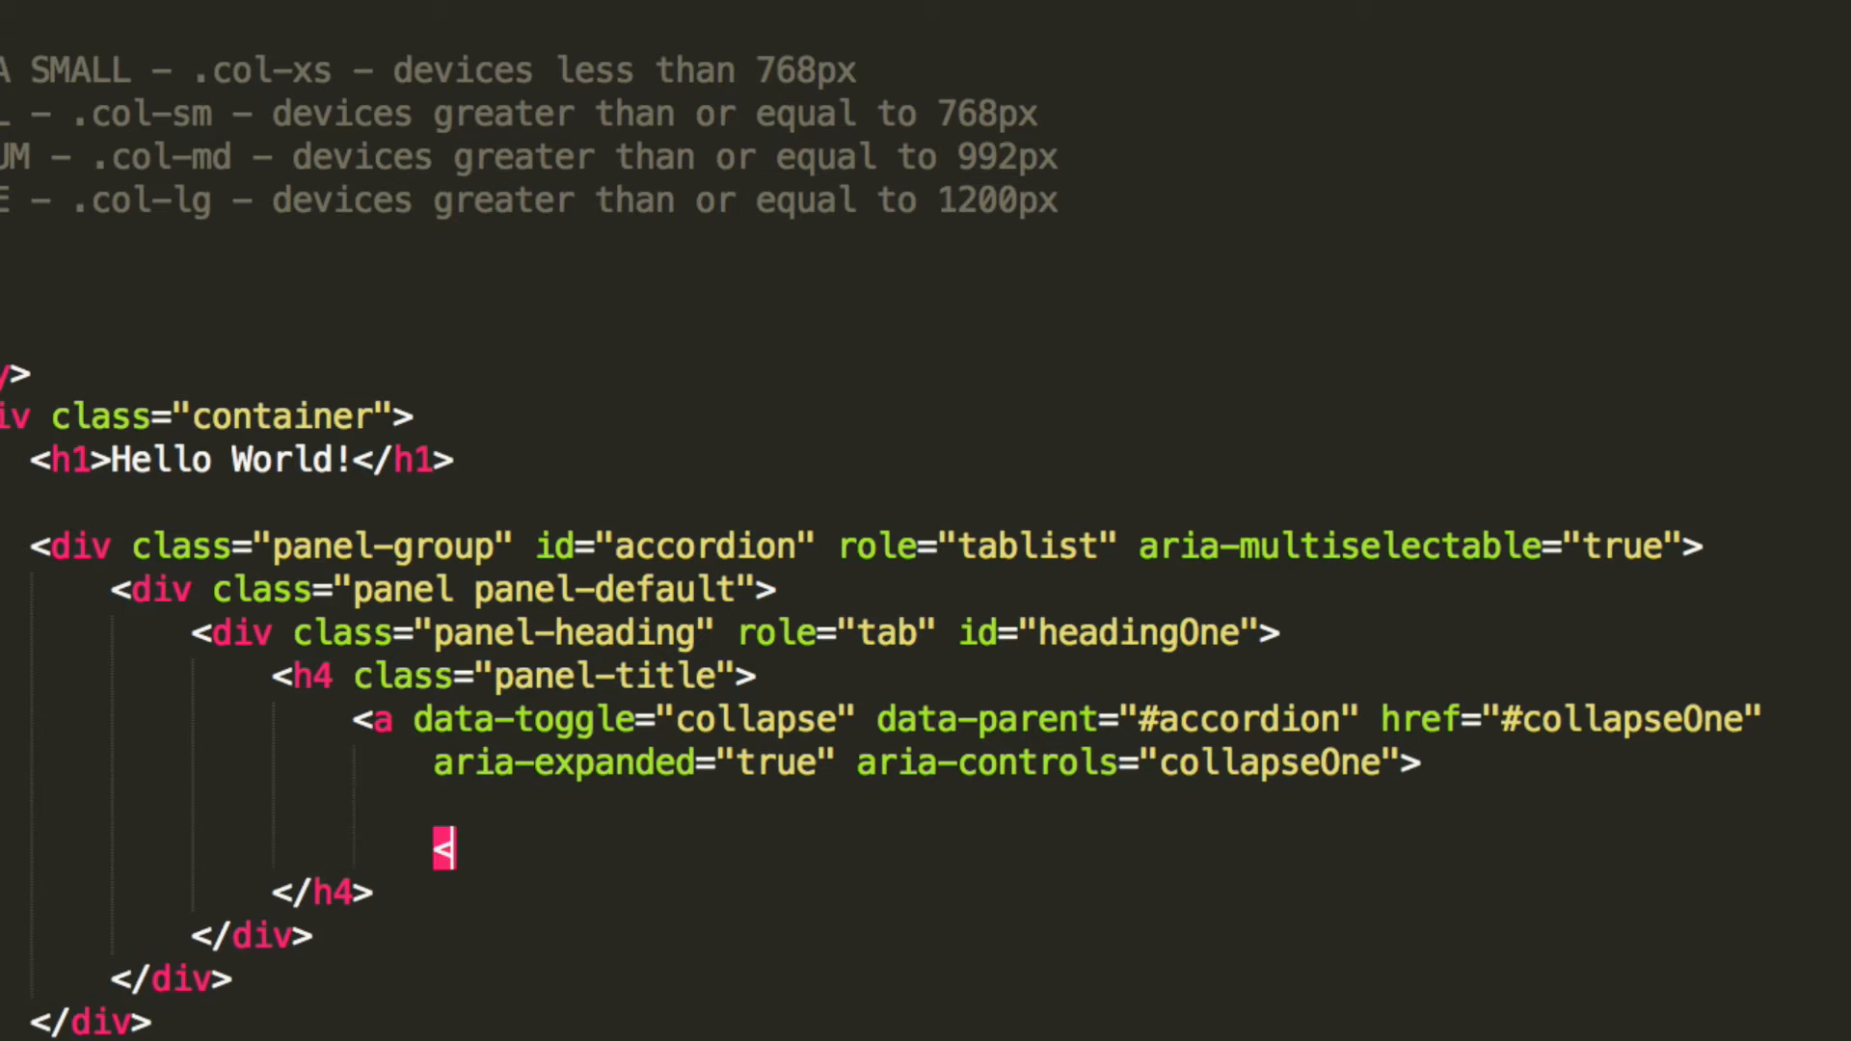
{"action": "type", "text": "/a>"}
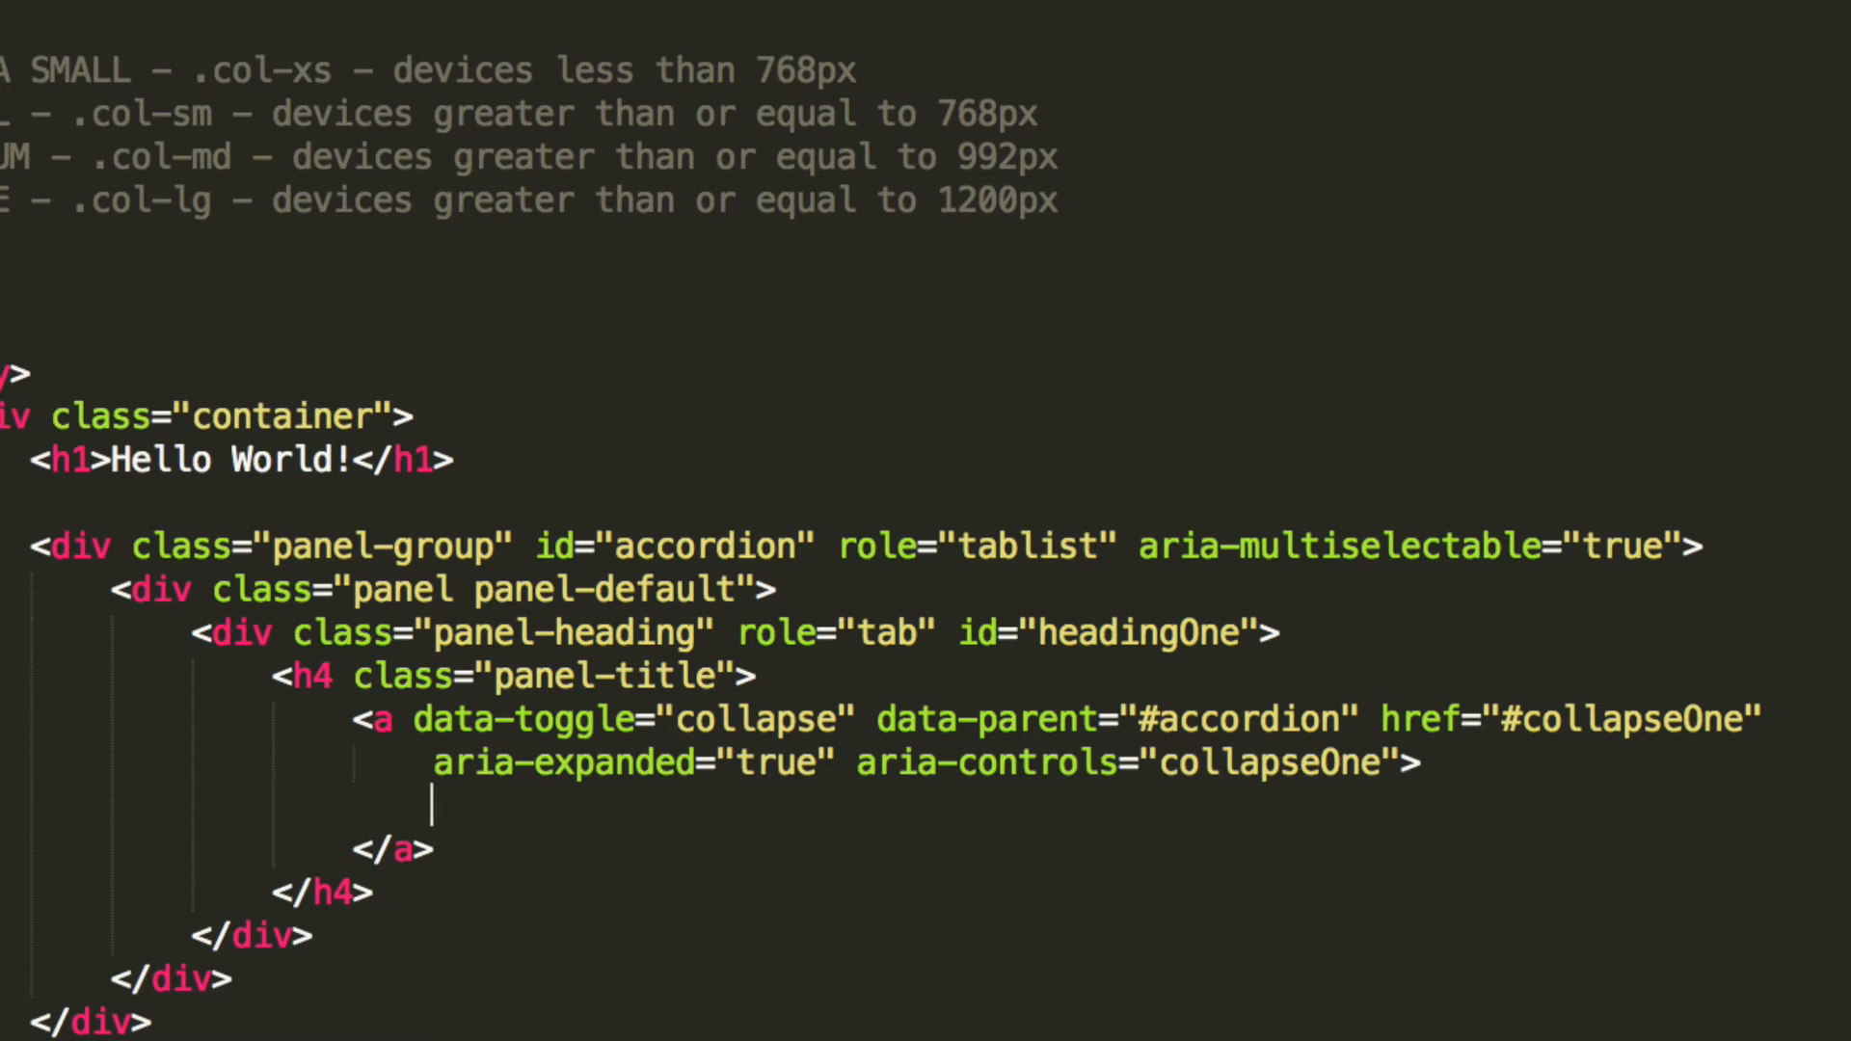
{"action": "type", "text": "Collap"}
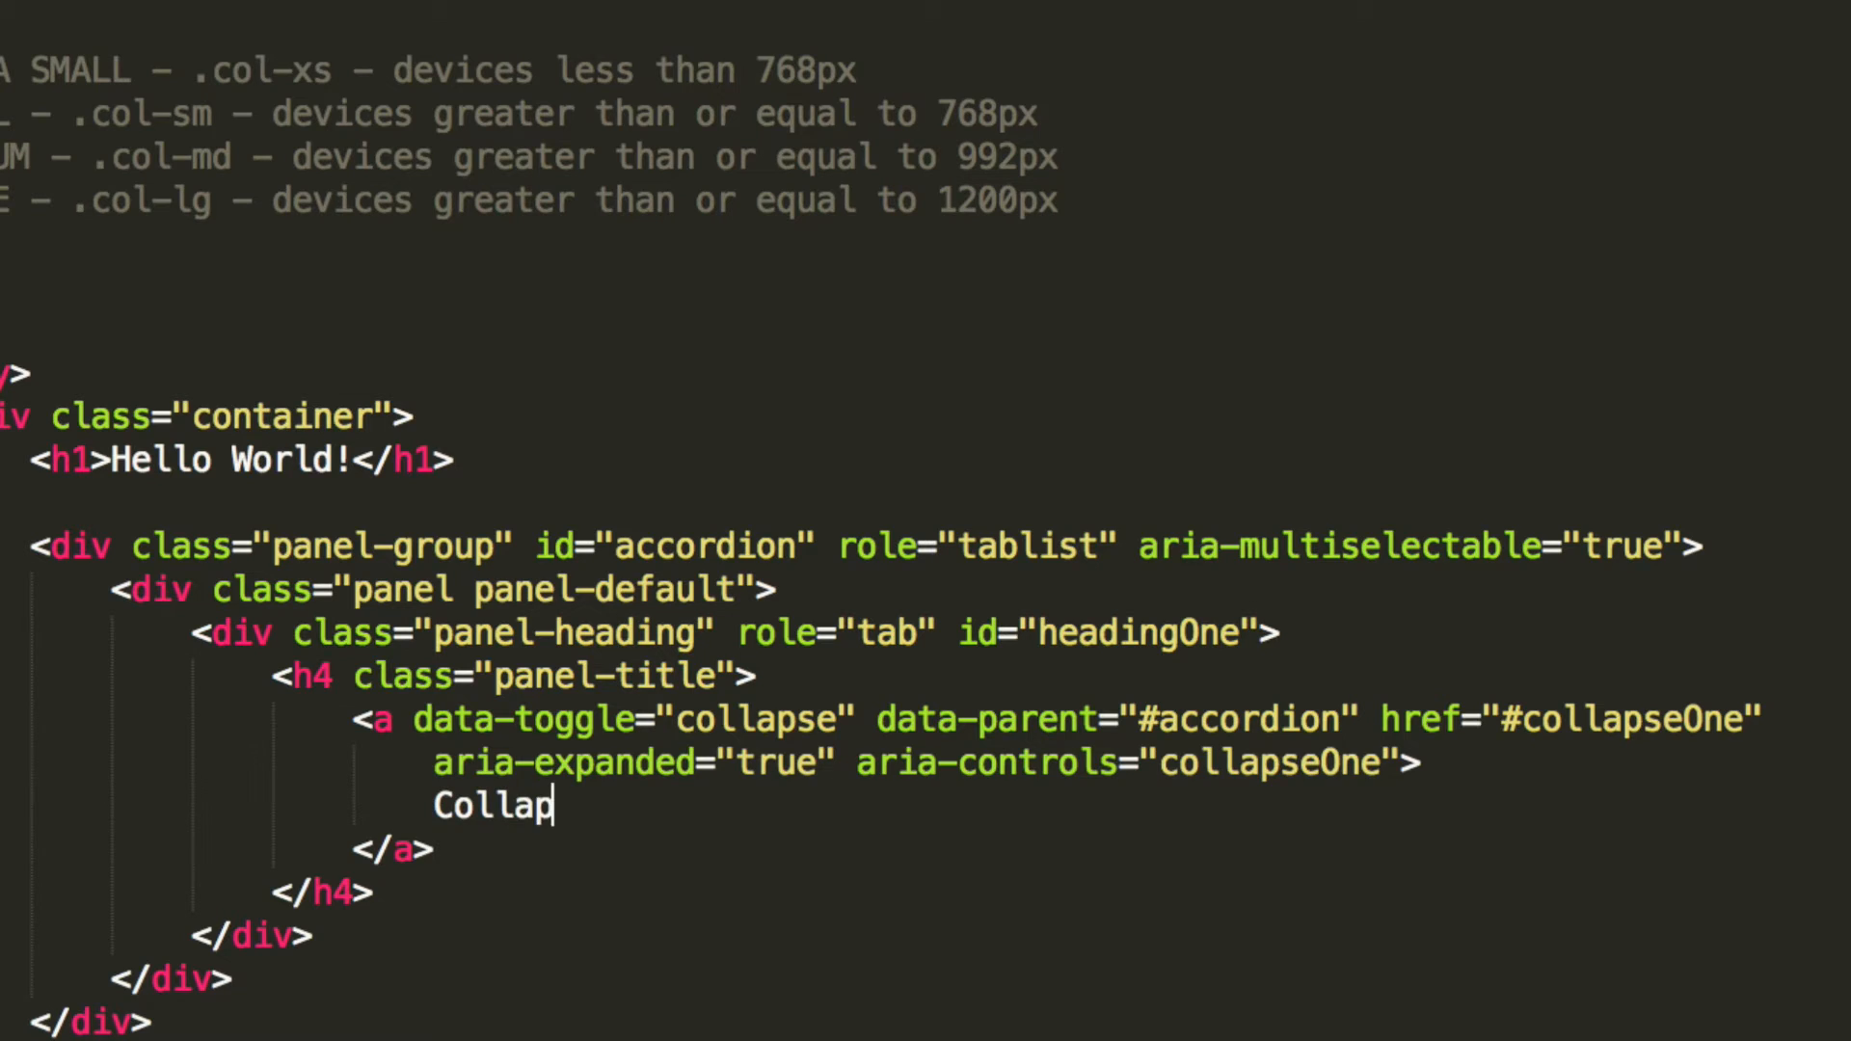
{"action": "type", "text": "sible Gro"}
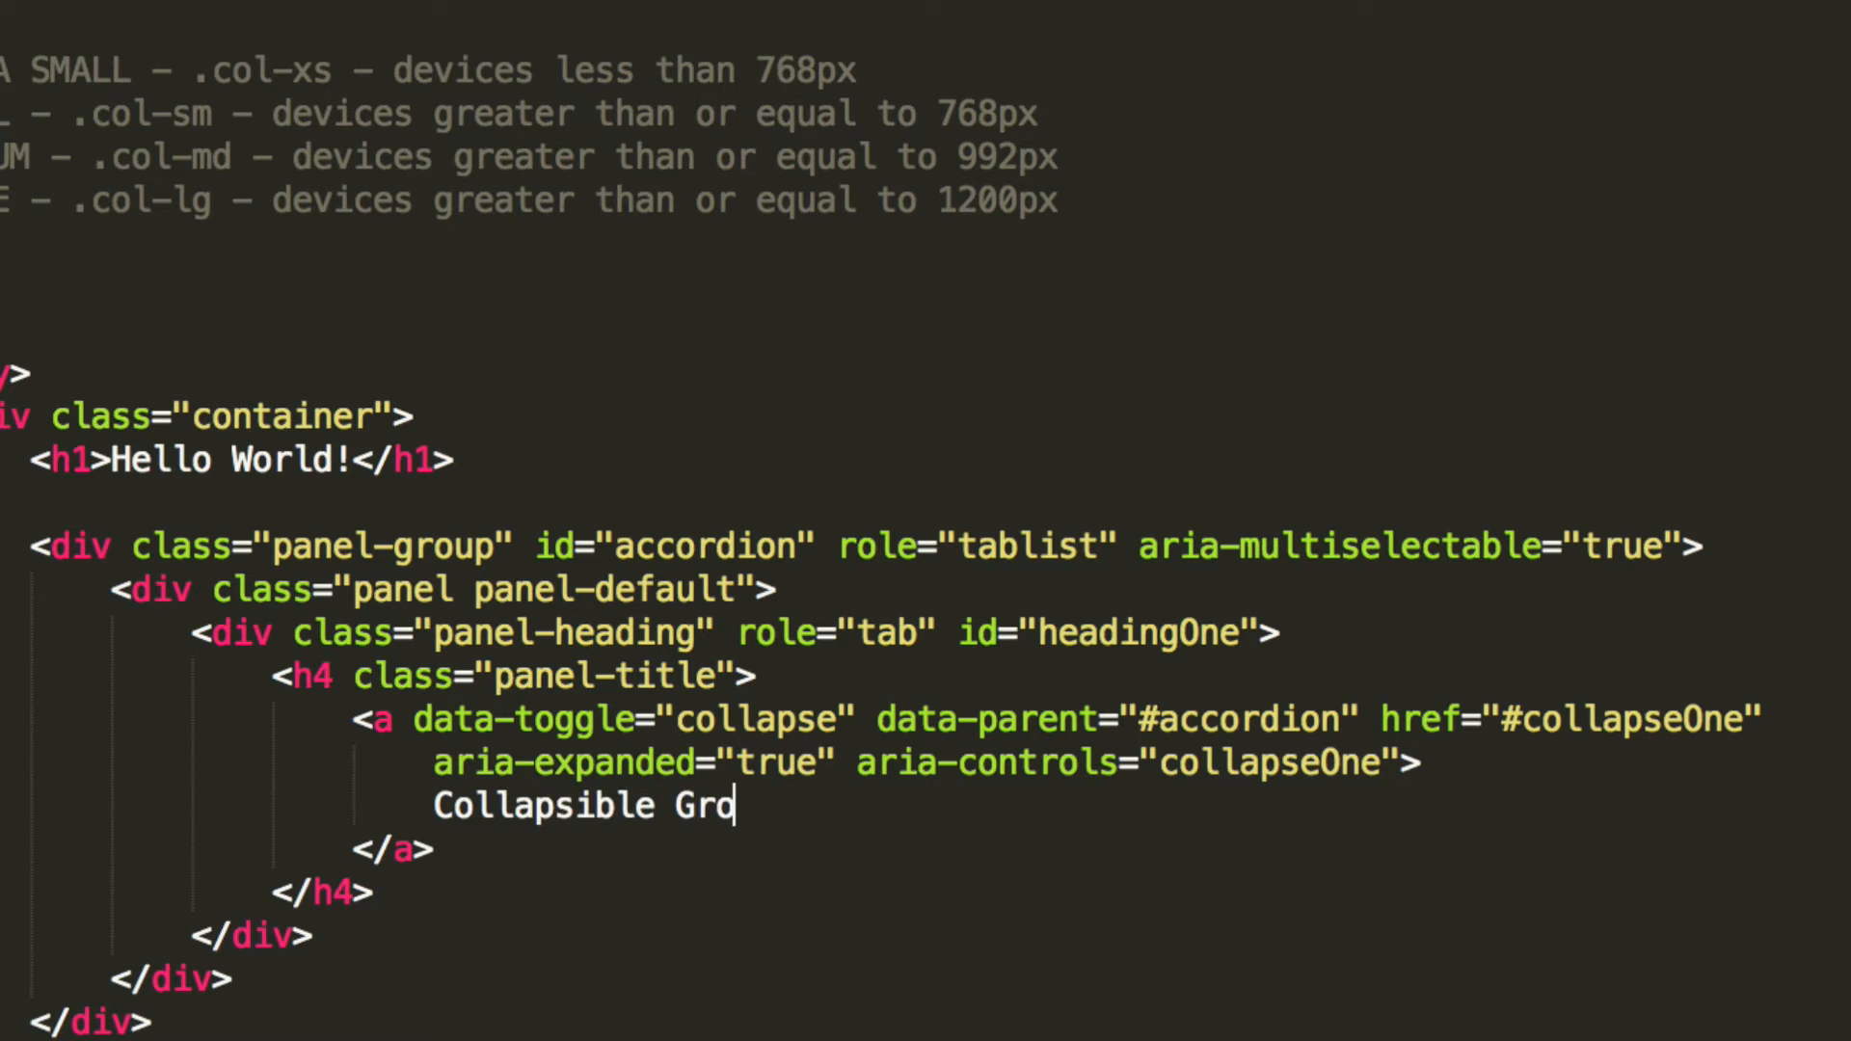
{"action": "type", "text": "up Item"}
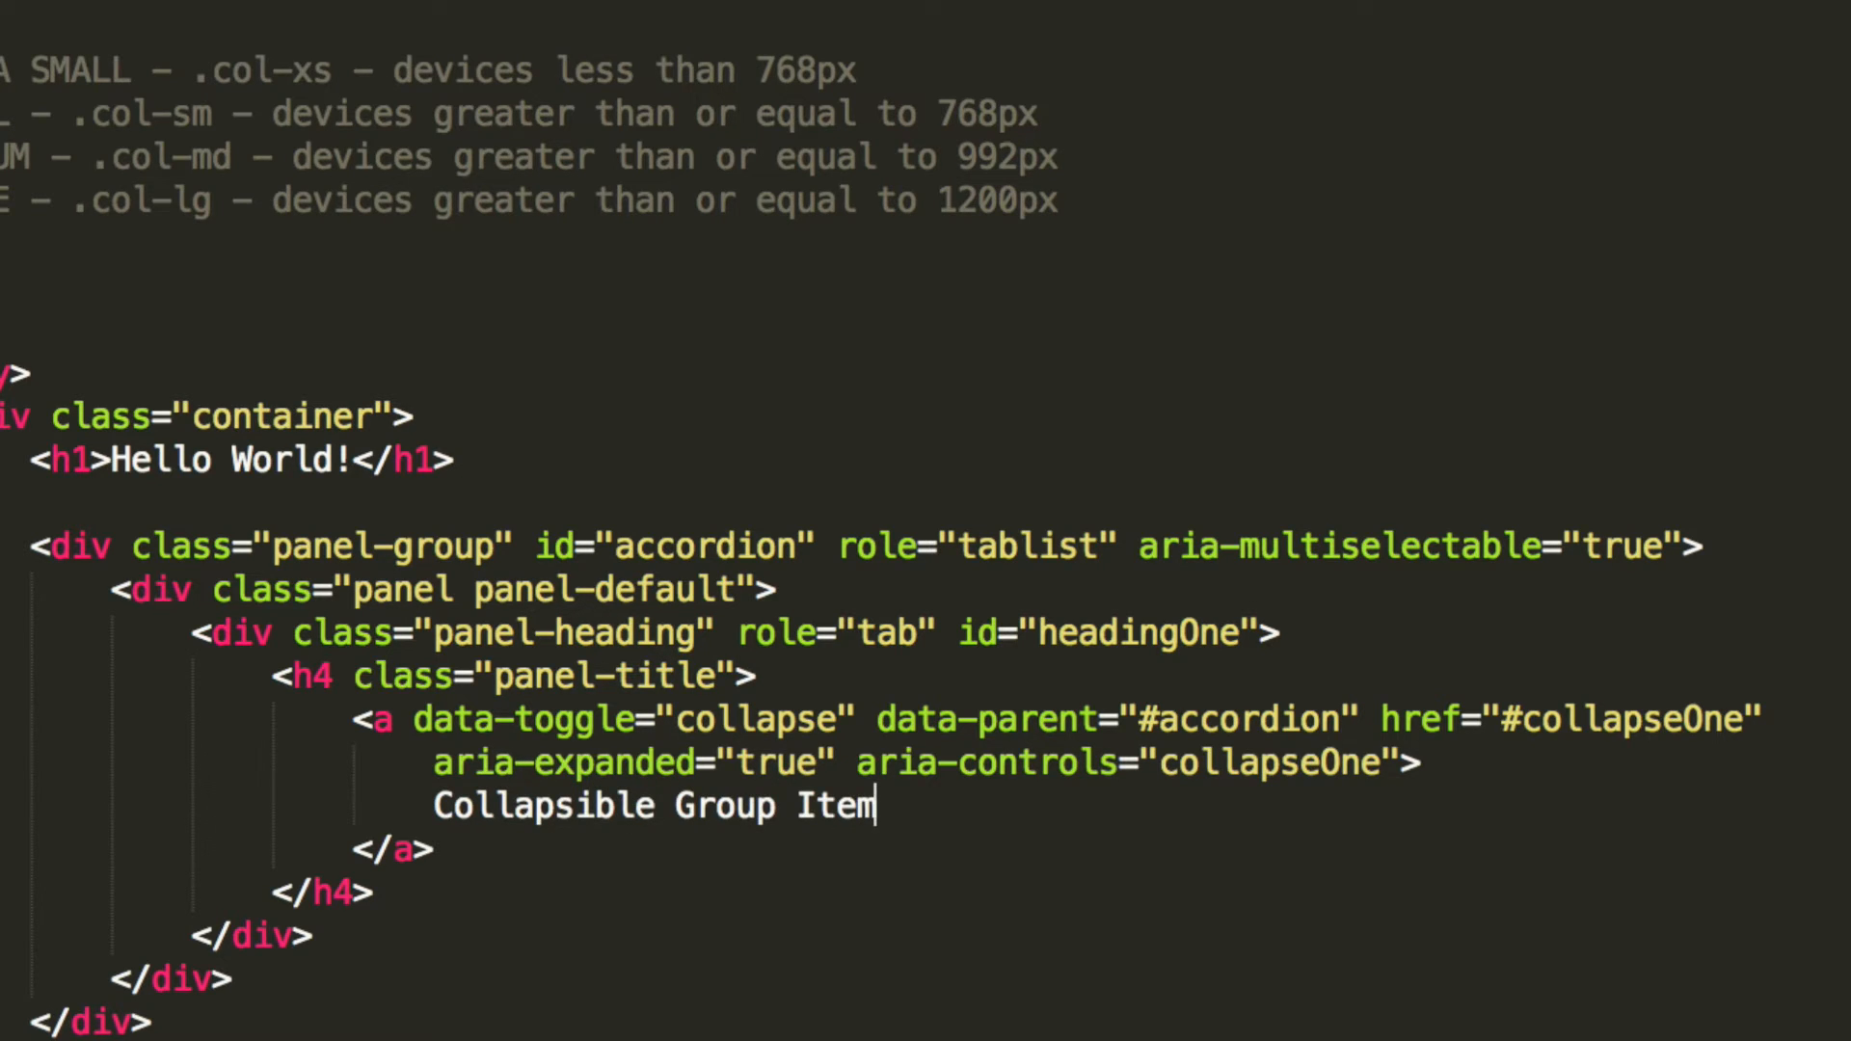
{"action": "type", "text": "#1"}
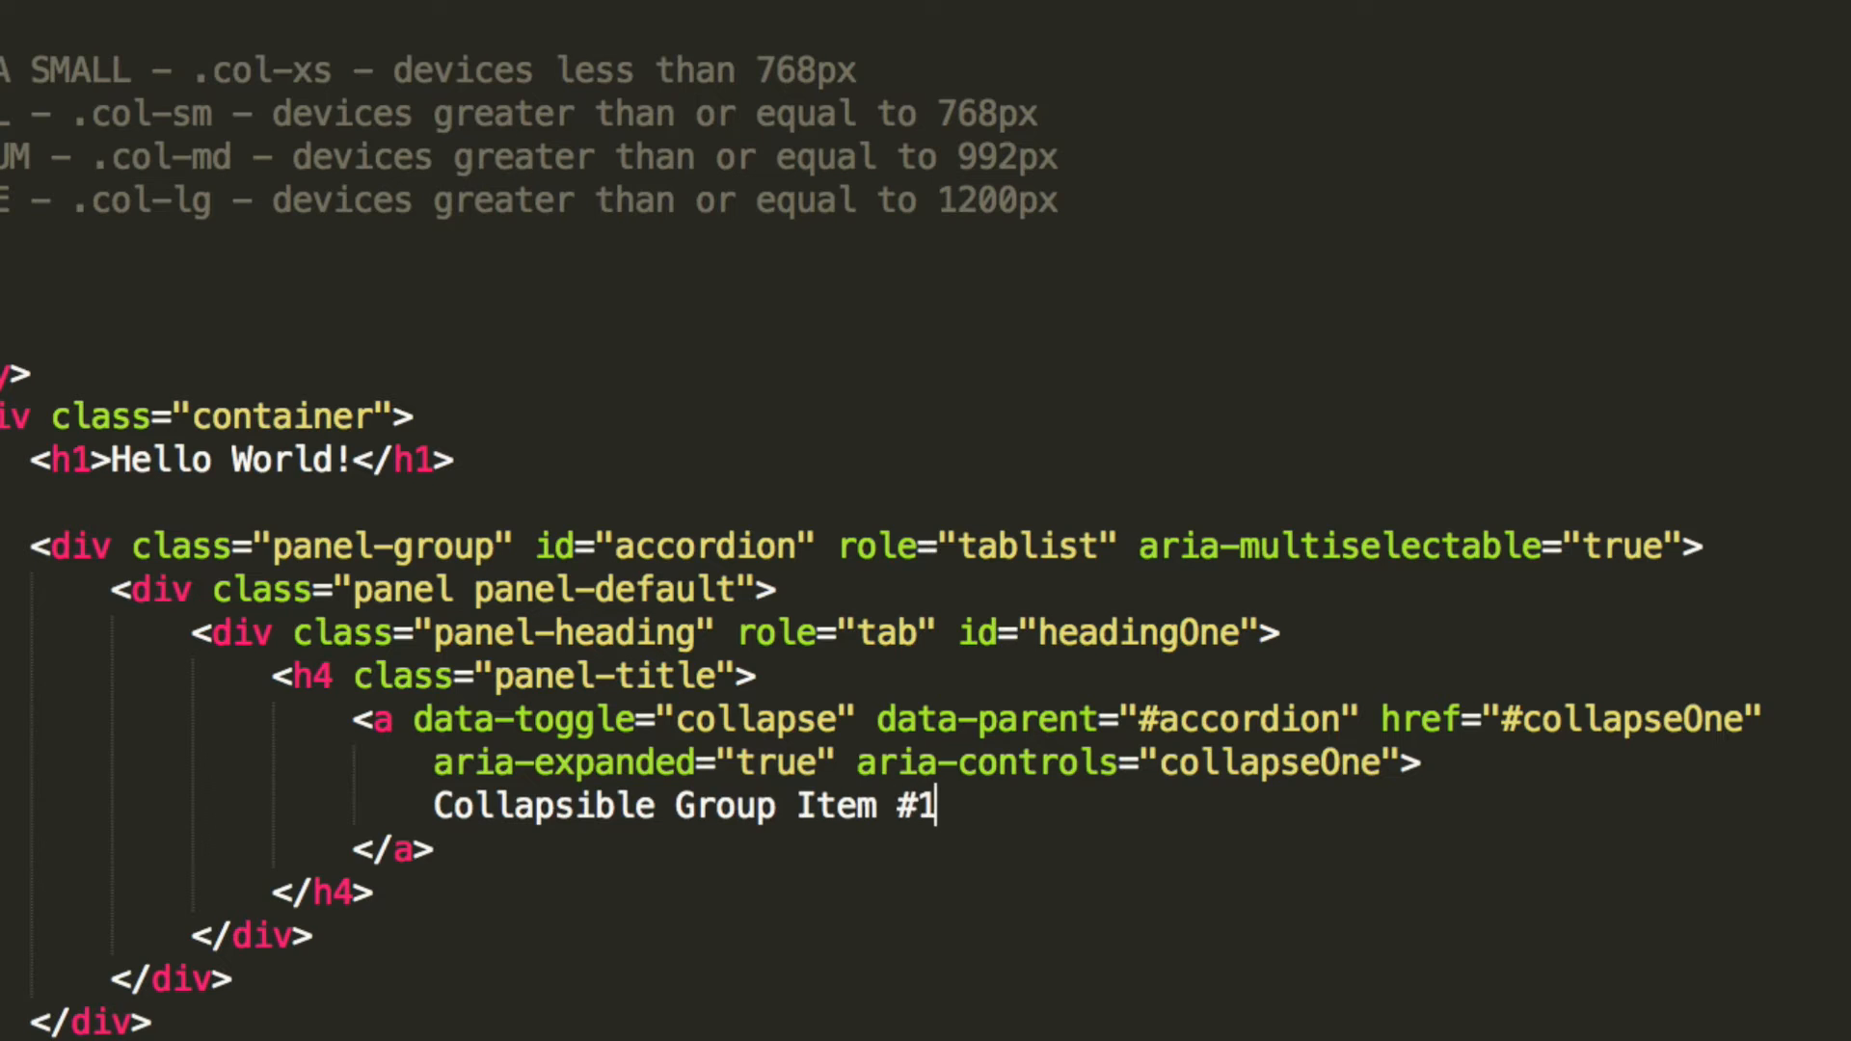
{"action": "scroll", "scroll_direction": "down", "scroll_amount": 3}
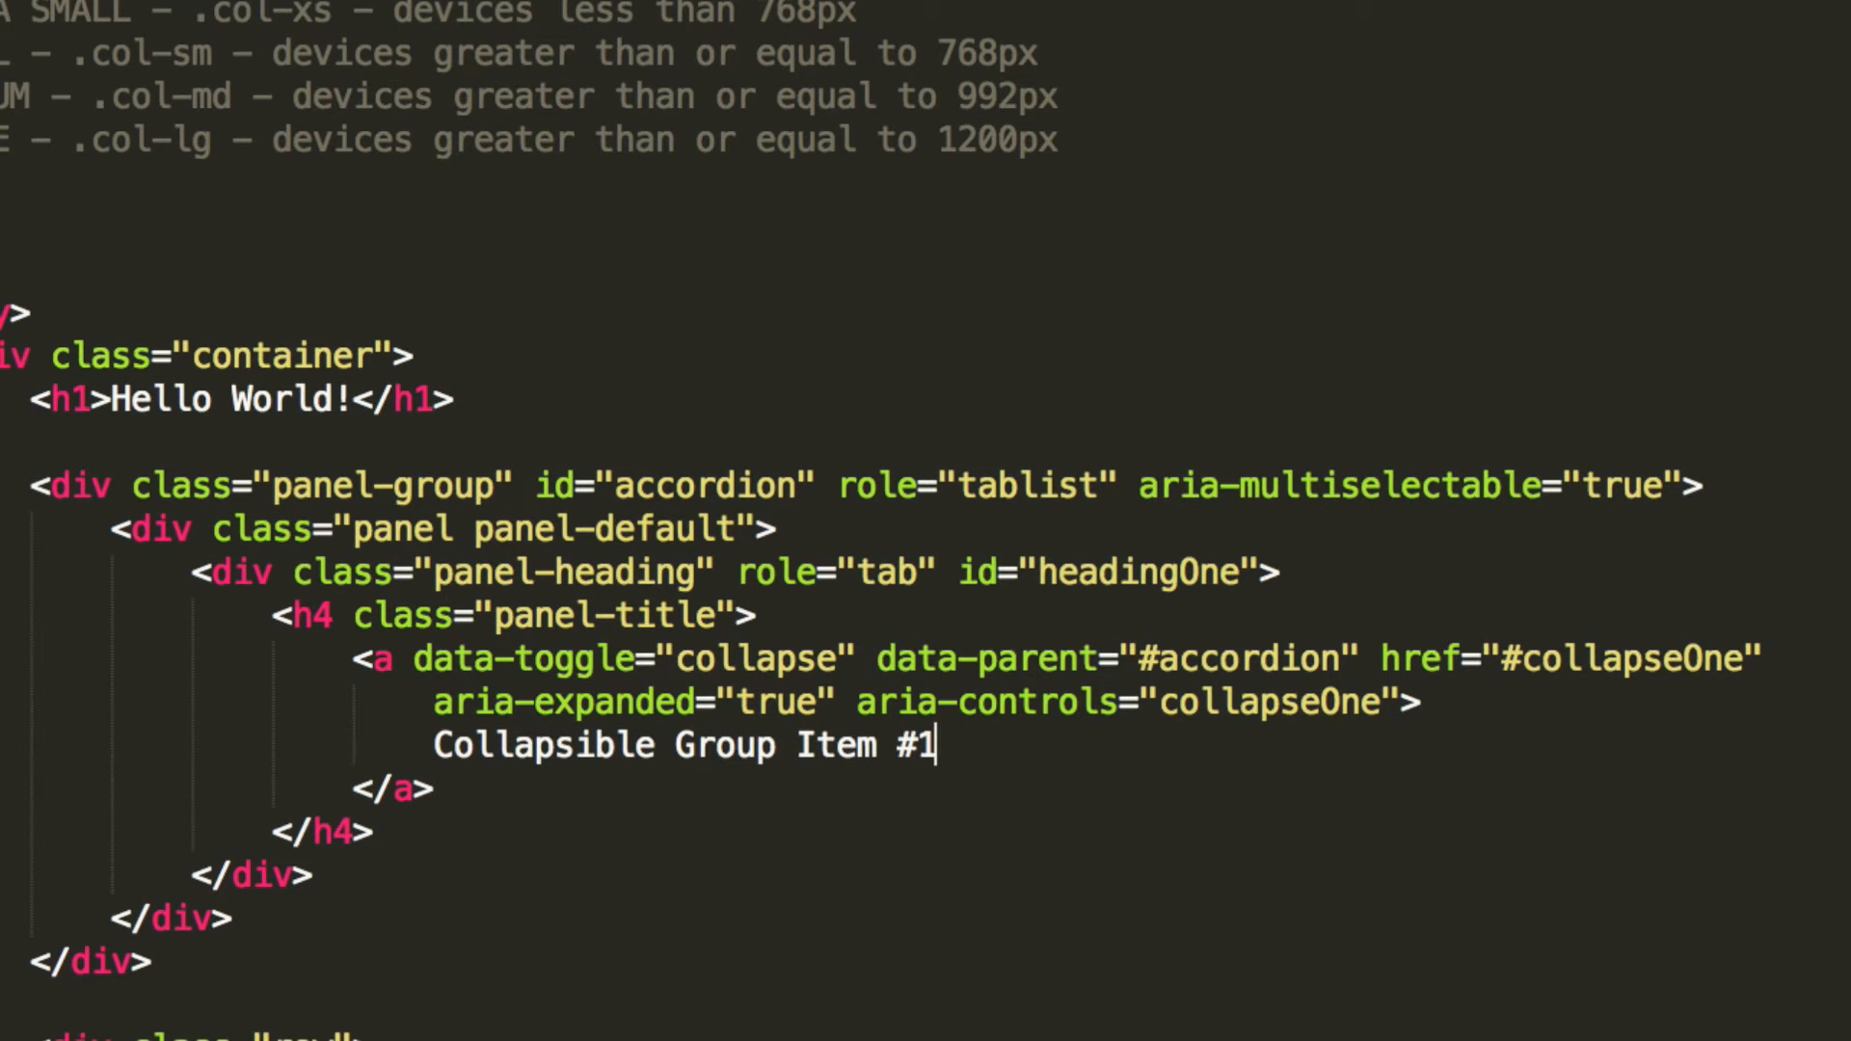
{"action": "left_click", "coordinate": [307, 874]}
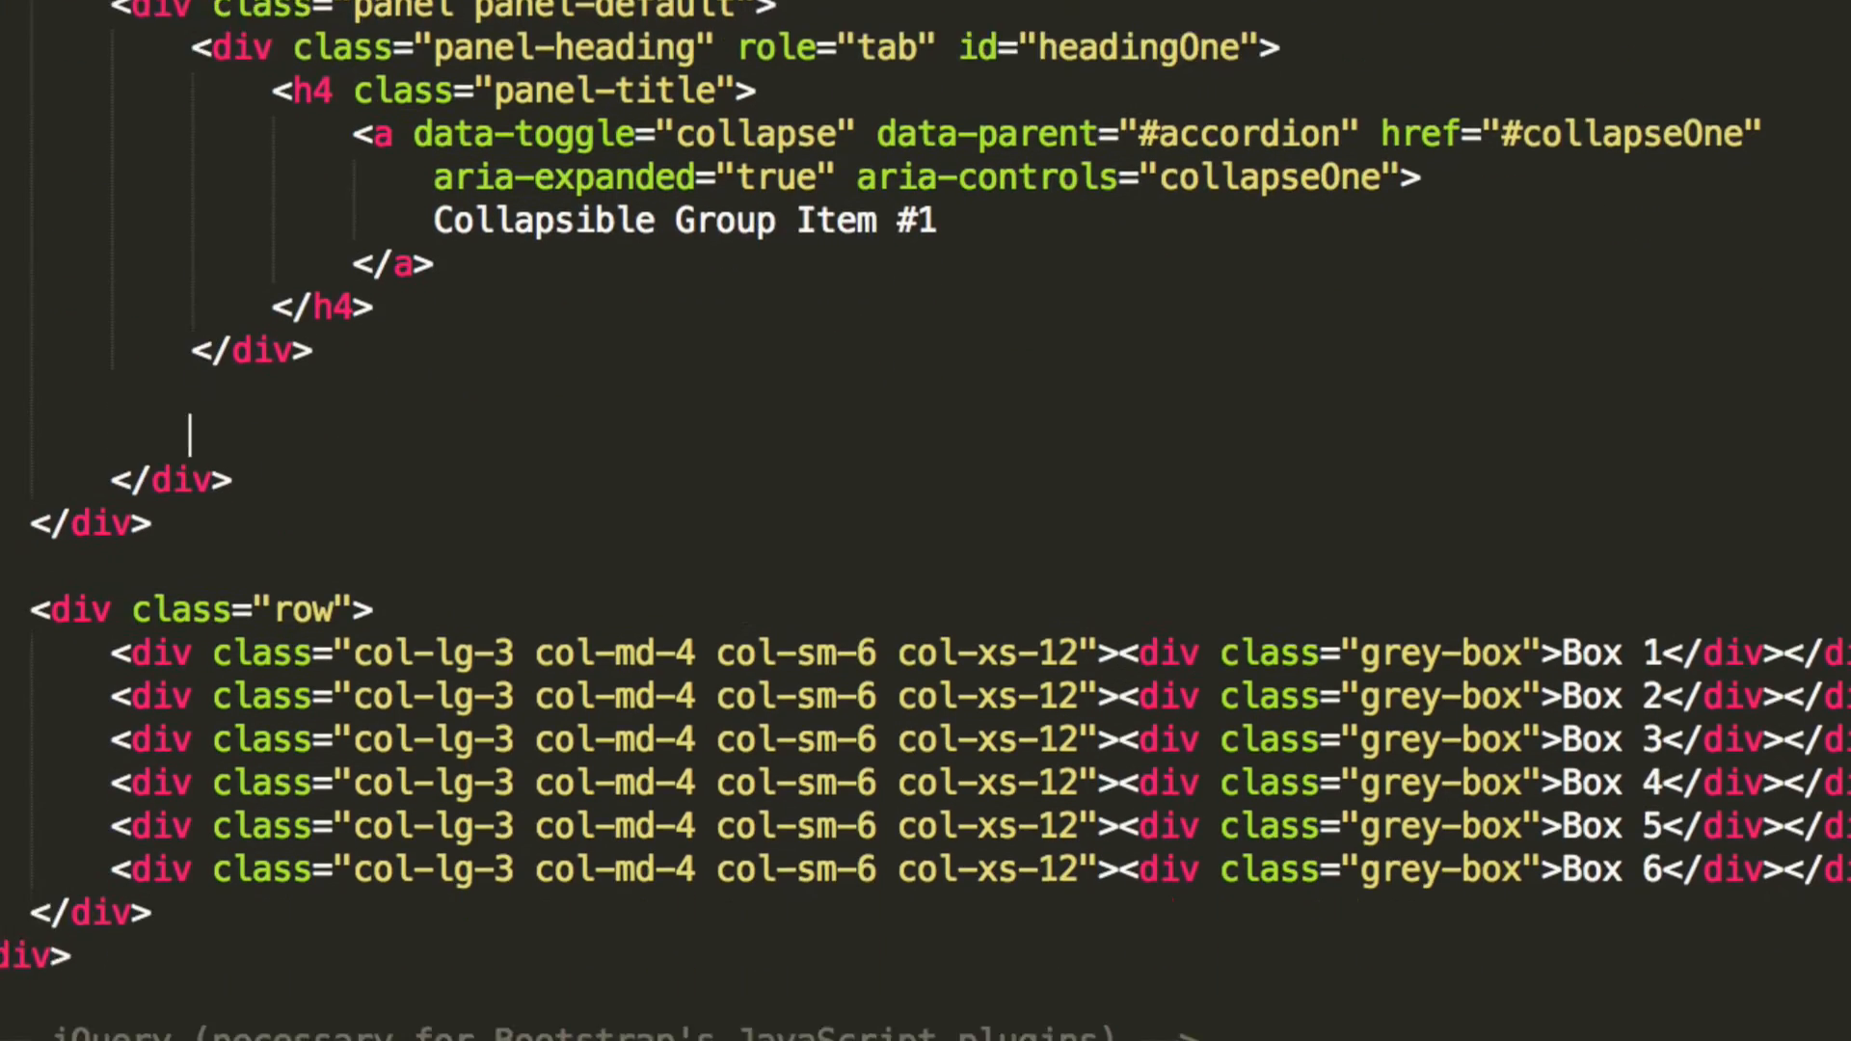
Step: Add the collapseOne div with class="panel-collapse collapse in"
{"action": "type", "text": "<div id=\""}
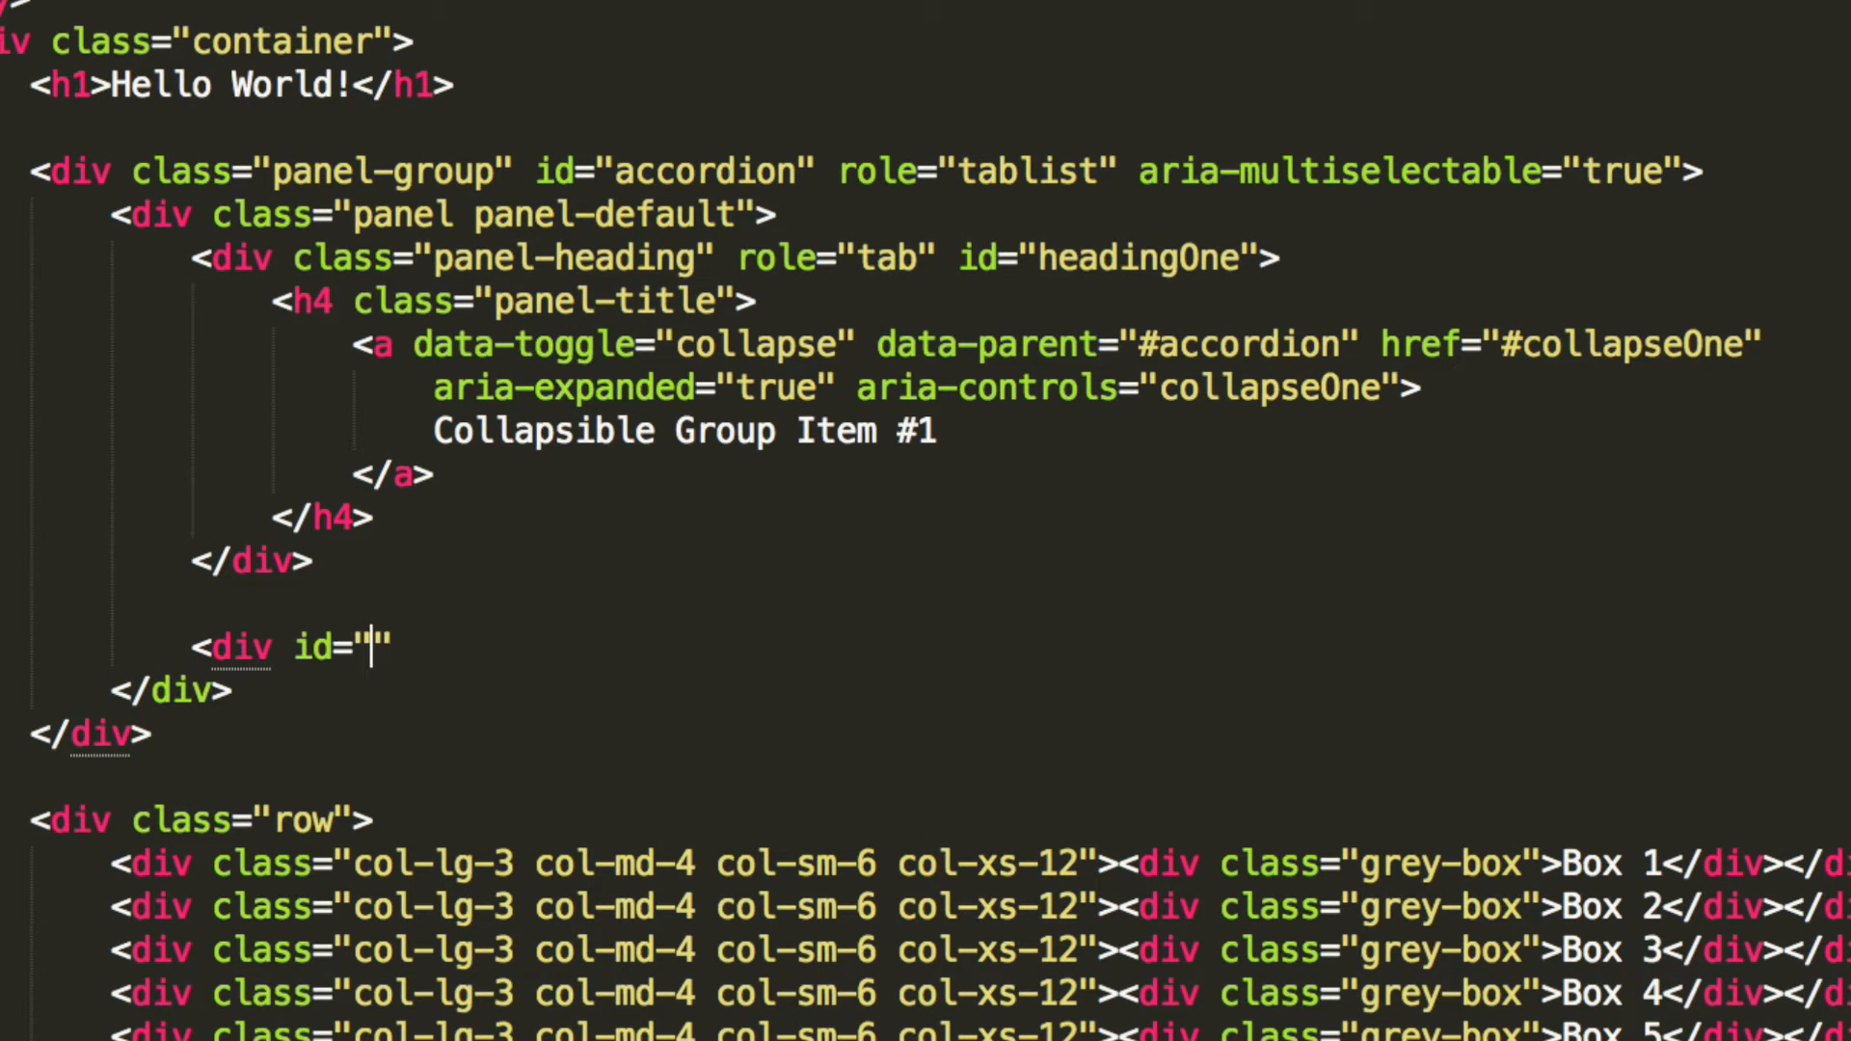
{"action": "type", "text": "collapse"}
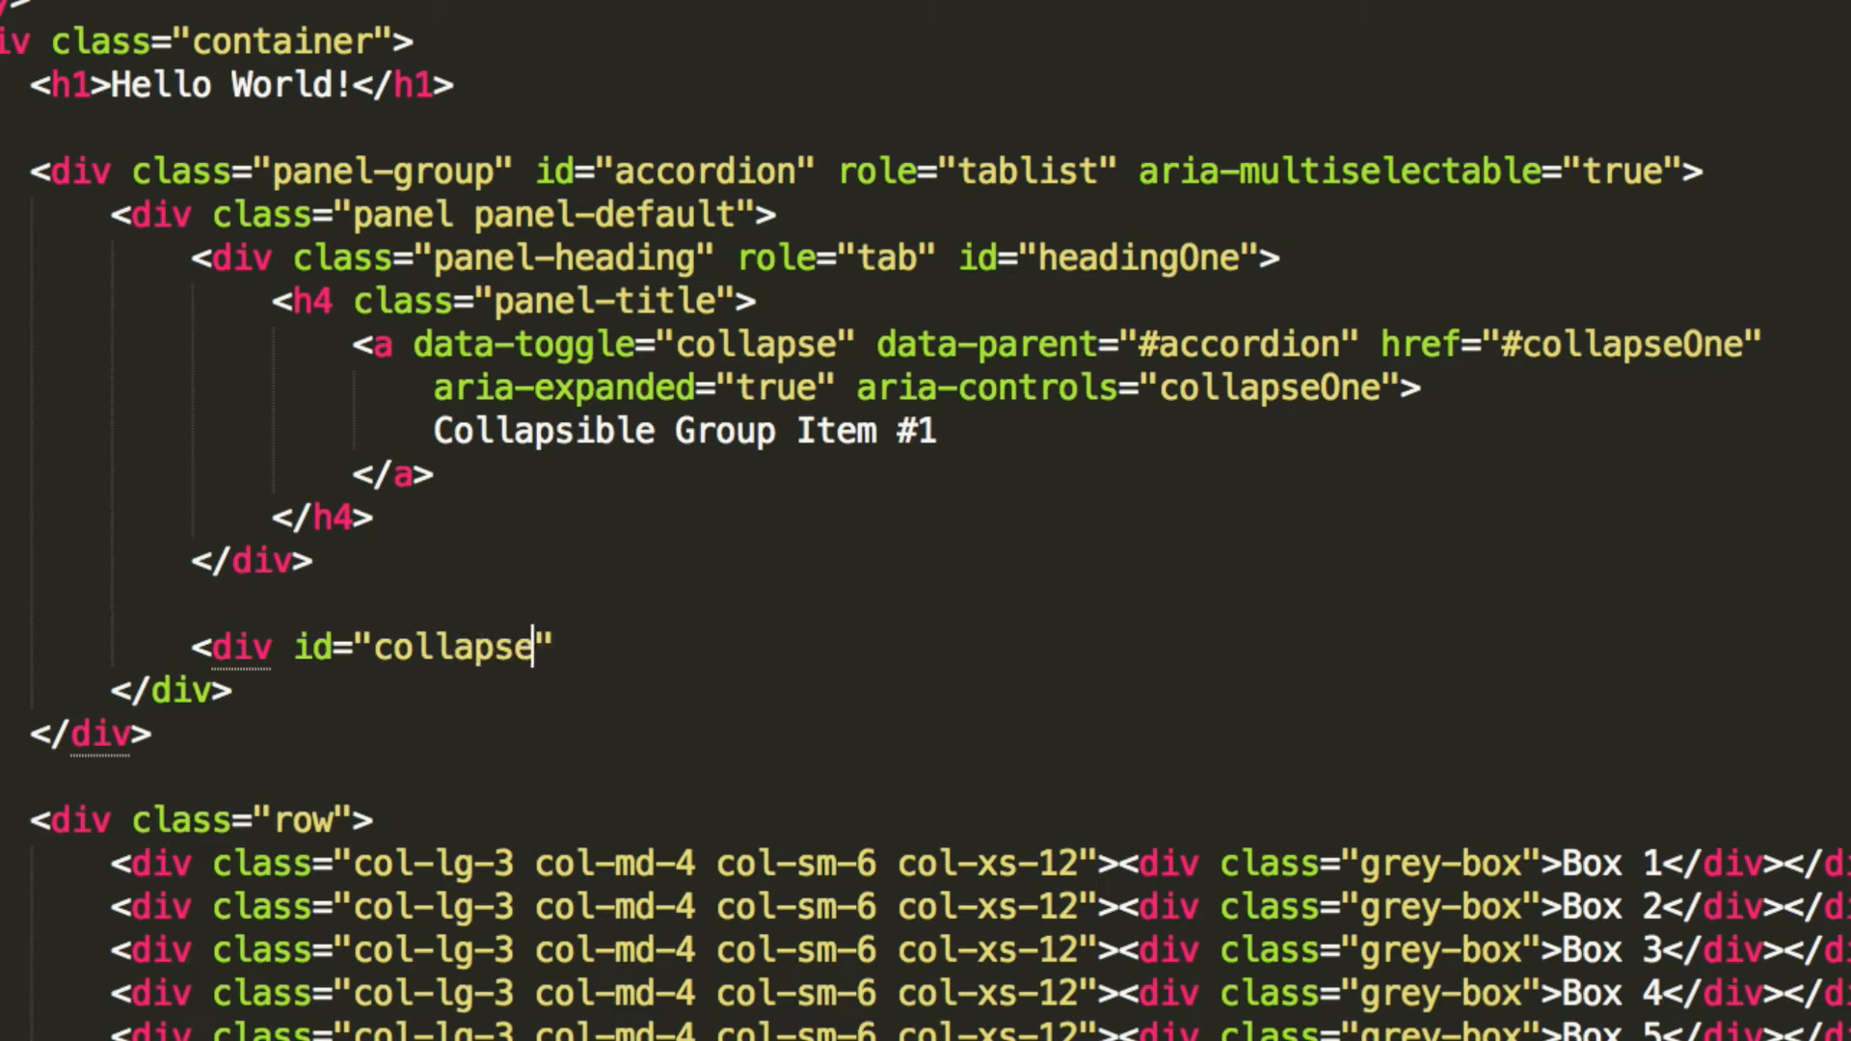
{"action": "type", "text": "One"}
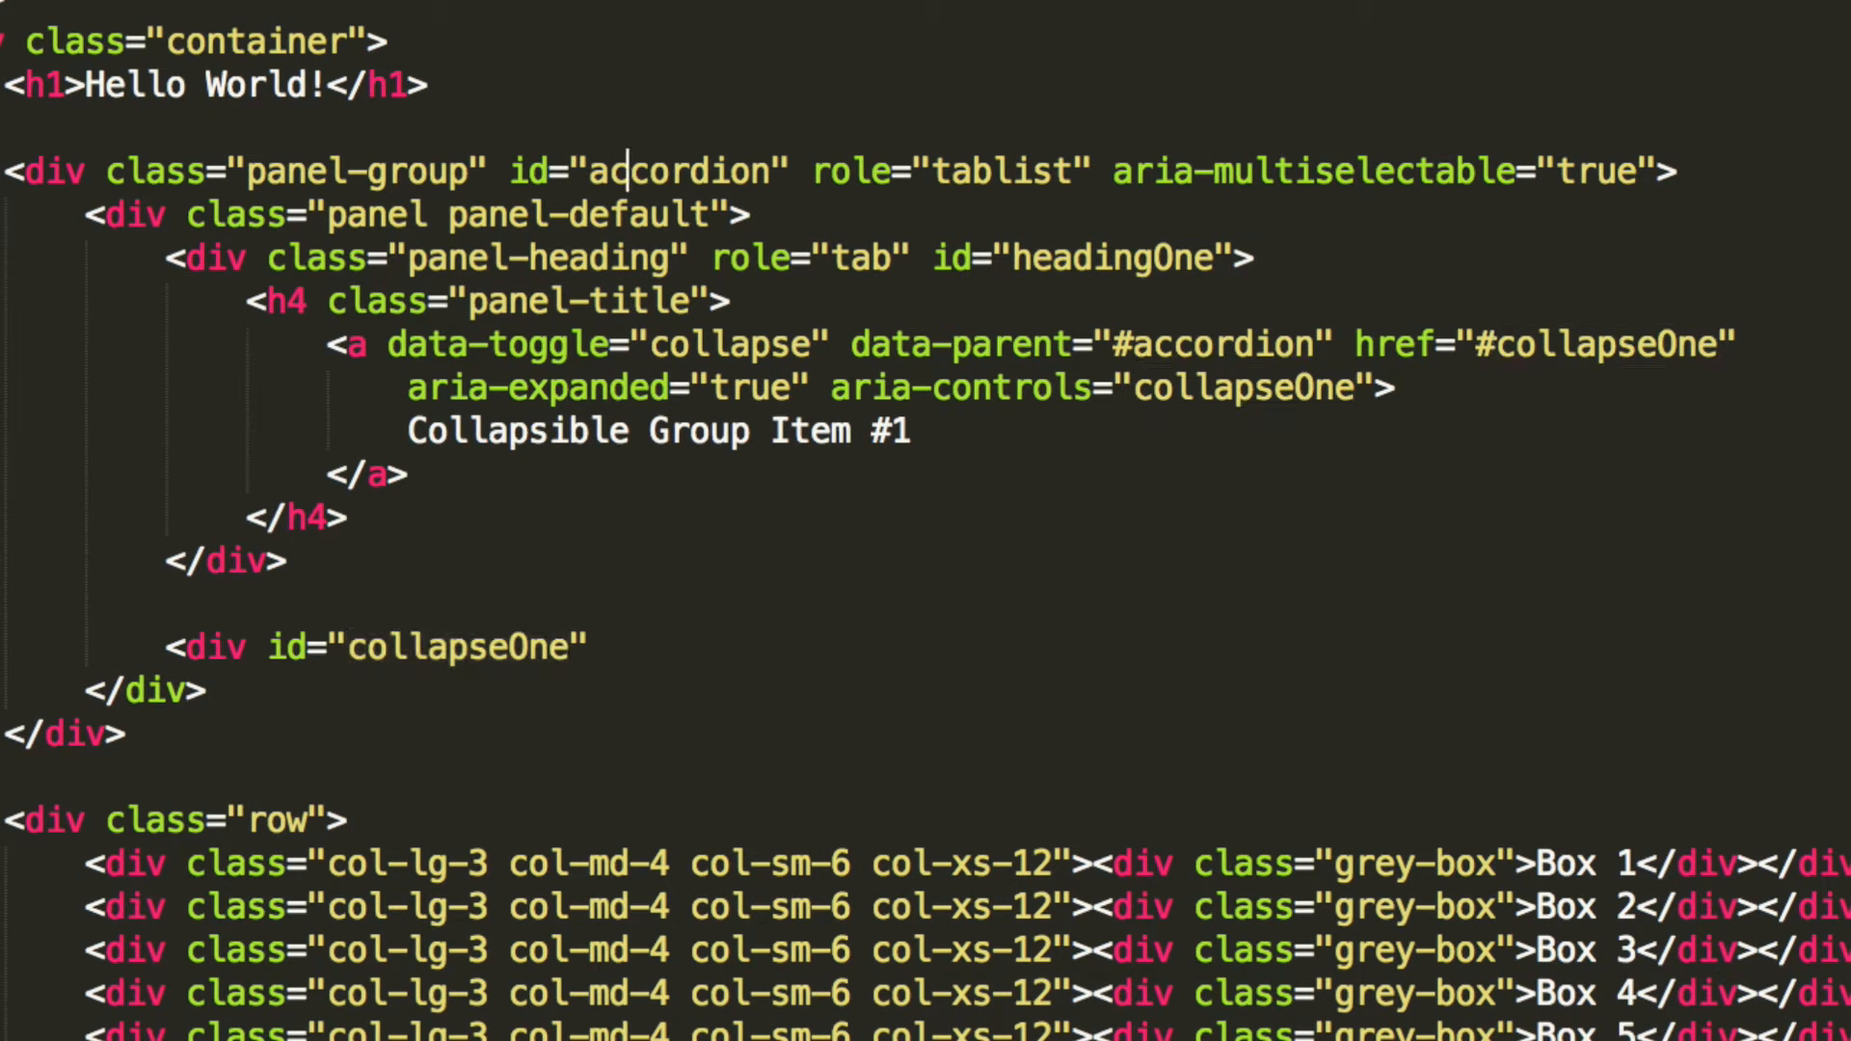
{"action": "double_click", "coordinate": [677, 170]}
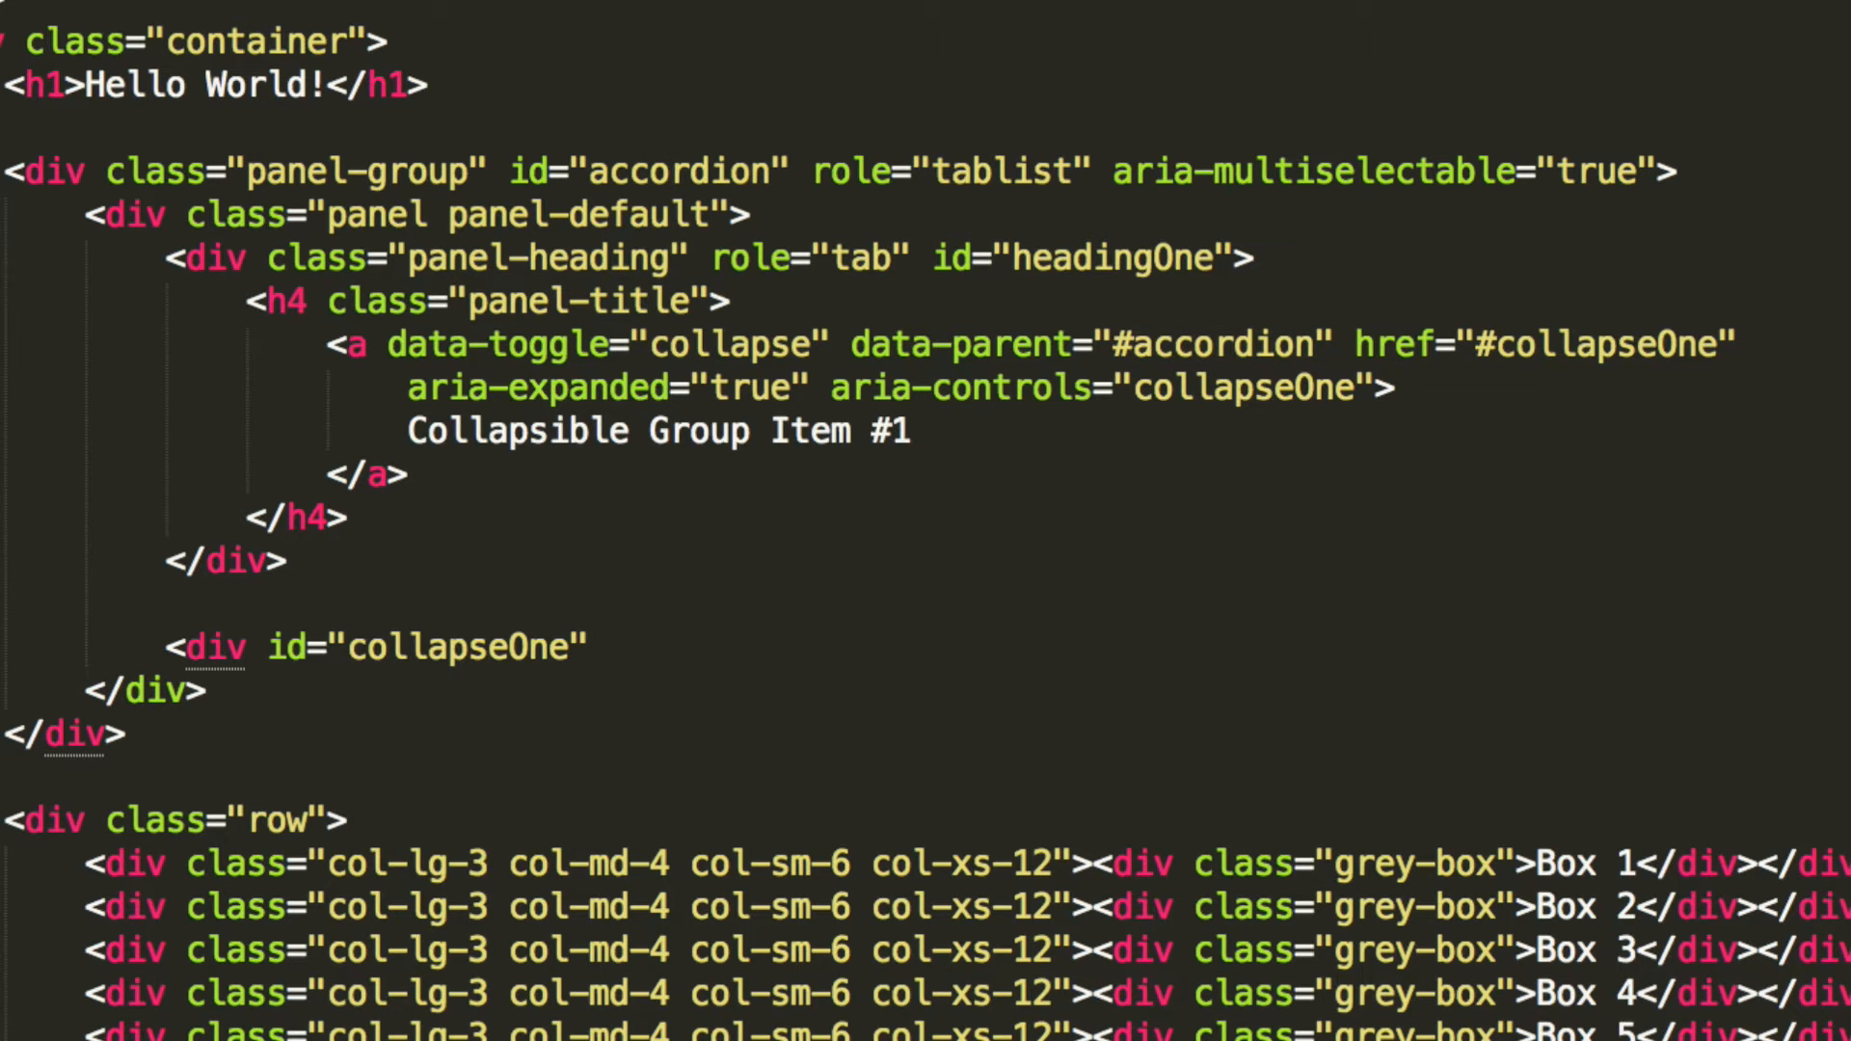
{"action": "type", "text": "class"}
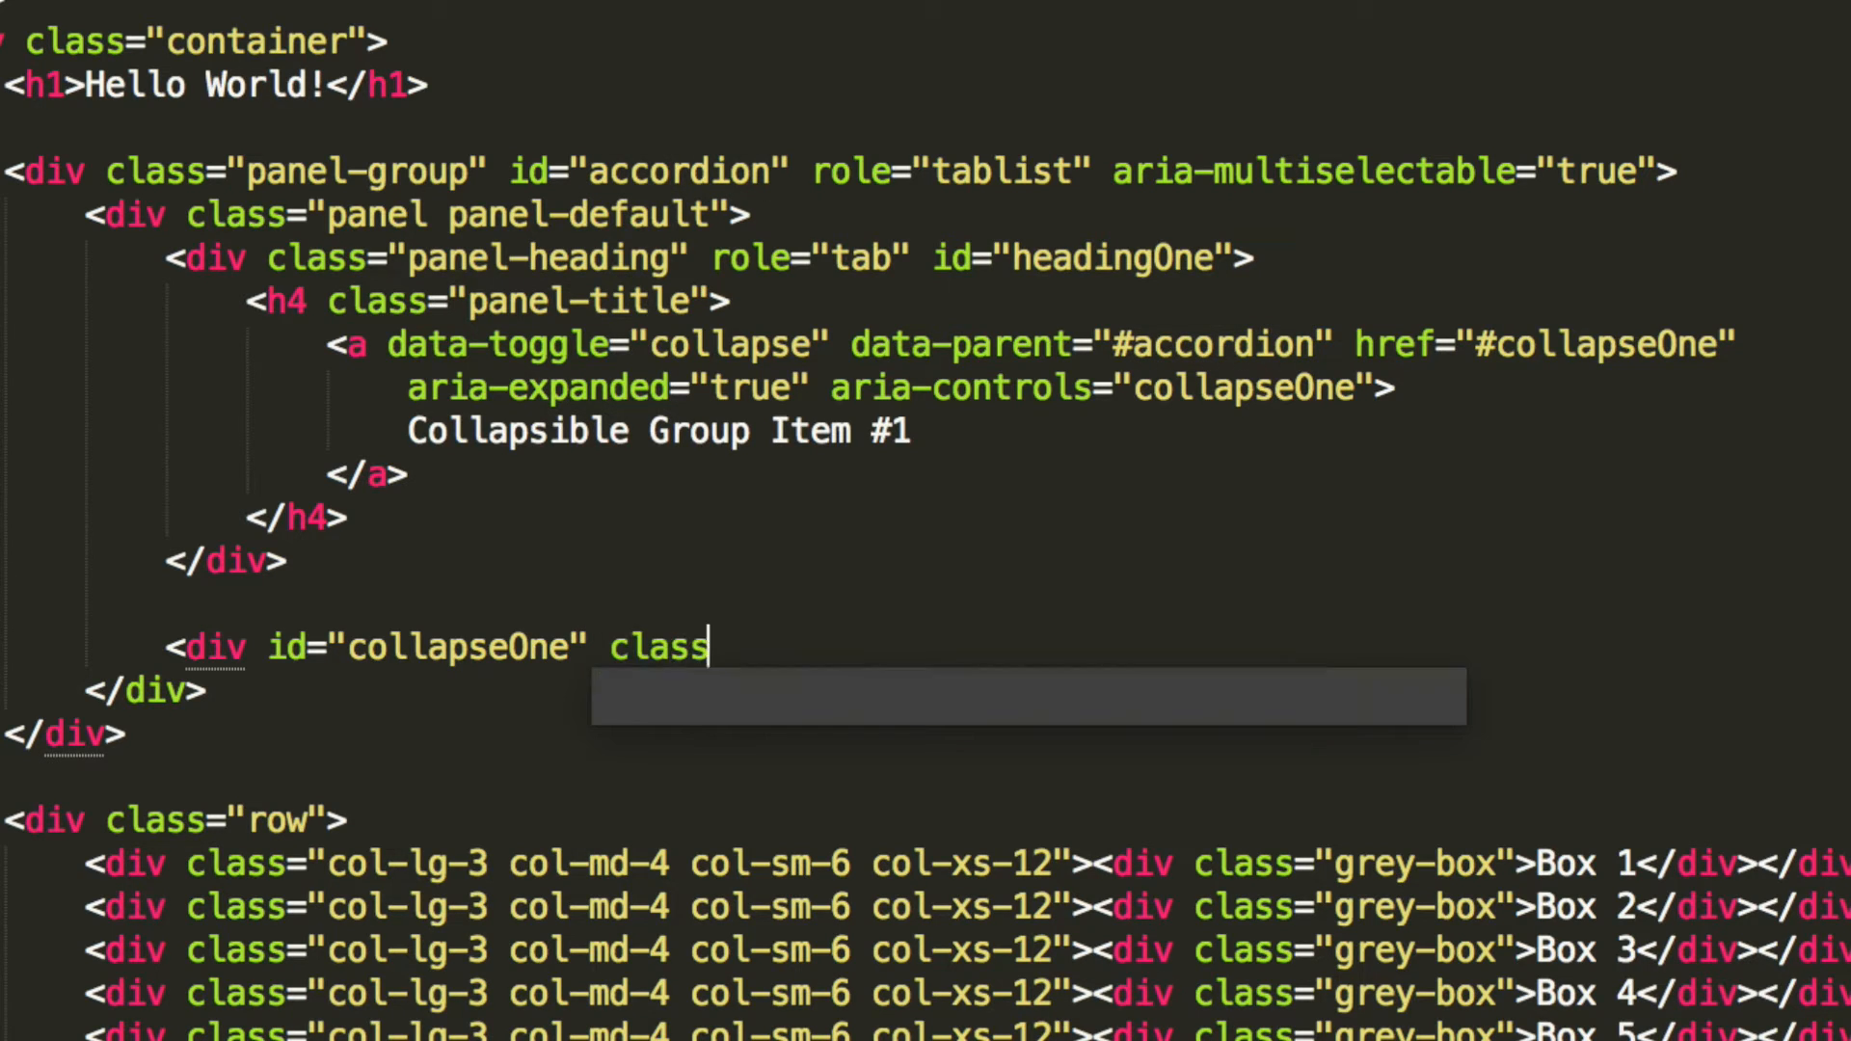
{"action": "type", "text": "=\"panel\""}
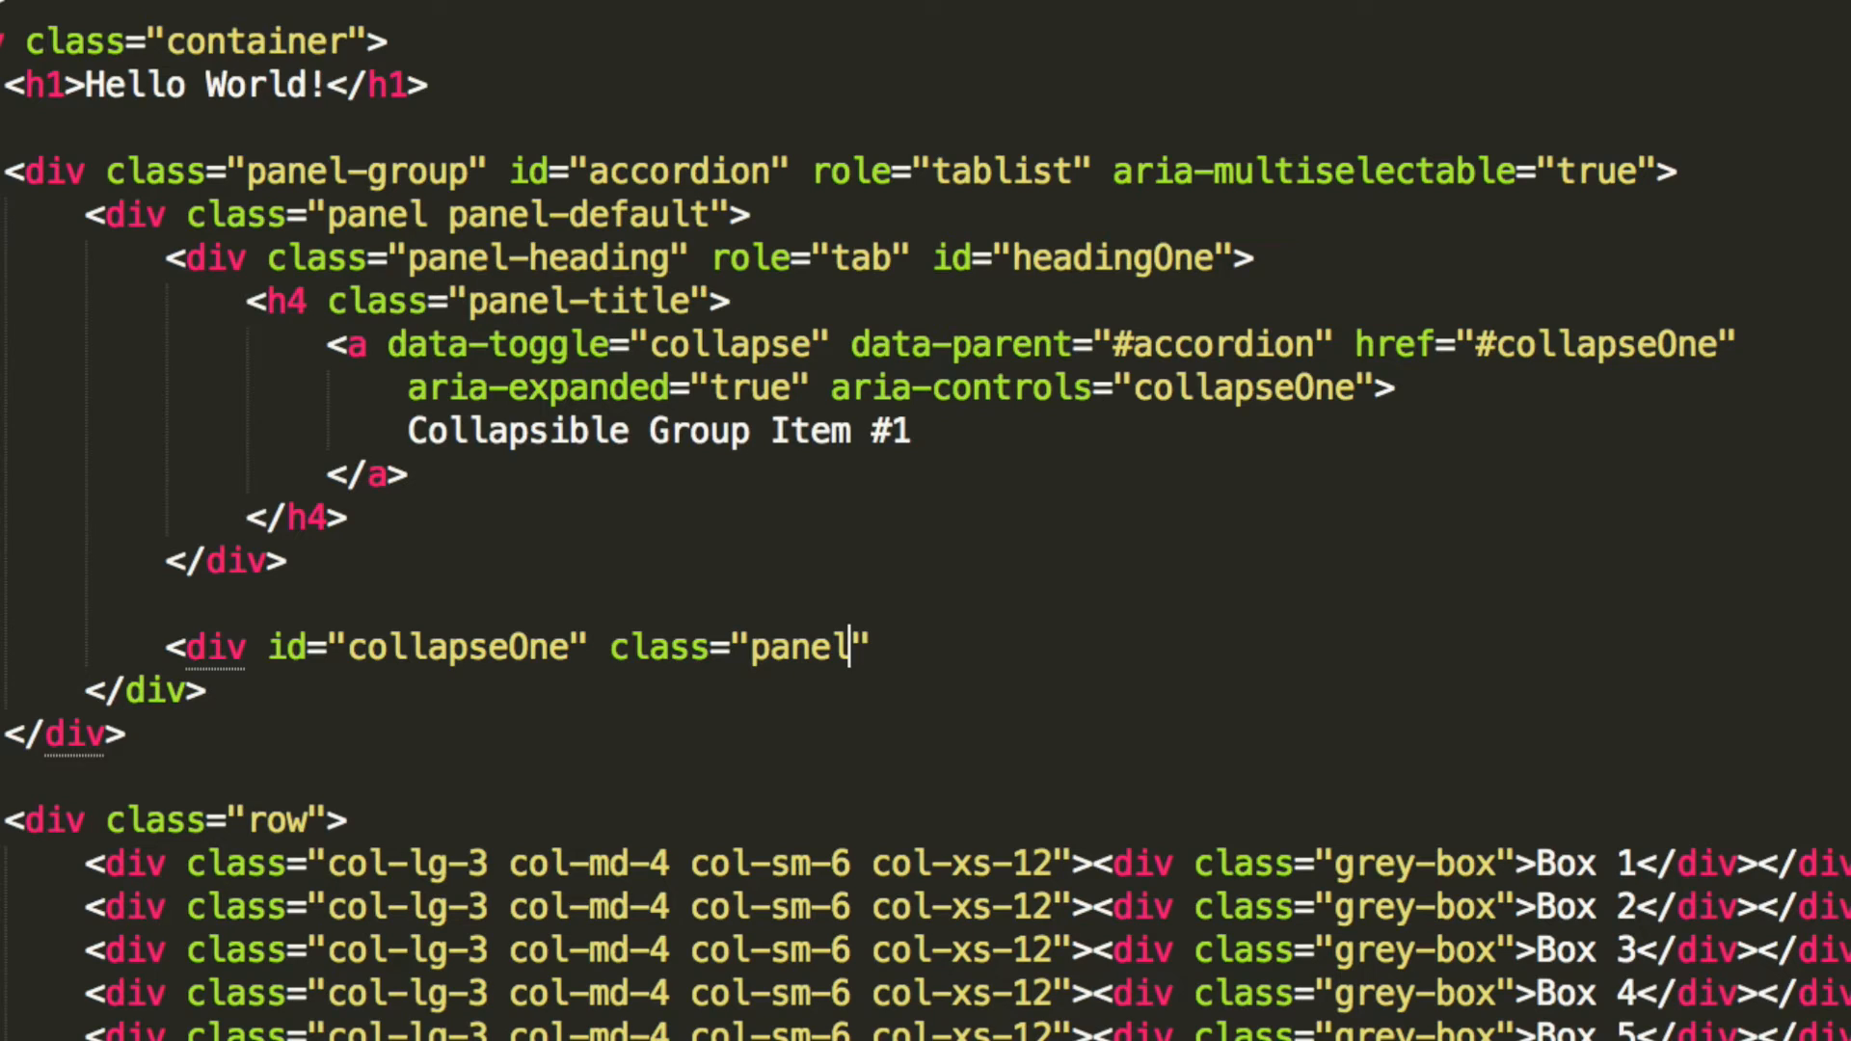
{"action": "type", "text": "-collapse"}
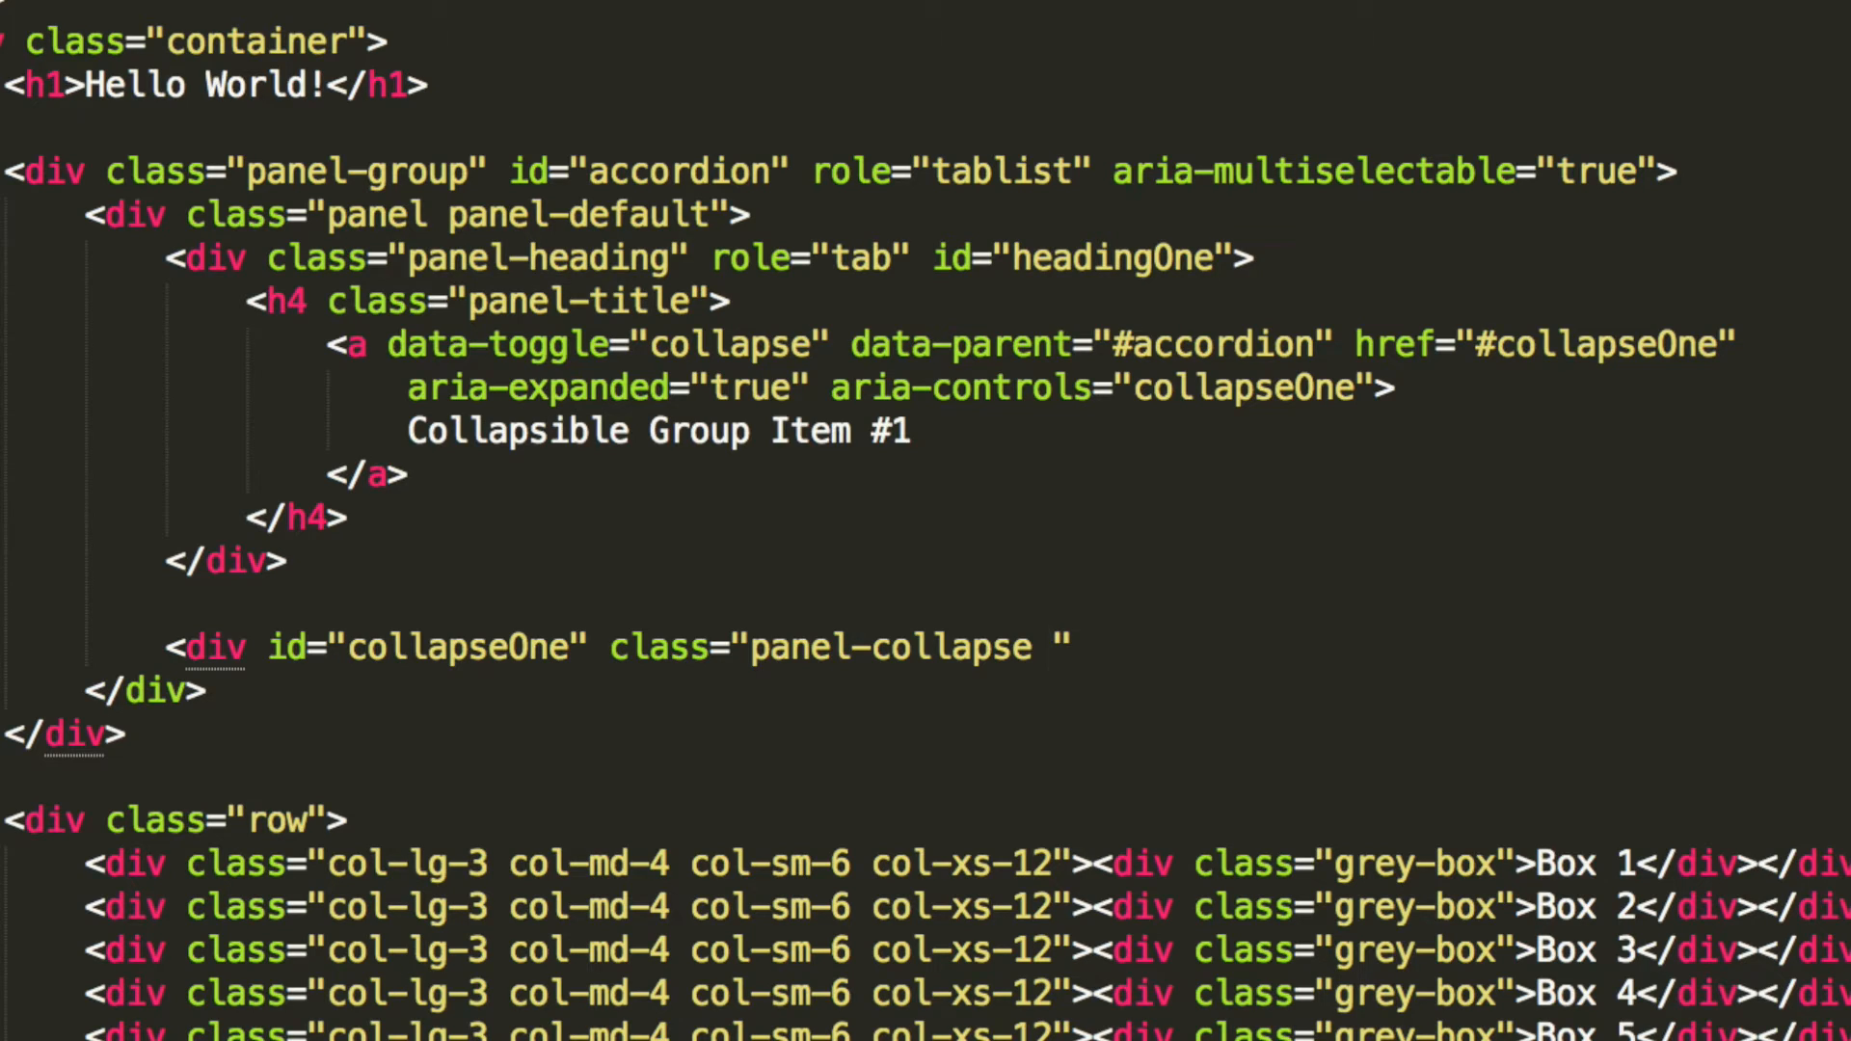
{"action": "type", "text": "collapse"}
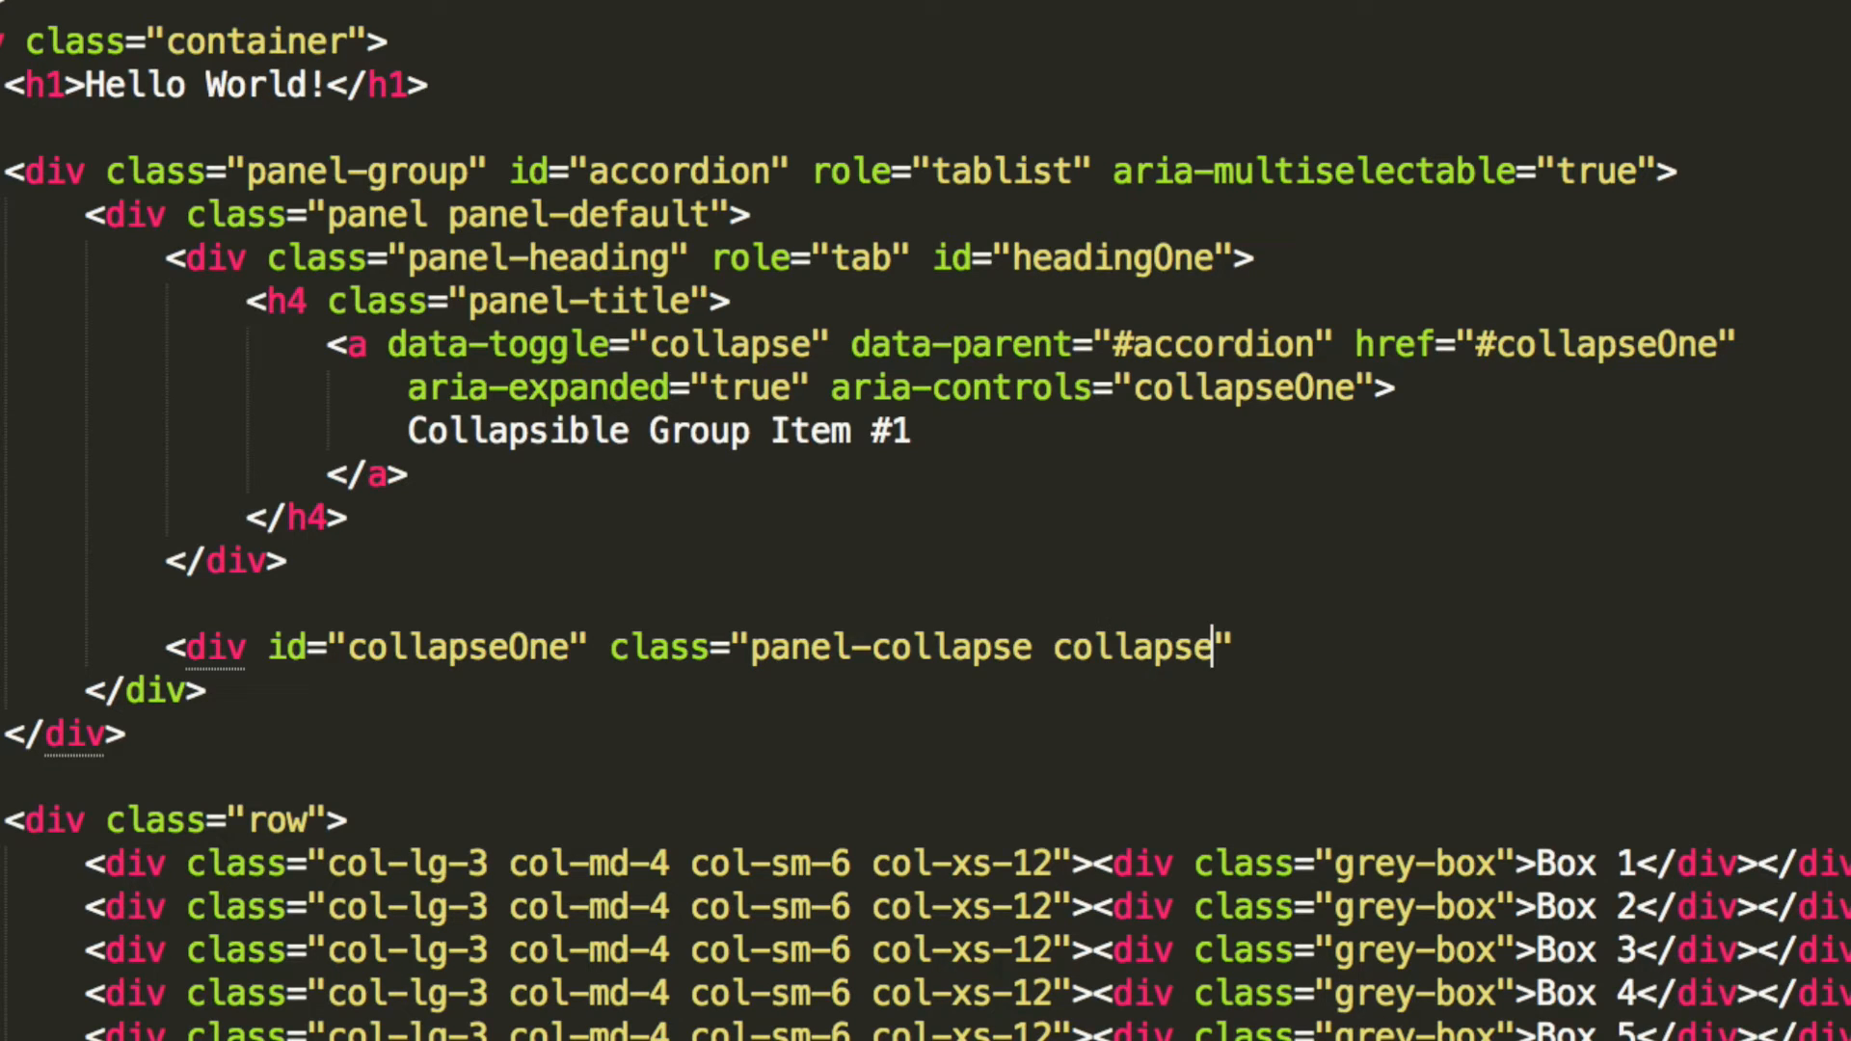
{"action": "type", "text": "in"}
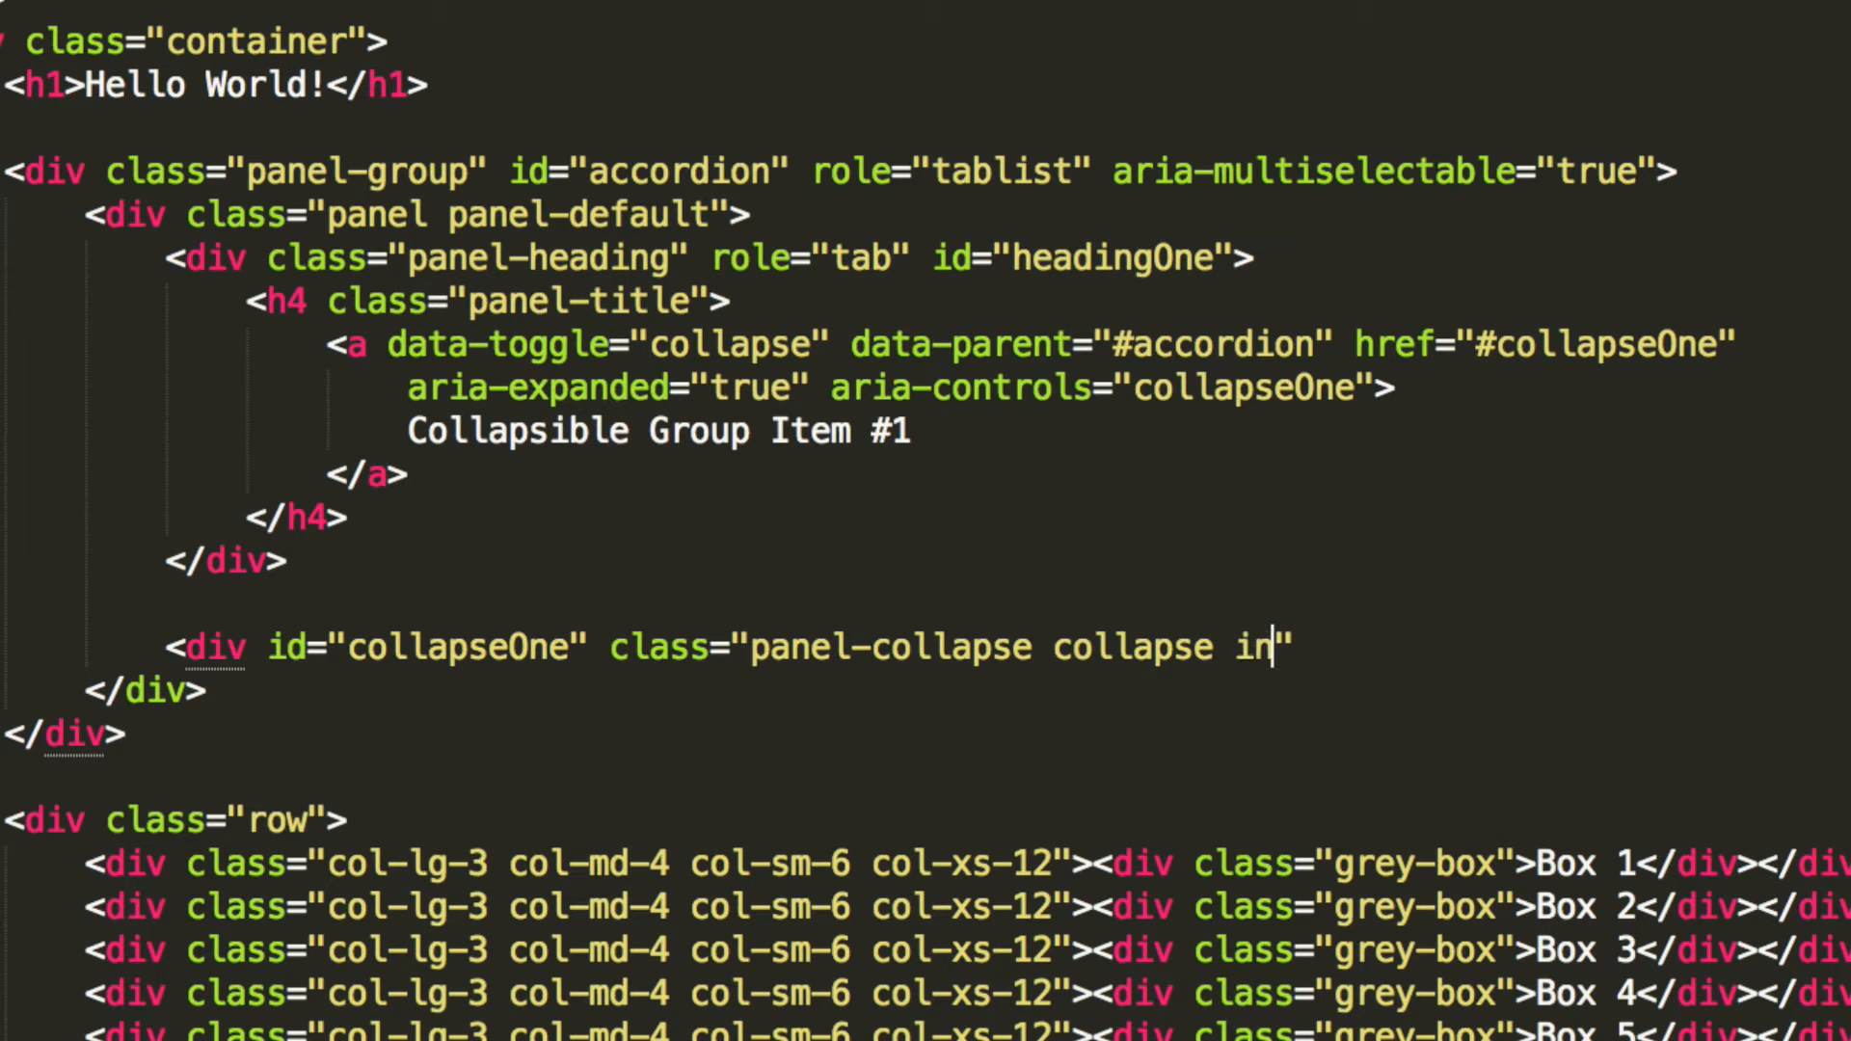
Step: Give the collapseOne div role="tabpanel" and aria-labelledby="headingOne"
{"action": "type", "text": "role=\"\""}
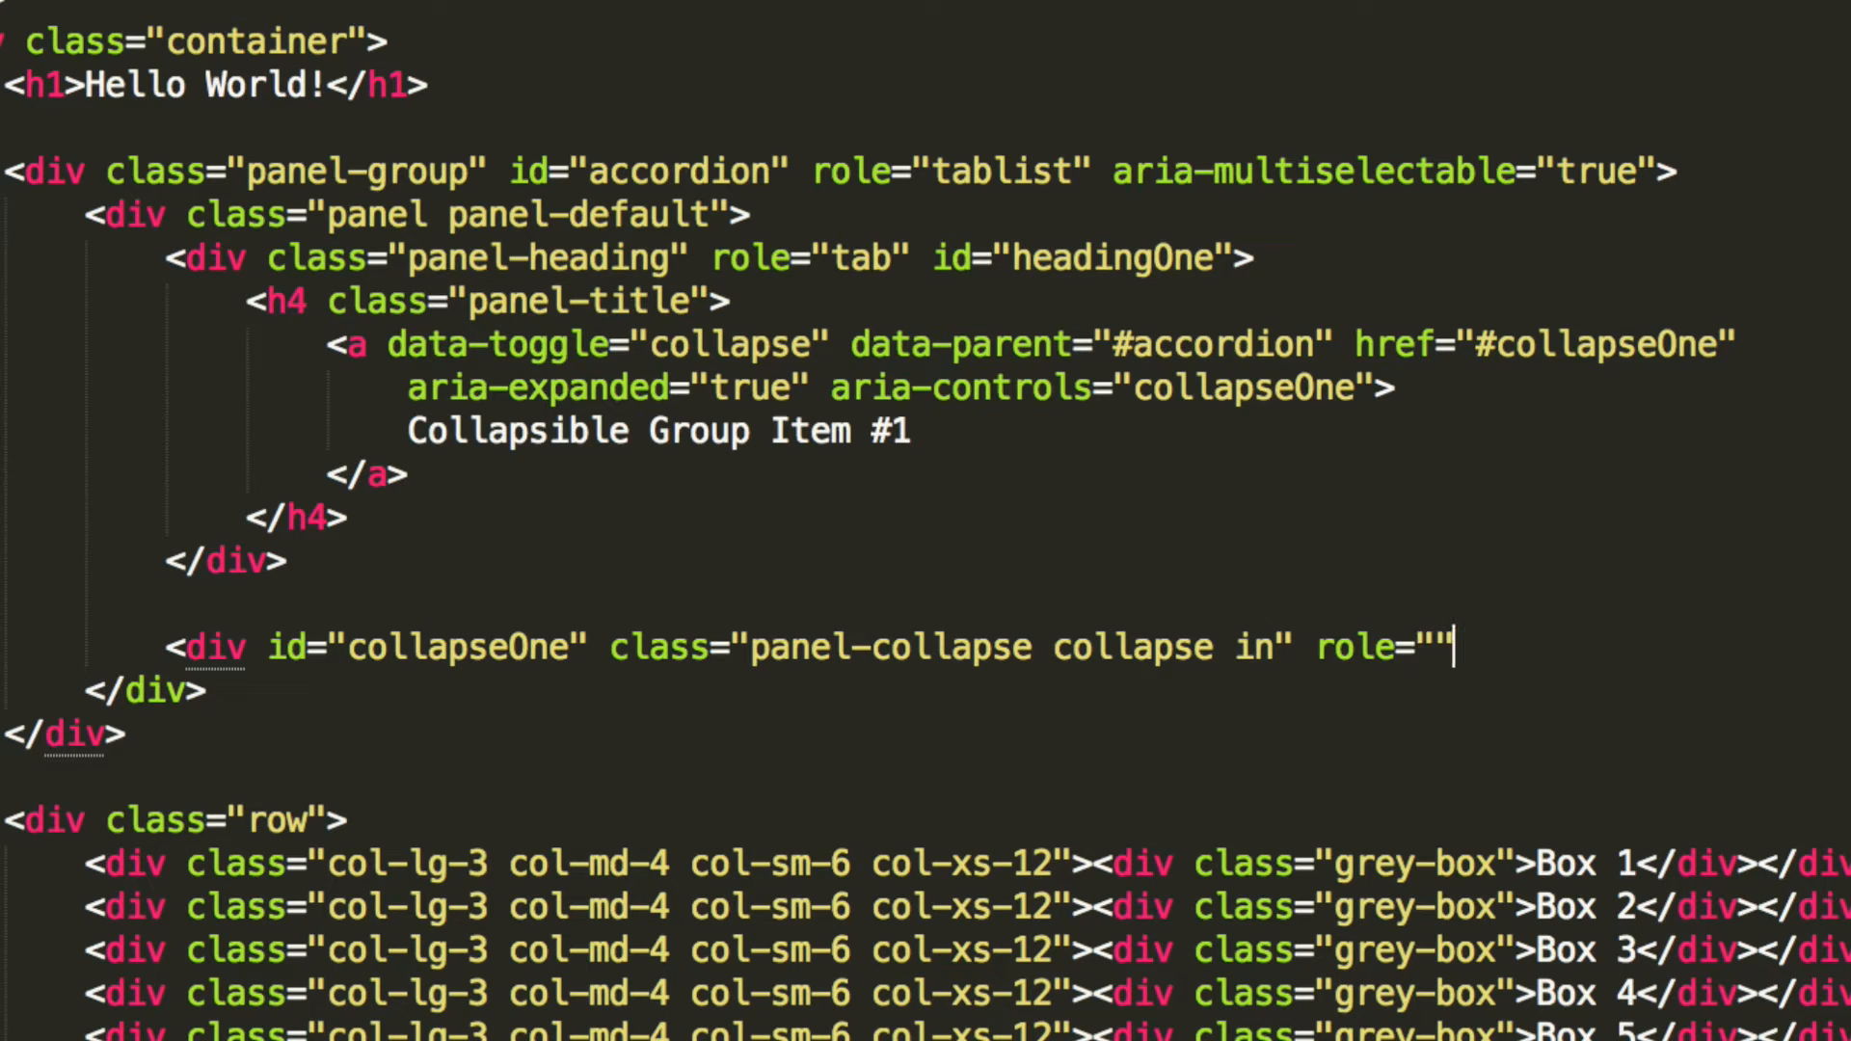
{"action": "type", "text": "tabpanel"}
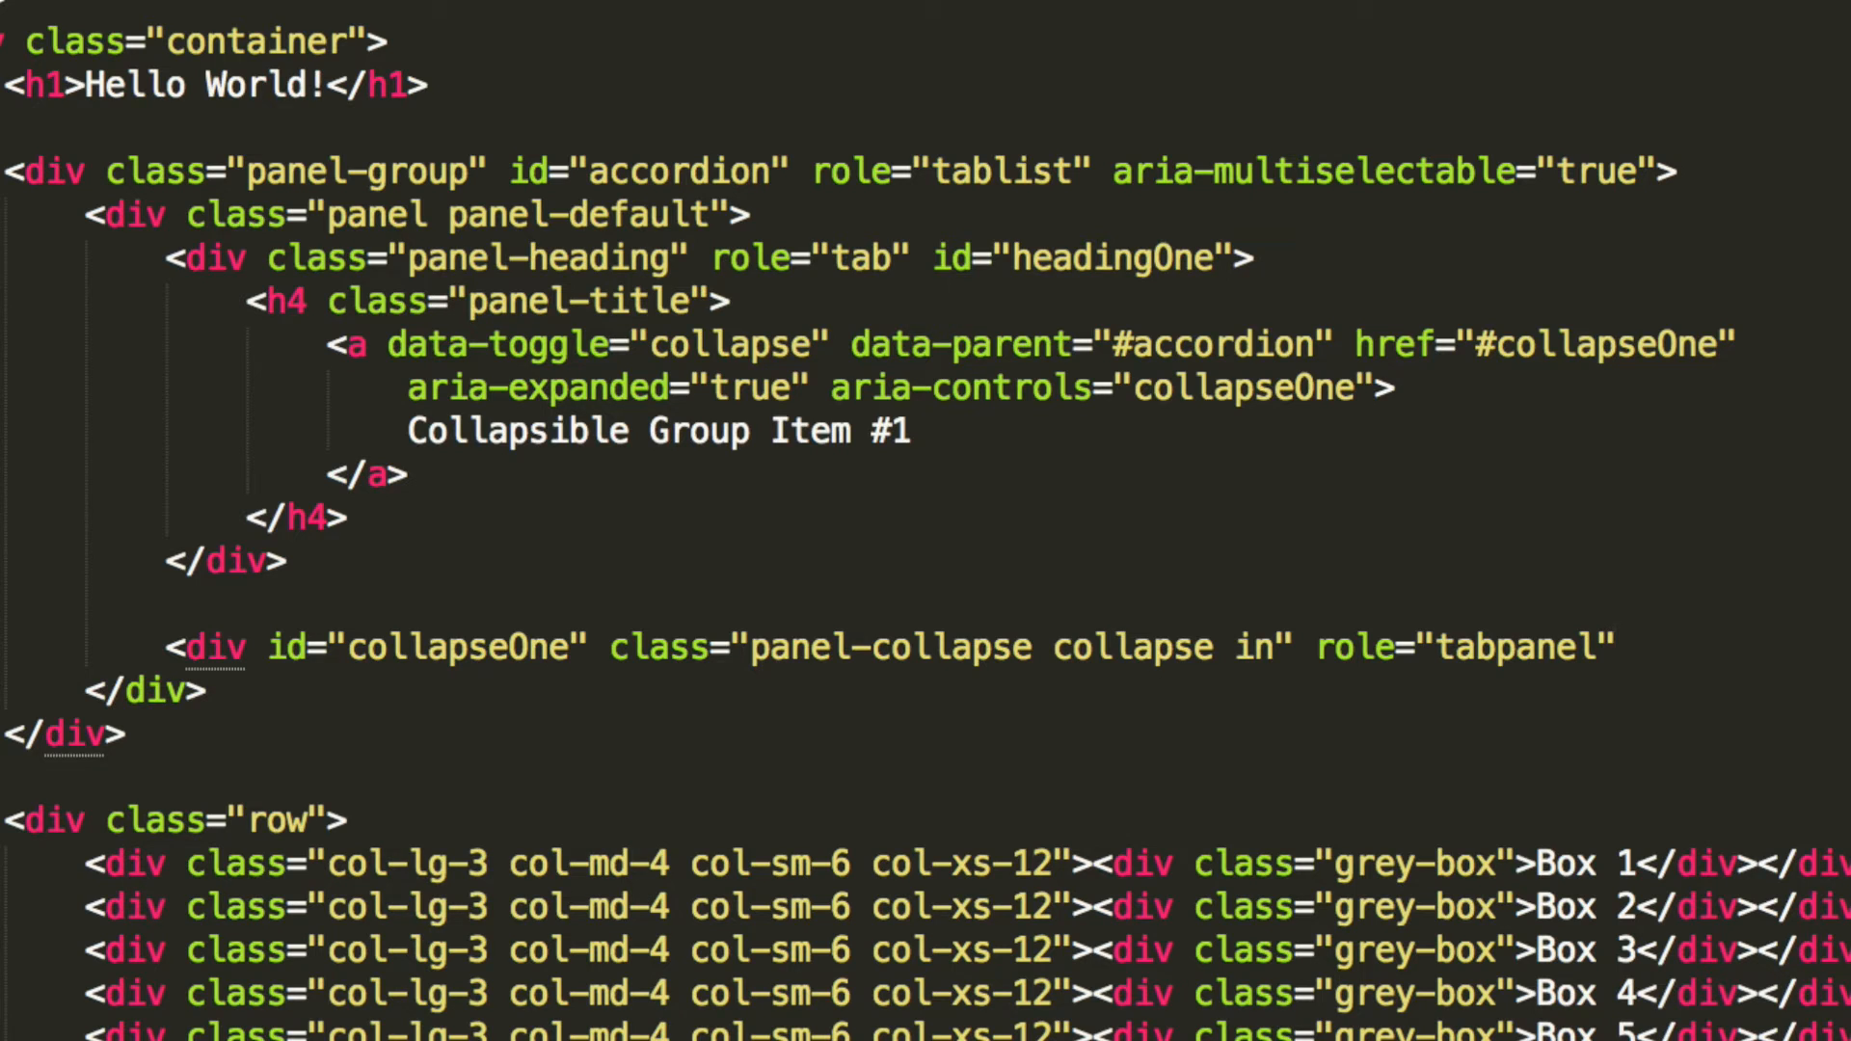
{"action": "type", "text": "aria-"}
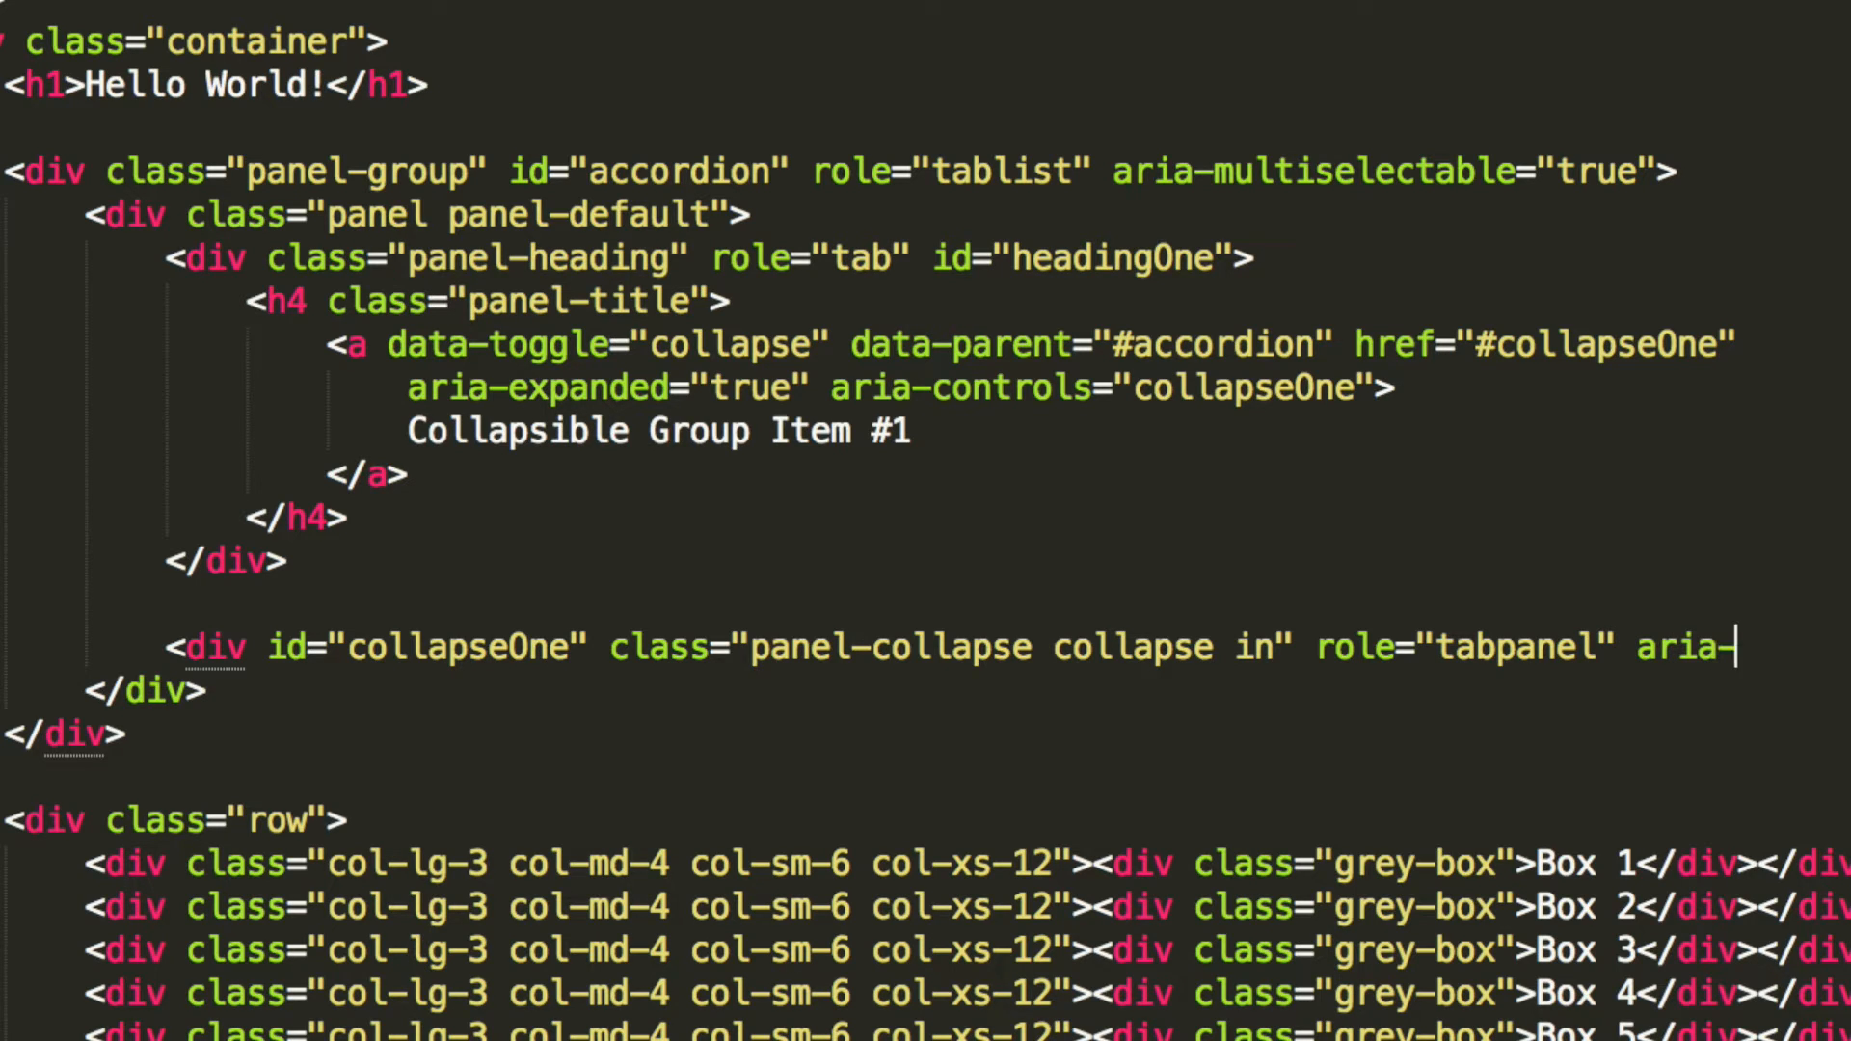
{"action": "type", "text": "abelledby"}
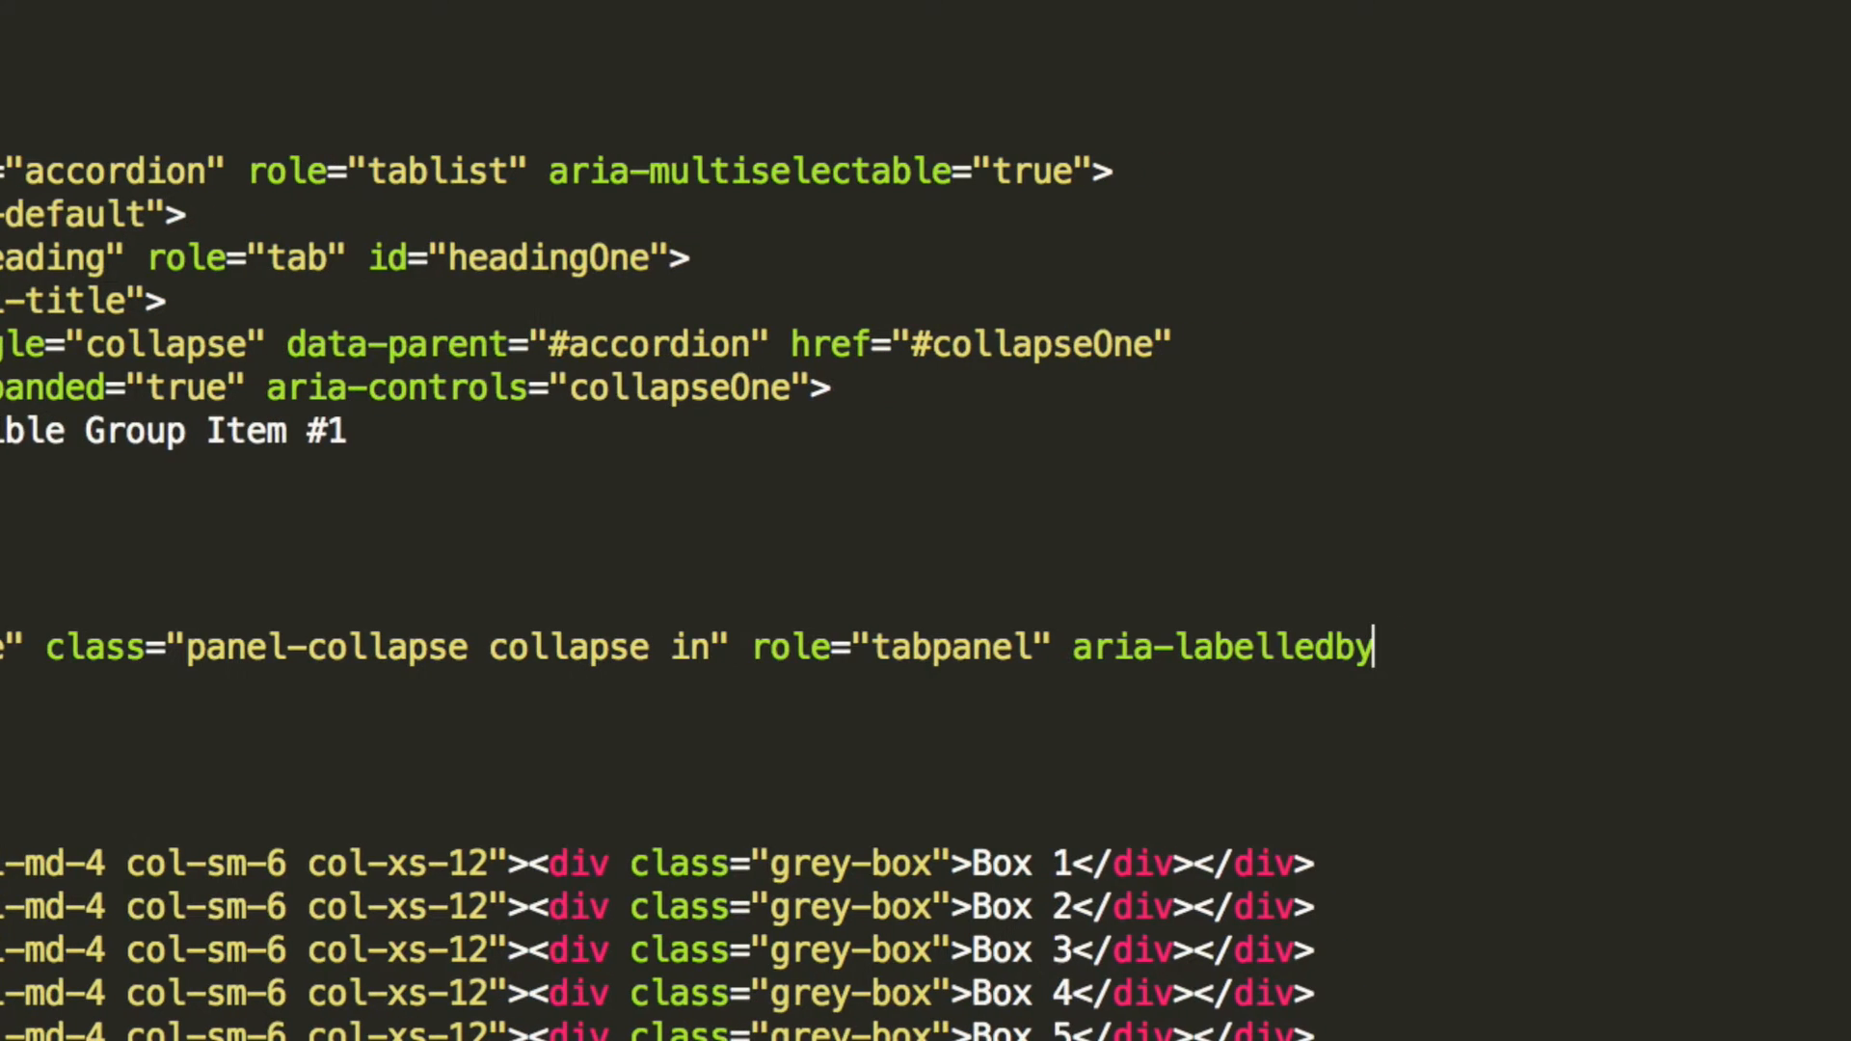
{"action": "type", "text": "=\""}
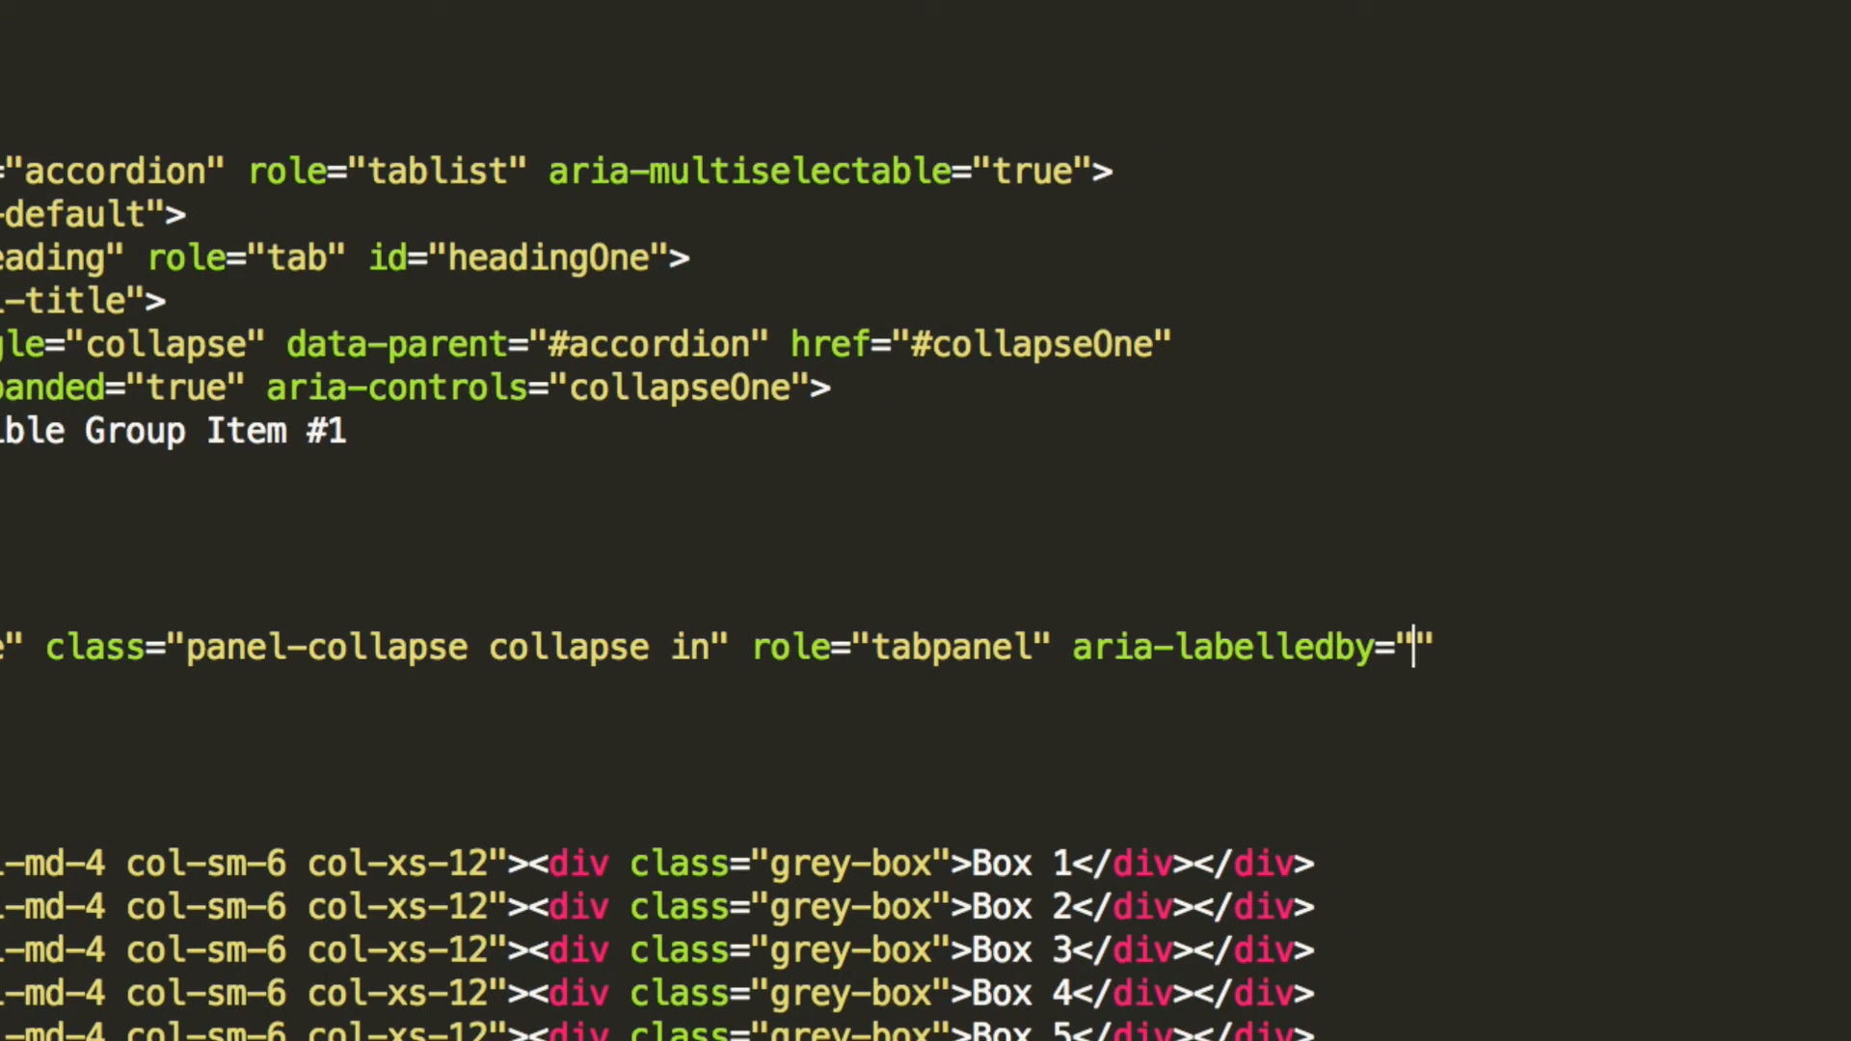
{"action": "type", "text": "headingO"}
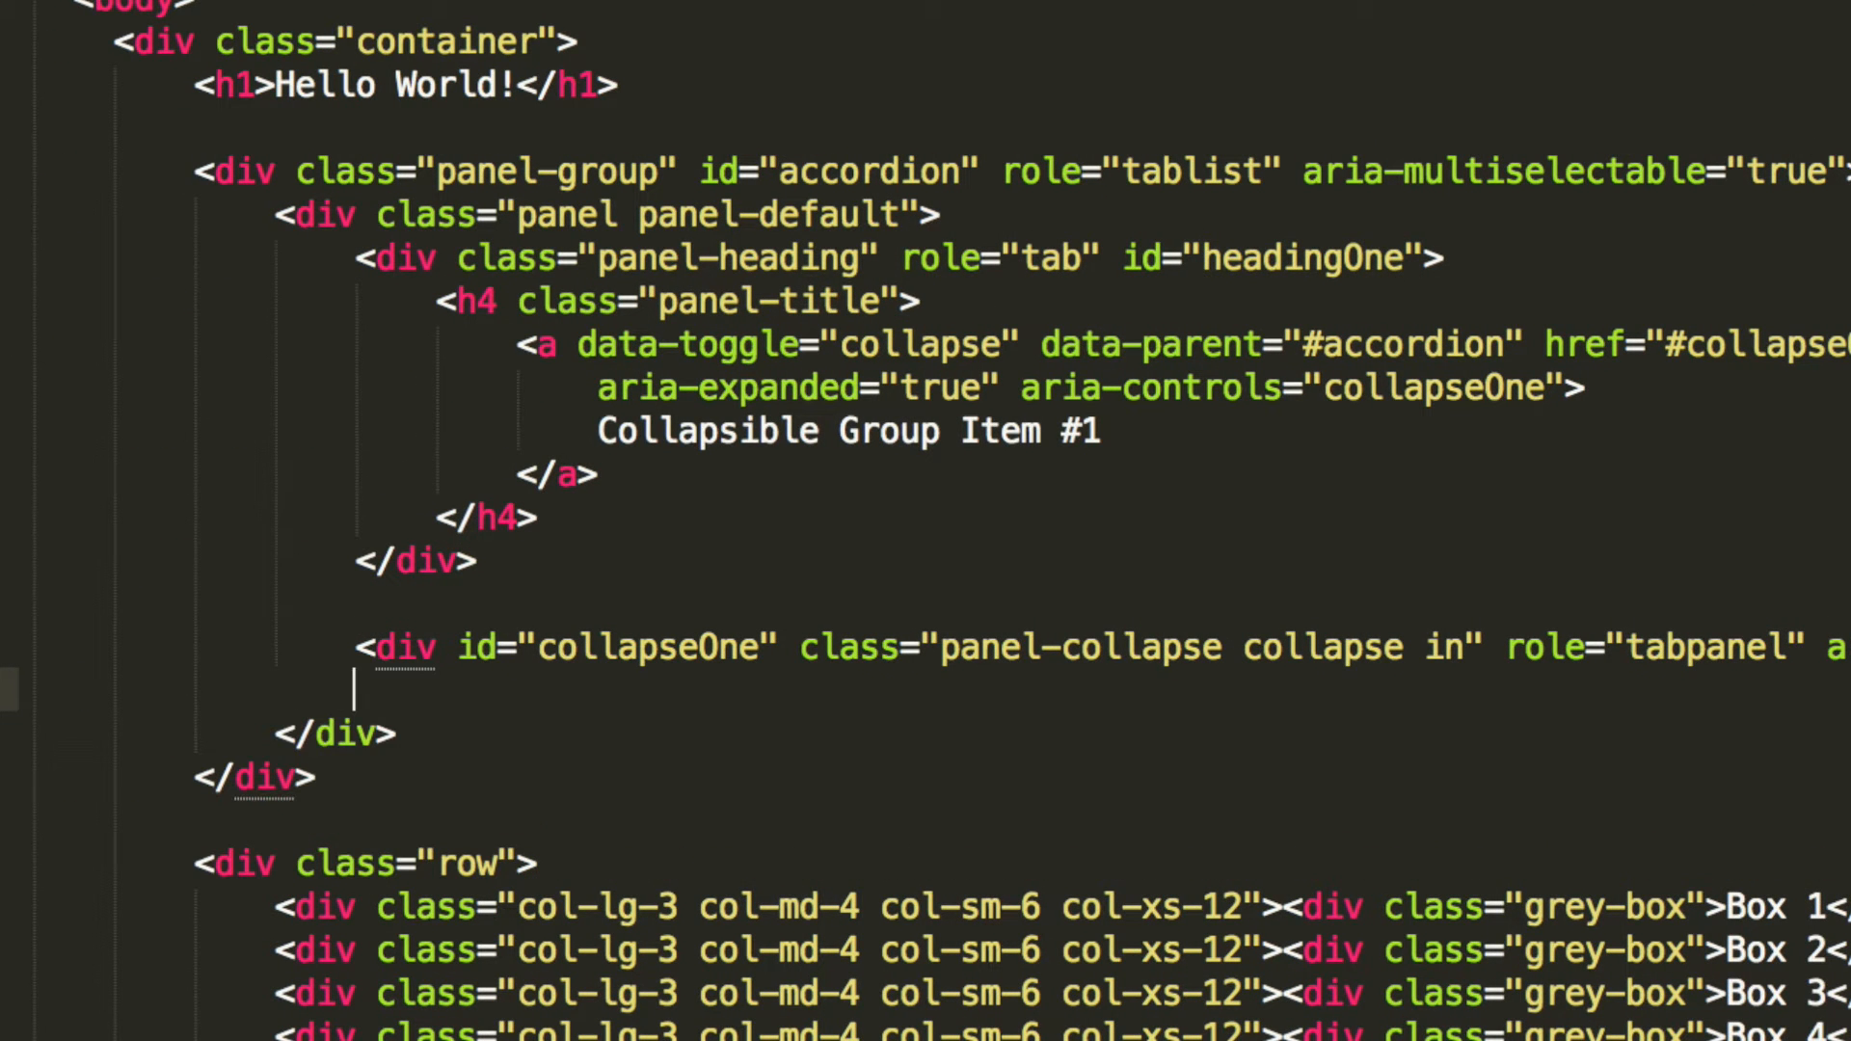
Step: Add a closed <div class="panel-body"> inside the collapseOne div
{"action": "type", "text": "</"}
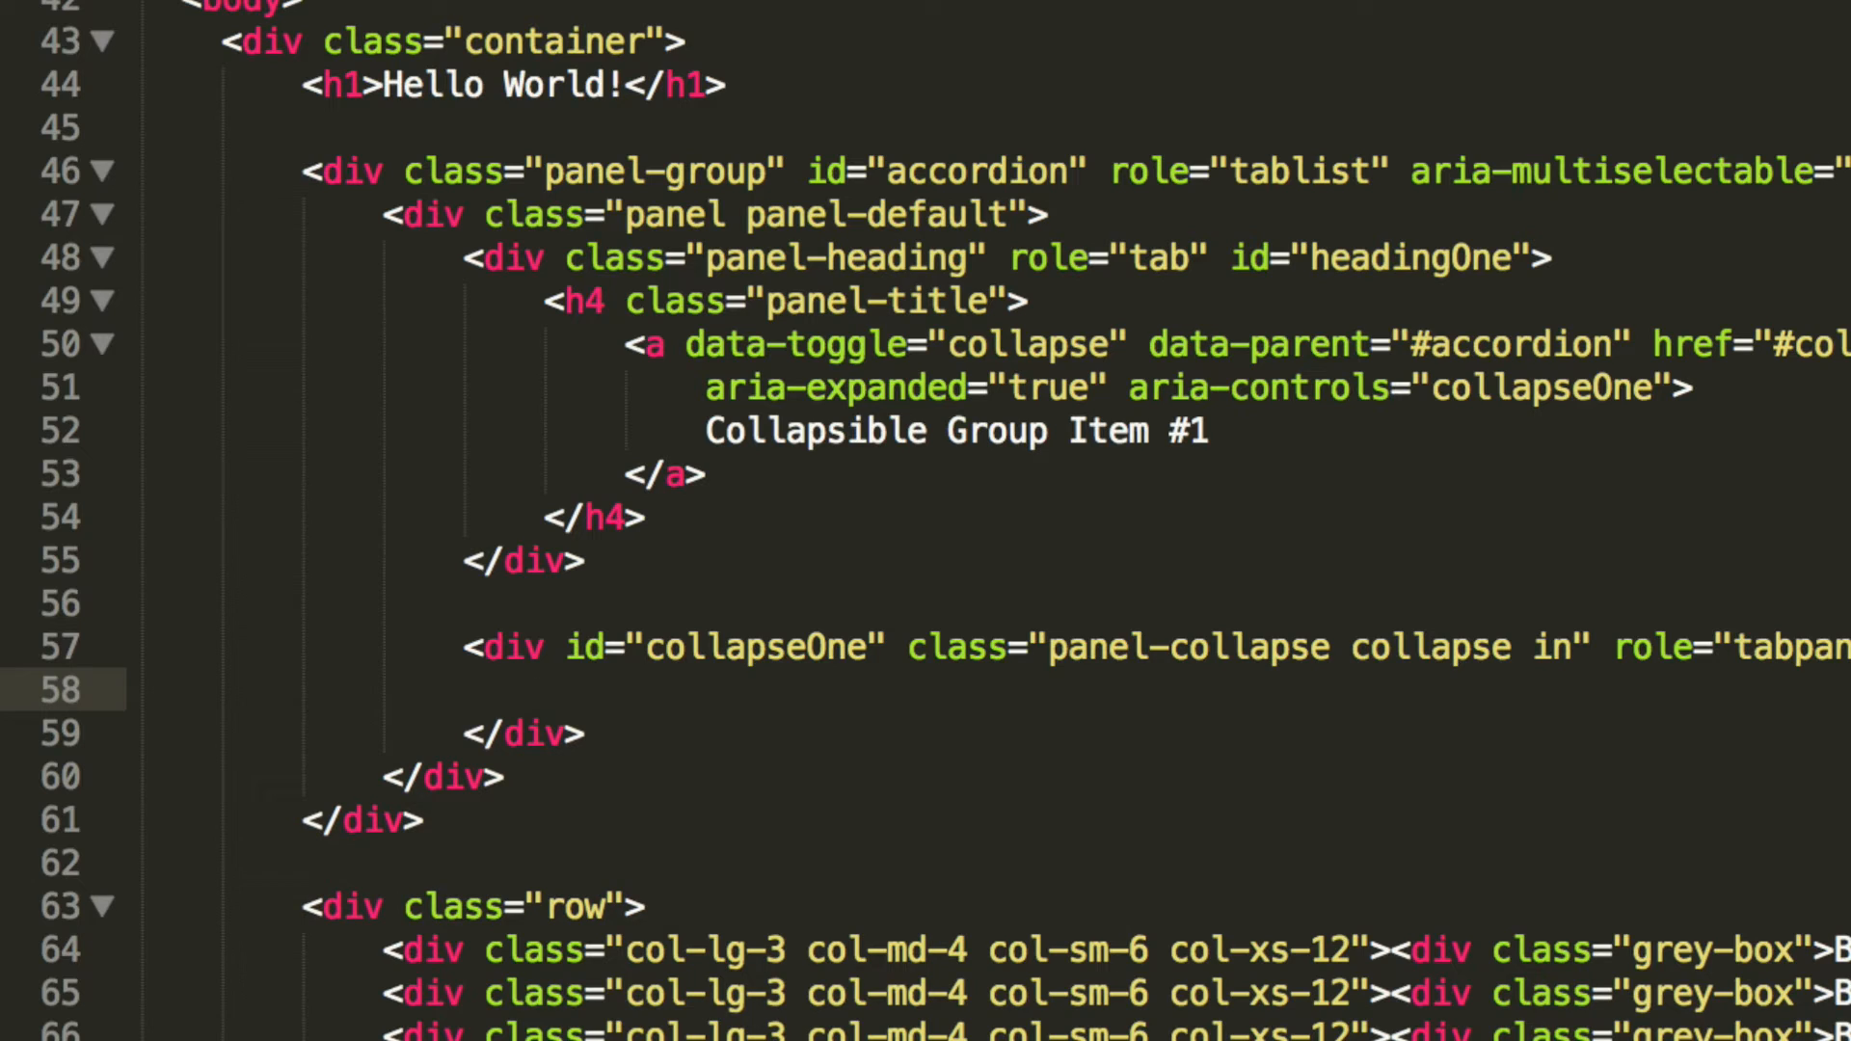
{"action": "type", "text": "<"}
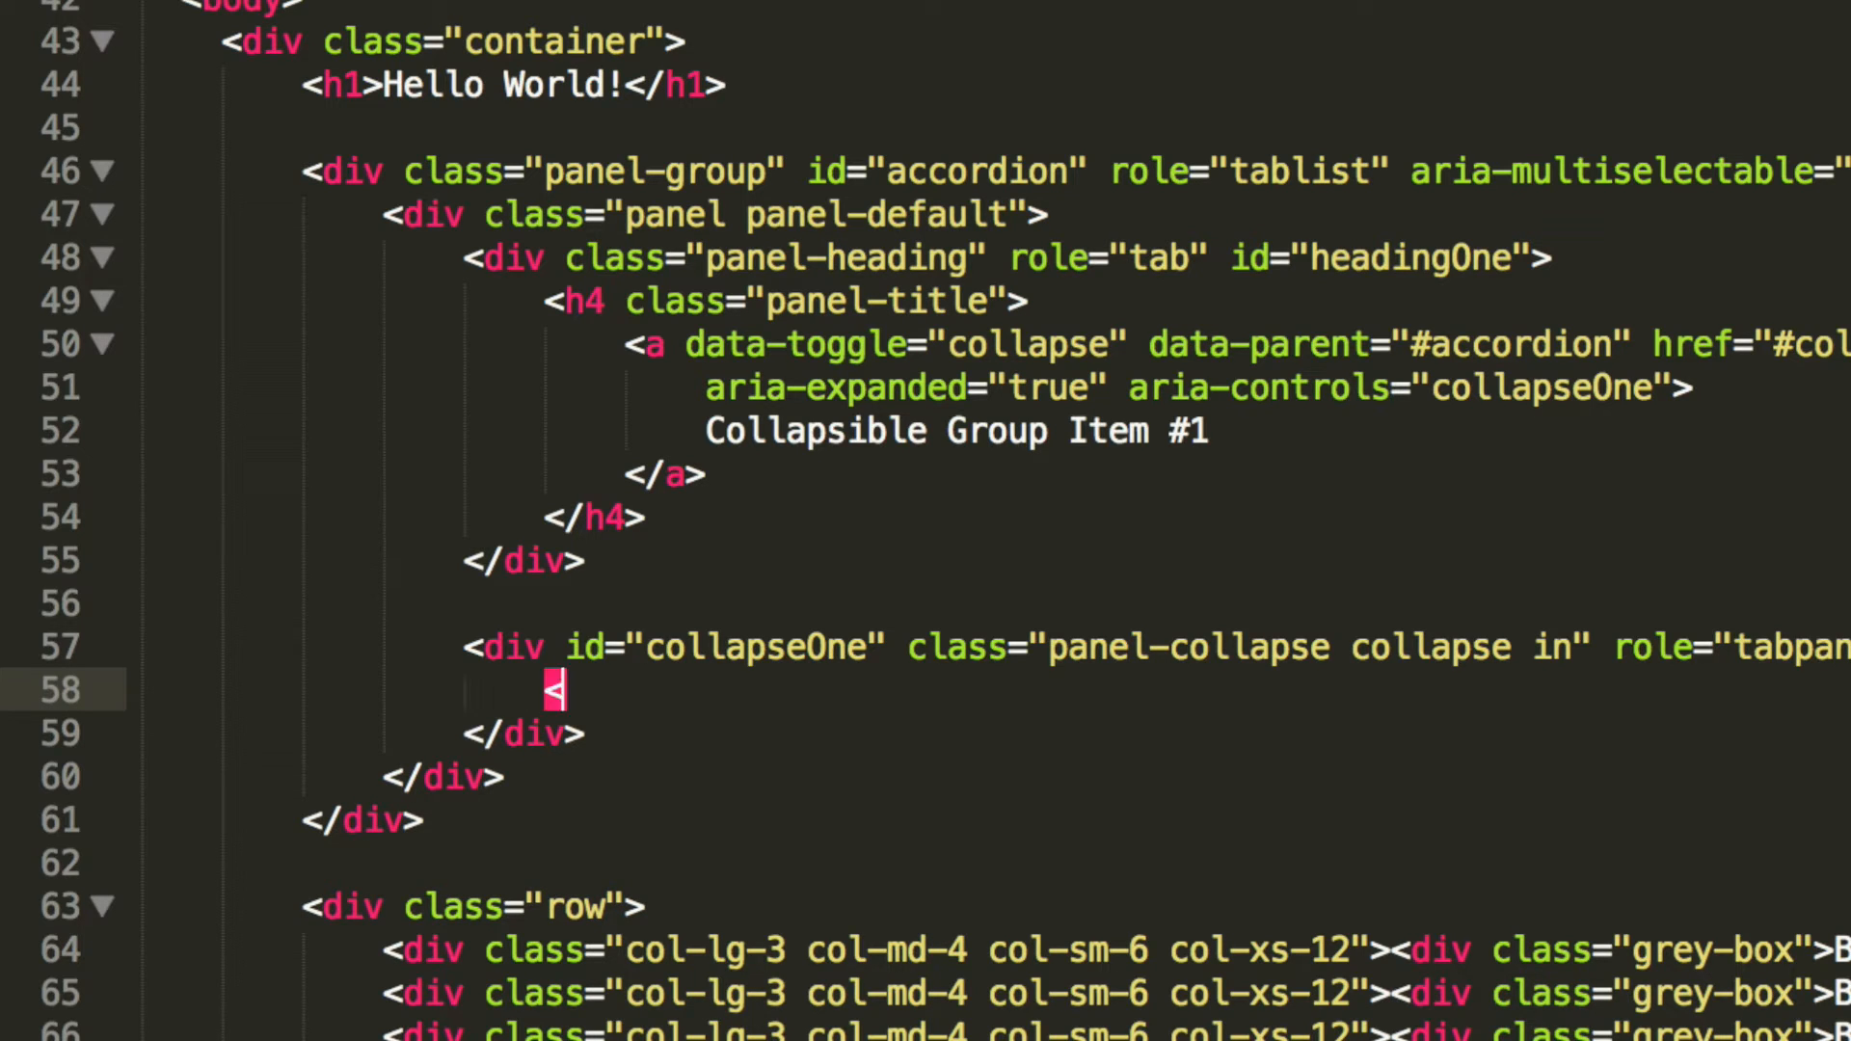
{"action": "type", "text": "div class=\"\""}
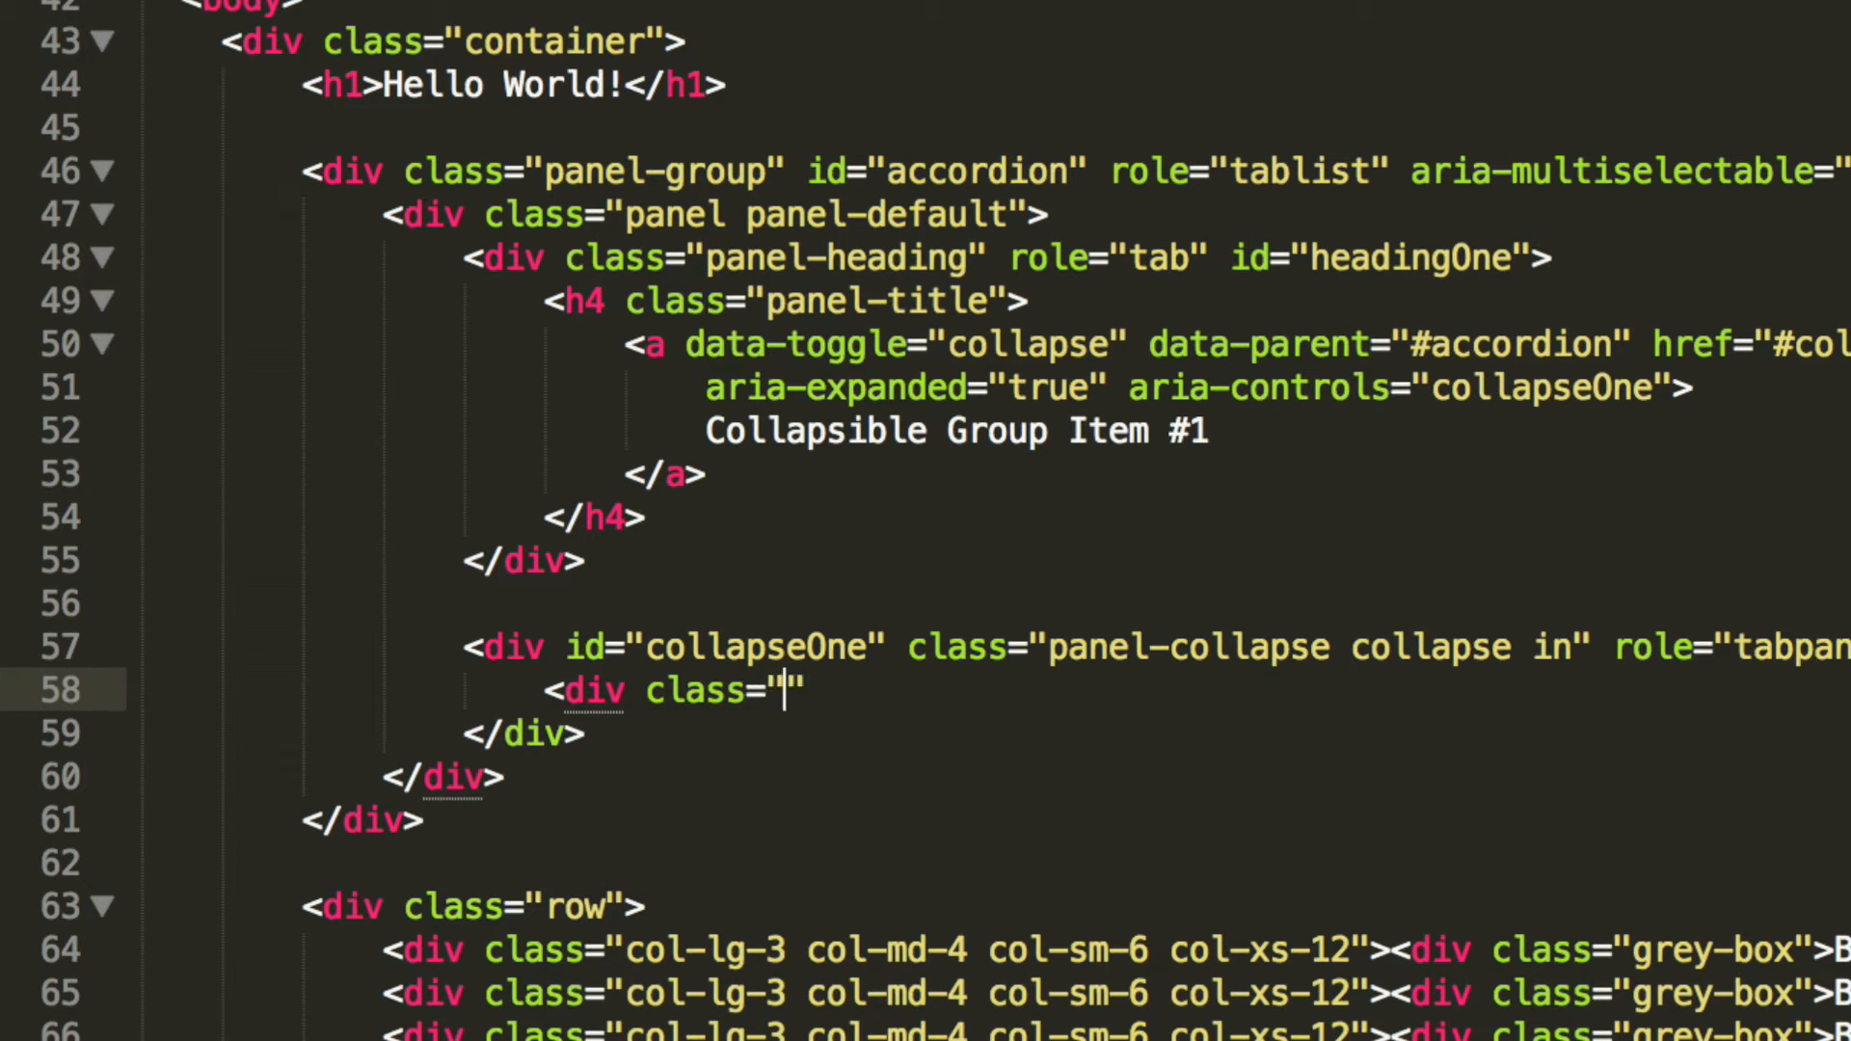
{"action": "type", "text": "panel-body"}
{"action": "type", "text": "<"}
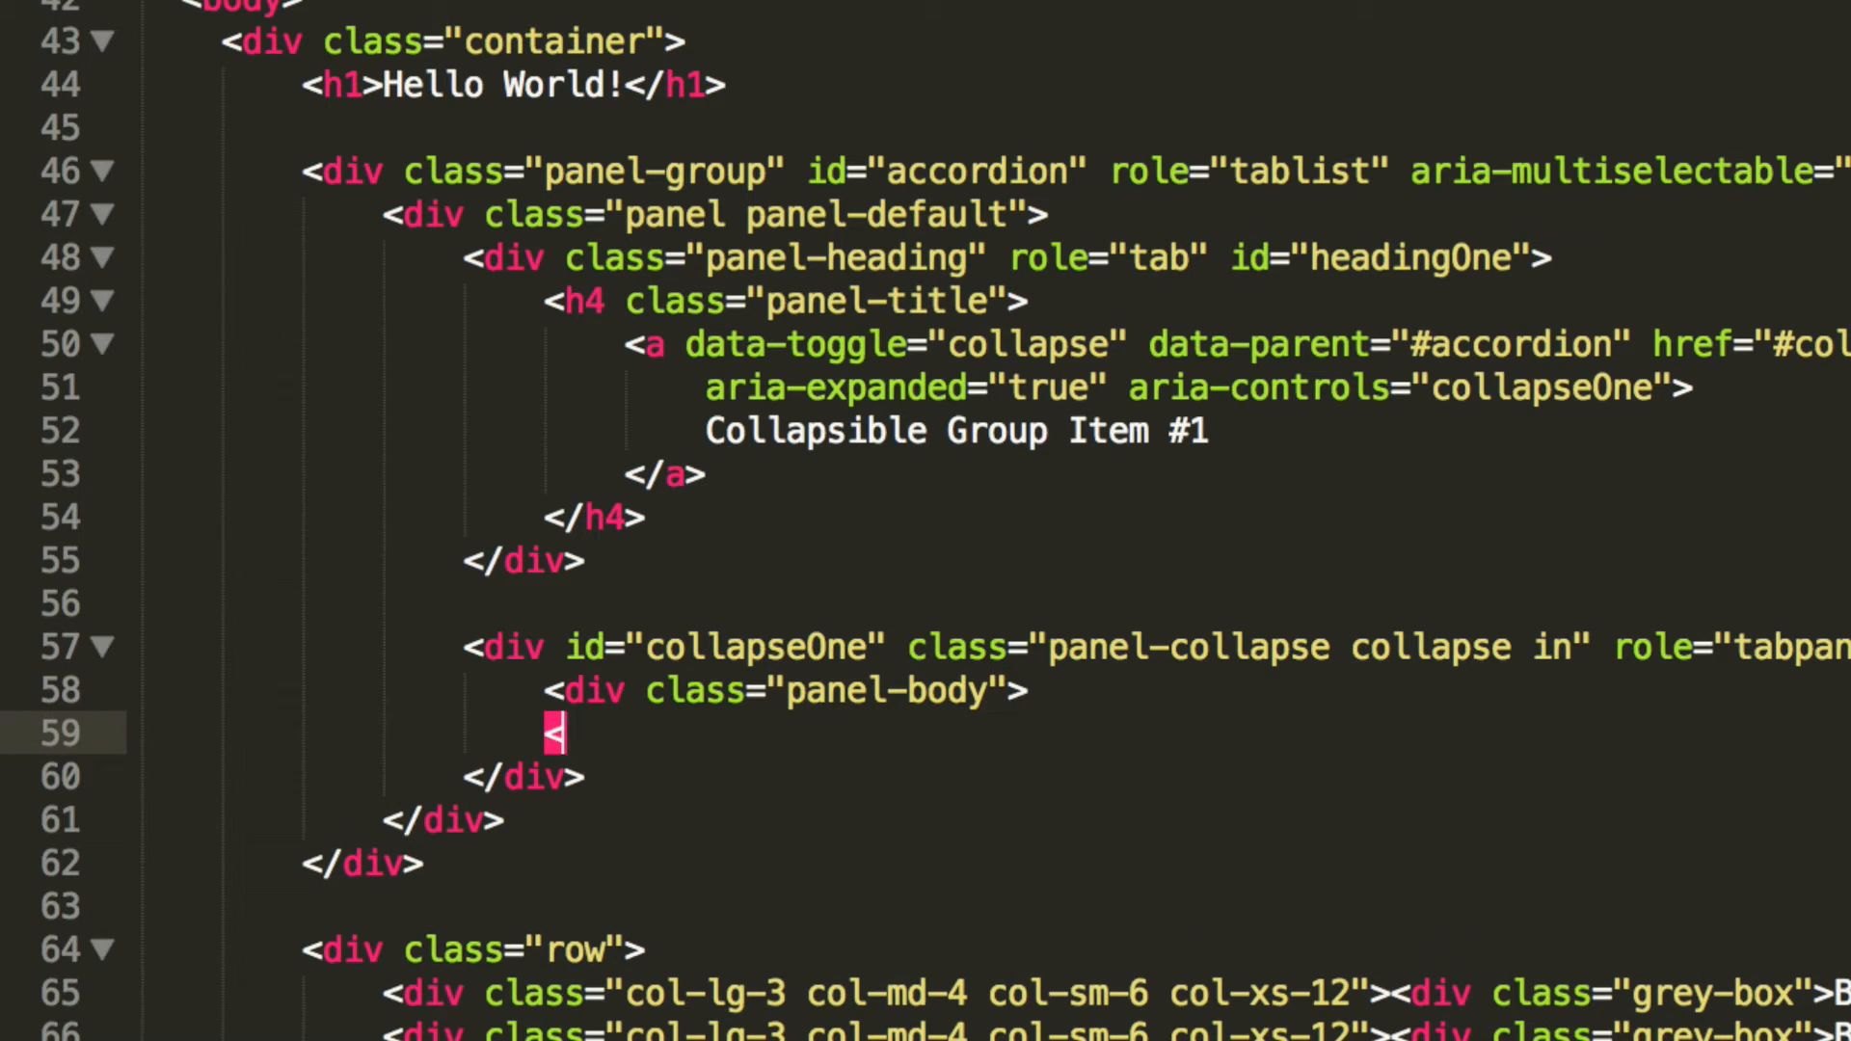
{"action": "type", "text": "/div>"}
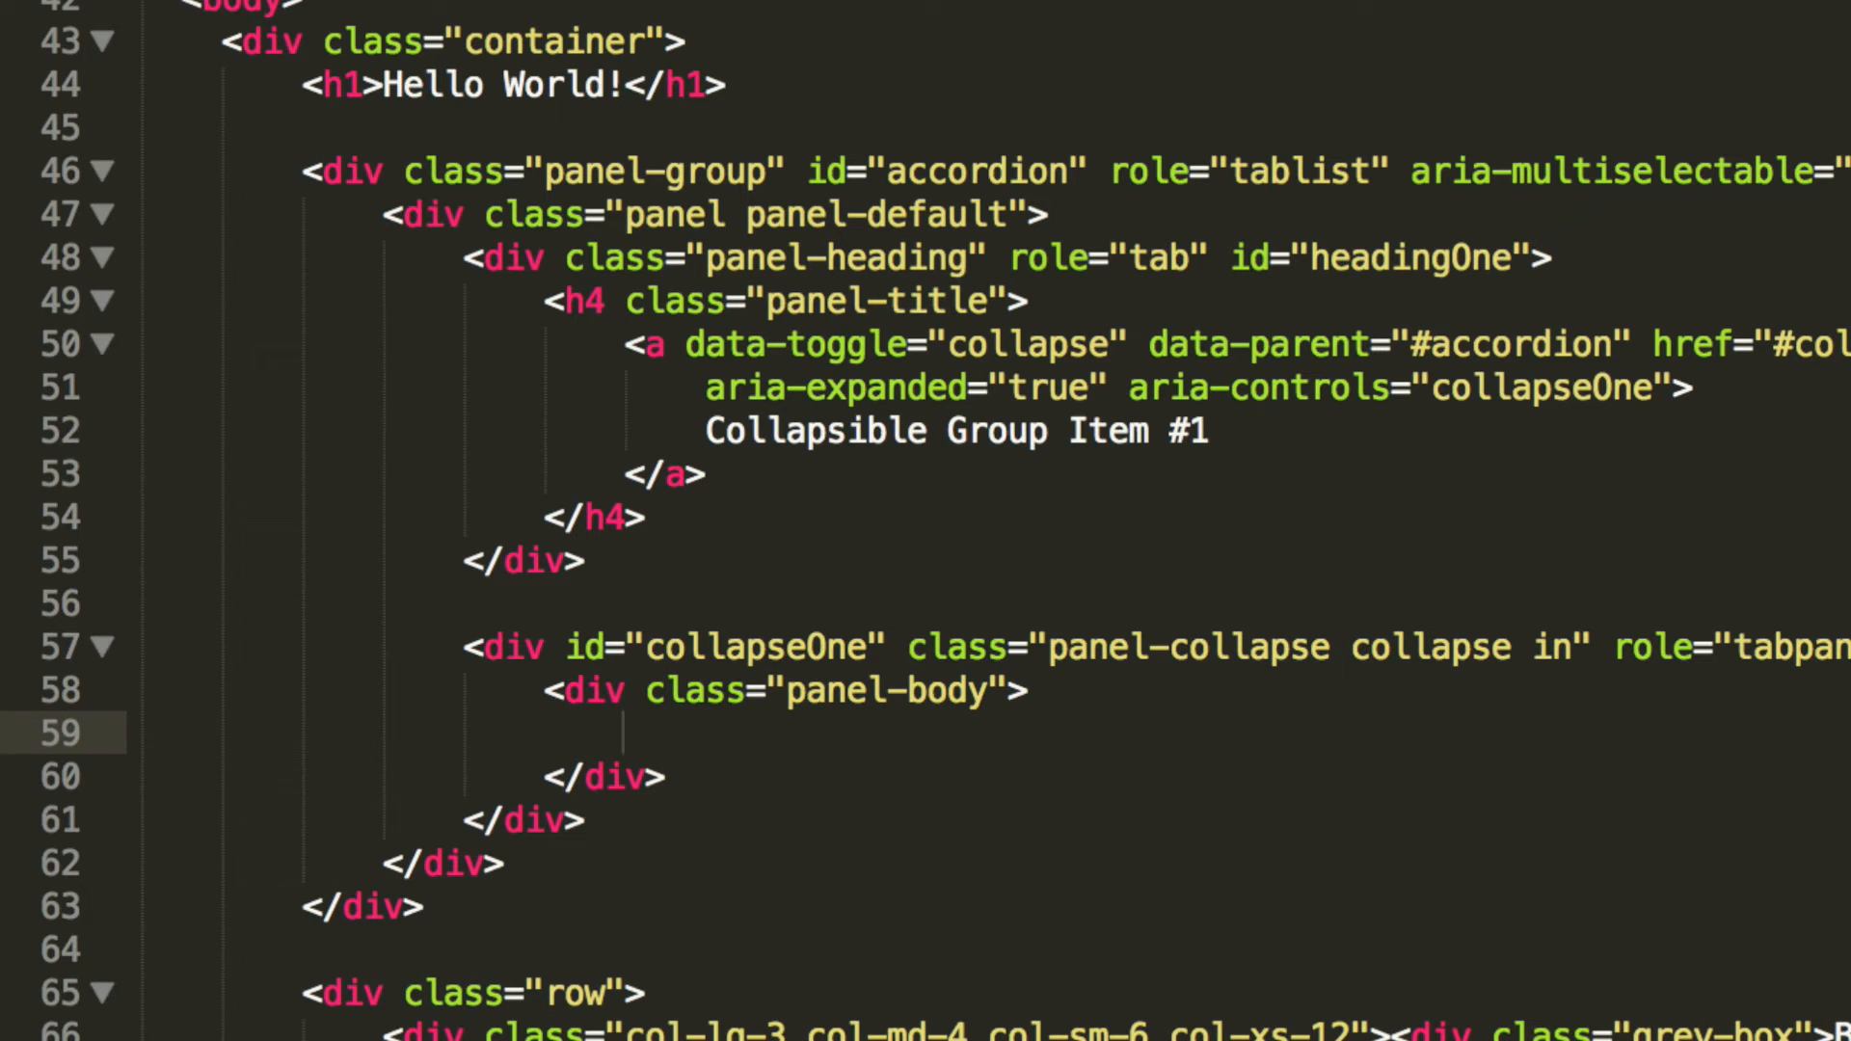
Step: Fill the panel body with "This would be the body, you can put whatever you want in it"
{"action": "type", "text": "This would be"}
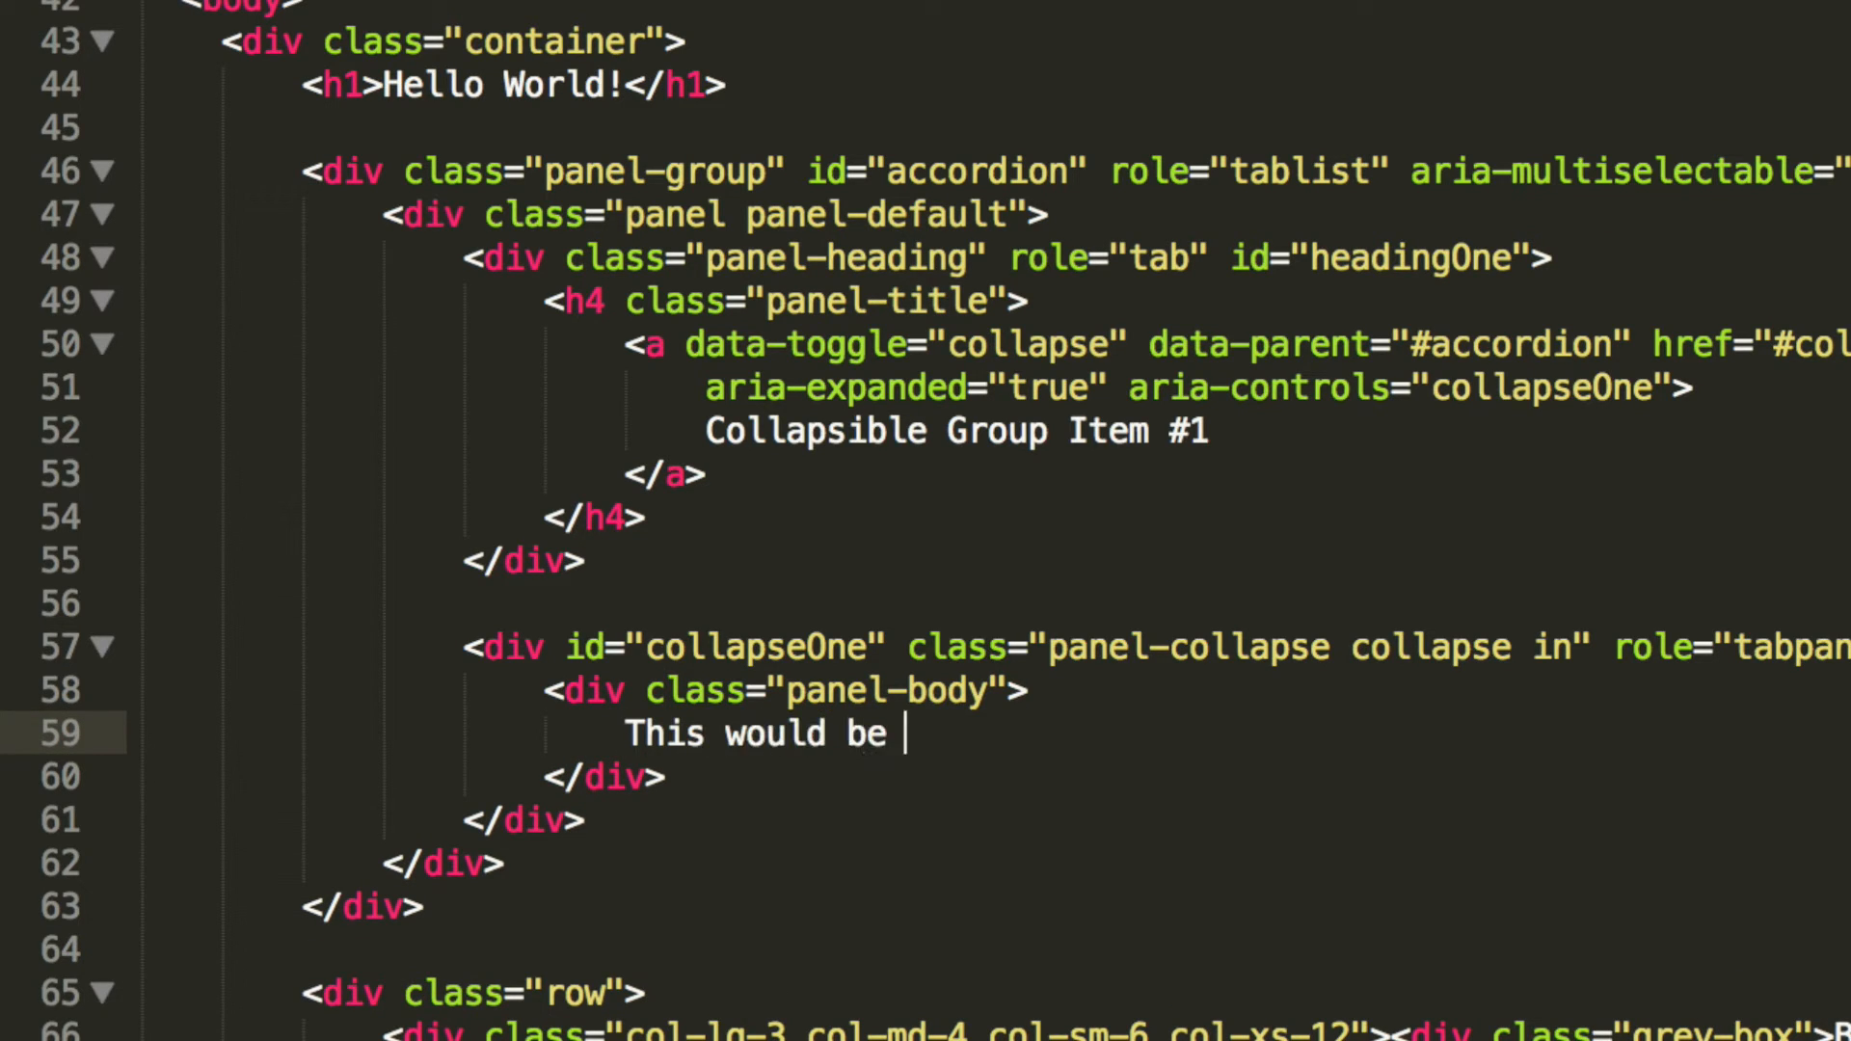
{"action": "type", "text": "the body, yo"}
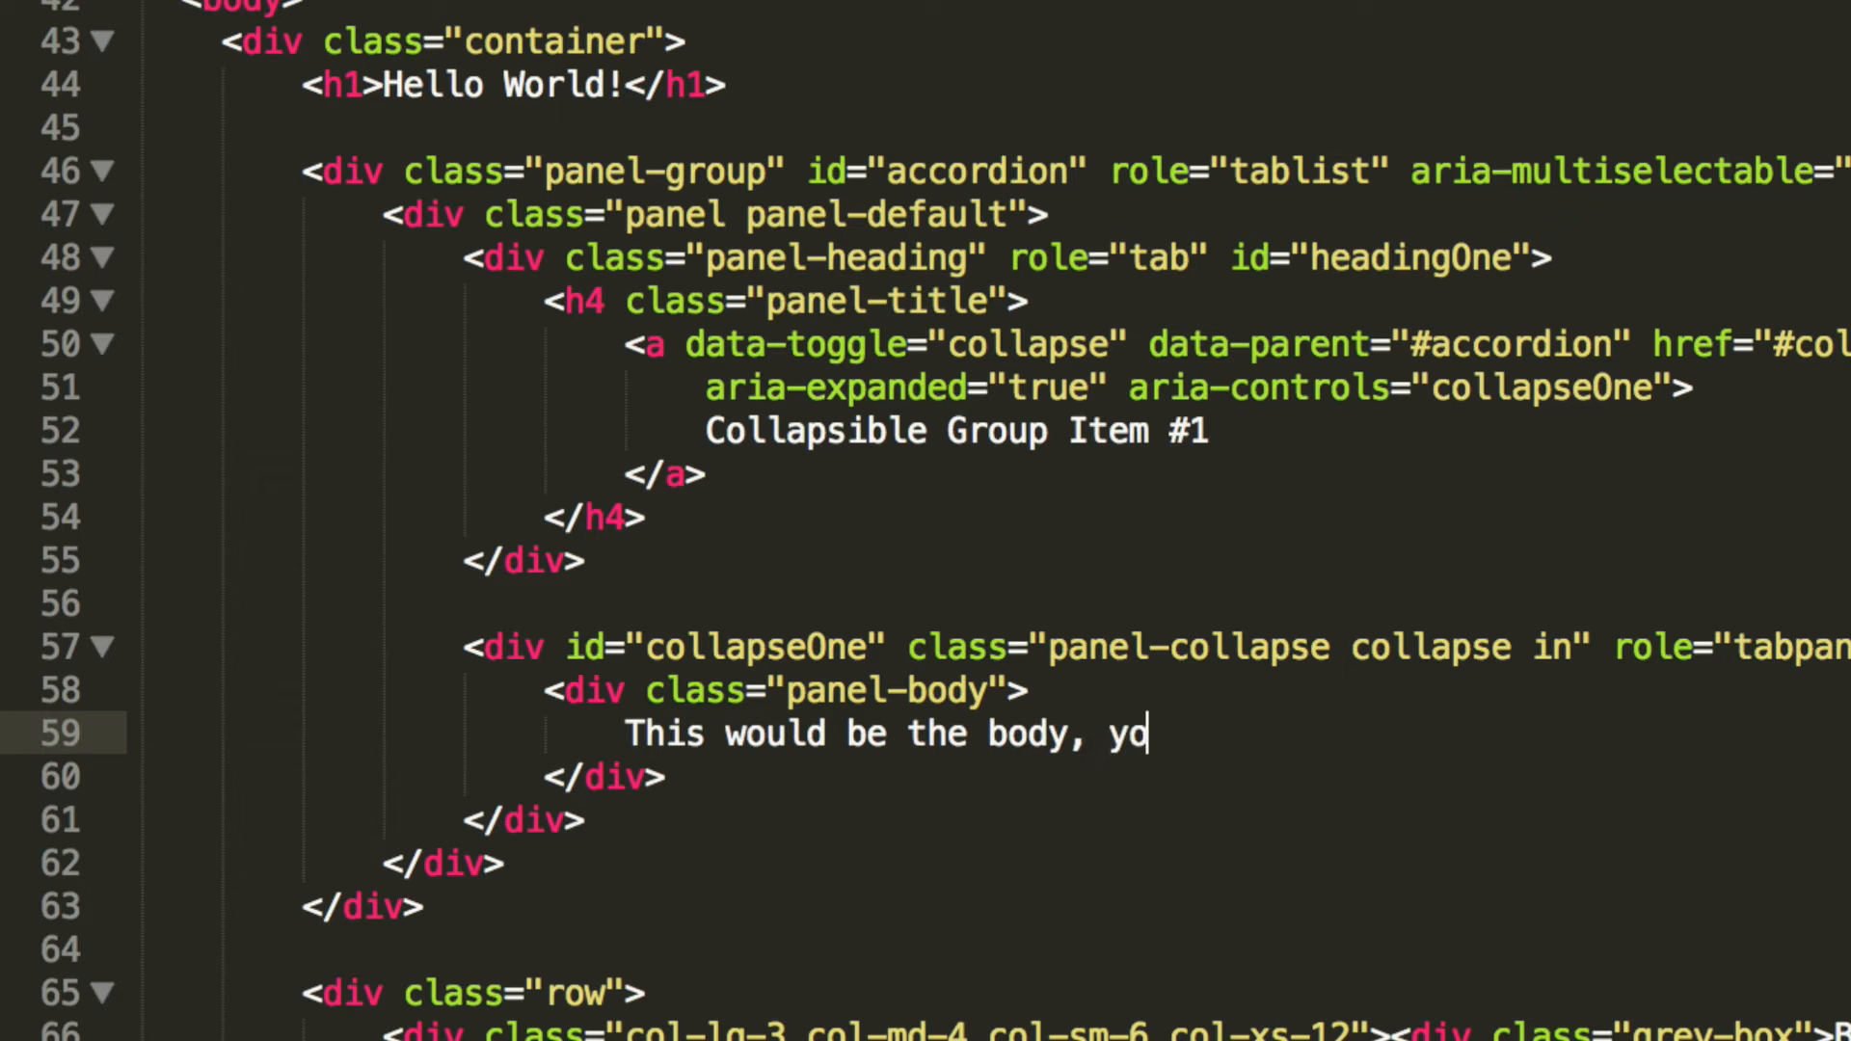
{"action": "type", "text": "u can put wh"}
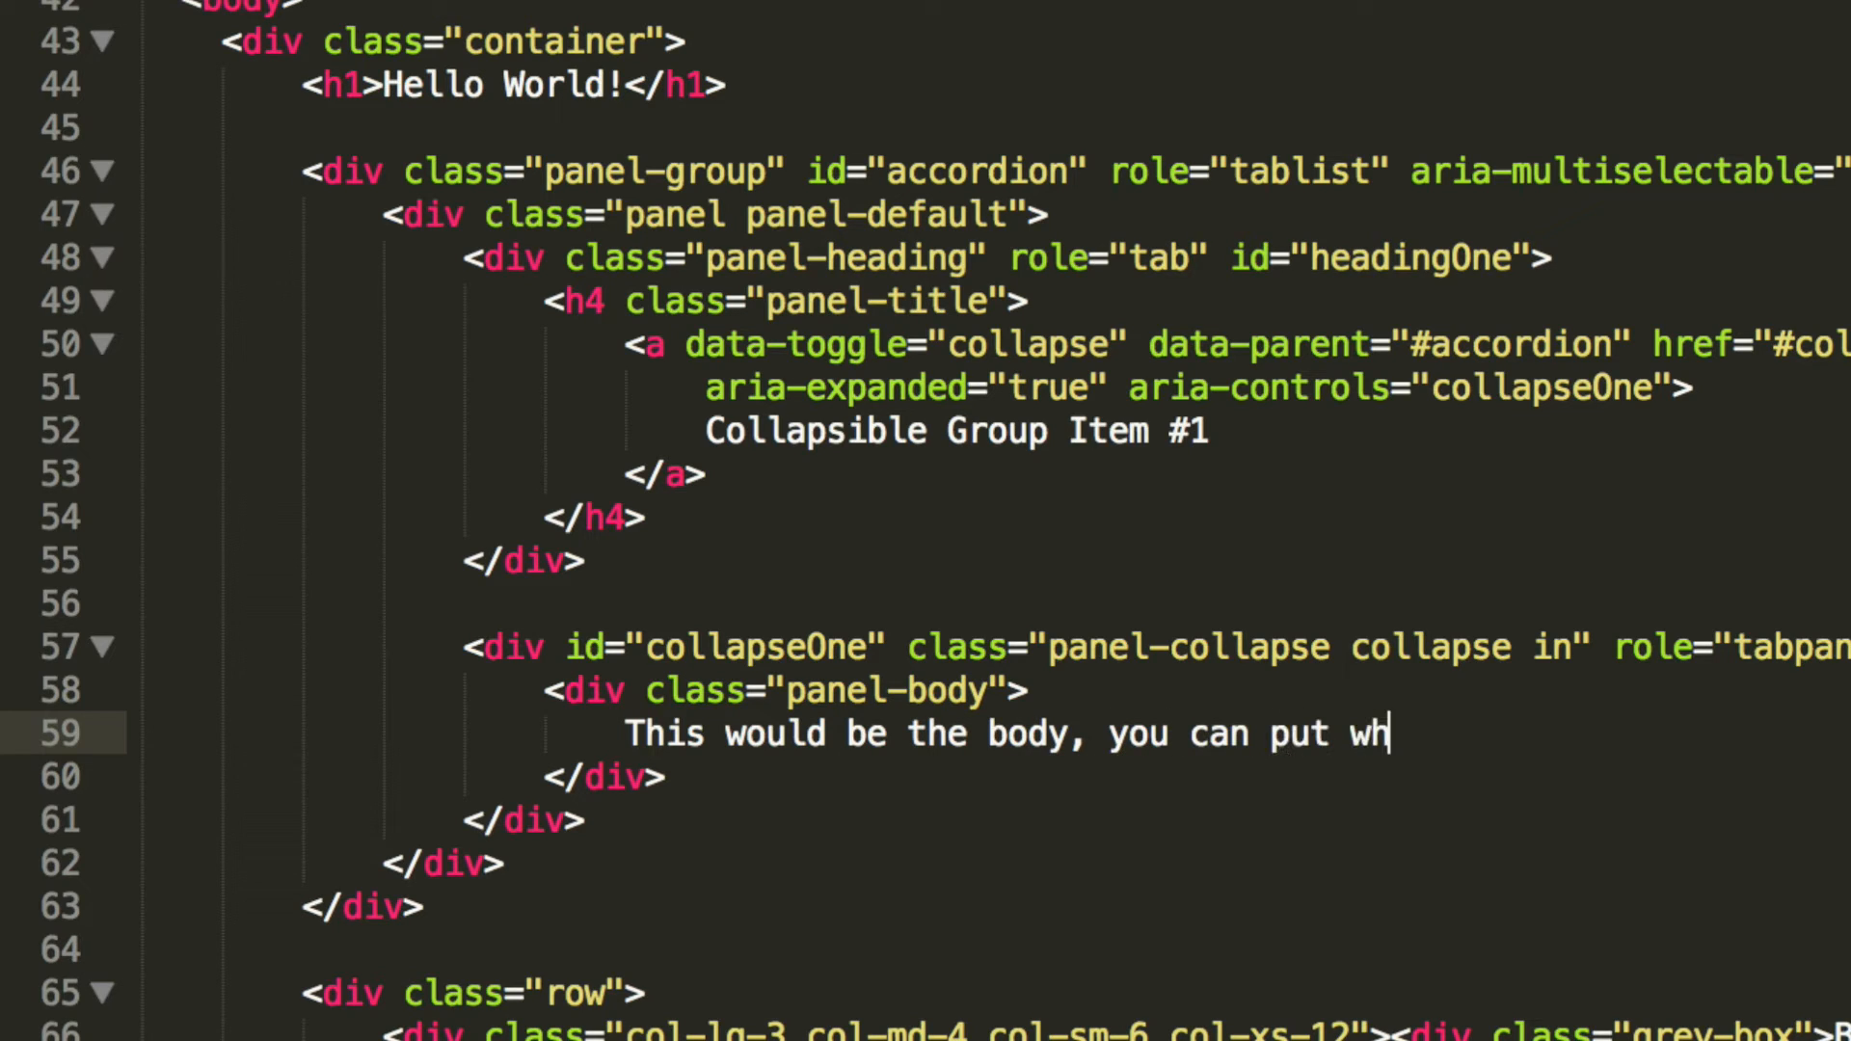
{"action": "type", "text": "atever you wan"}
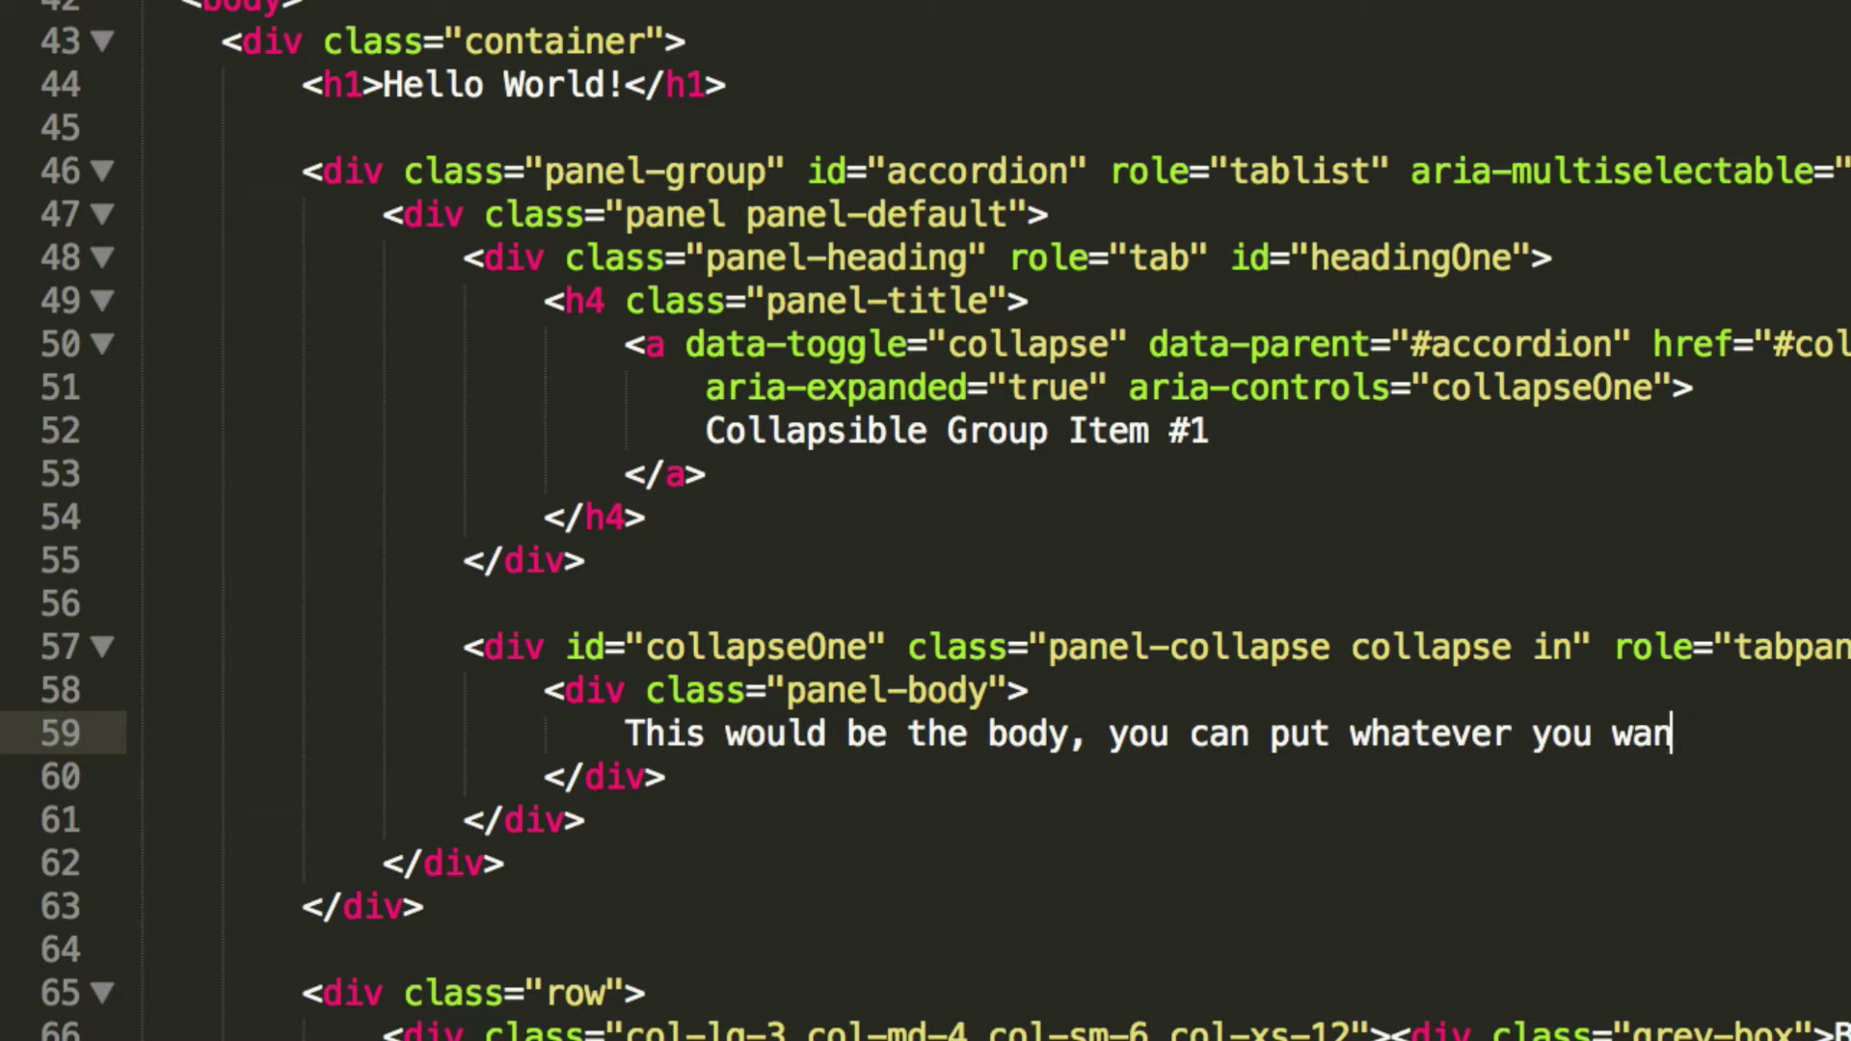
{"action": "type", "text": "t in it"}
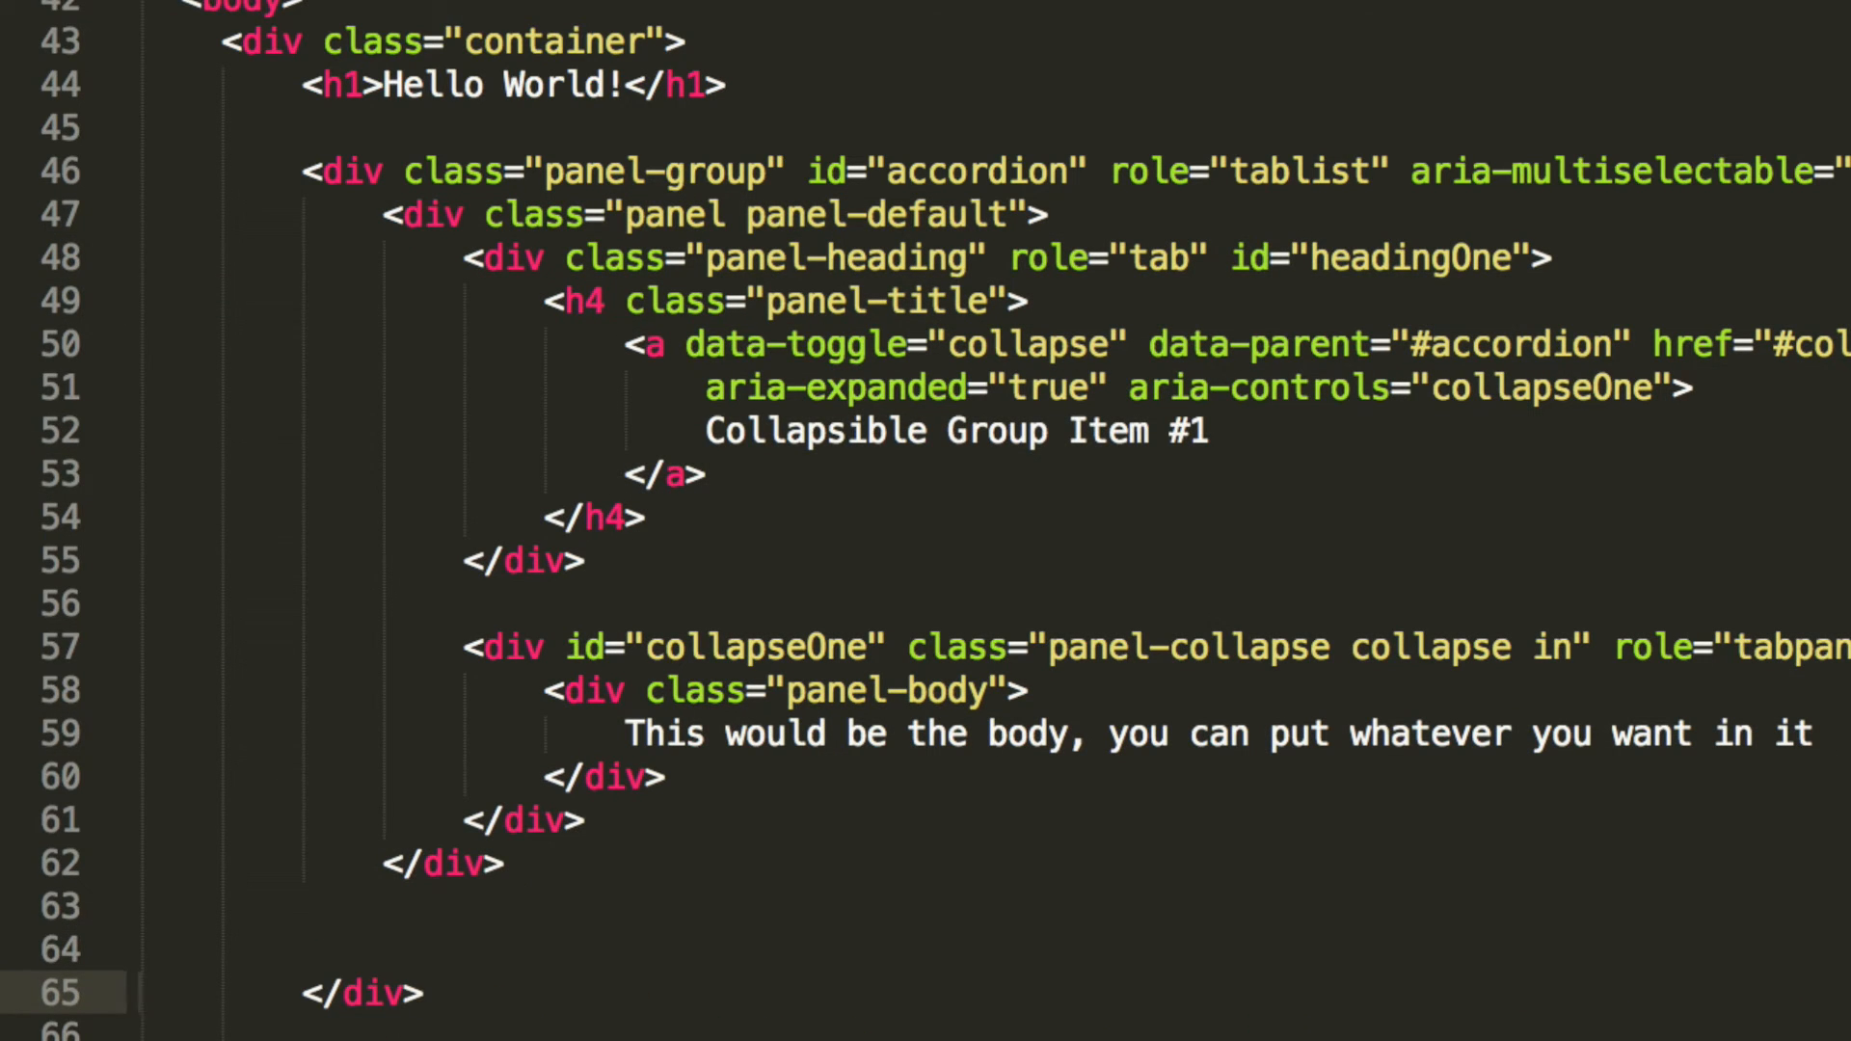
Step: In the duplicated second panel, rename the heading id to headingTwo and give its link class="collapsed"
{"action": "scroll", "scroll_direction": "down", "scroll_amount": 3}
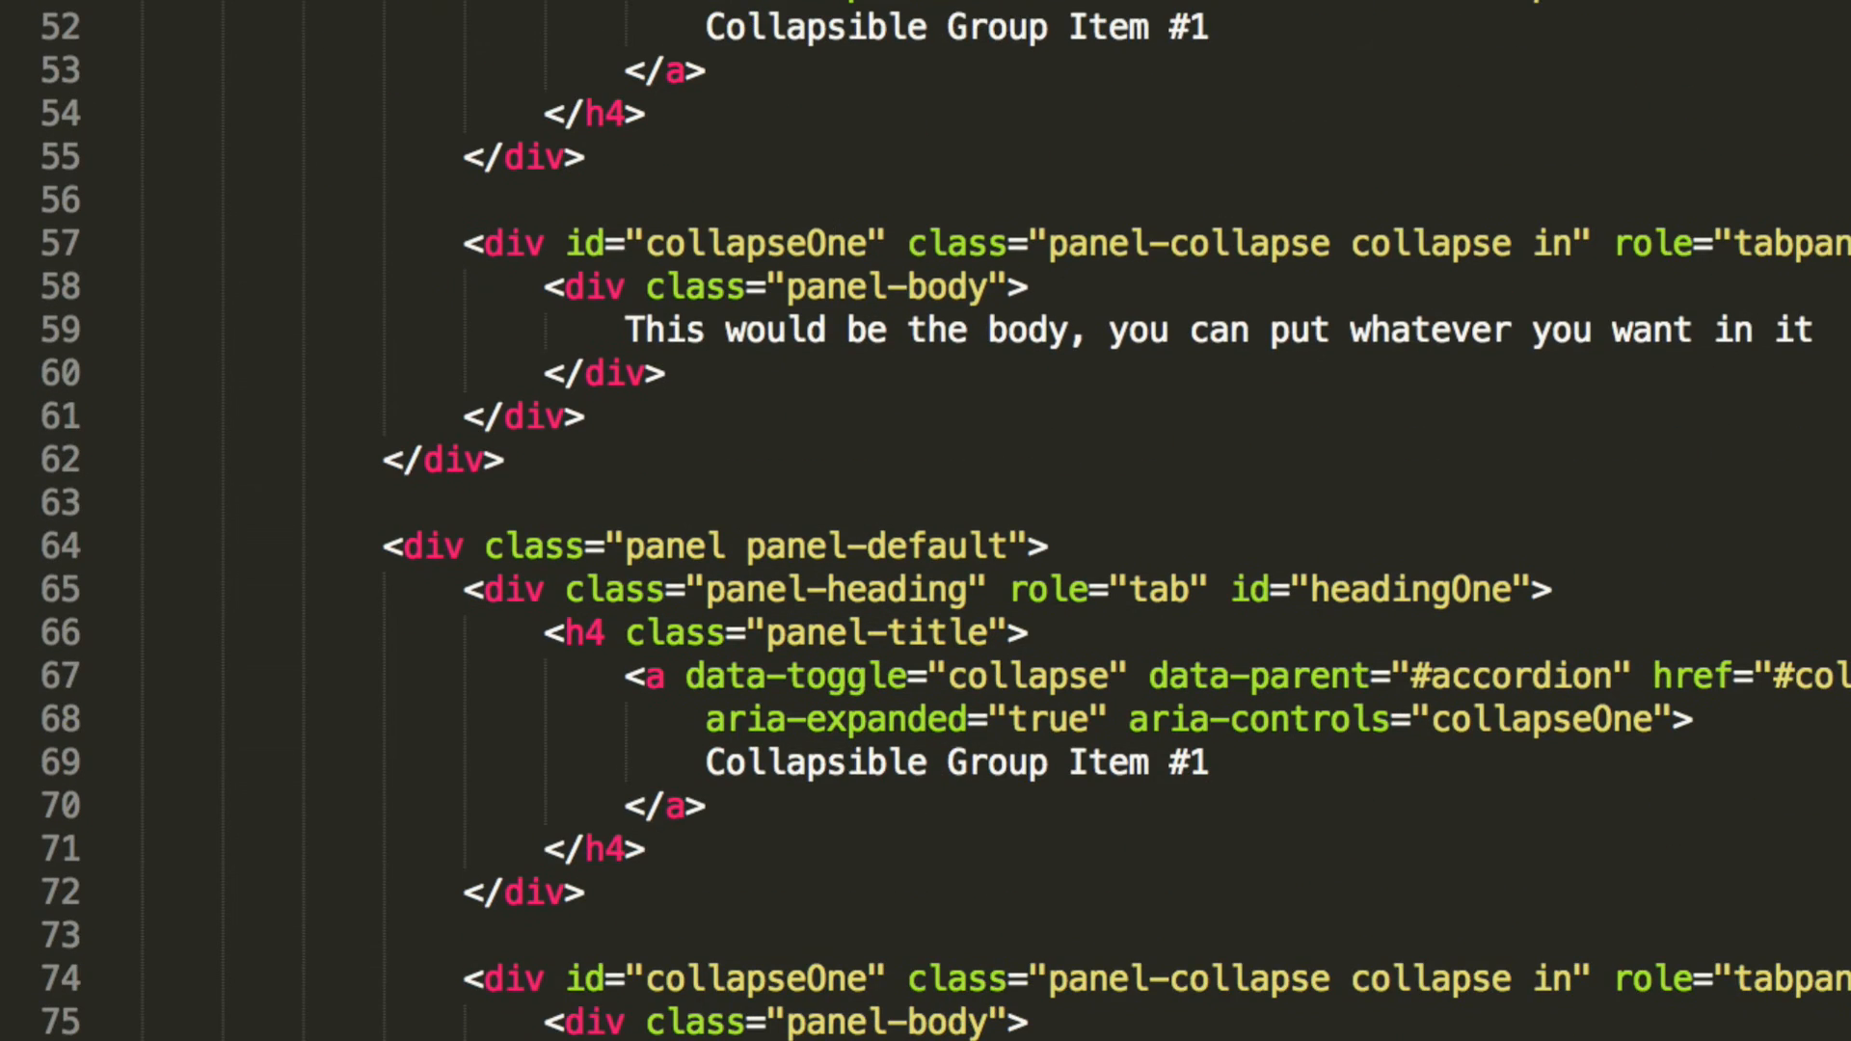
{"action": "scroll", "scroll_direction": "down", "scroll_amount": 3}
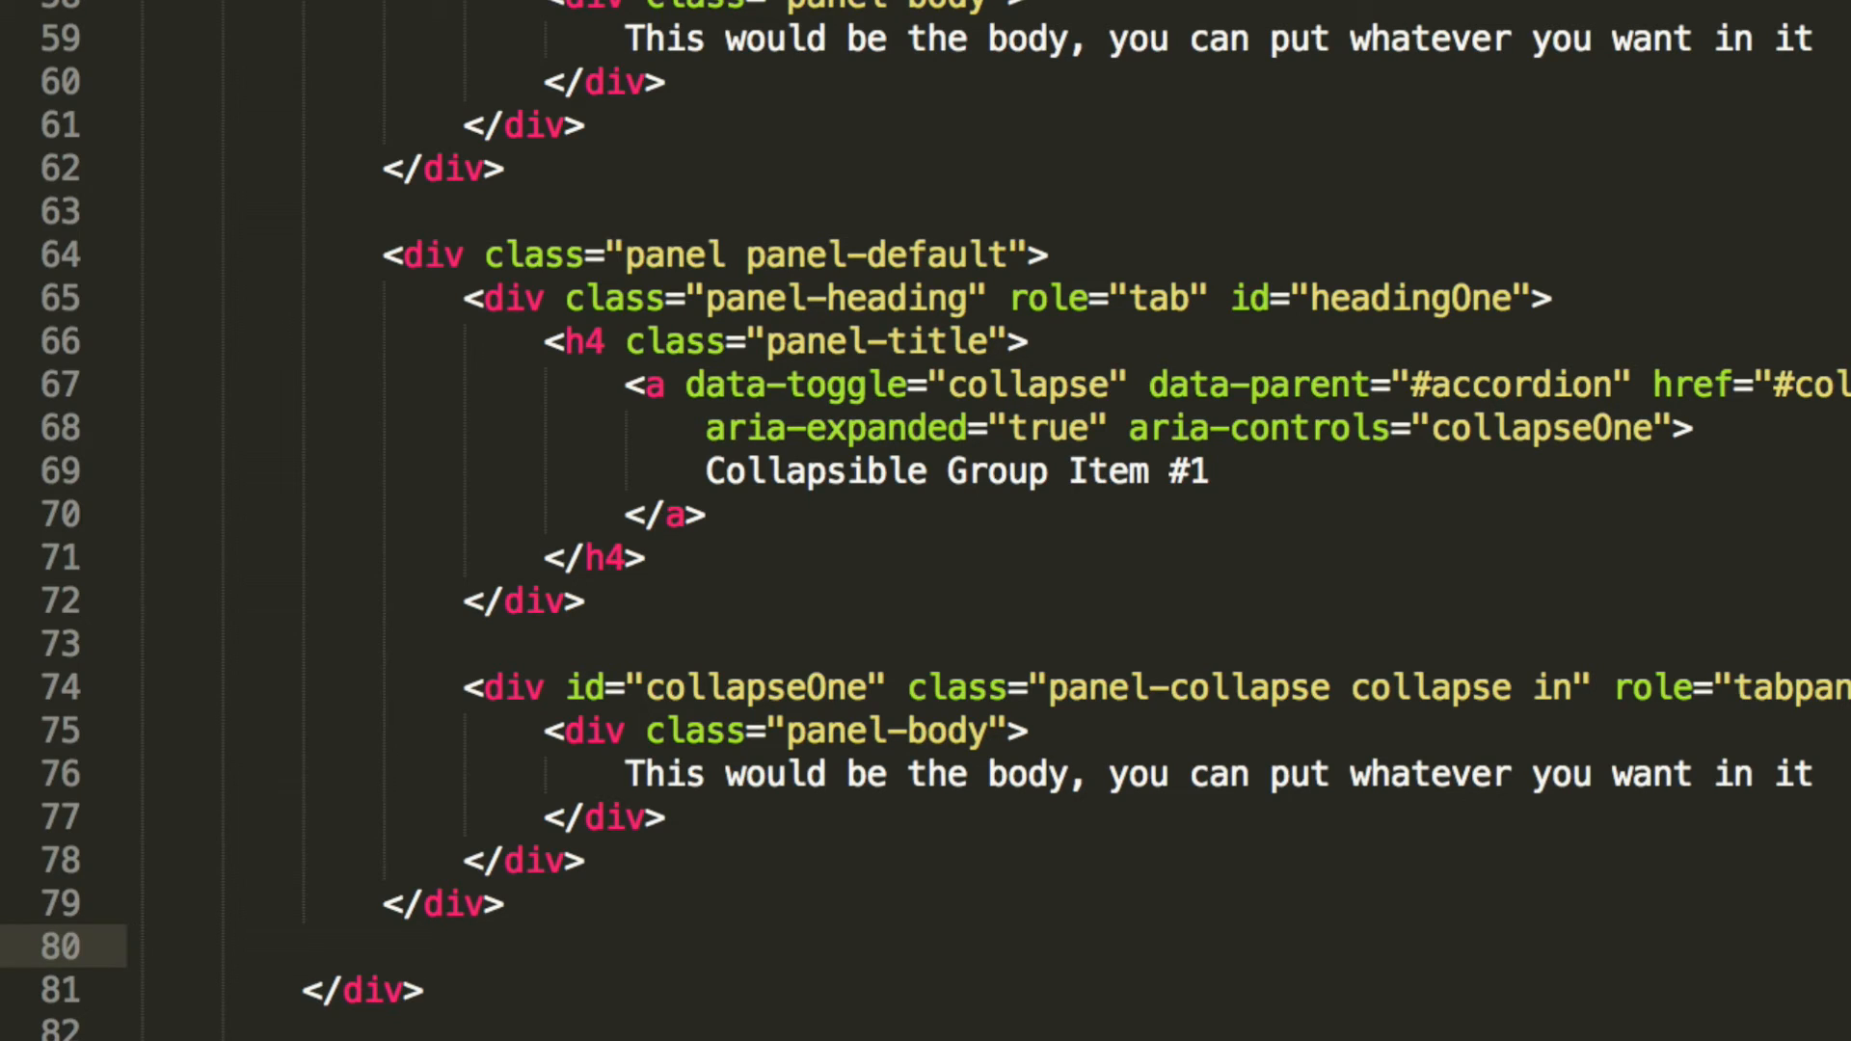
{"action": "key", "text": "Backspace"}
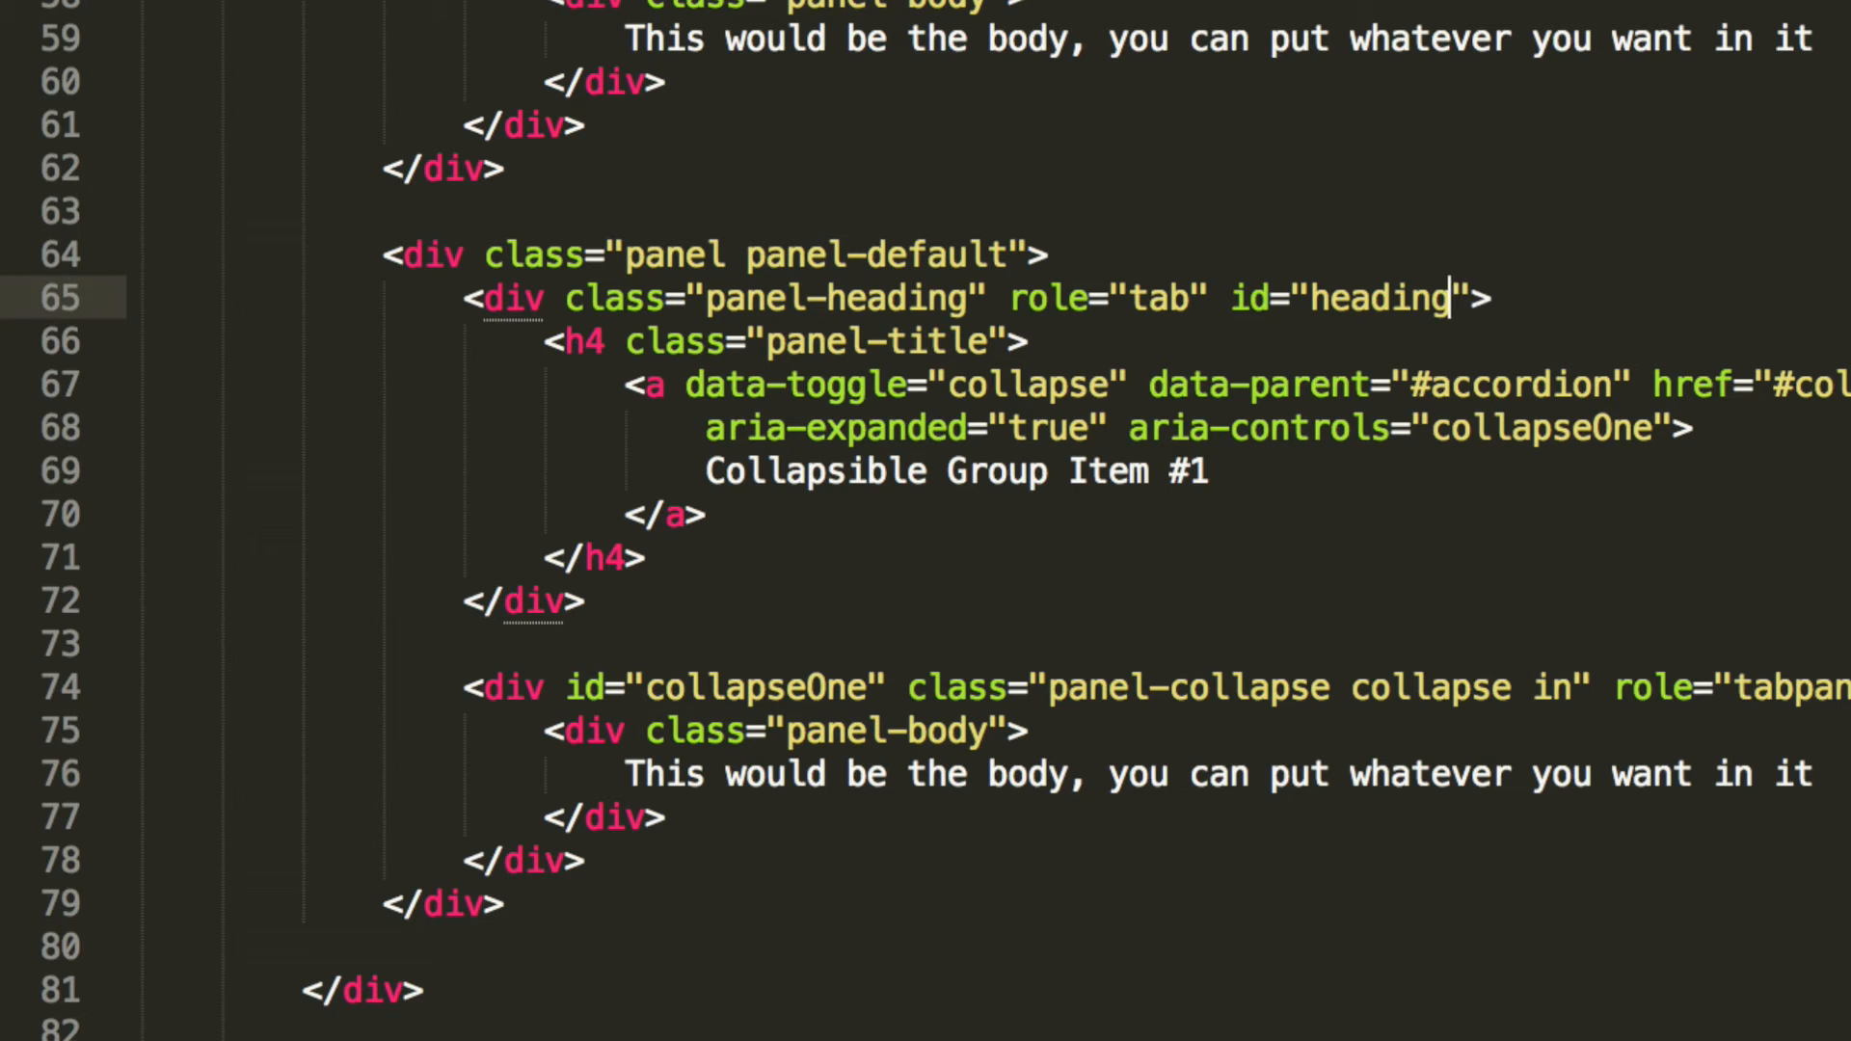
{"action": "type", "text": "Two"}
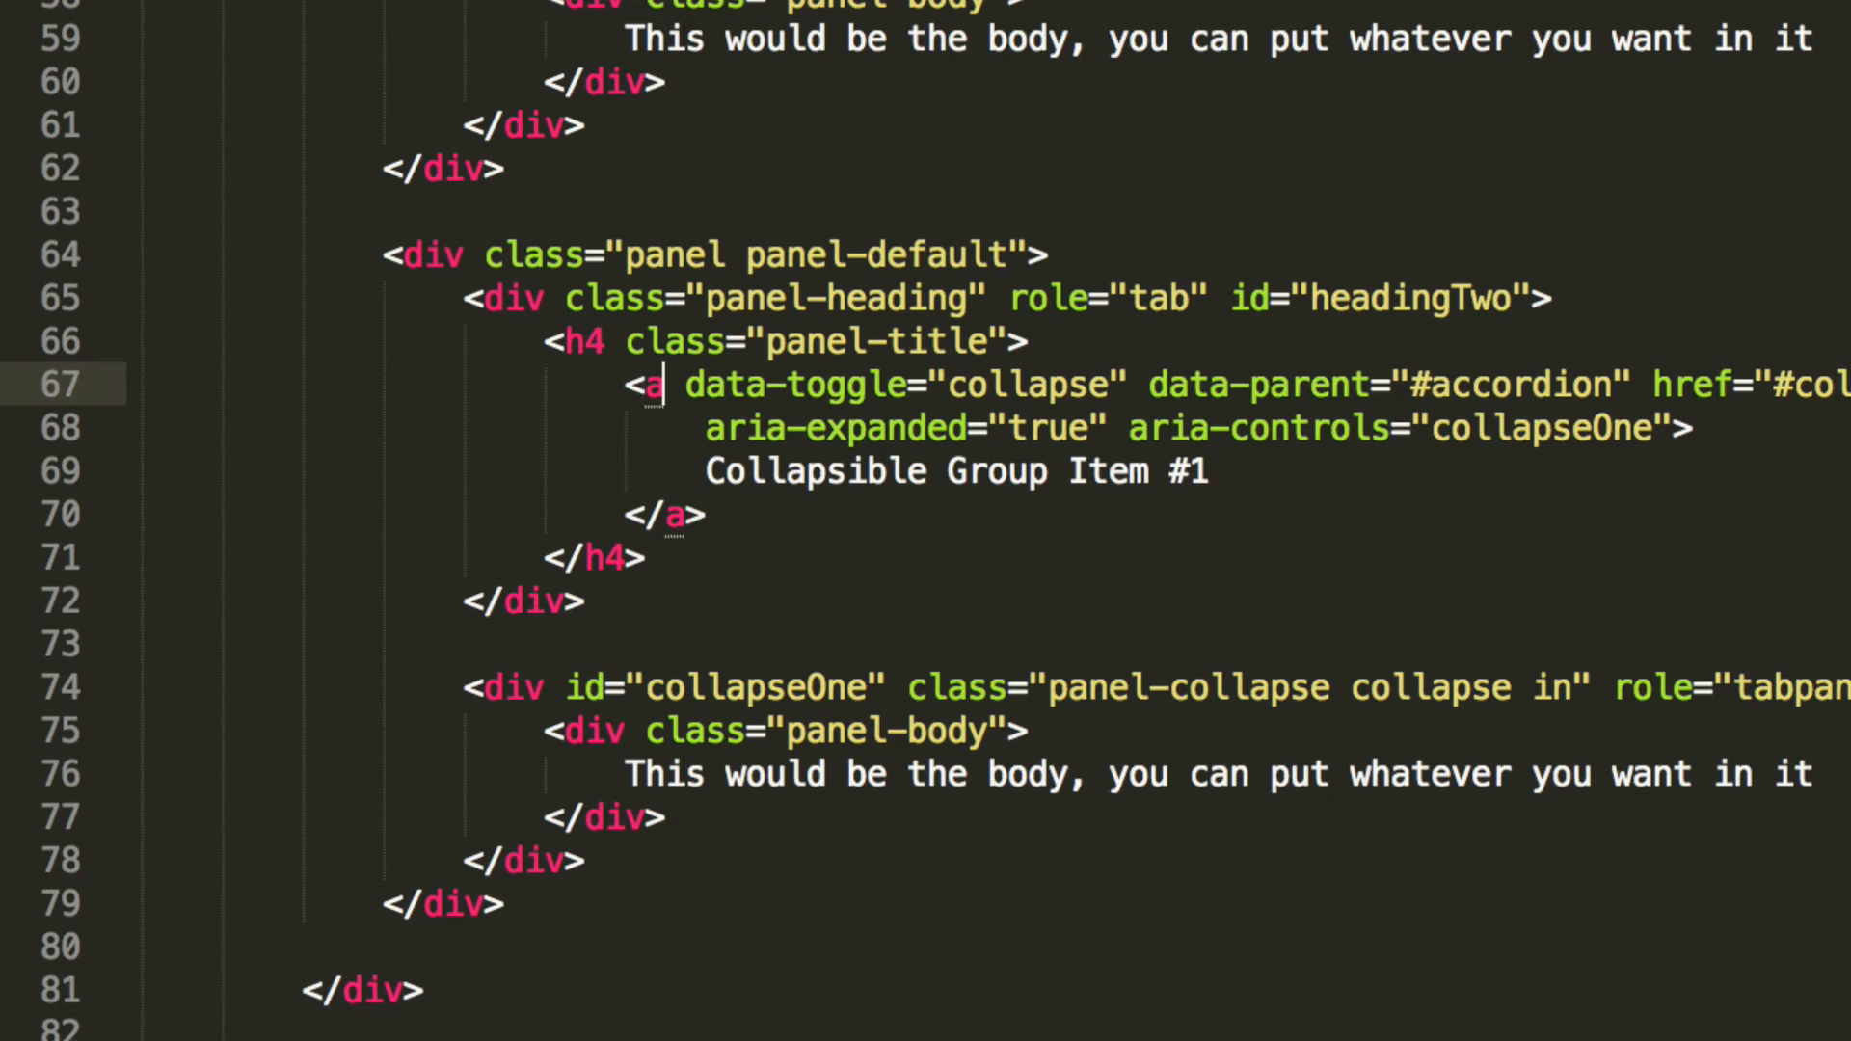
{"action": "type", "text": "class=\"\""}
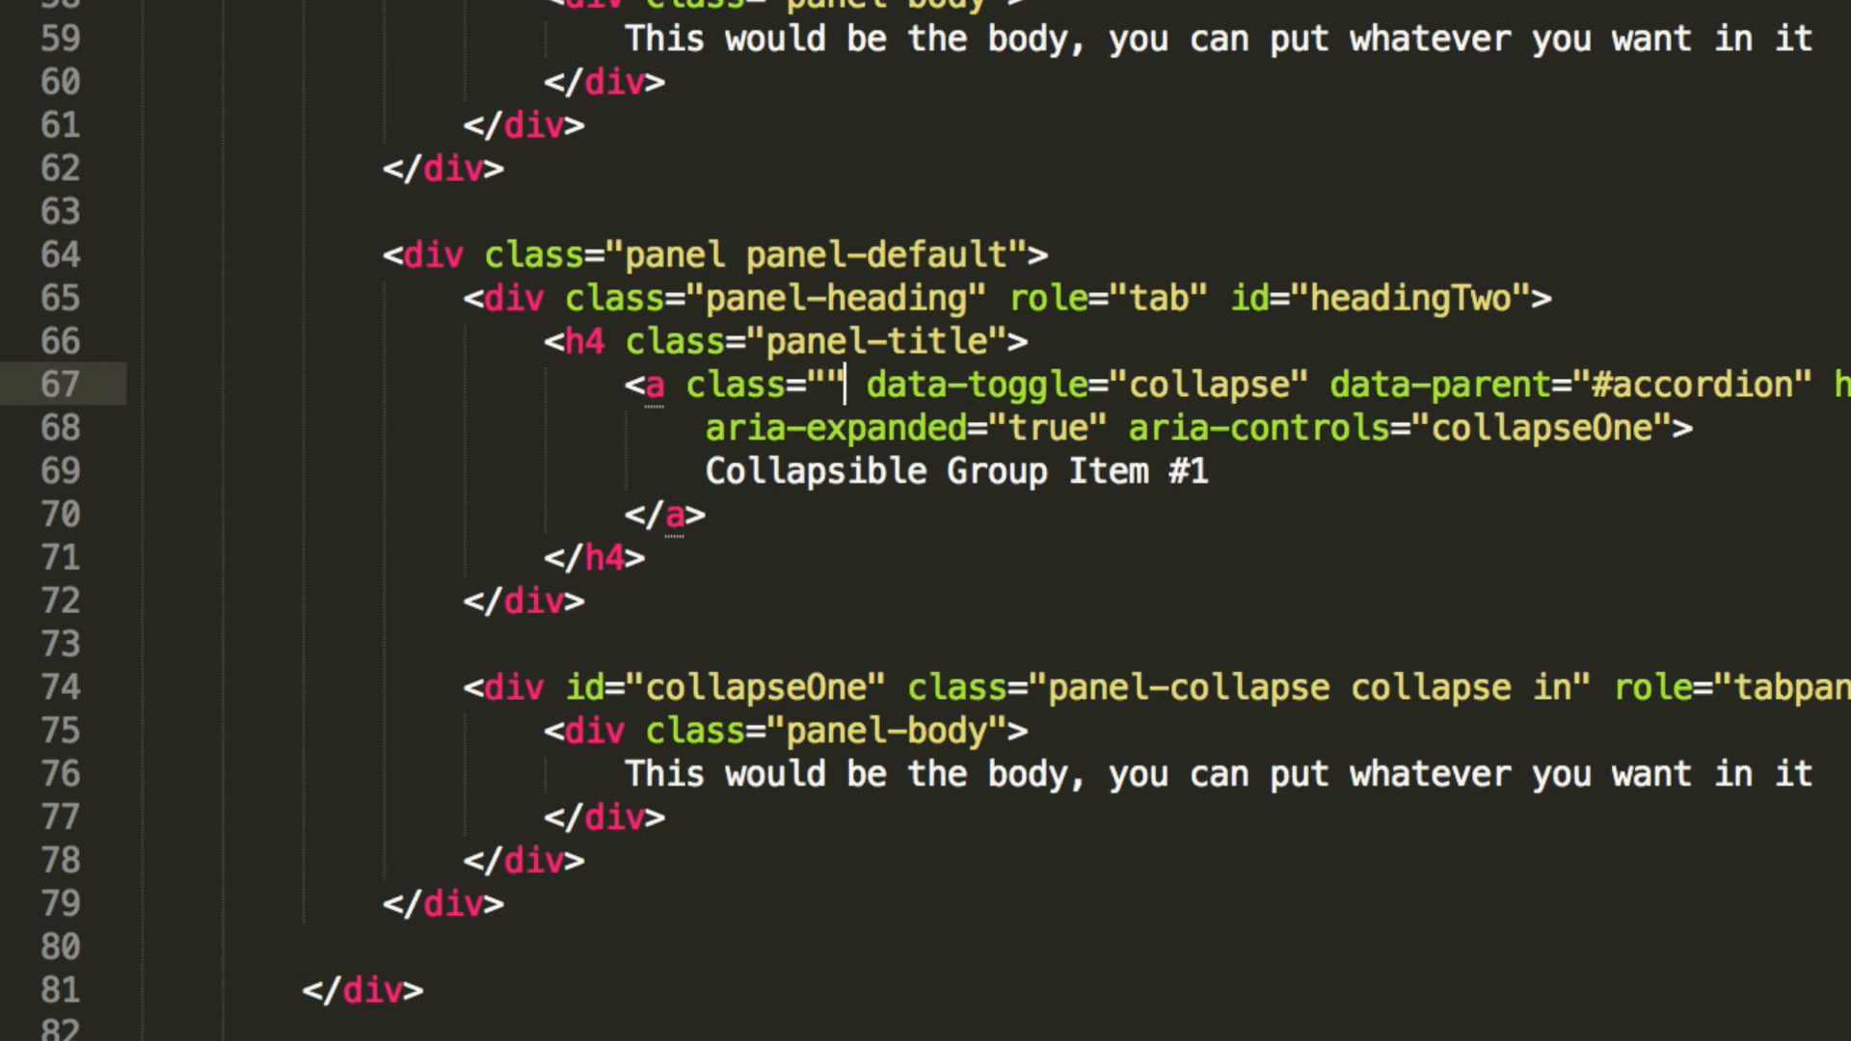
{"action": "type", "text": "collaps"}
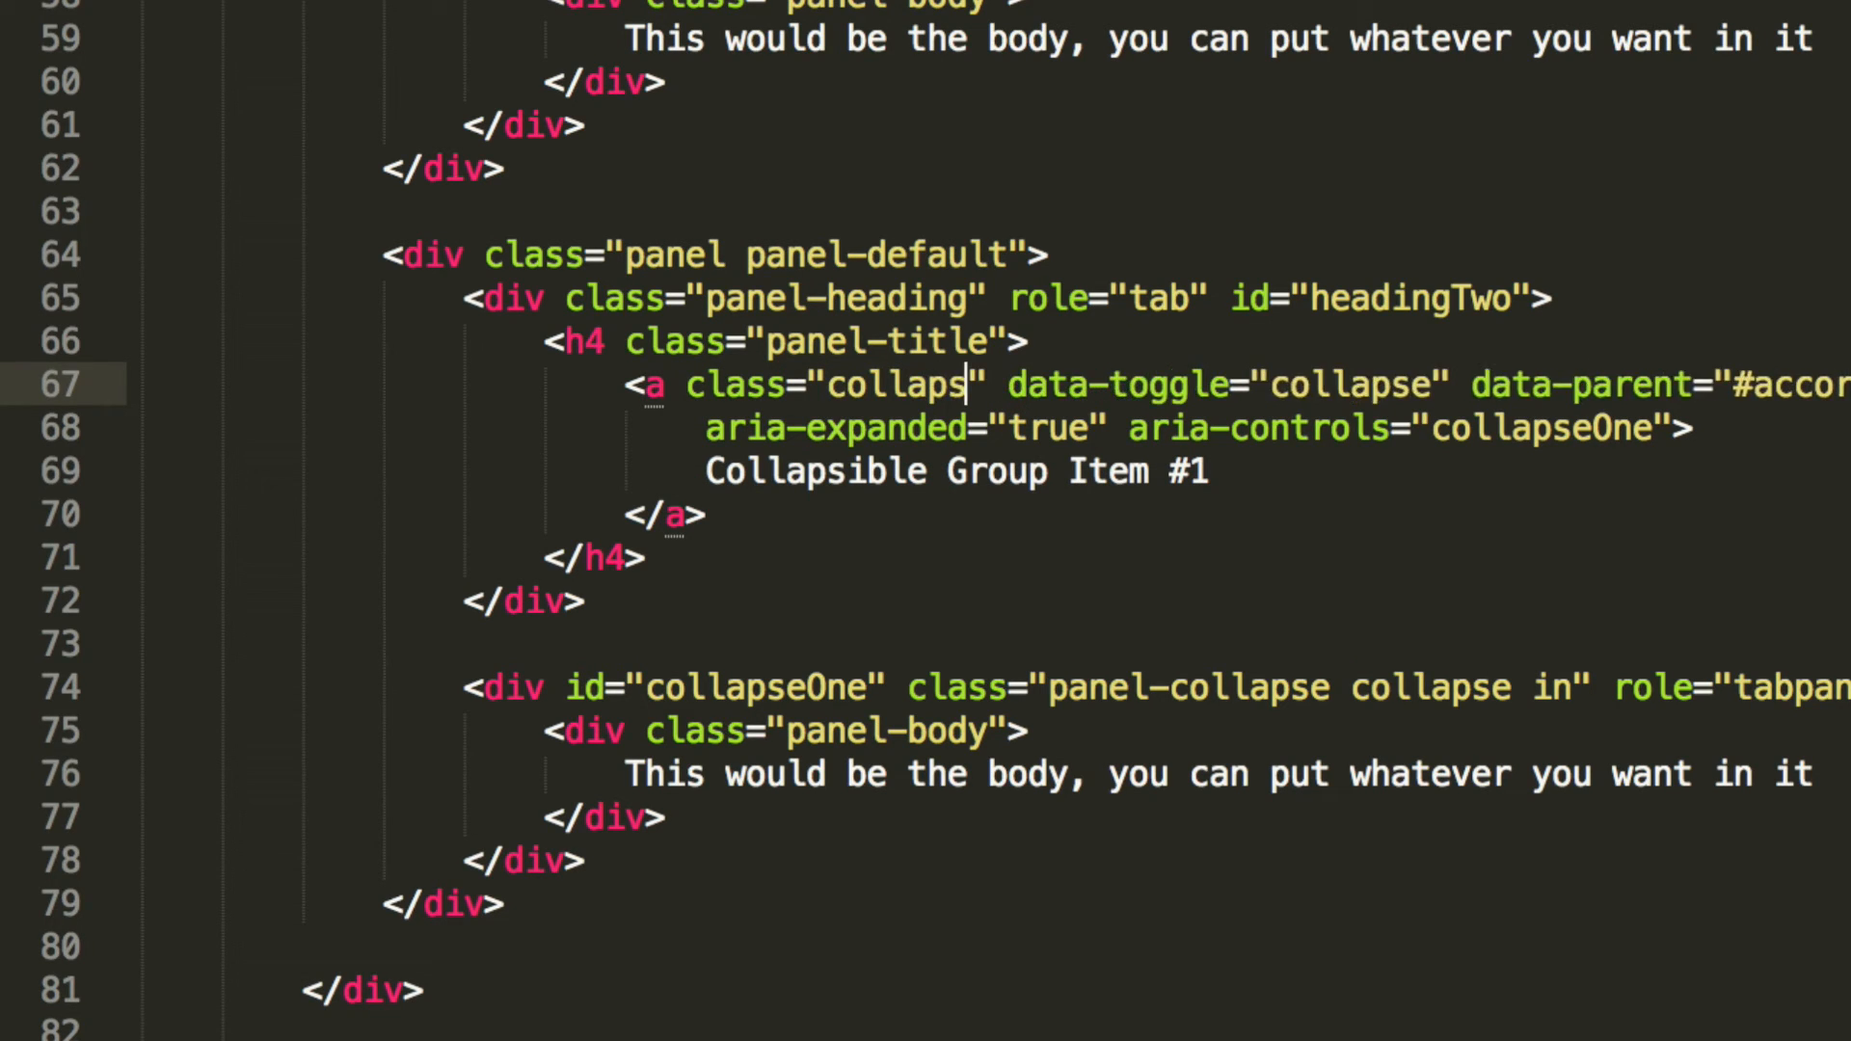
{"action": "type", "text": "ed"}
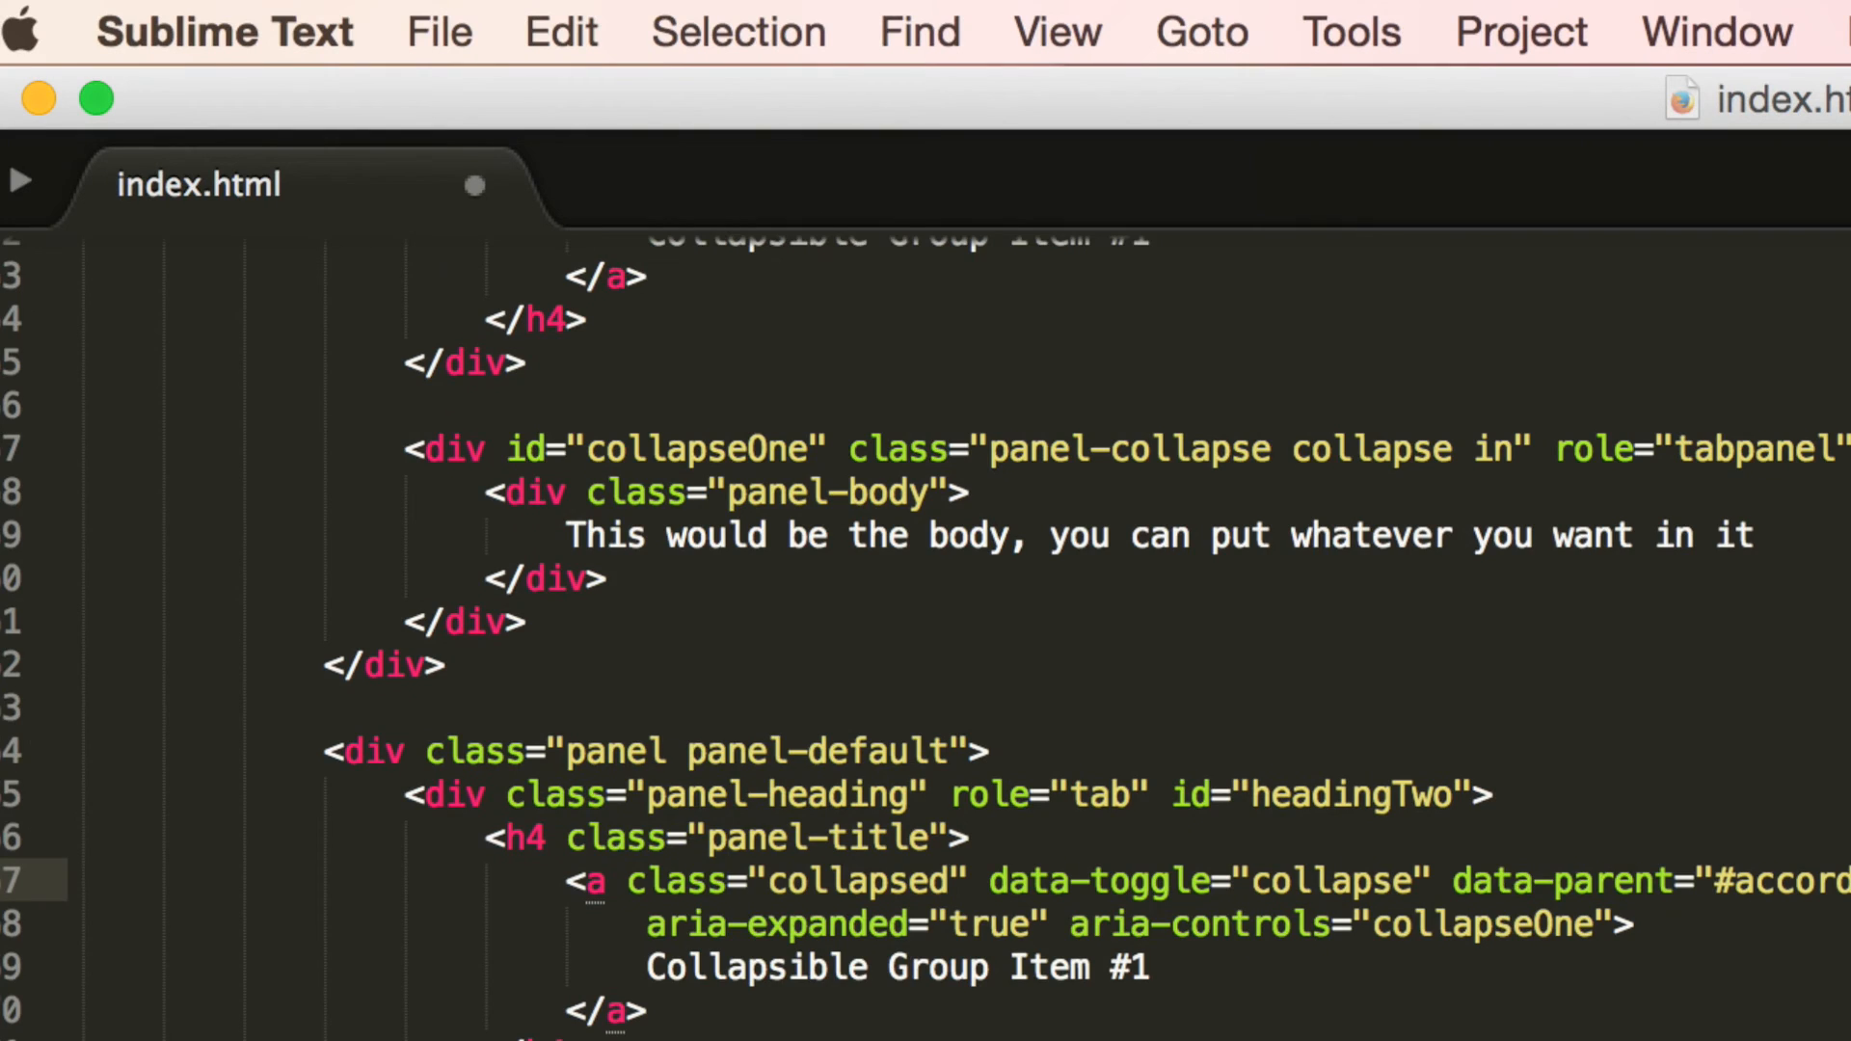
Step: Point the second link at collapseTwo, set aria-expanded="false" and retitle it Item #2
{"action": "scroll", "scroll_direction": "up", "scroll_amount": 3}
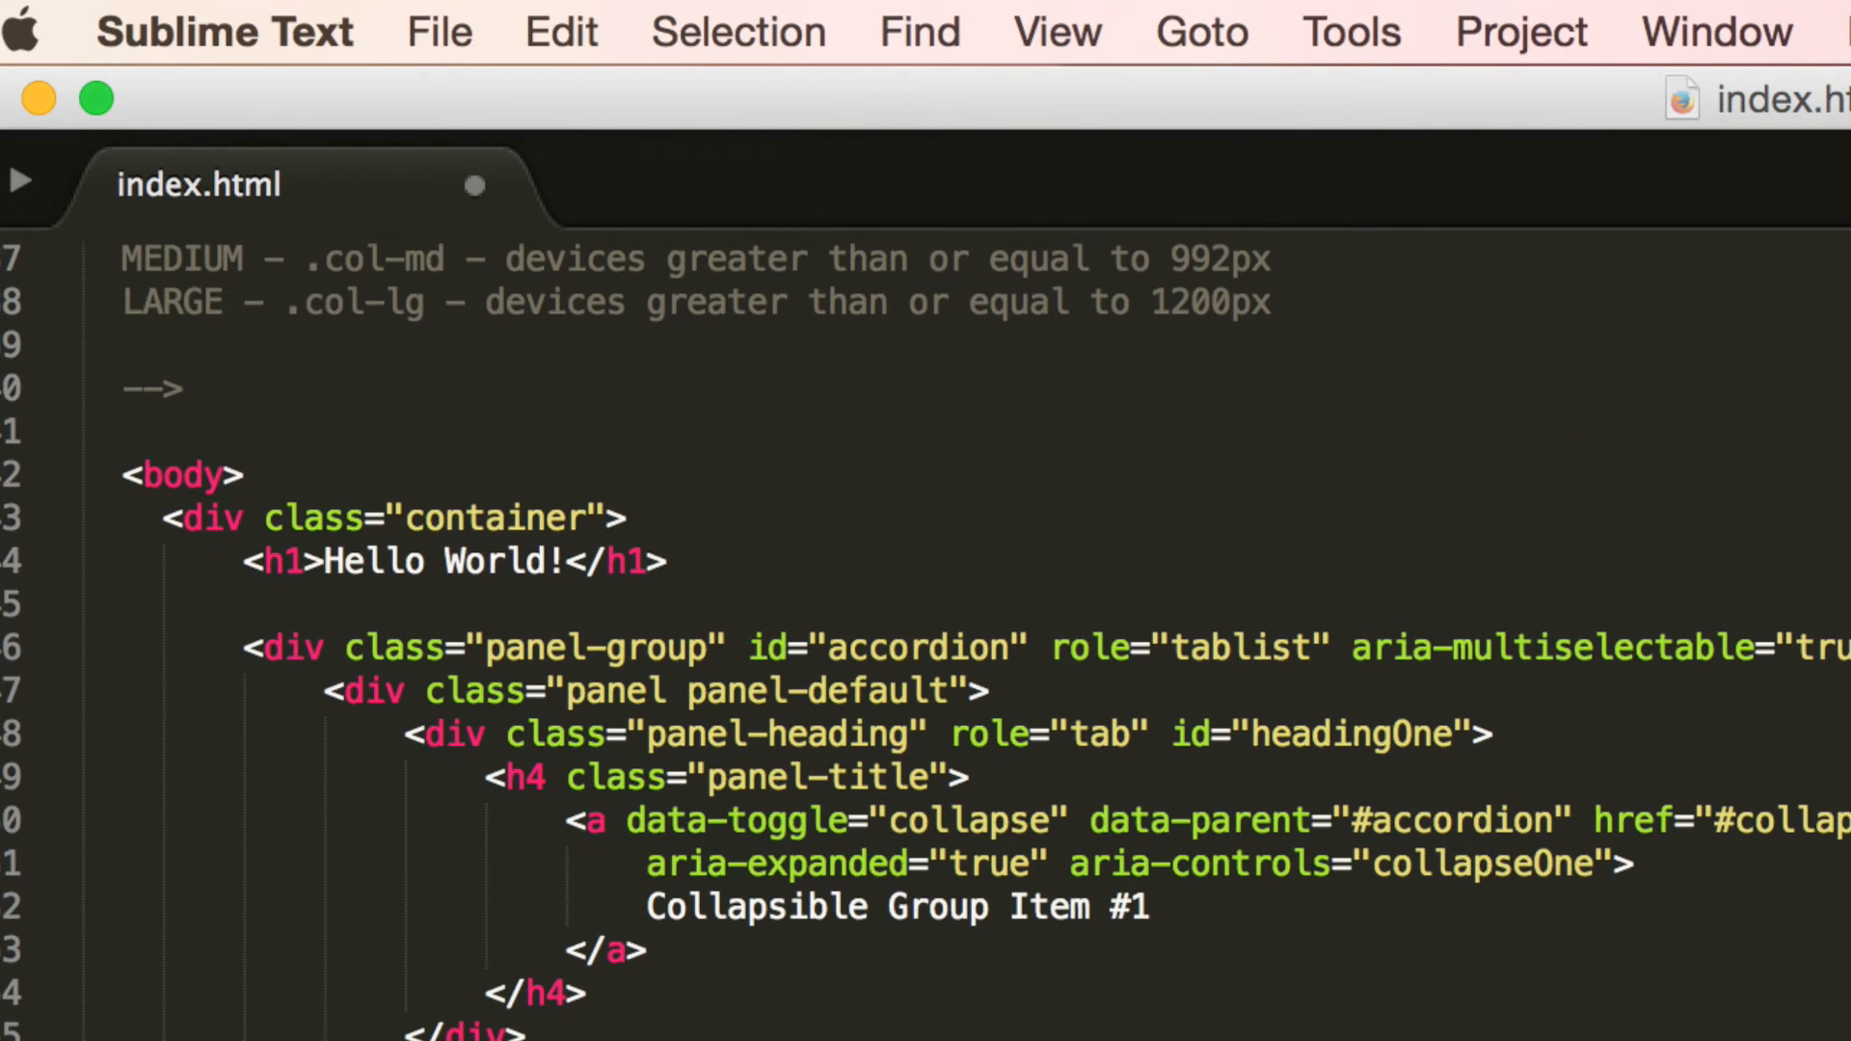
{"action": "scroll", "scroll_direction": "down", "scroll_amount": 3}
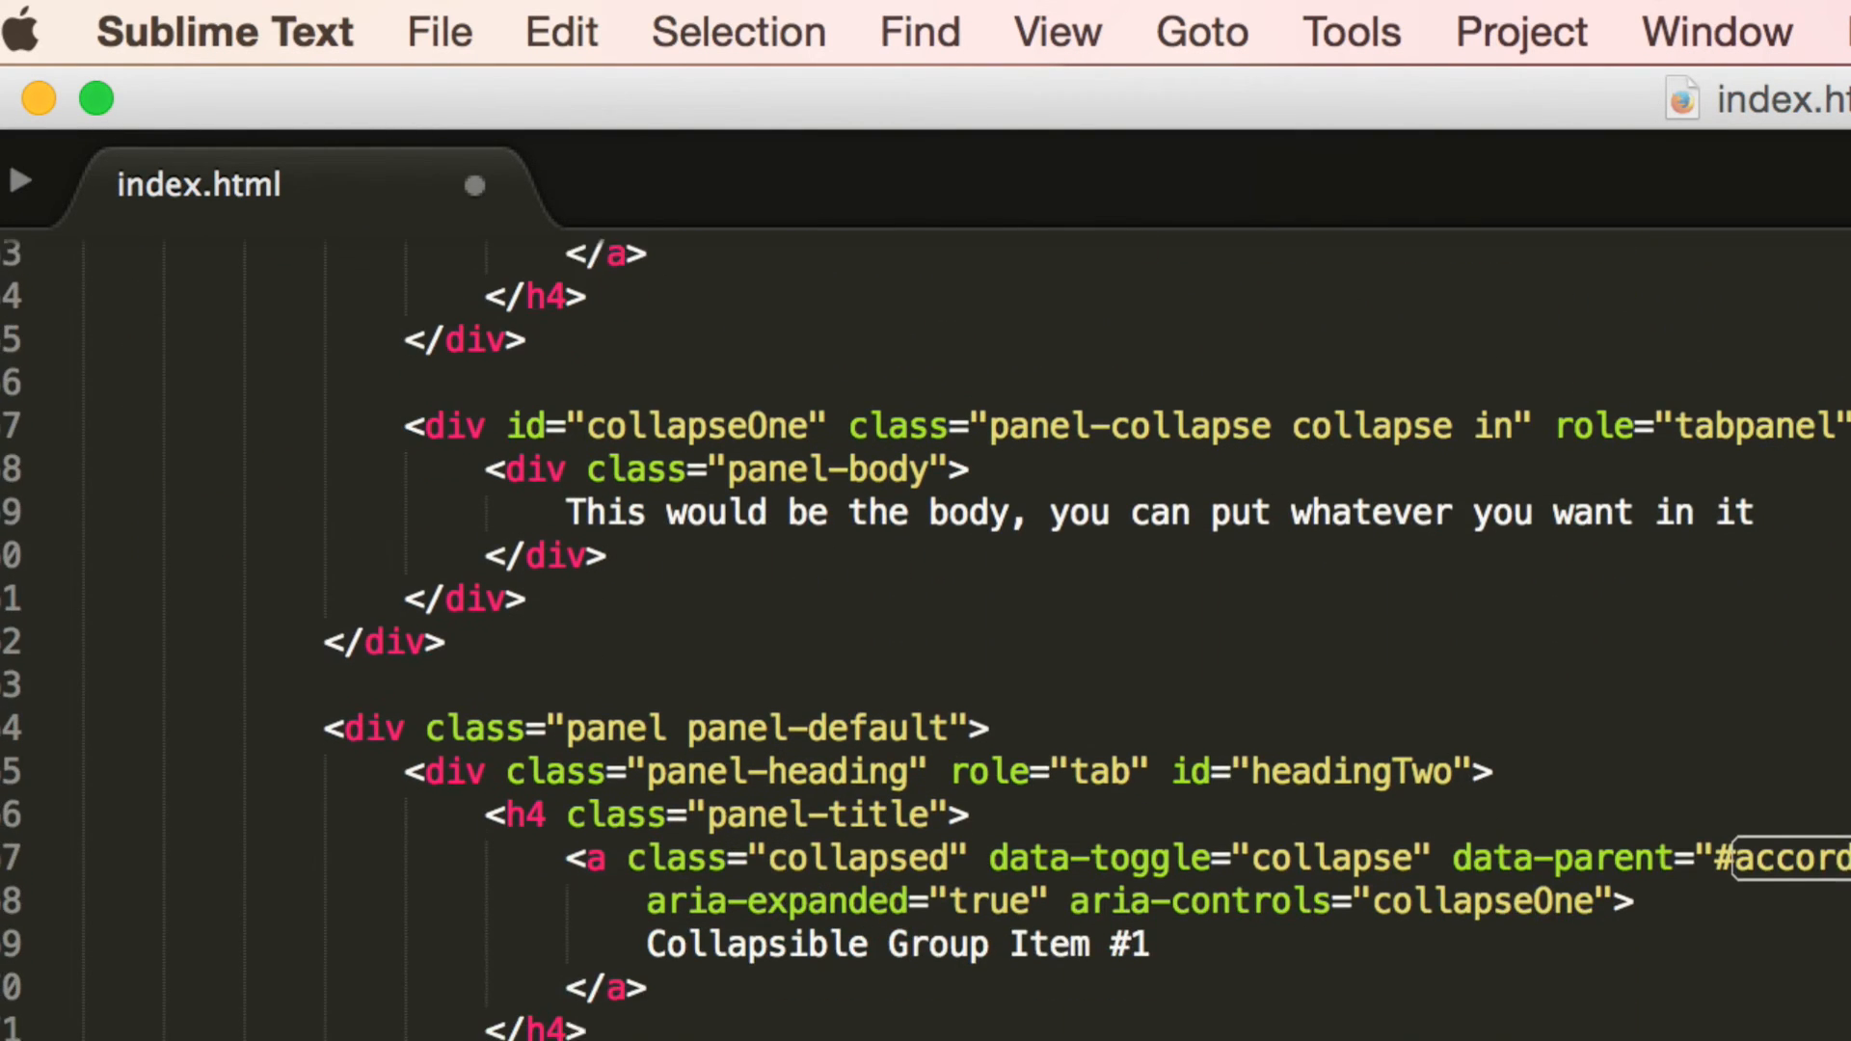
{"action": "scroll", "scroll_direction": "down", "scroll_amount": 3}
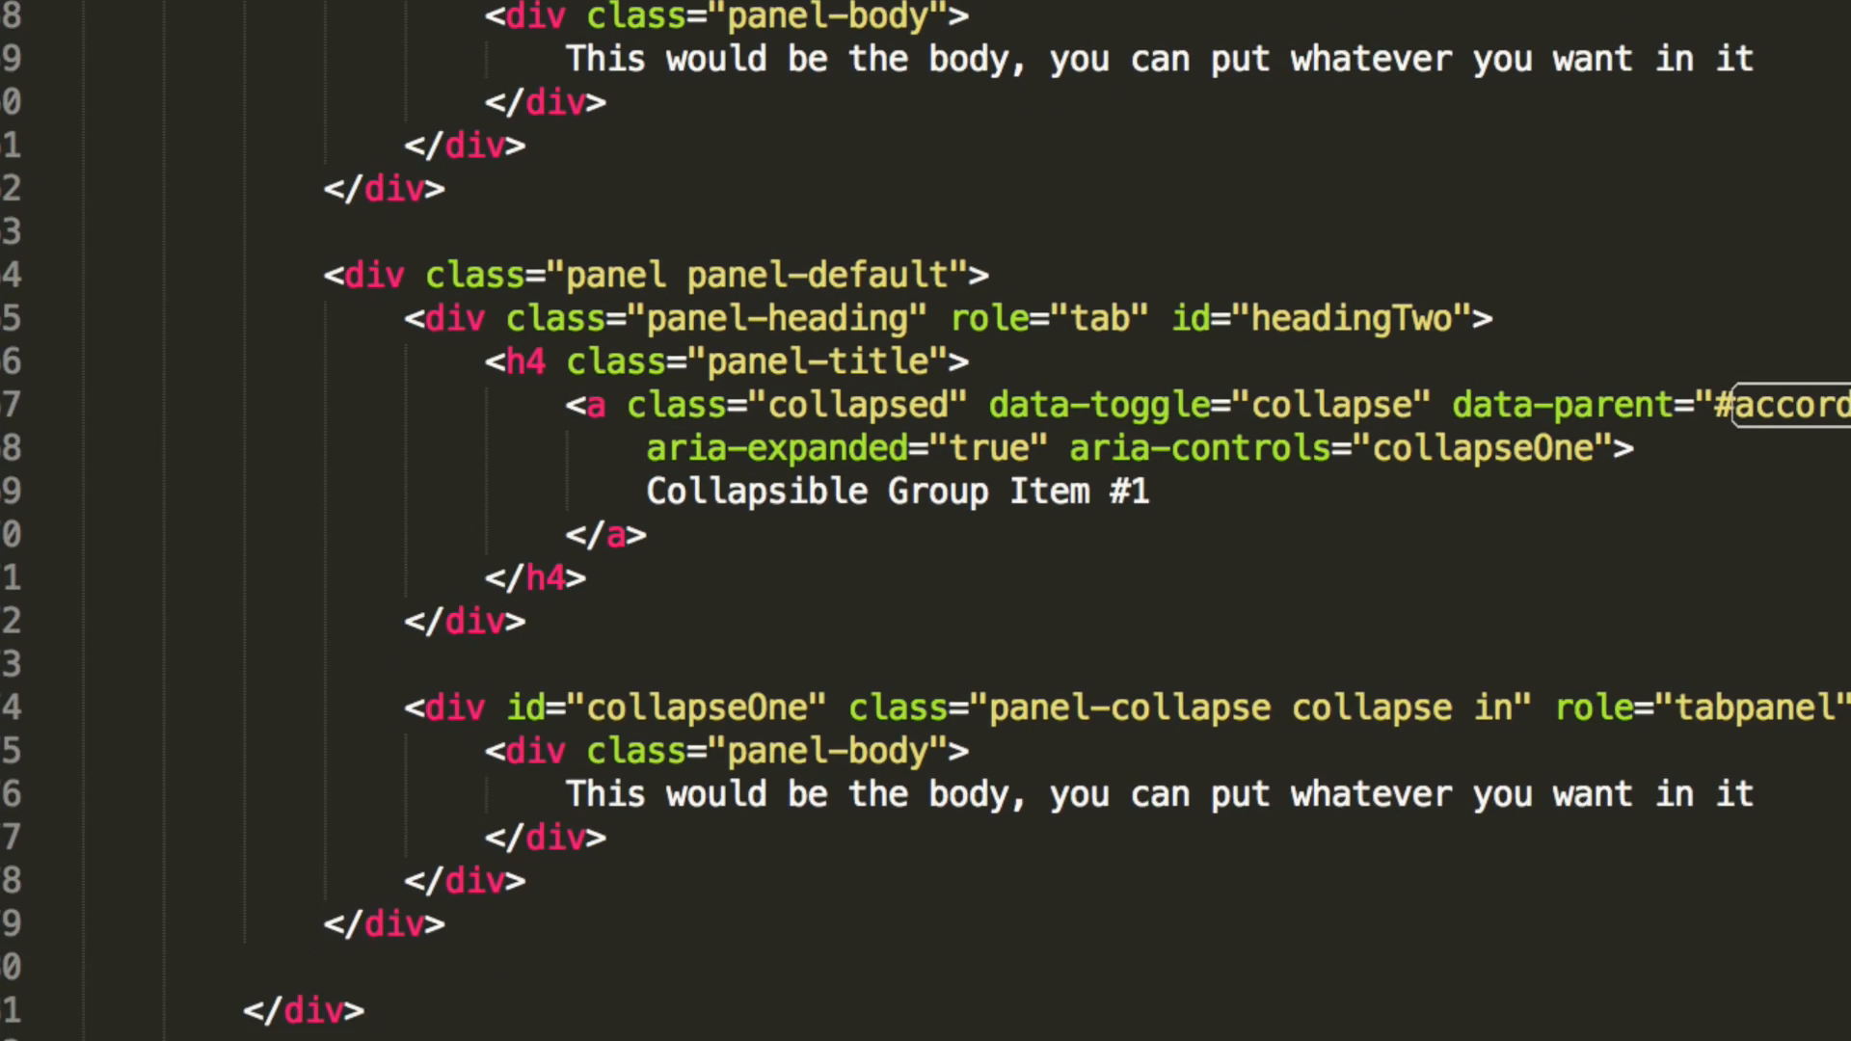
{"action": "scroll", "scroll_direction": "right", "scroll_amount": 3}
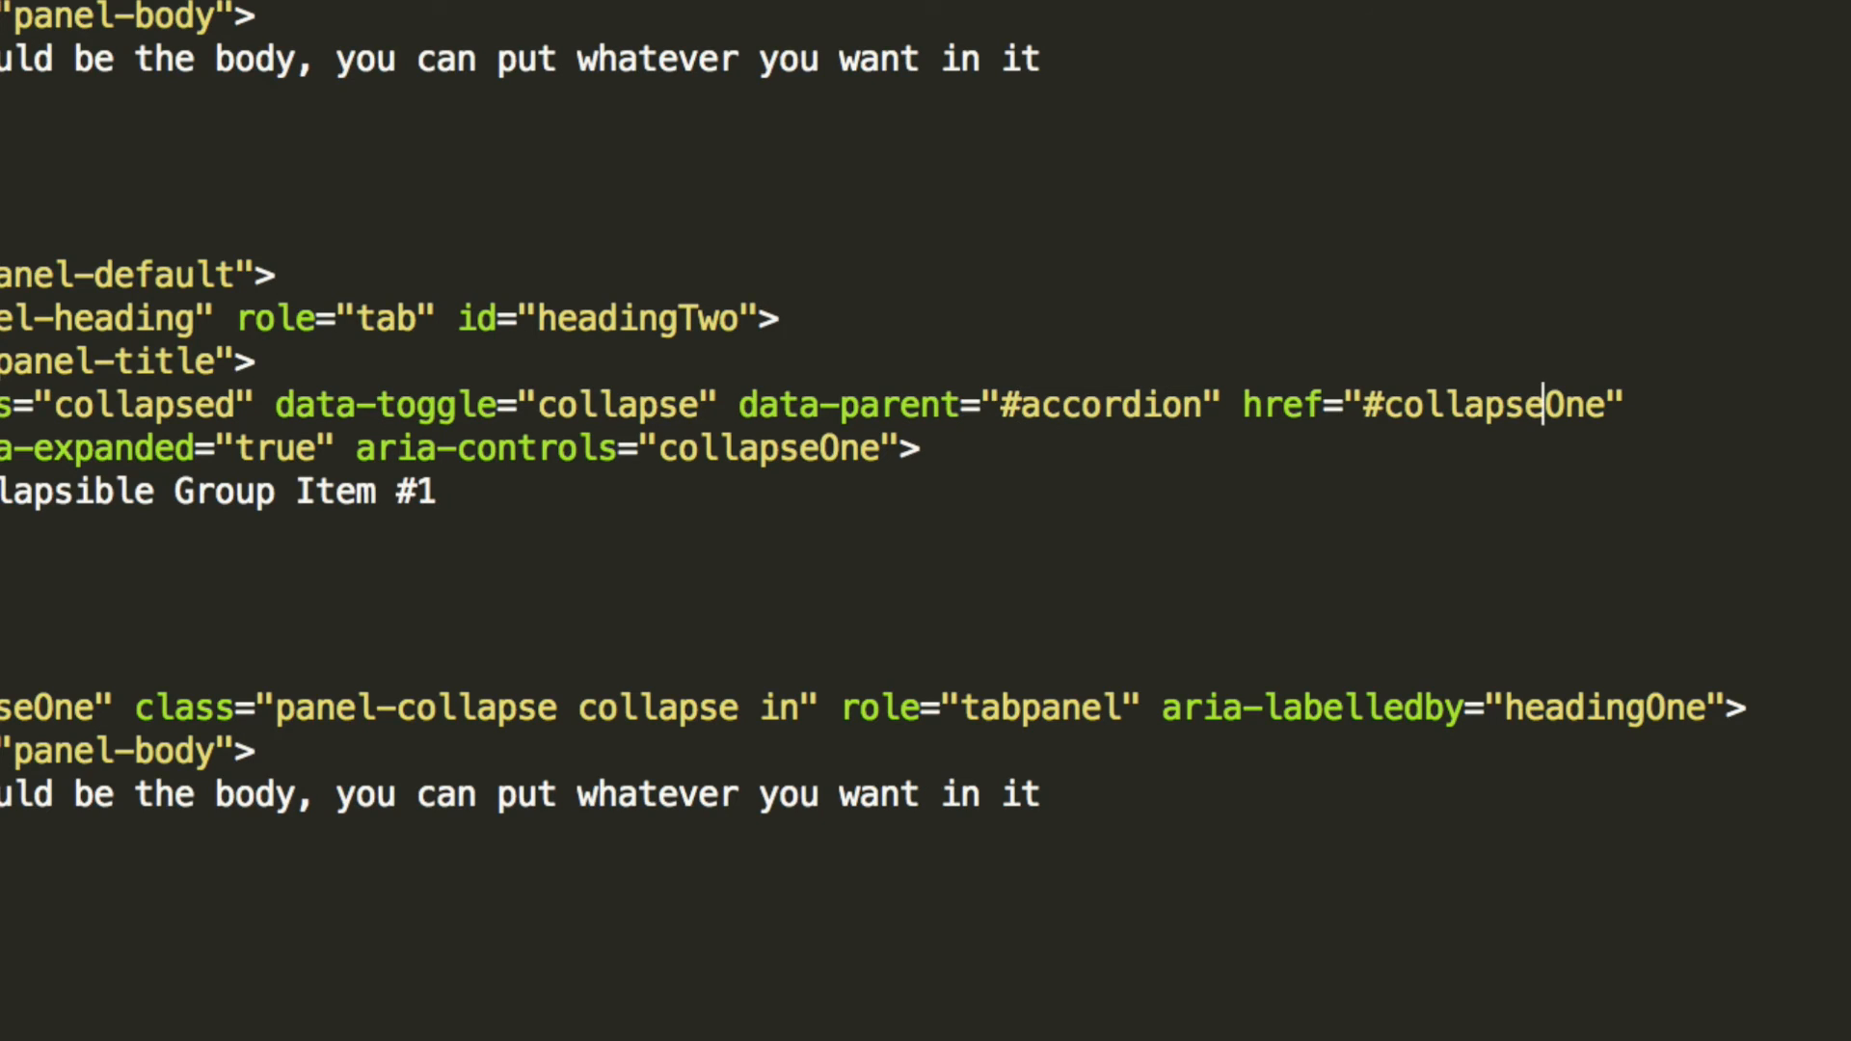
{"action": "key", "text": "BackSpace"}
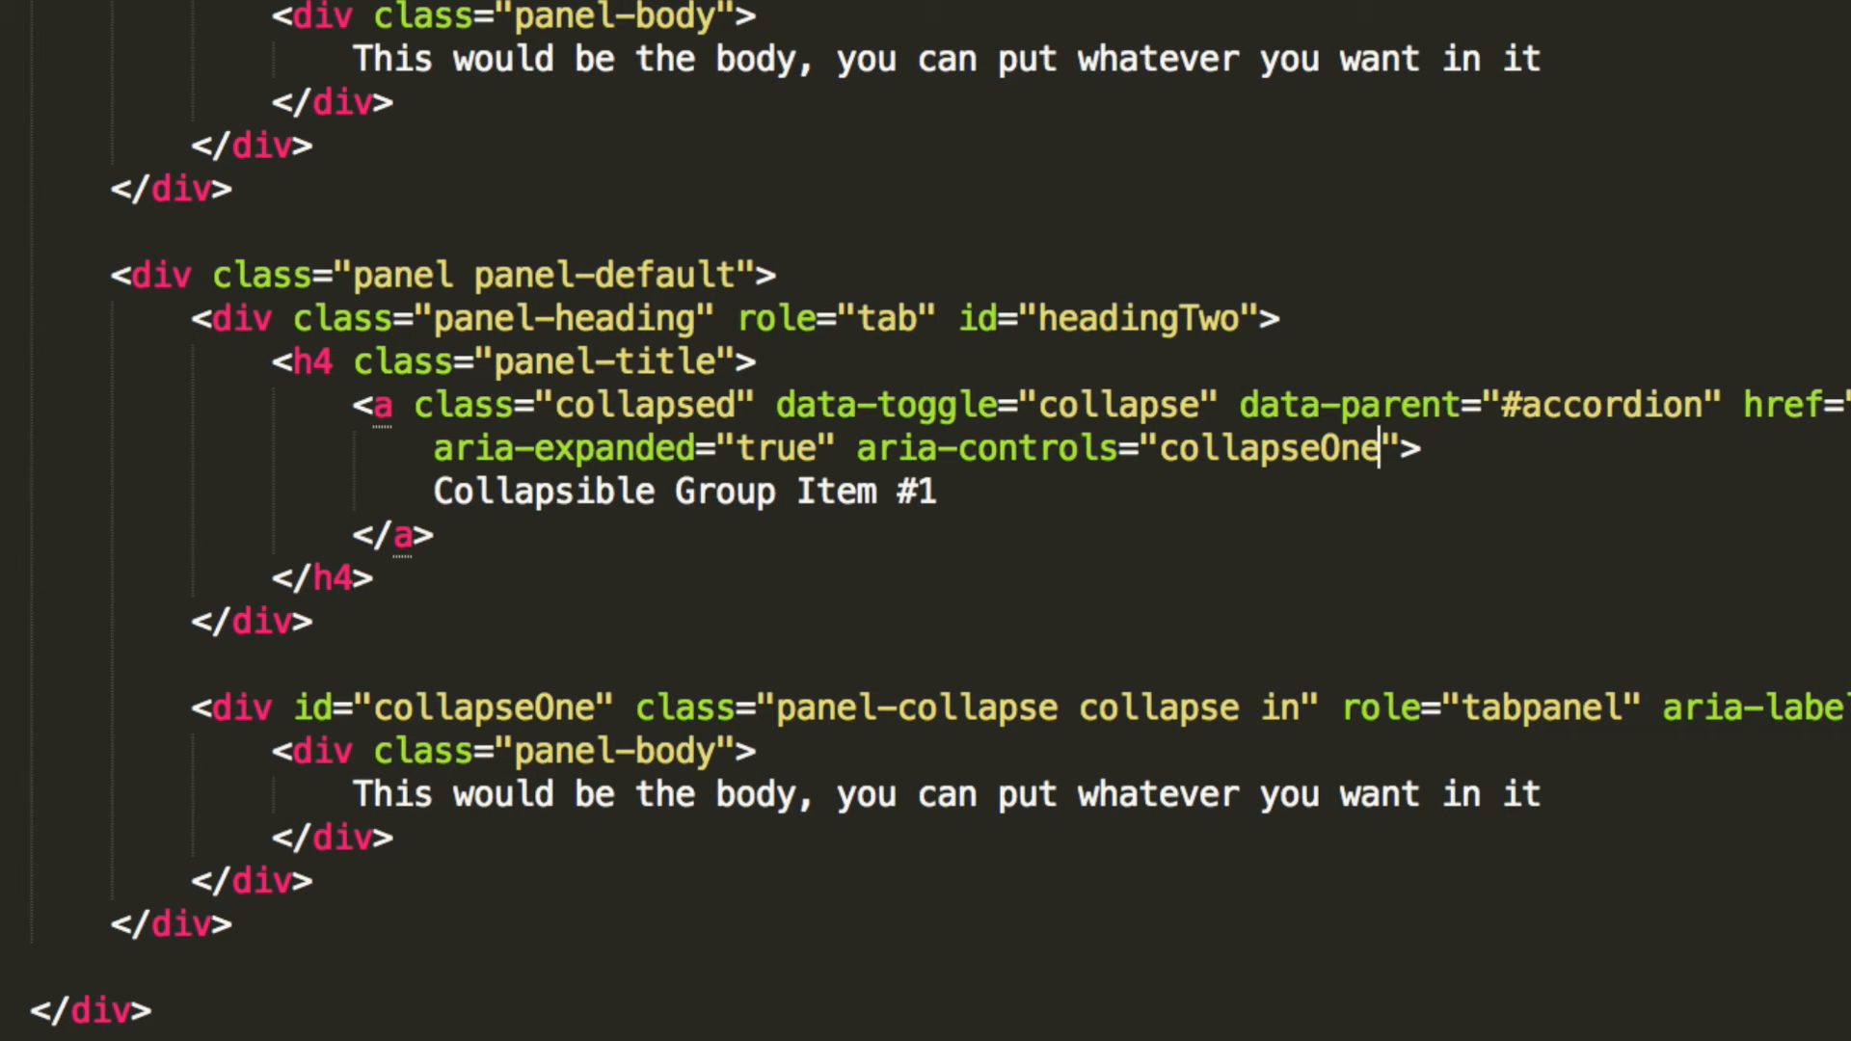
{"action": "type", "text": "Twp"}
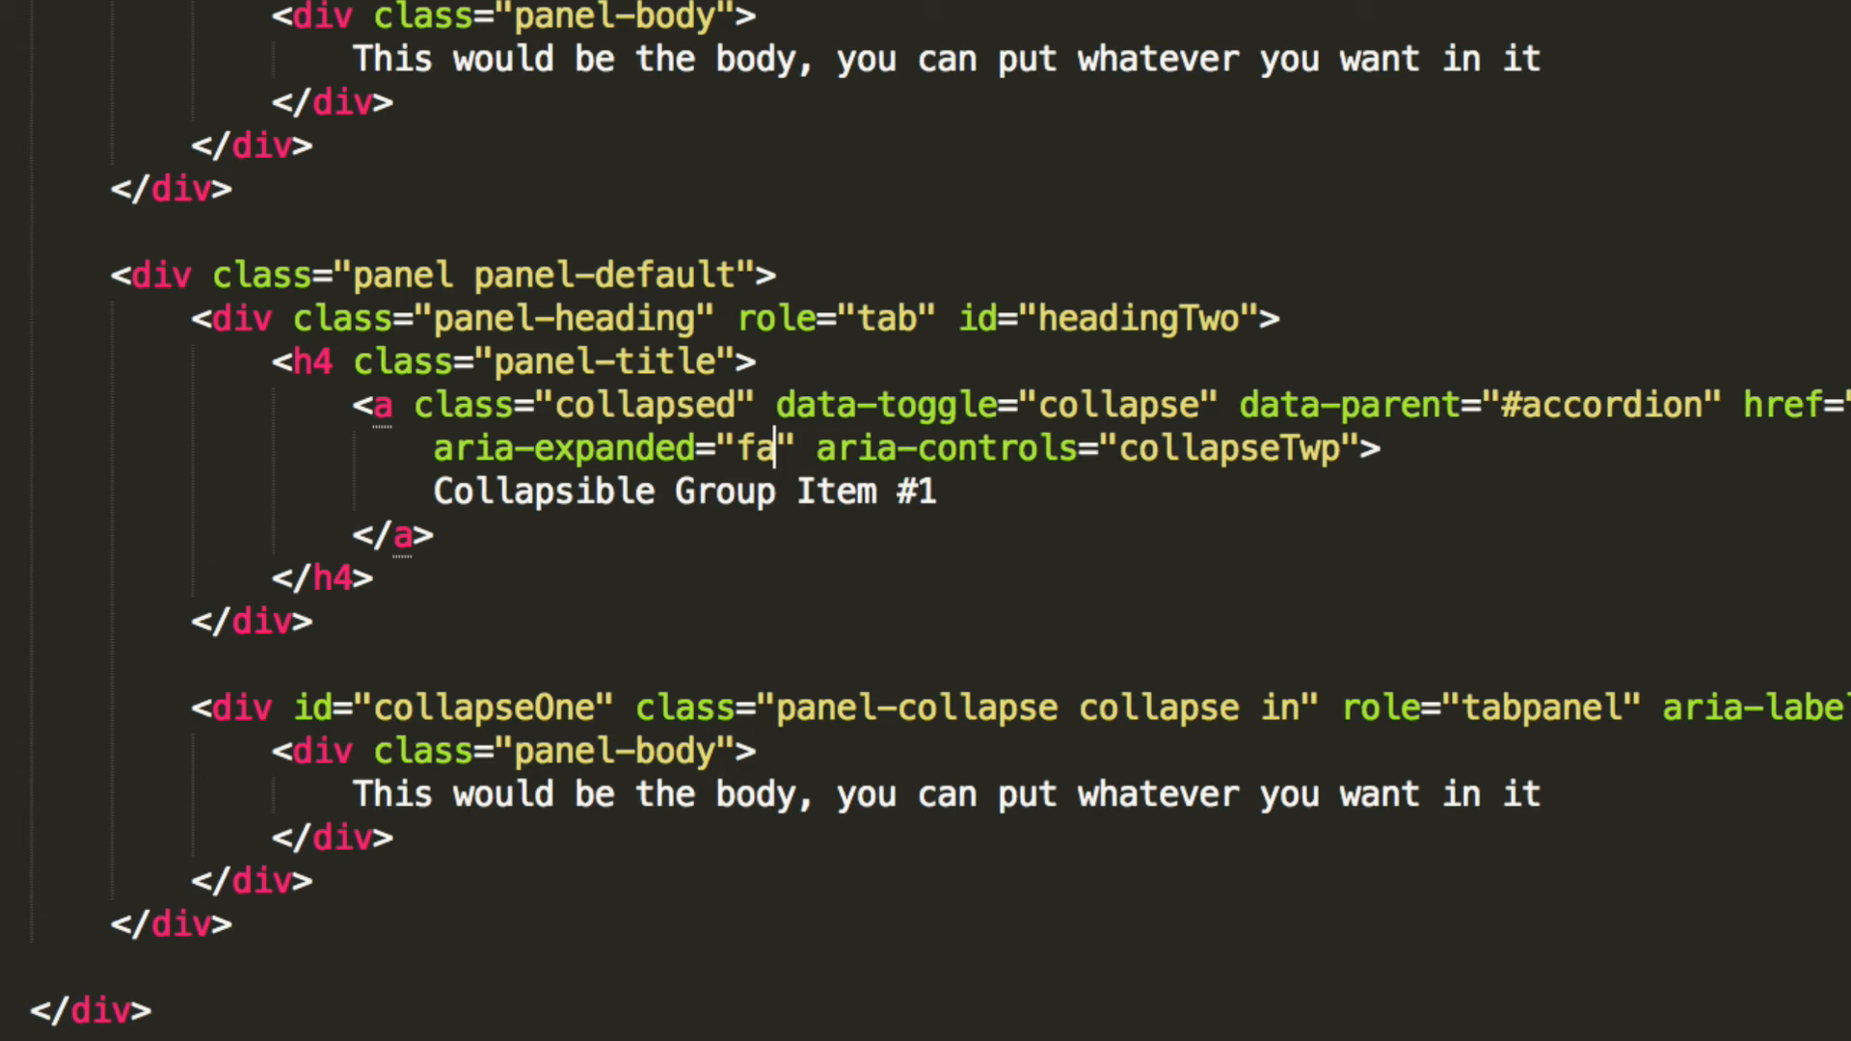
{"action": "type", "text": "lse"}
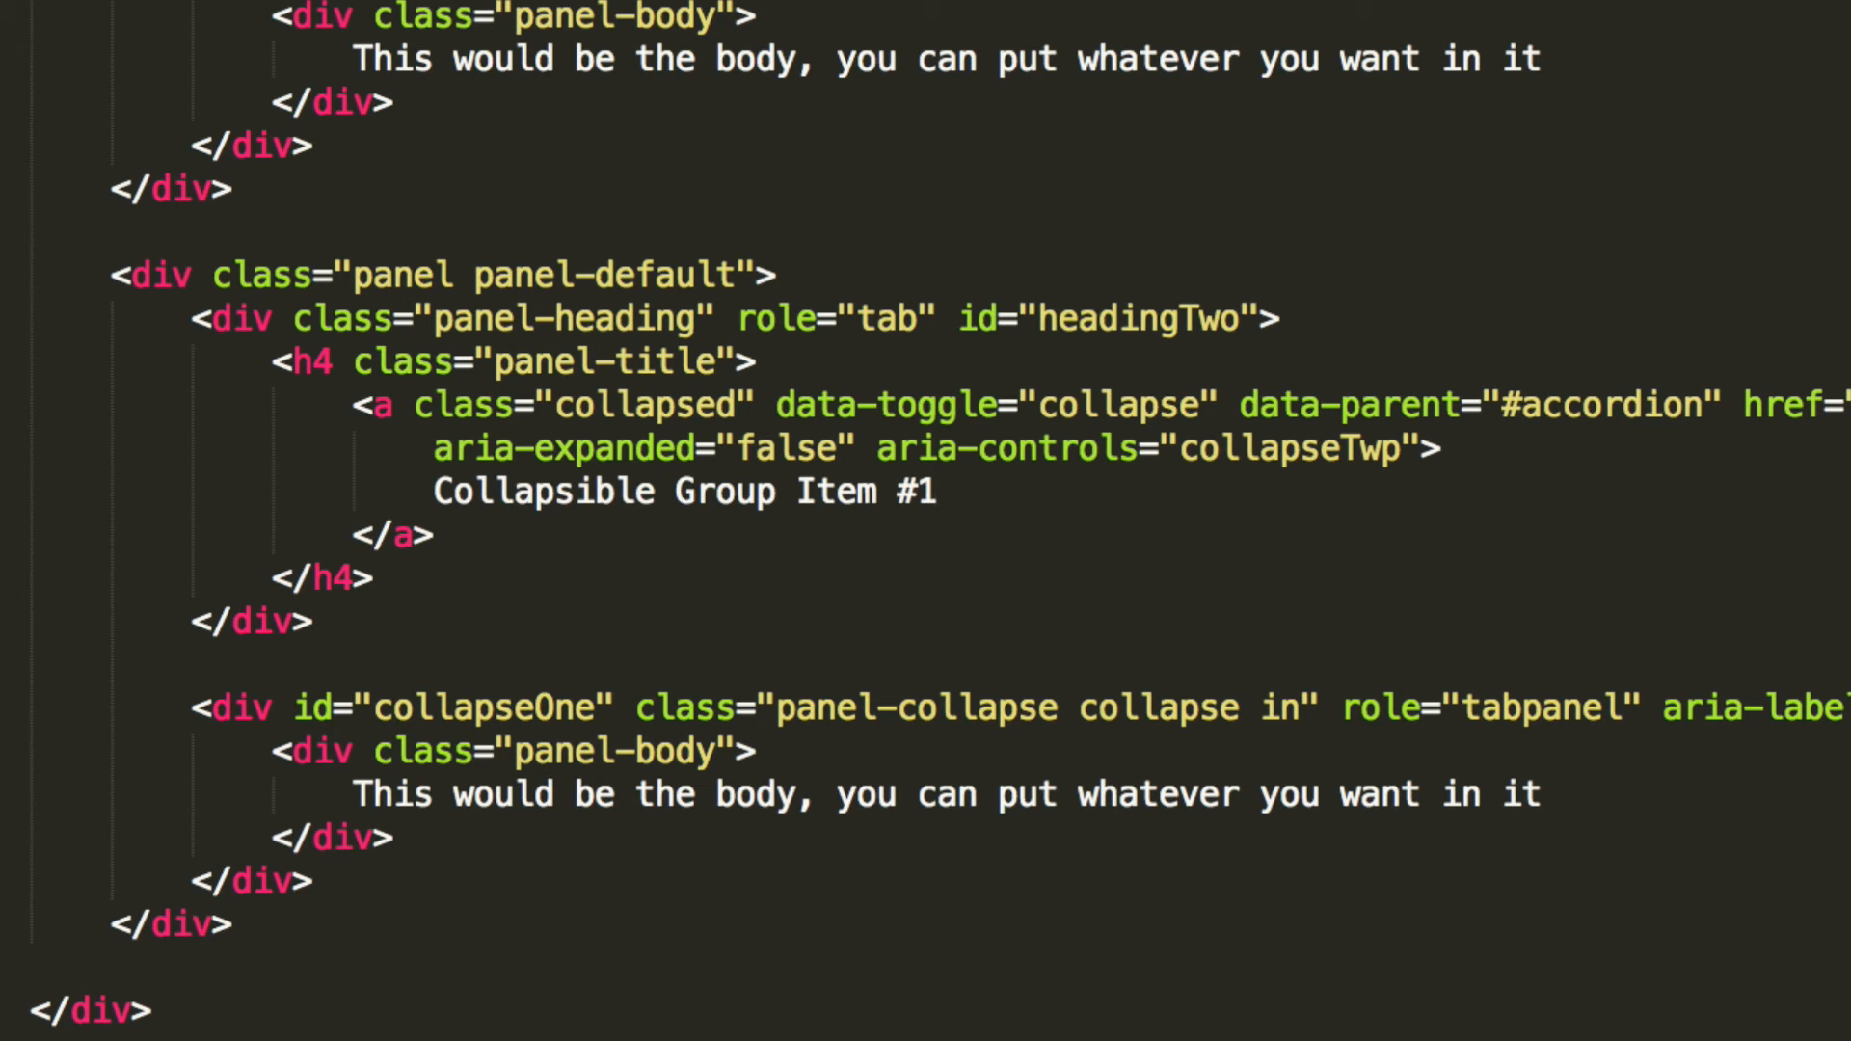
{"action": "type", "text": "2"}
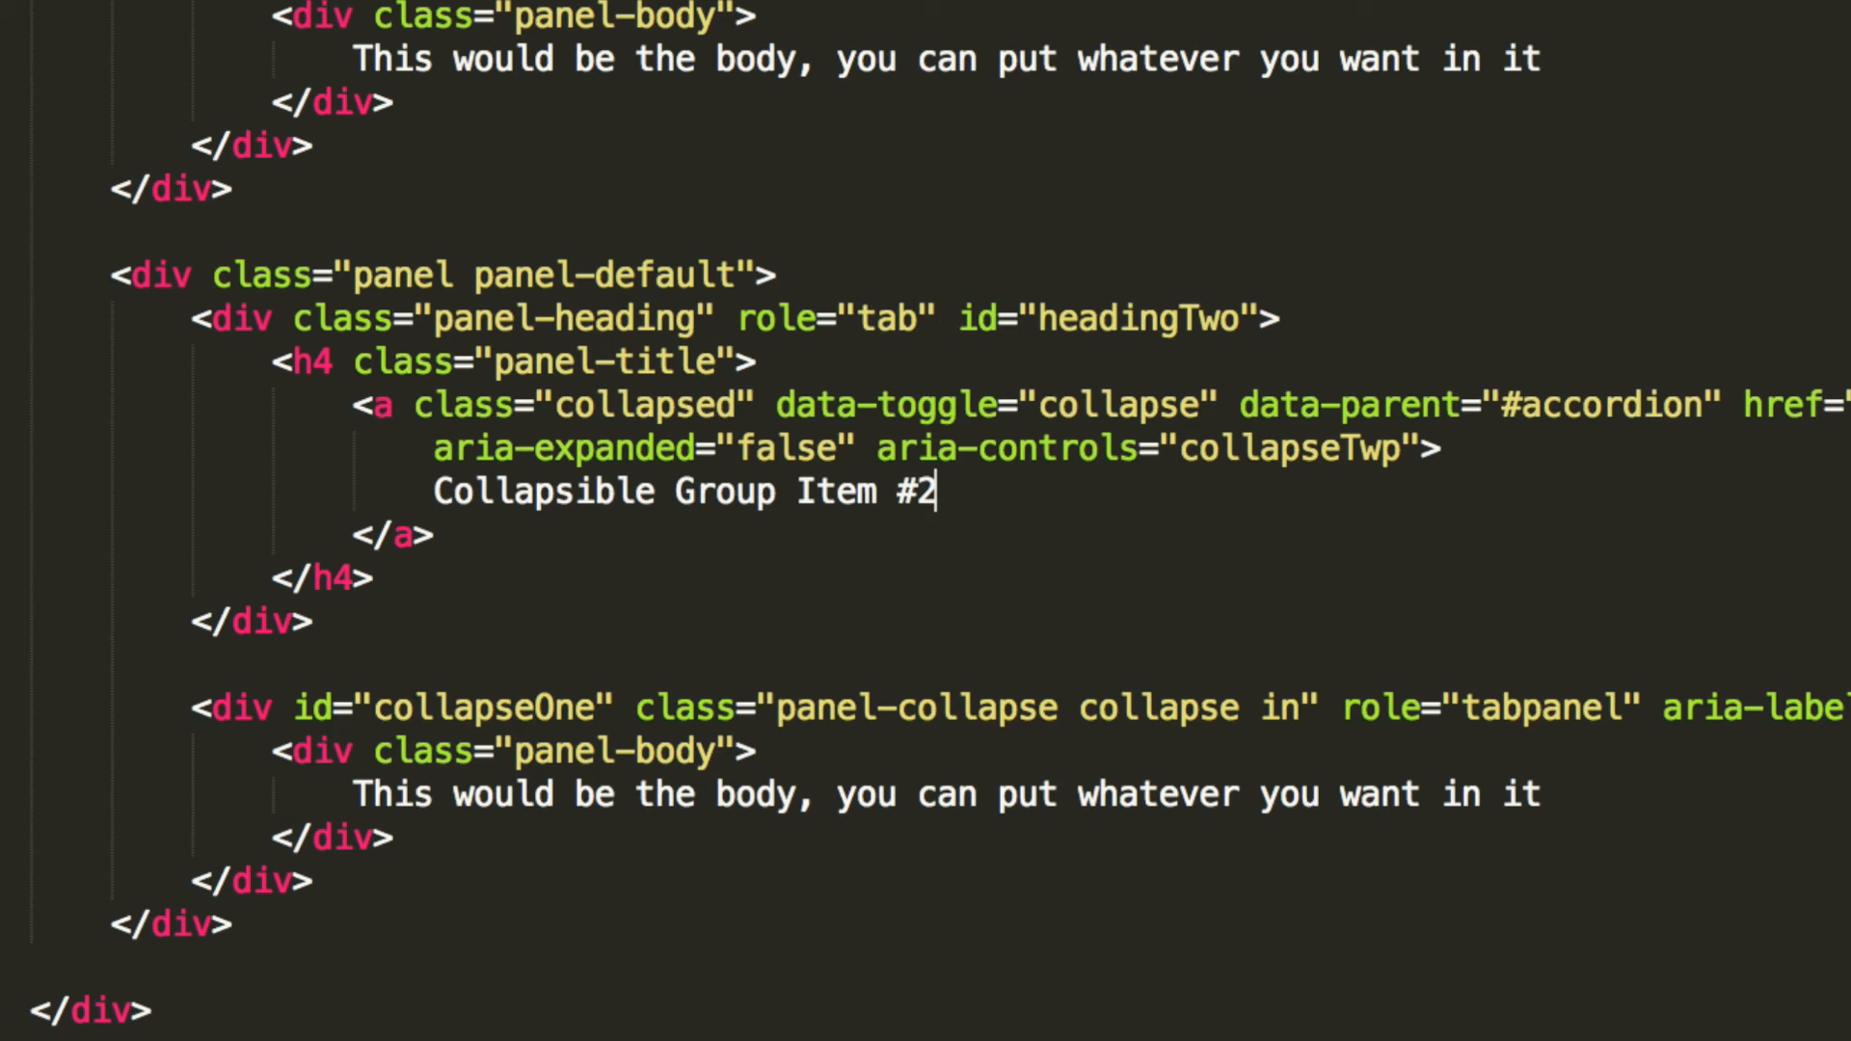
Step: Rename the second body div to collapseTwo and clear the One ending of its aria-labelledby
{"action": "type", "text": "collapseTw"}
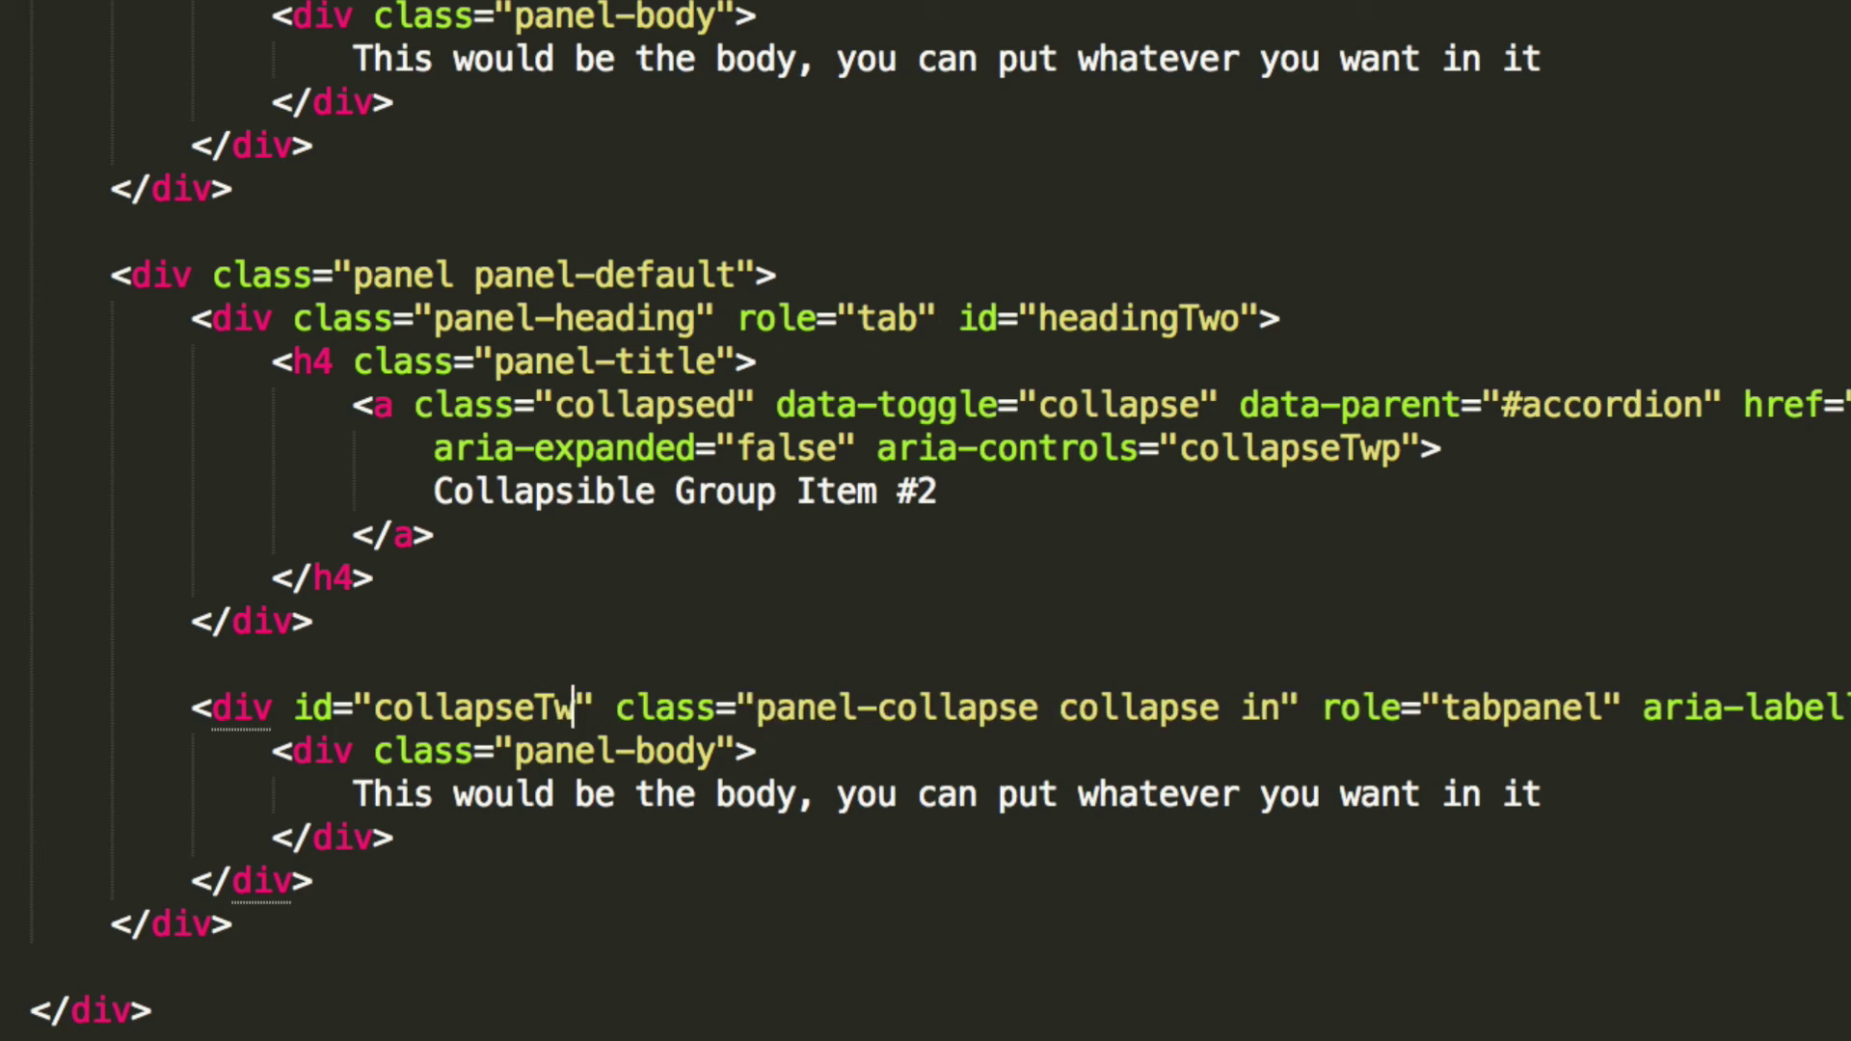
{"action": "type", "text": "o"}
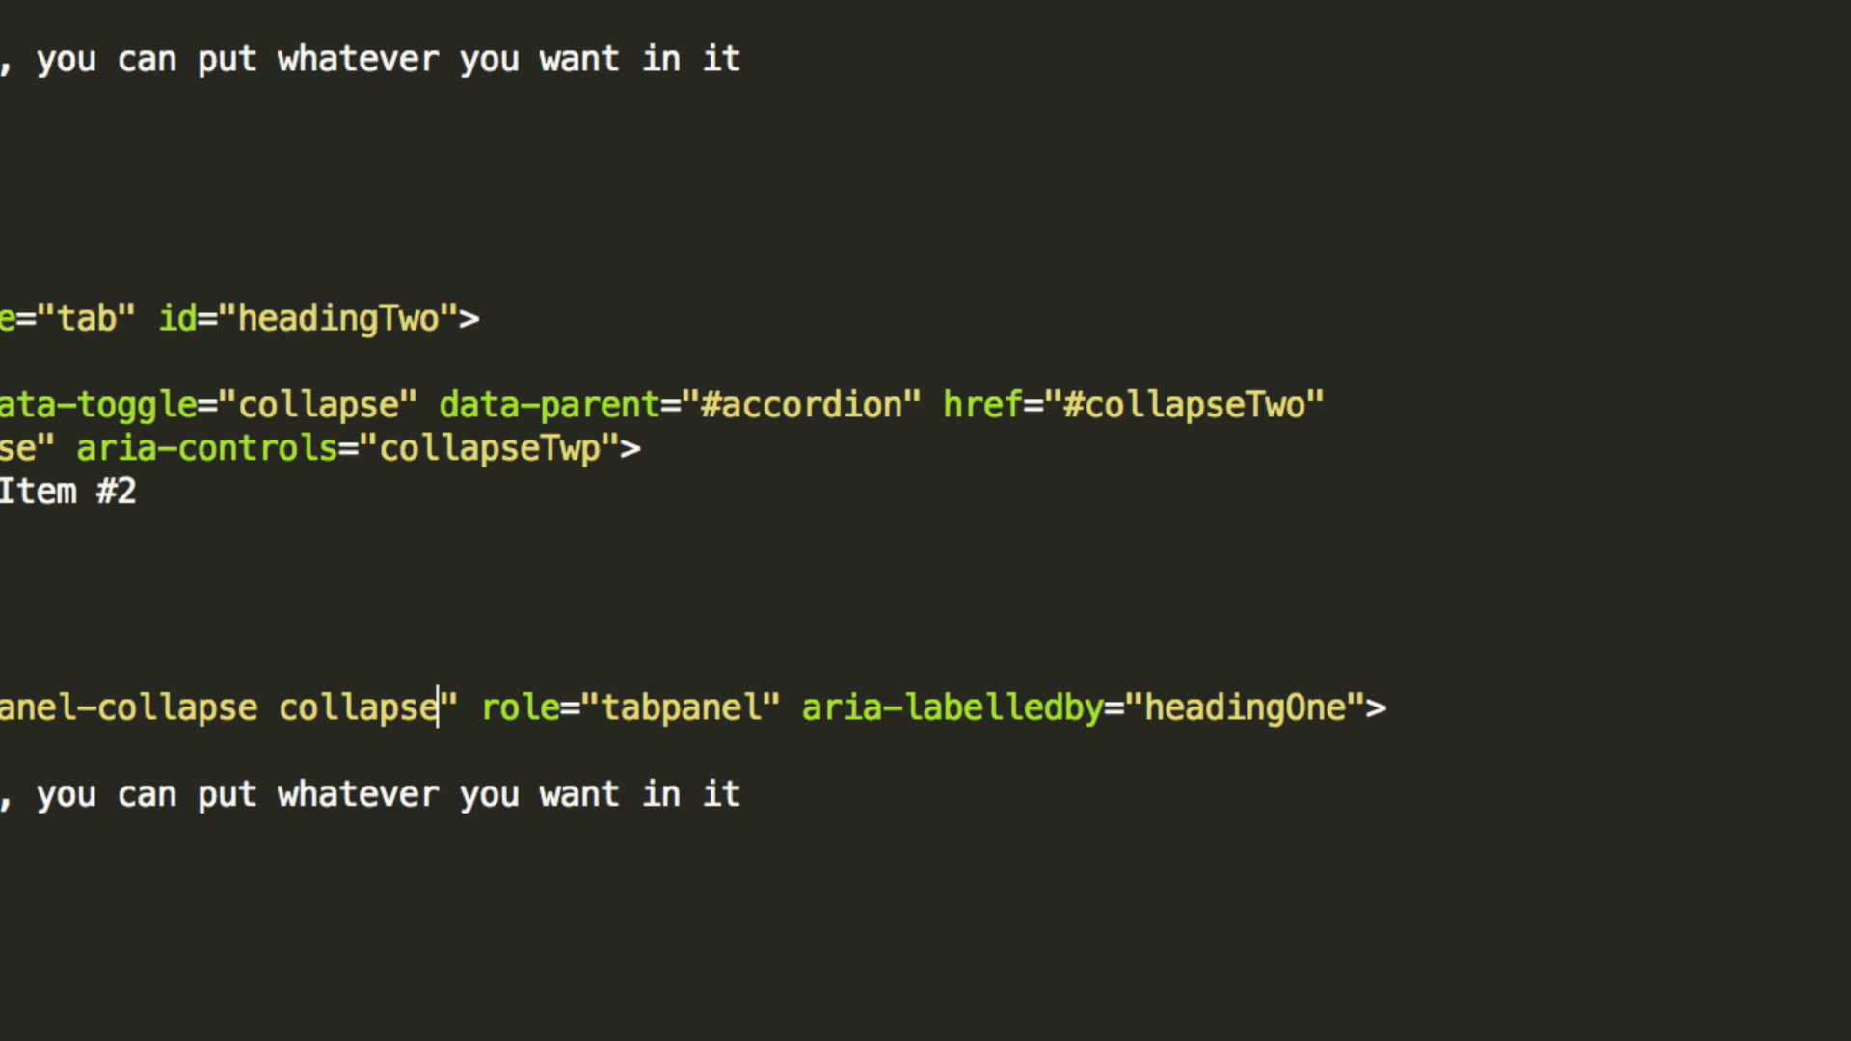
{"action": "left_click", "coordinate": [1342, 710]}
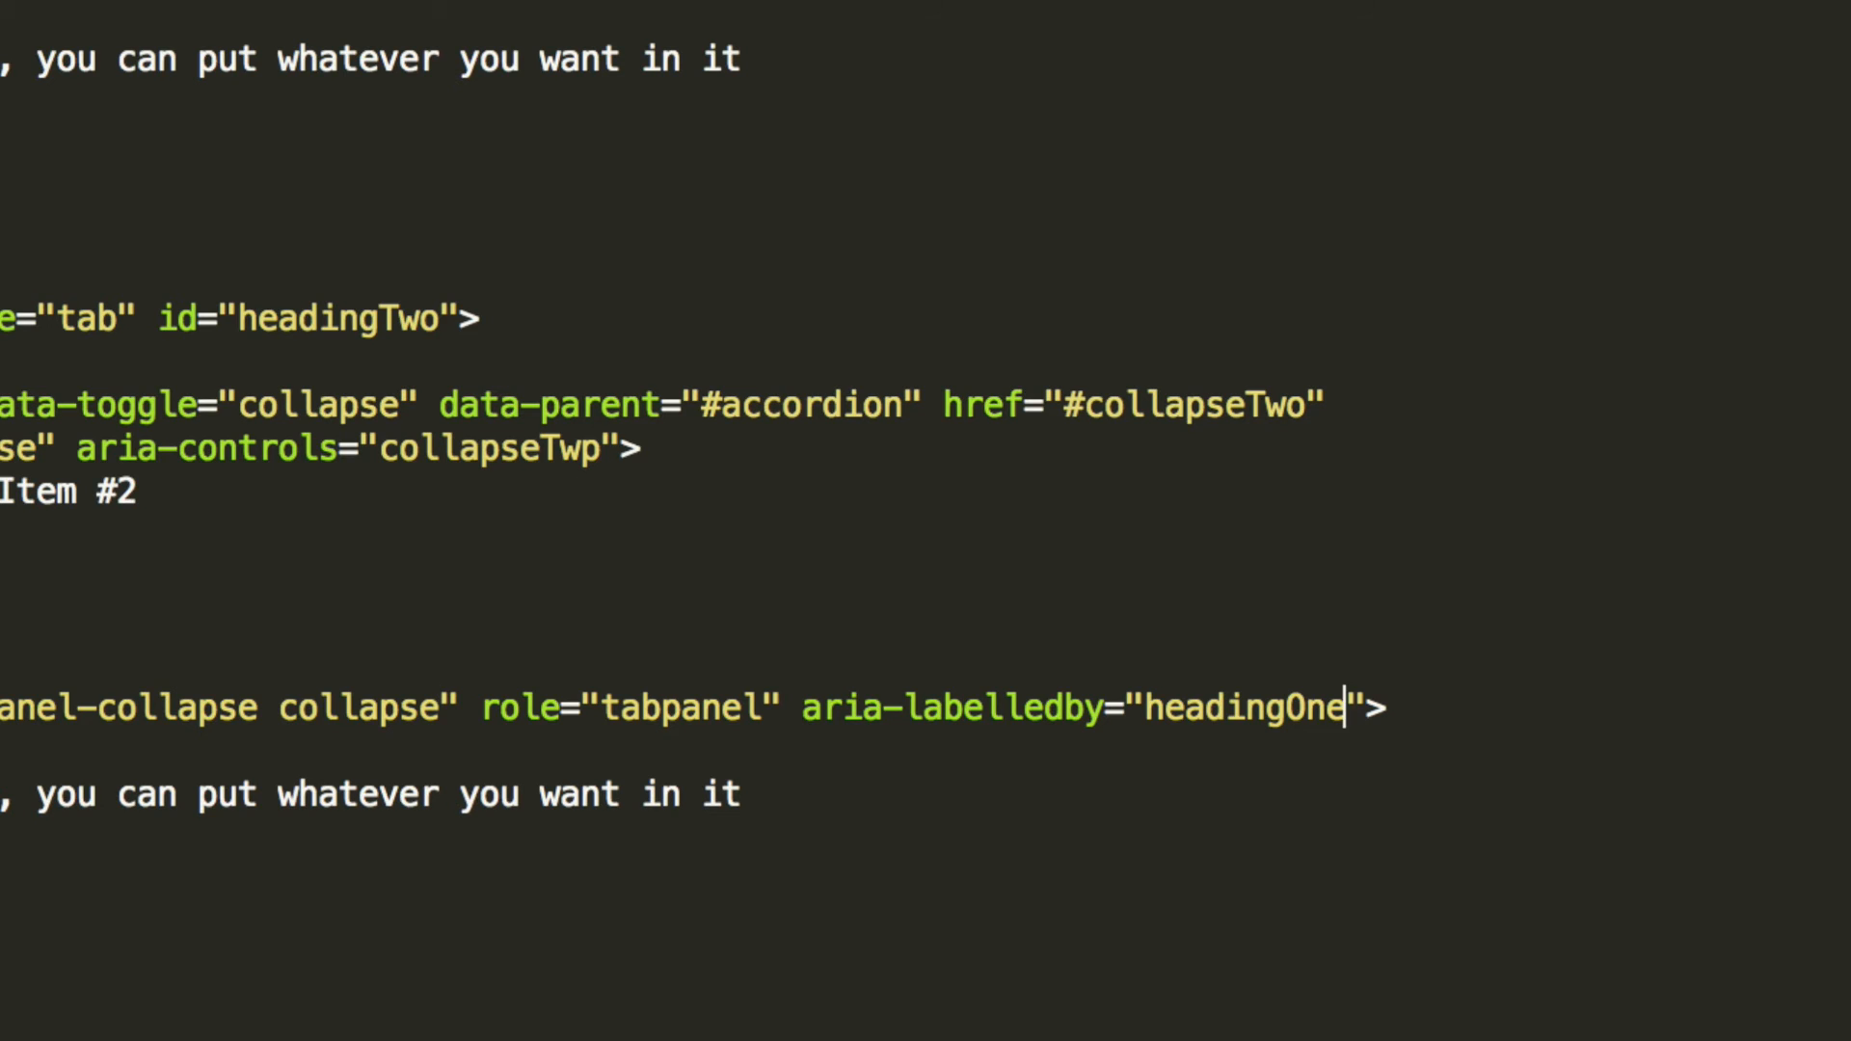
{"action": "key", "text": "BackSpace"}
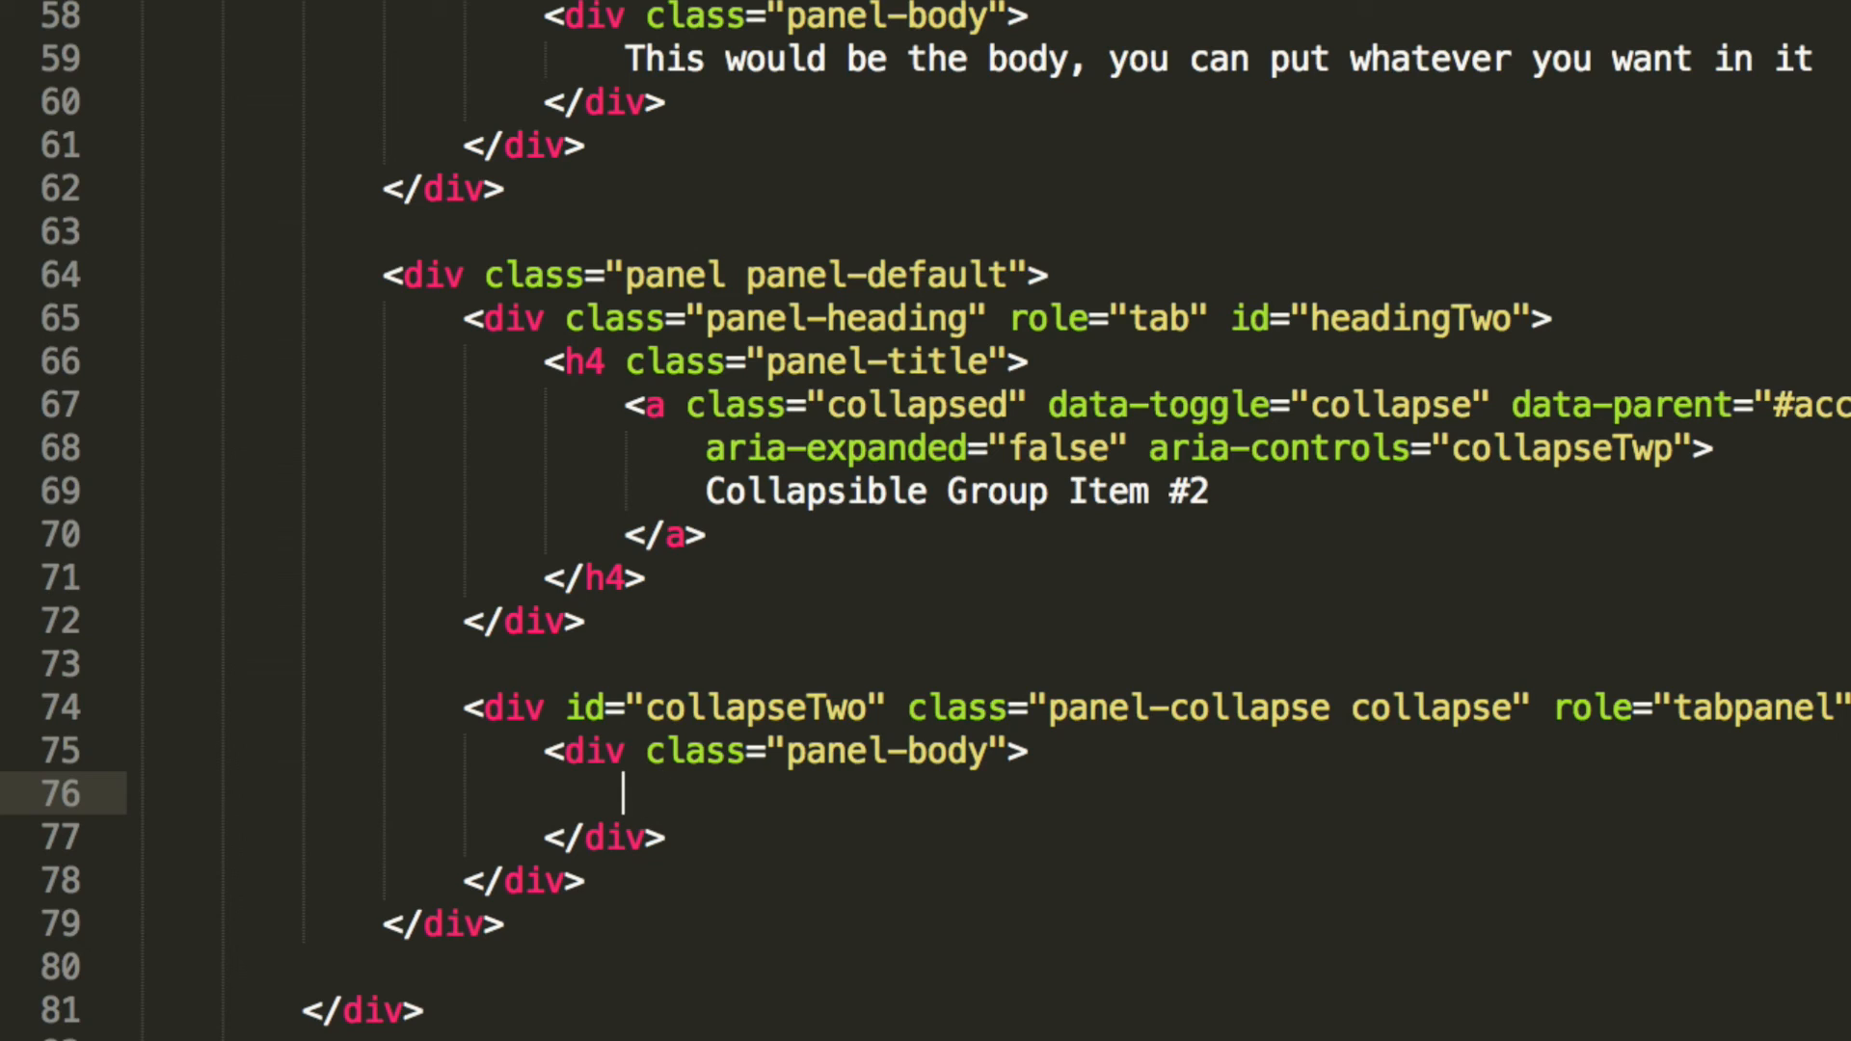
Step: Write the cookies sentence as the second panel body and preview the accordion in Chrome
{"action": "type", "text": "Why a"}
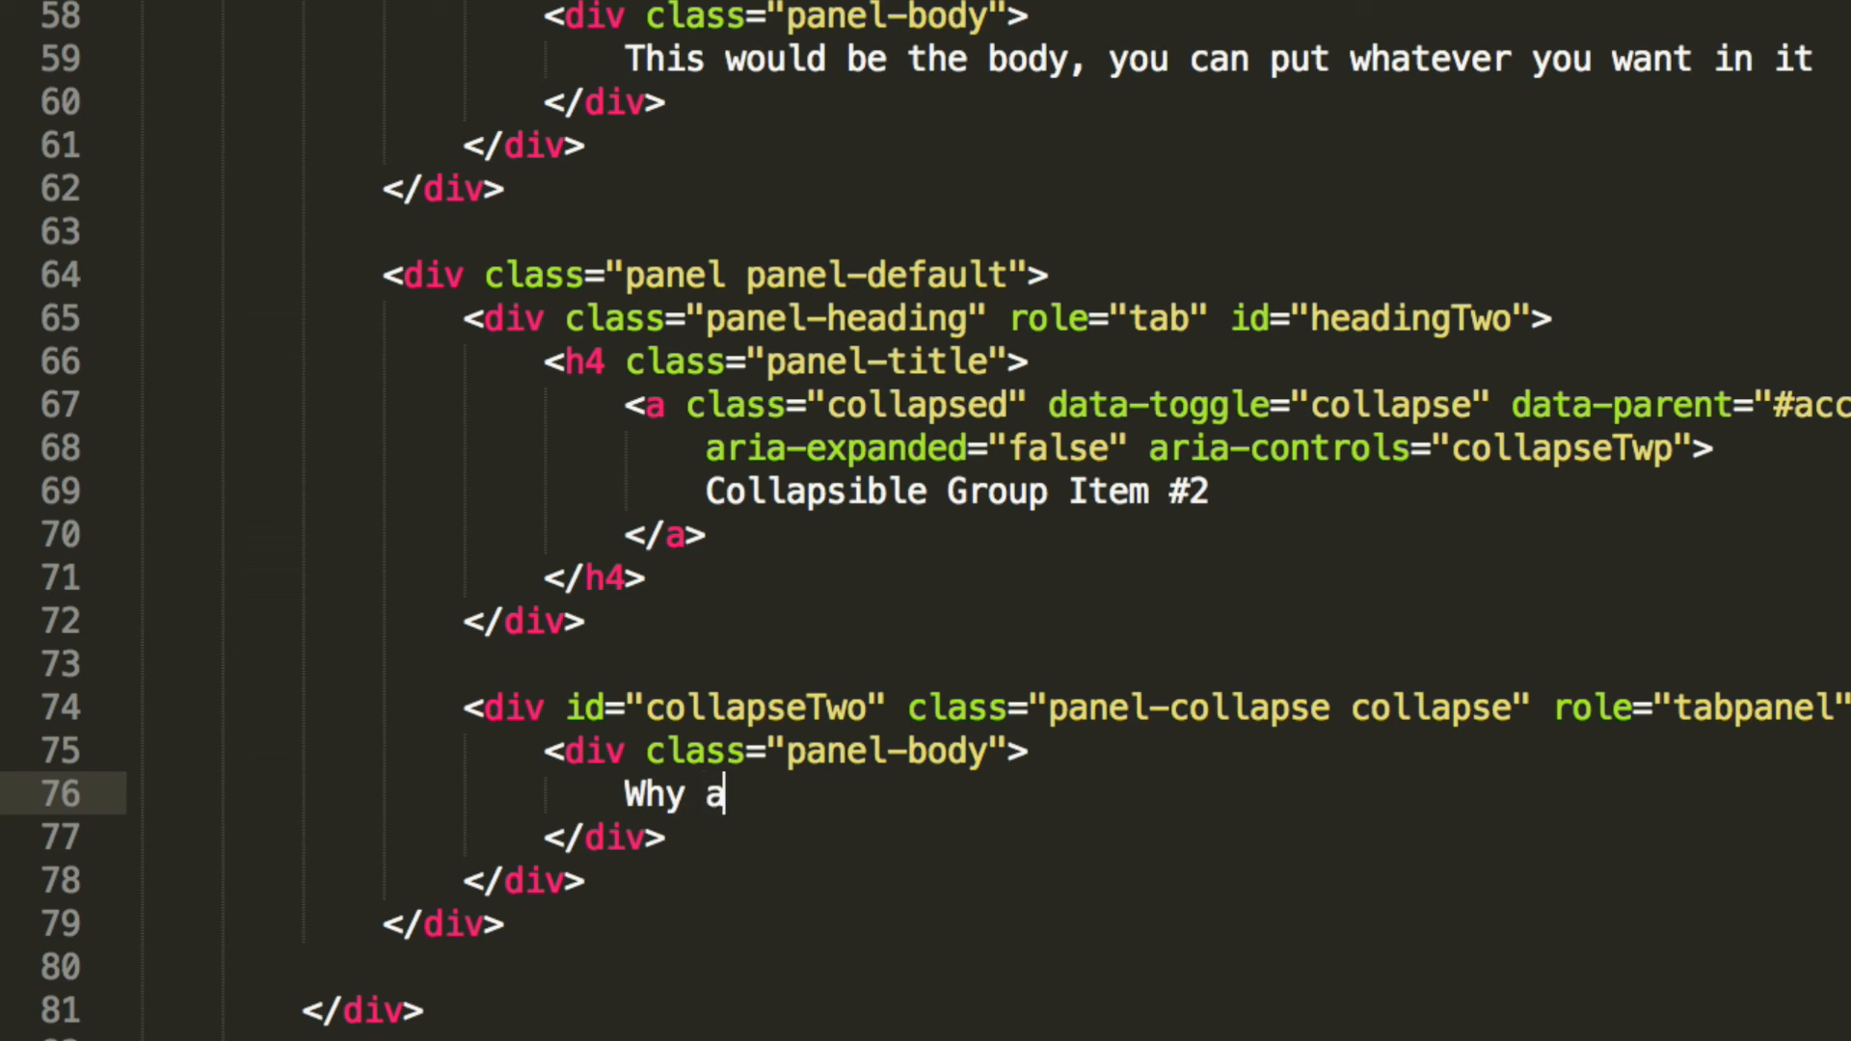
{"action": "type", "text": "re cookies"}
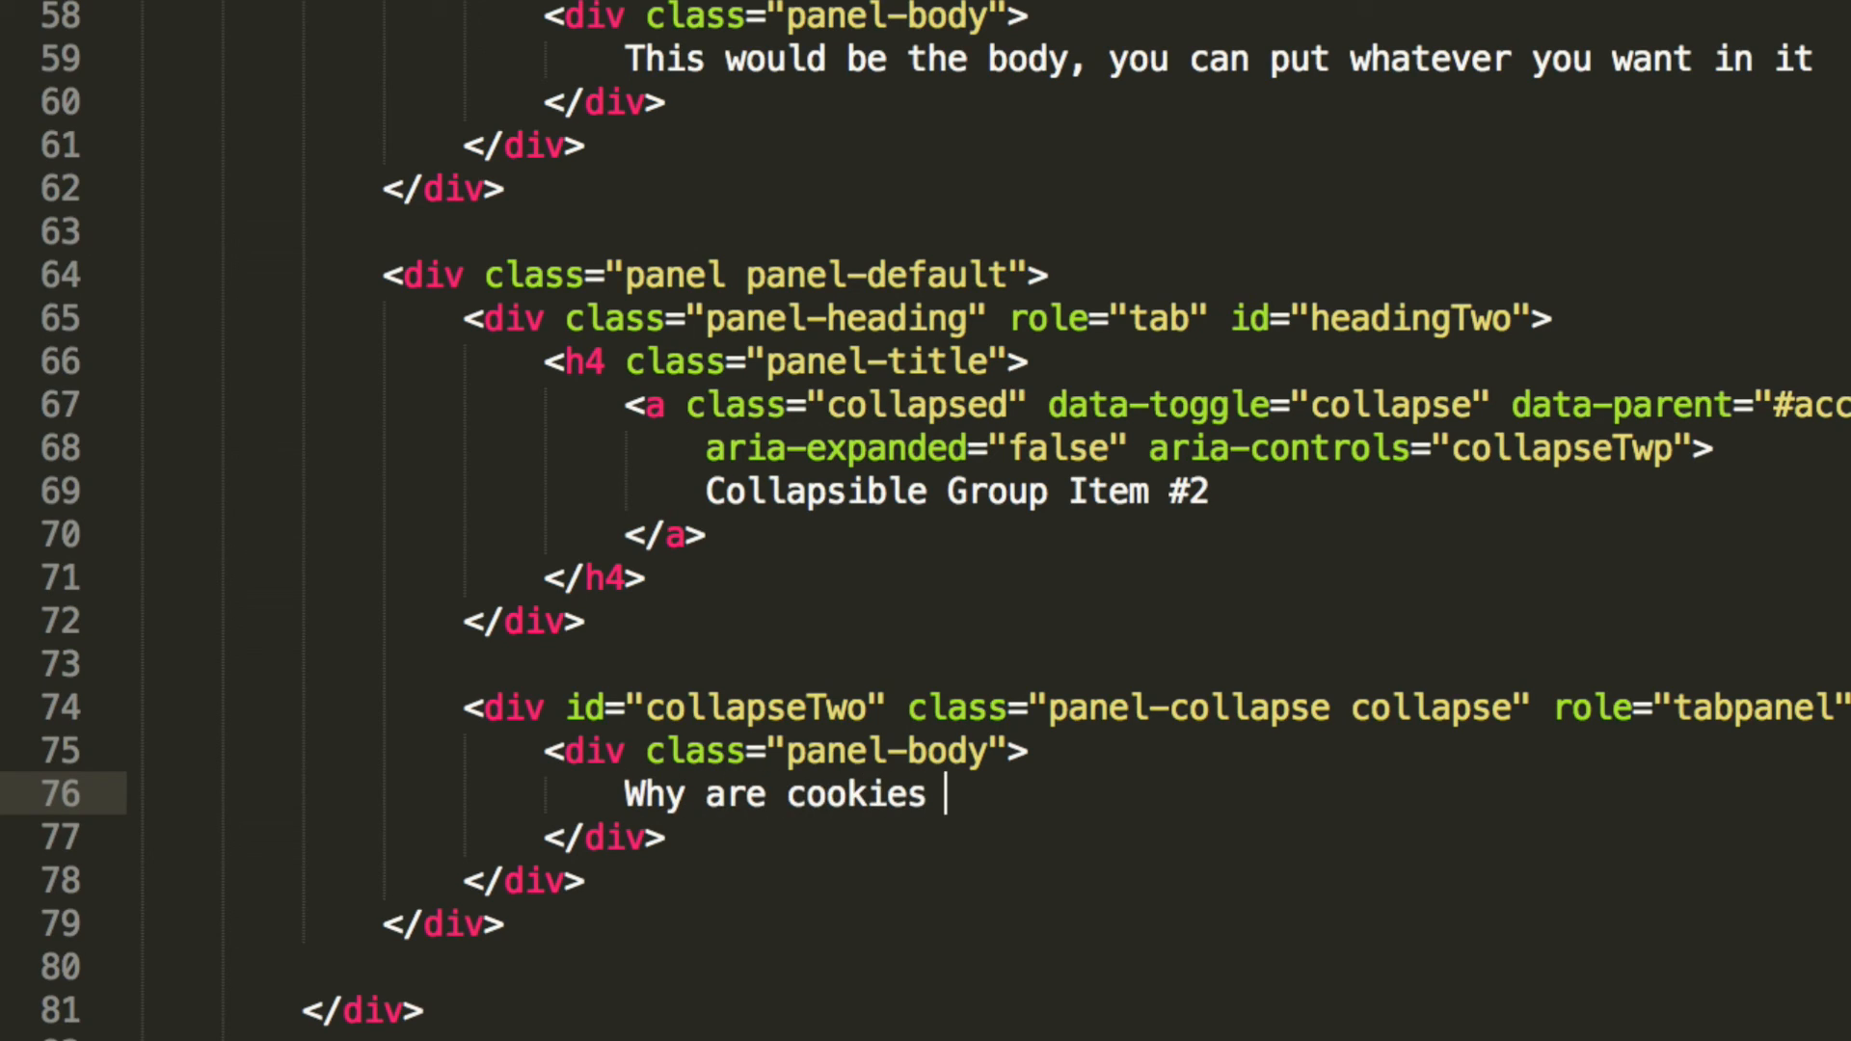
{"action": "type", "text": "so nice"}
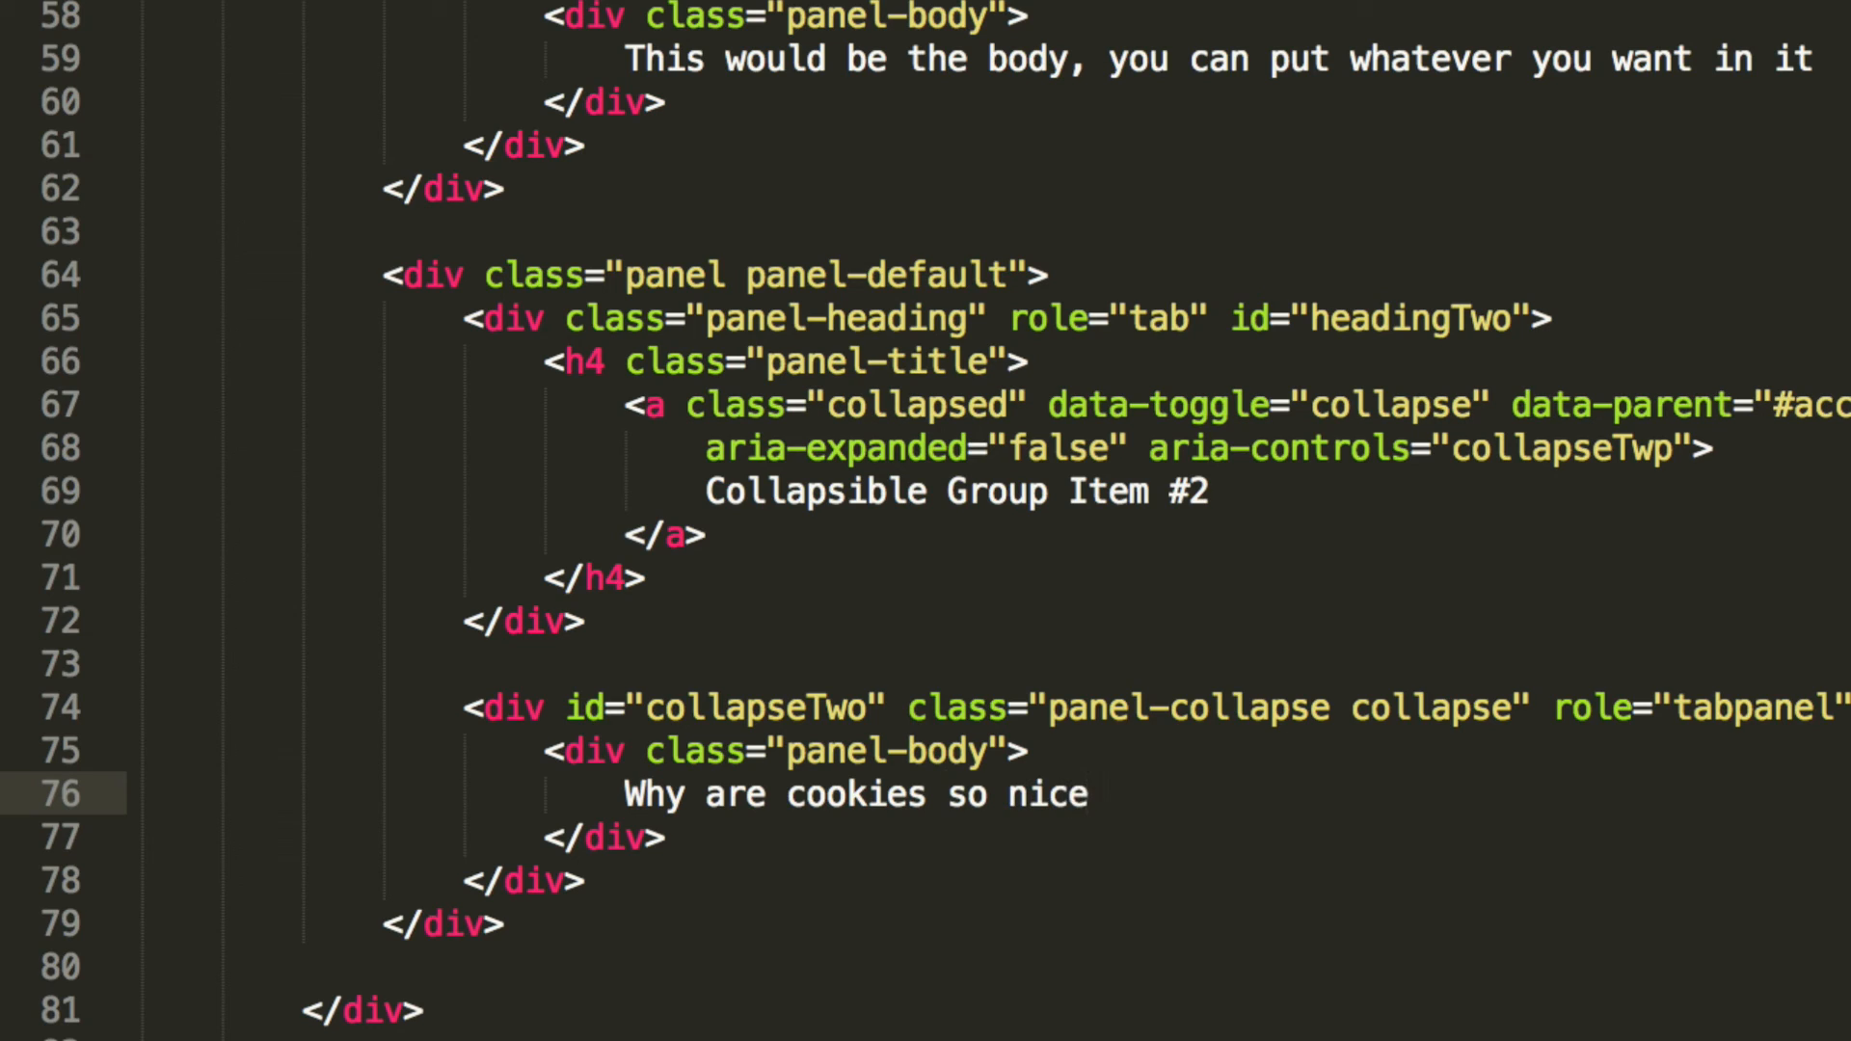
{"action": "type", "text": ", especially the"}
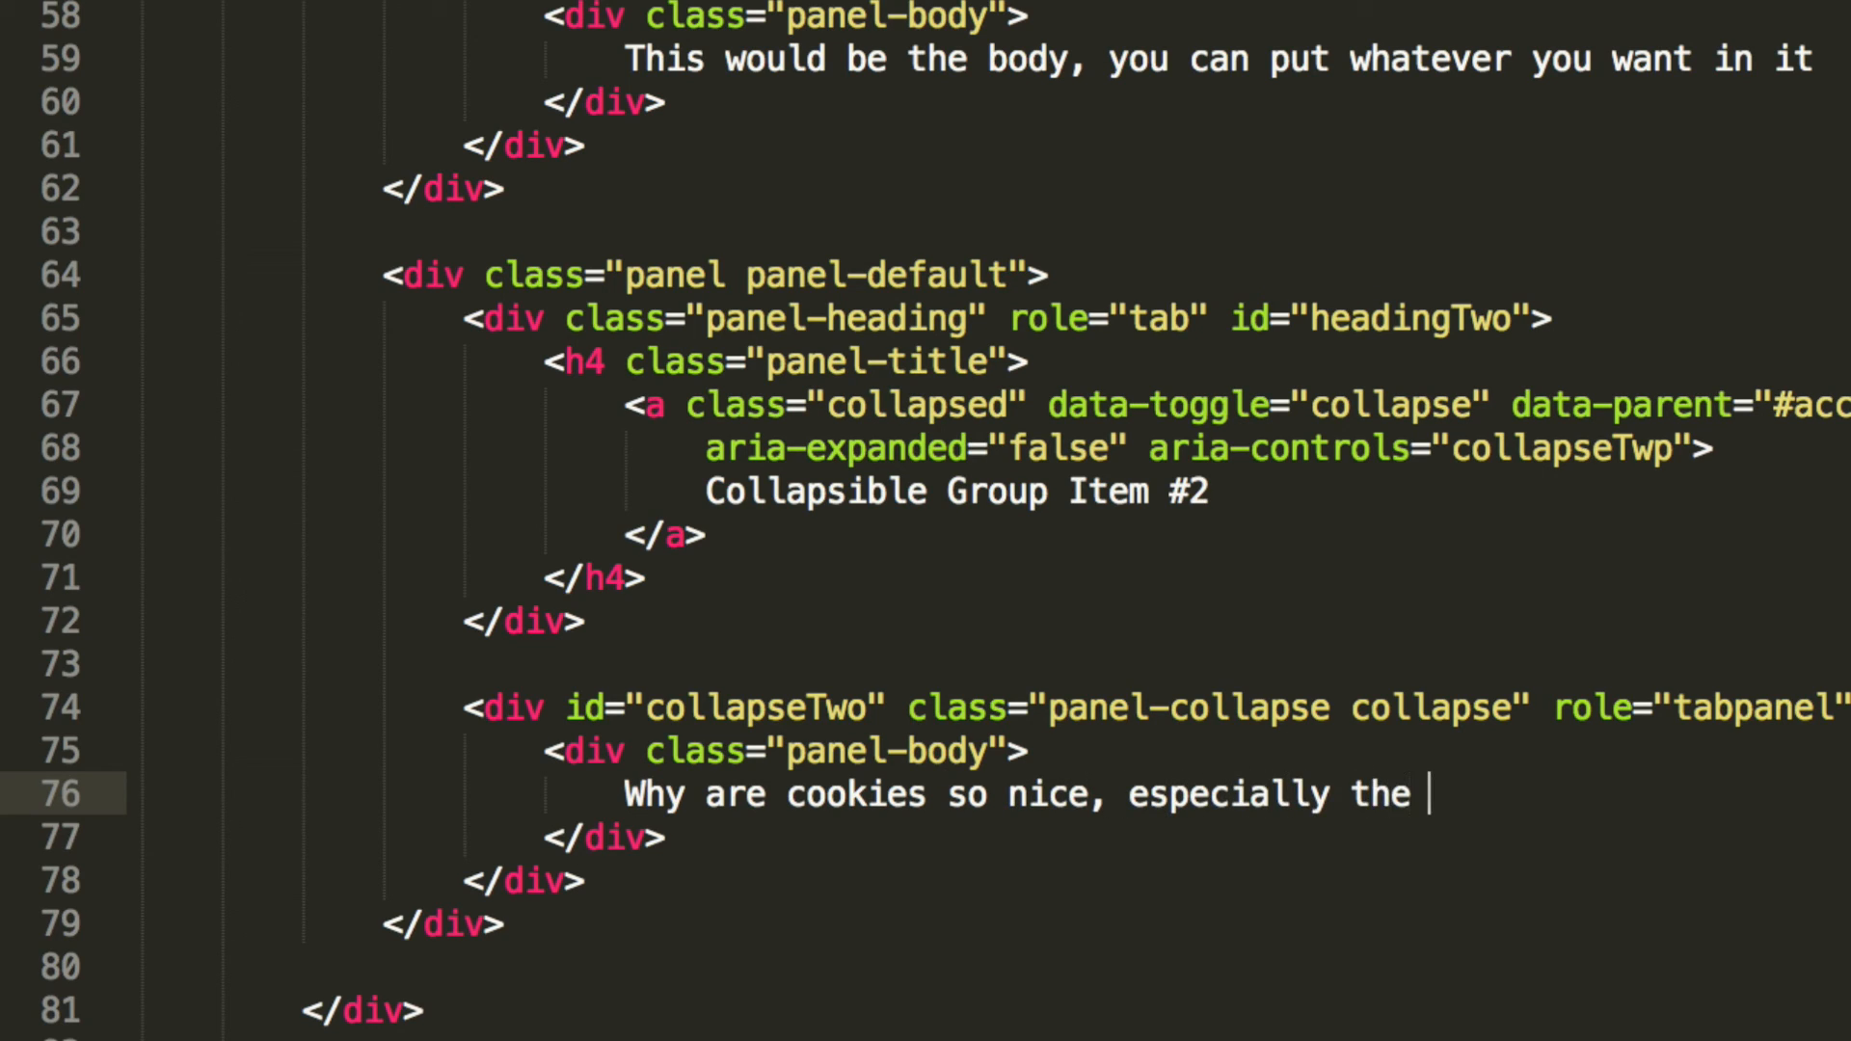
{"action": "type", "text": "double choc"}
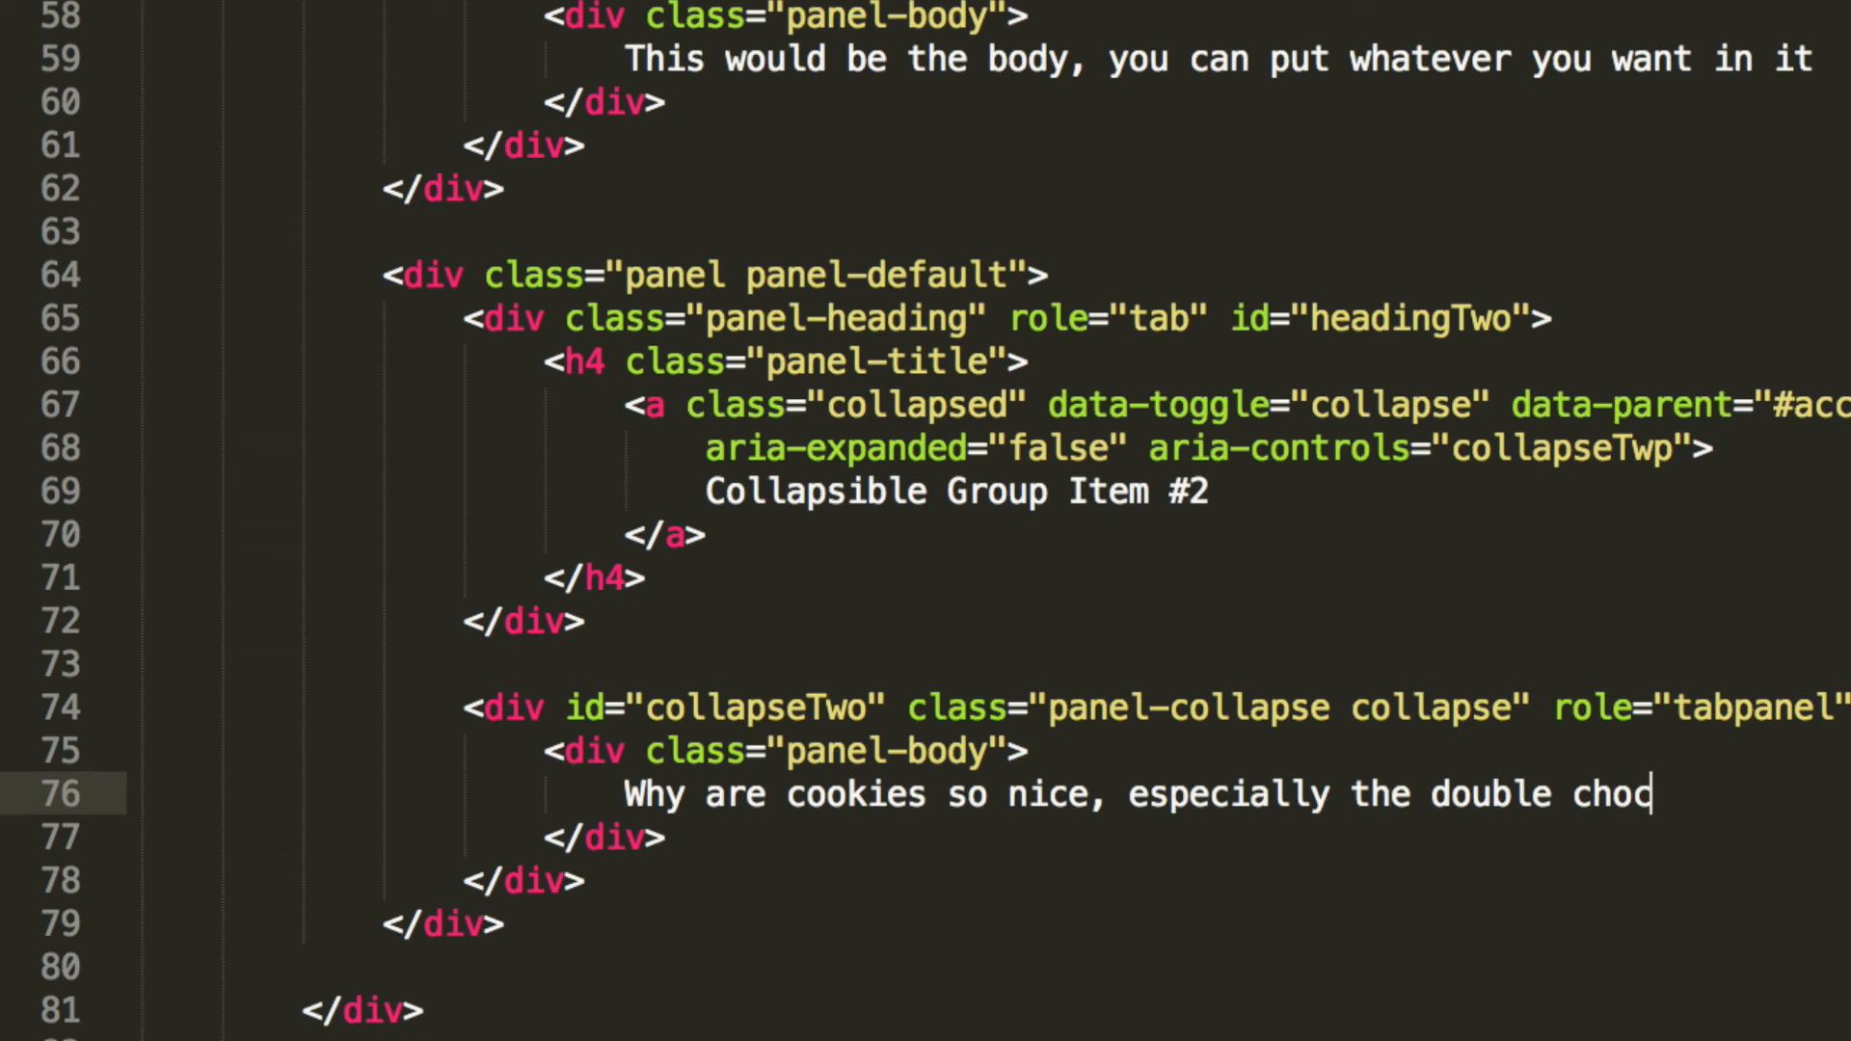
{"action": "type", "text": "or any choc versions"}
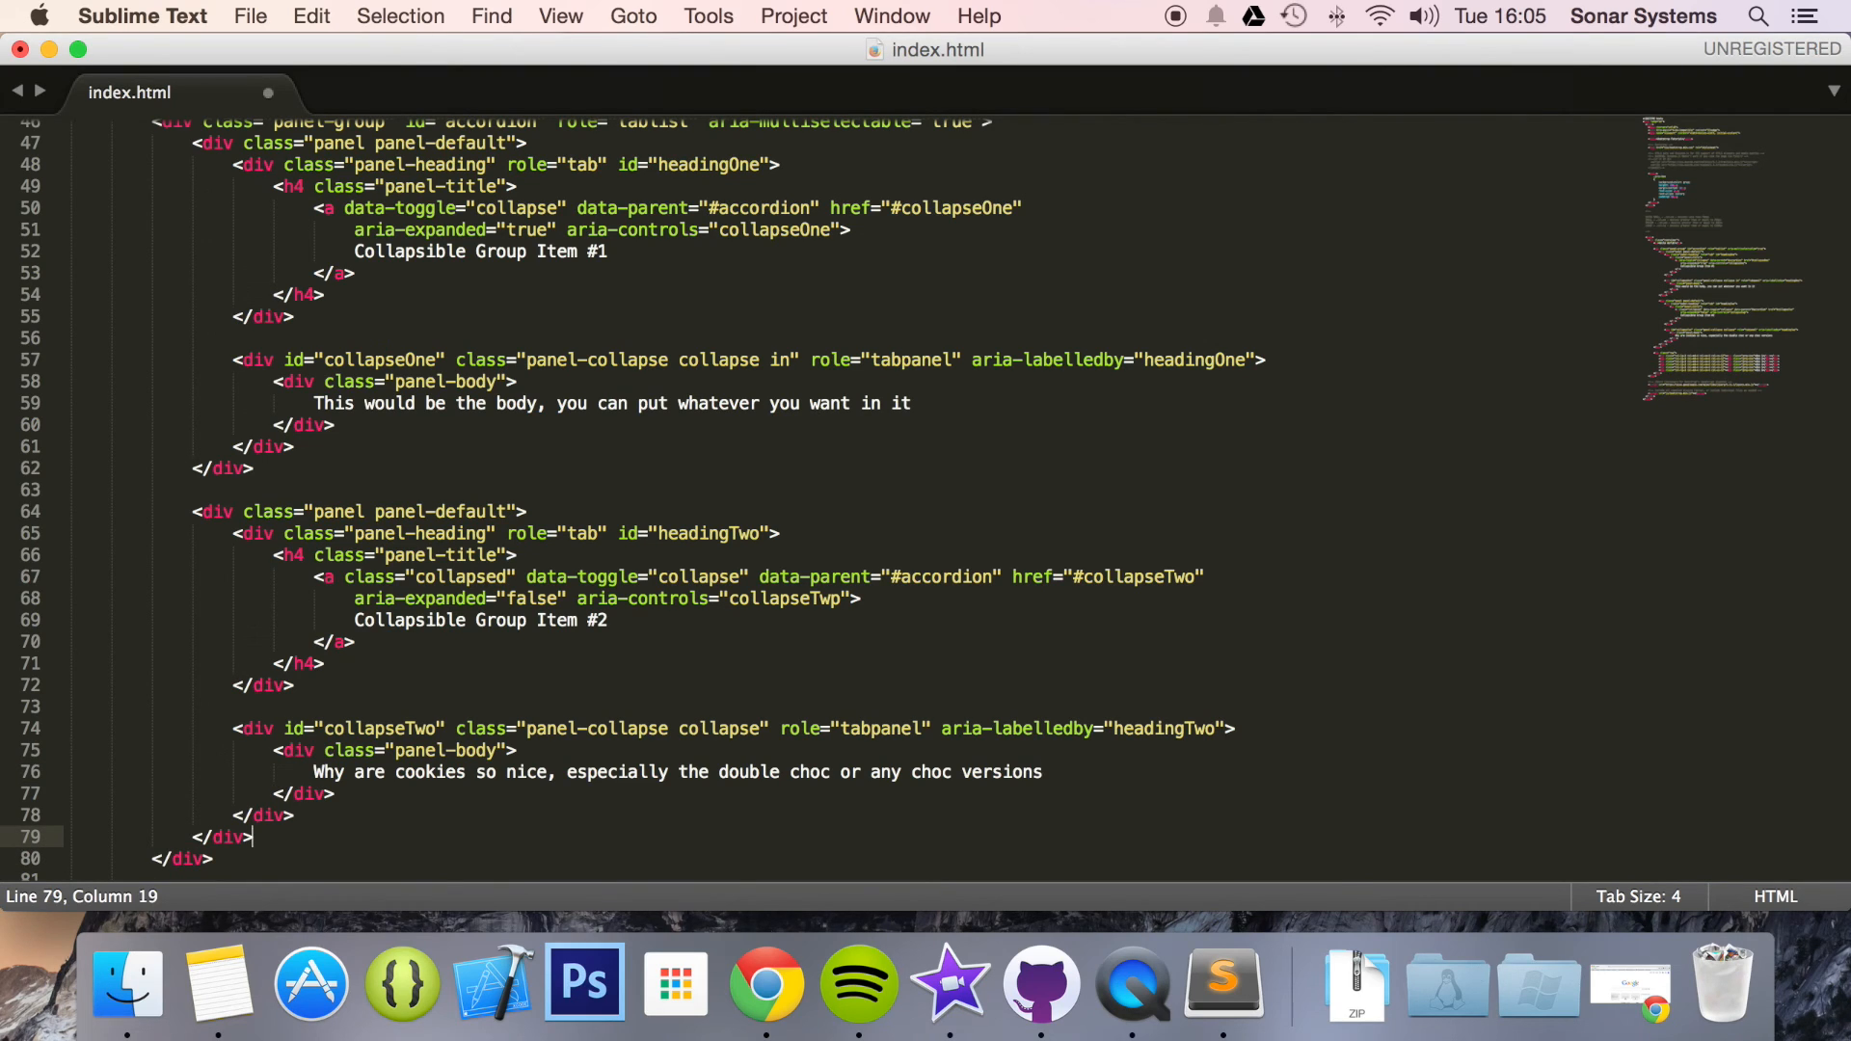
{"action": "left_click", "coordinate": [229, 232]}
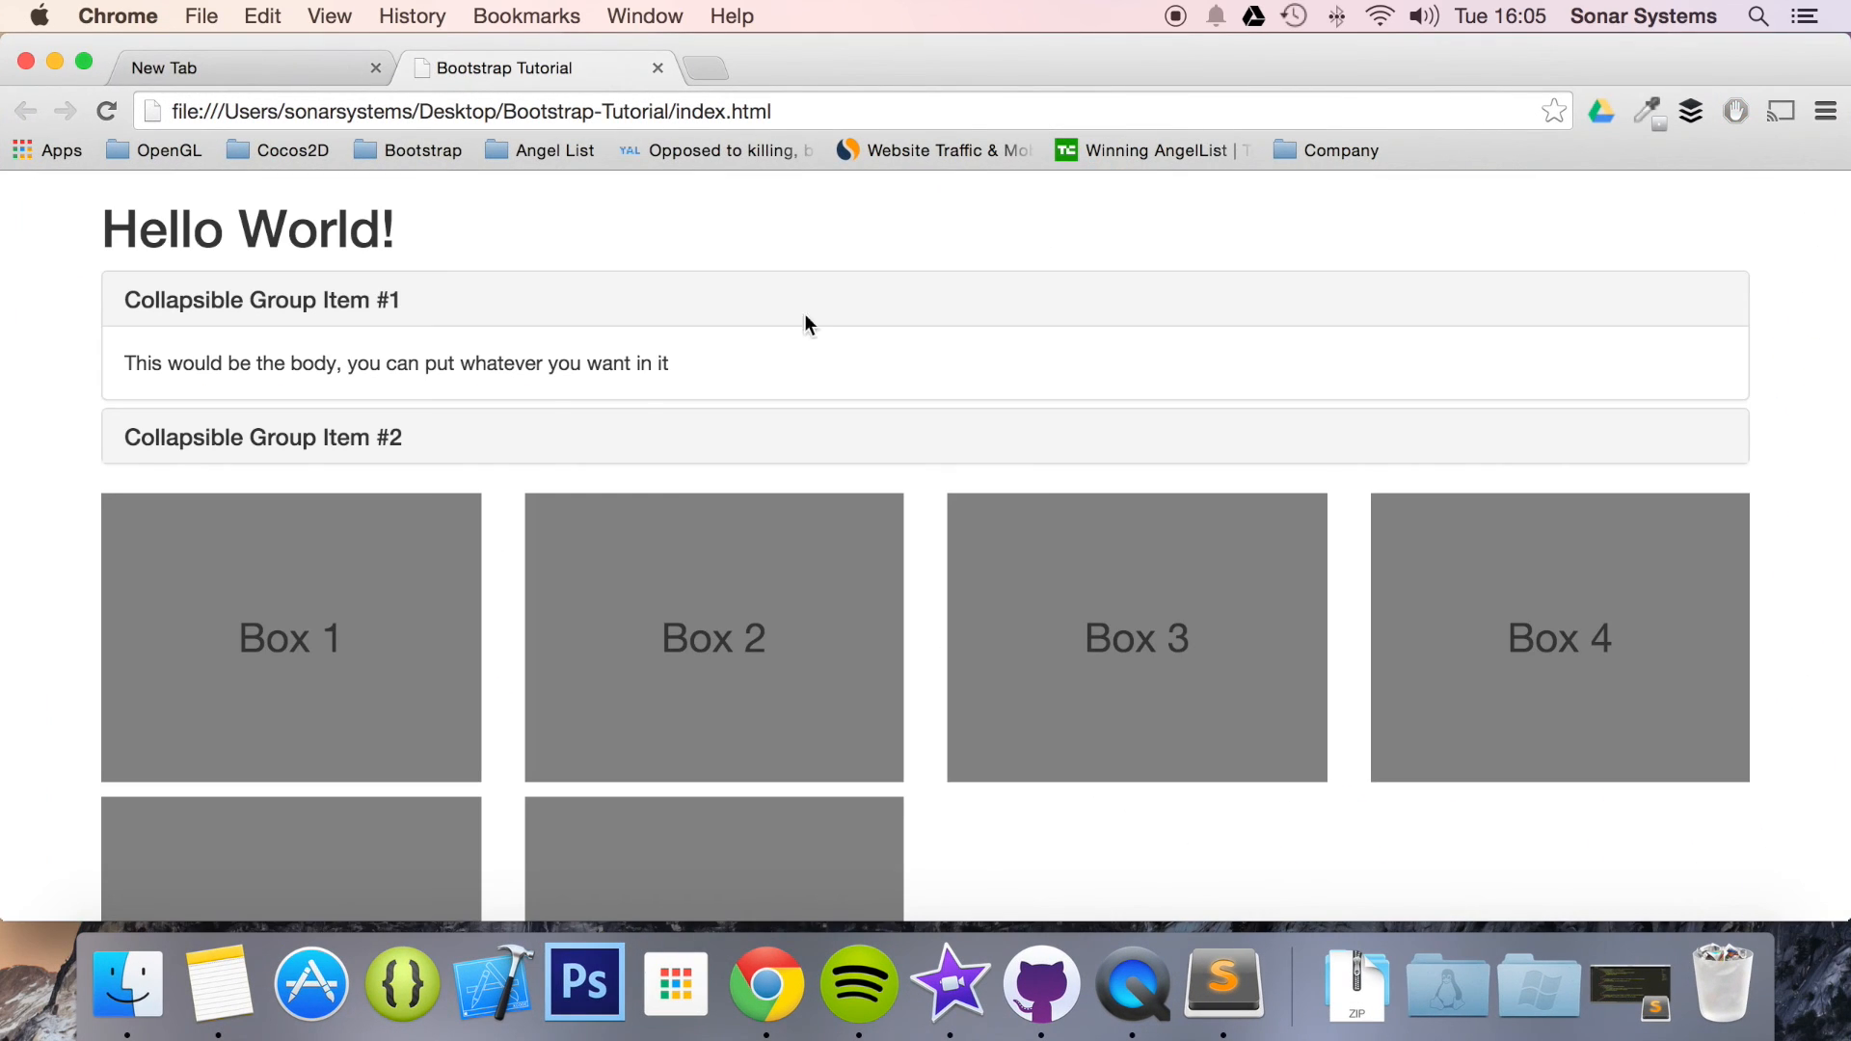
{"action": "mouse_move", "coordinate": [243, 299]}
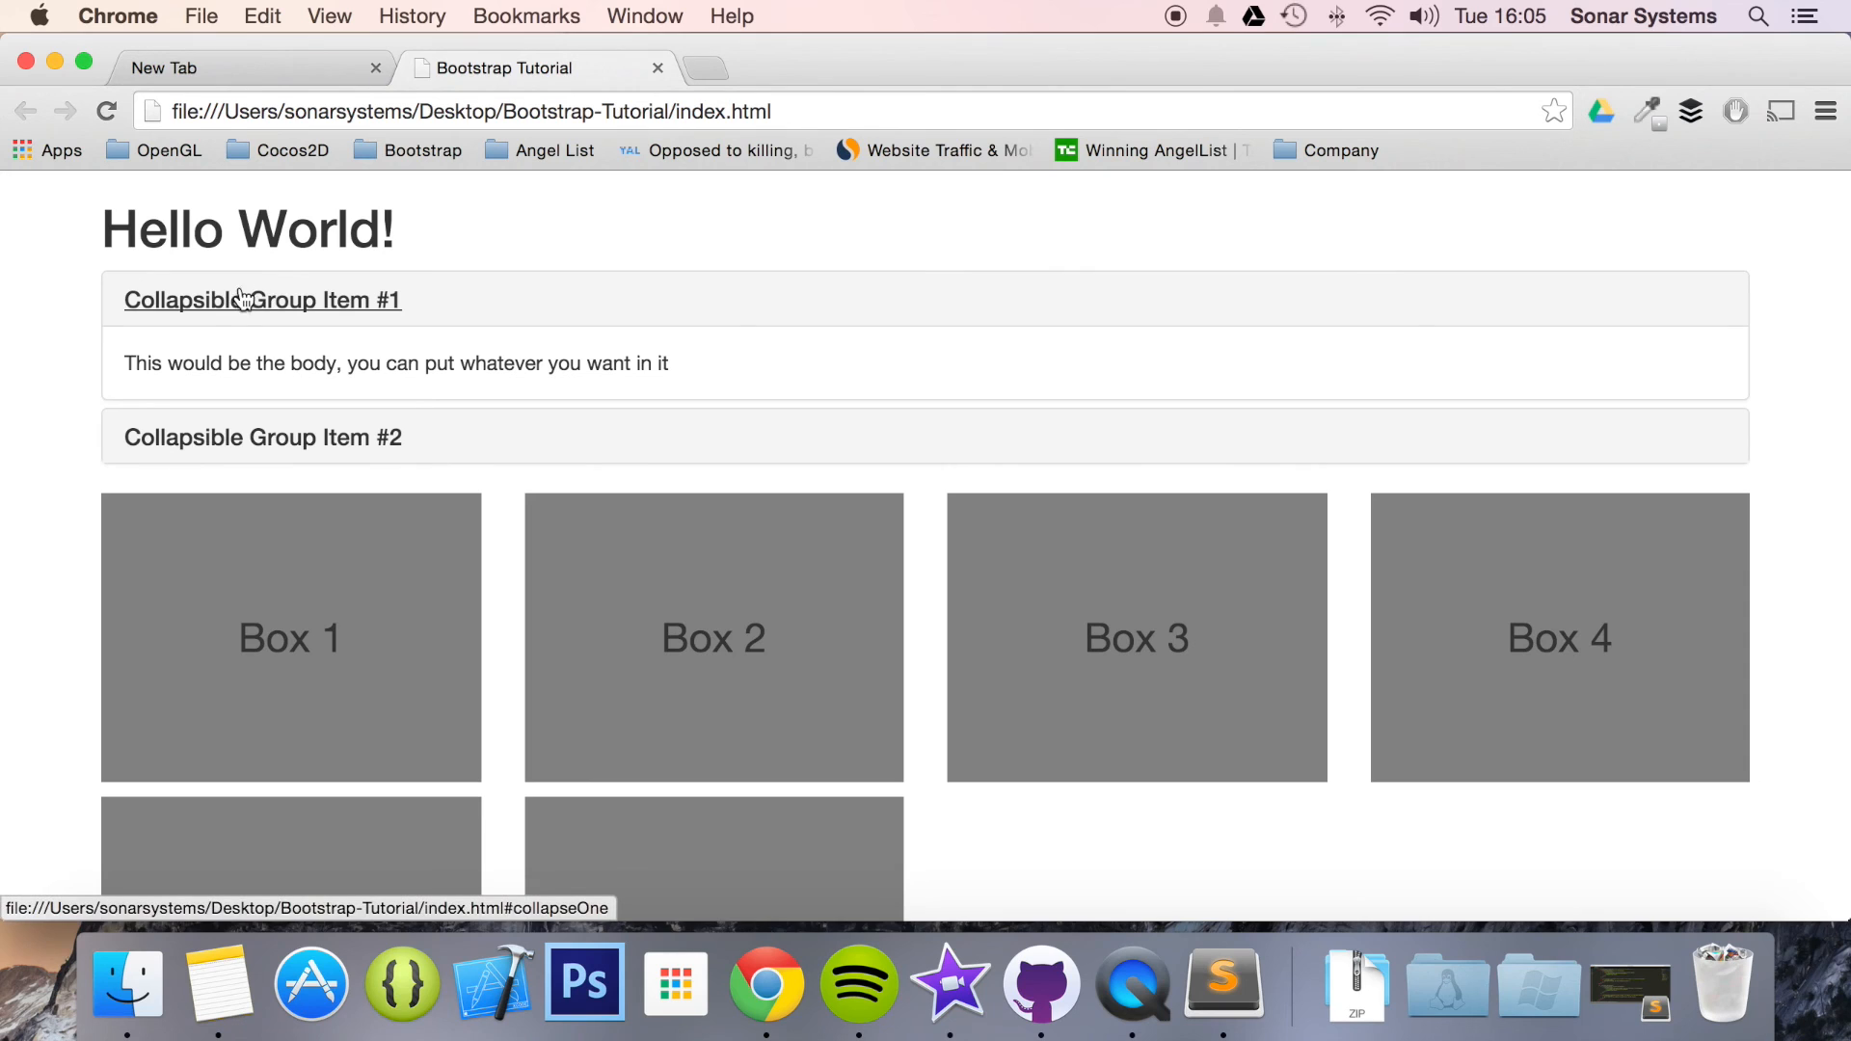
{"action": "mouse_move", "coordinate": [291, 347]}
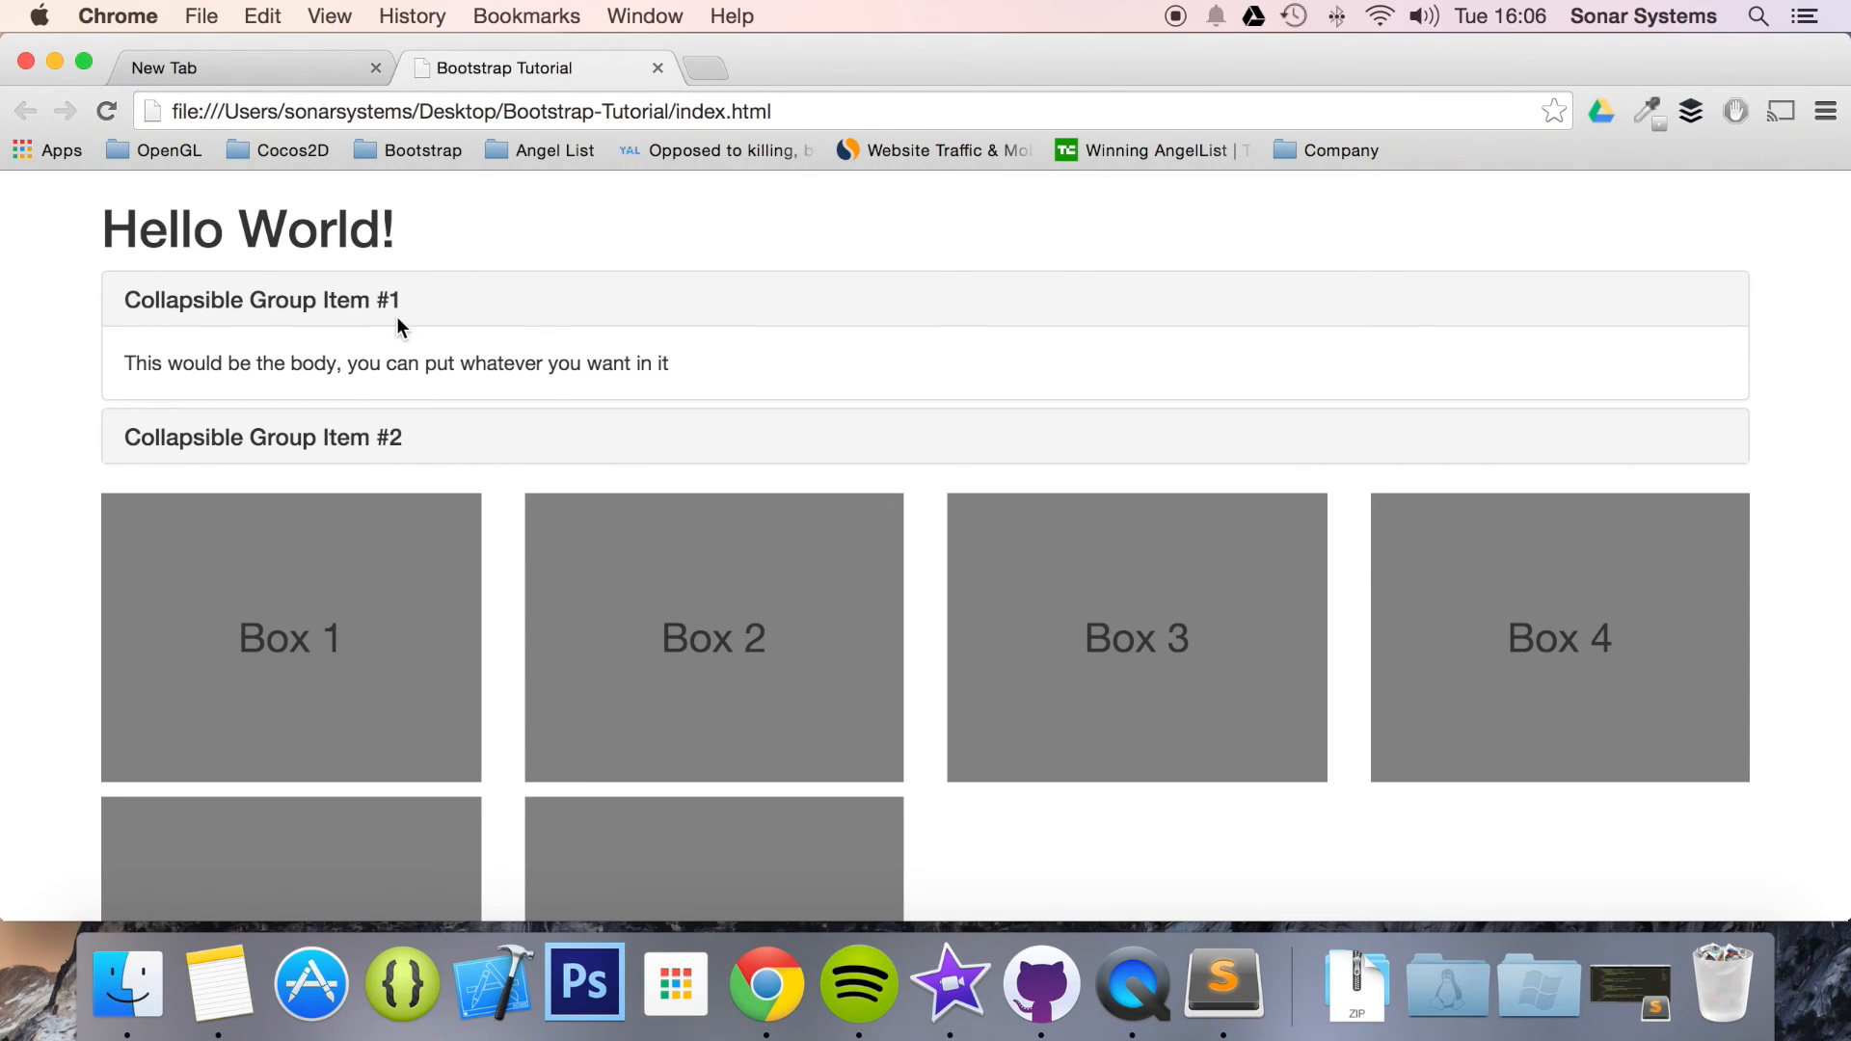
Step: Toggle the accordion headings in Chrome, ending with Collapsible Group Item #1 expanded and #2 collapsed
{"action": "left_click", "coordinate": [262, 436]}
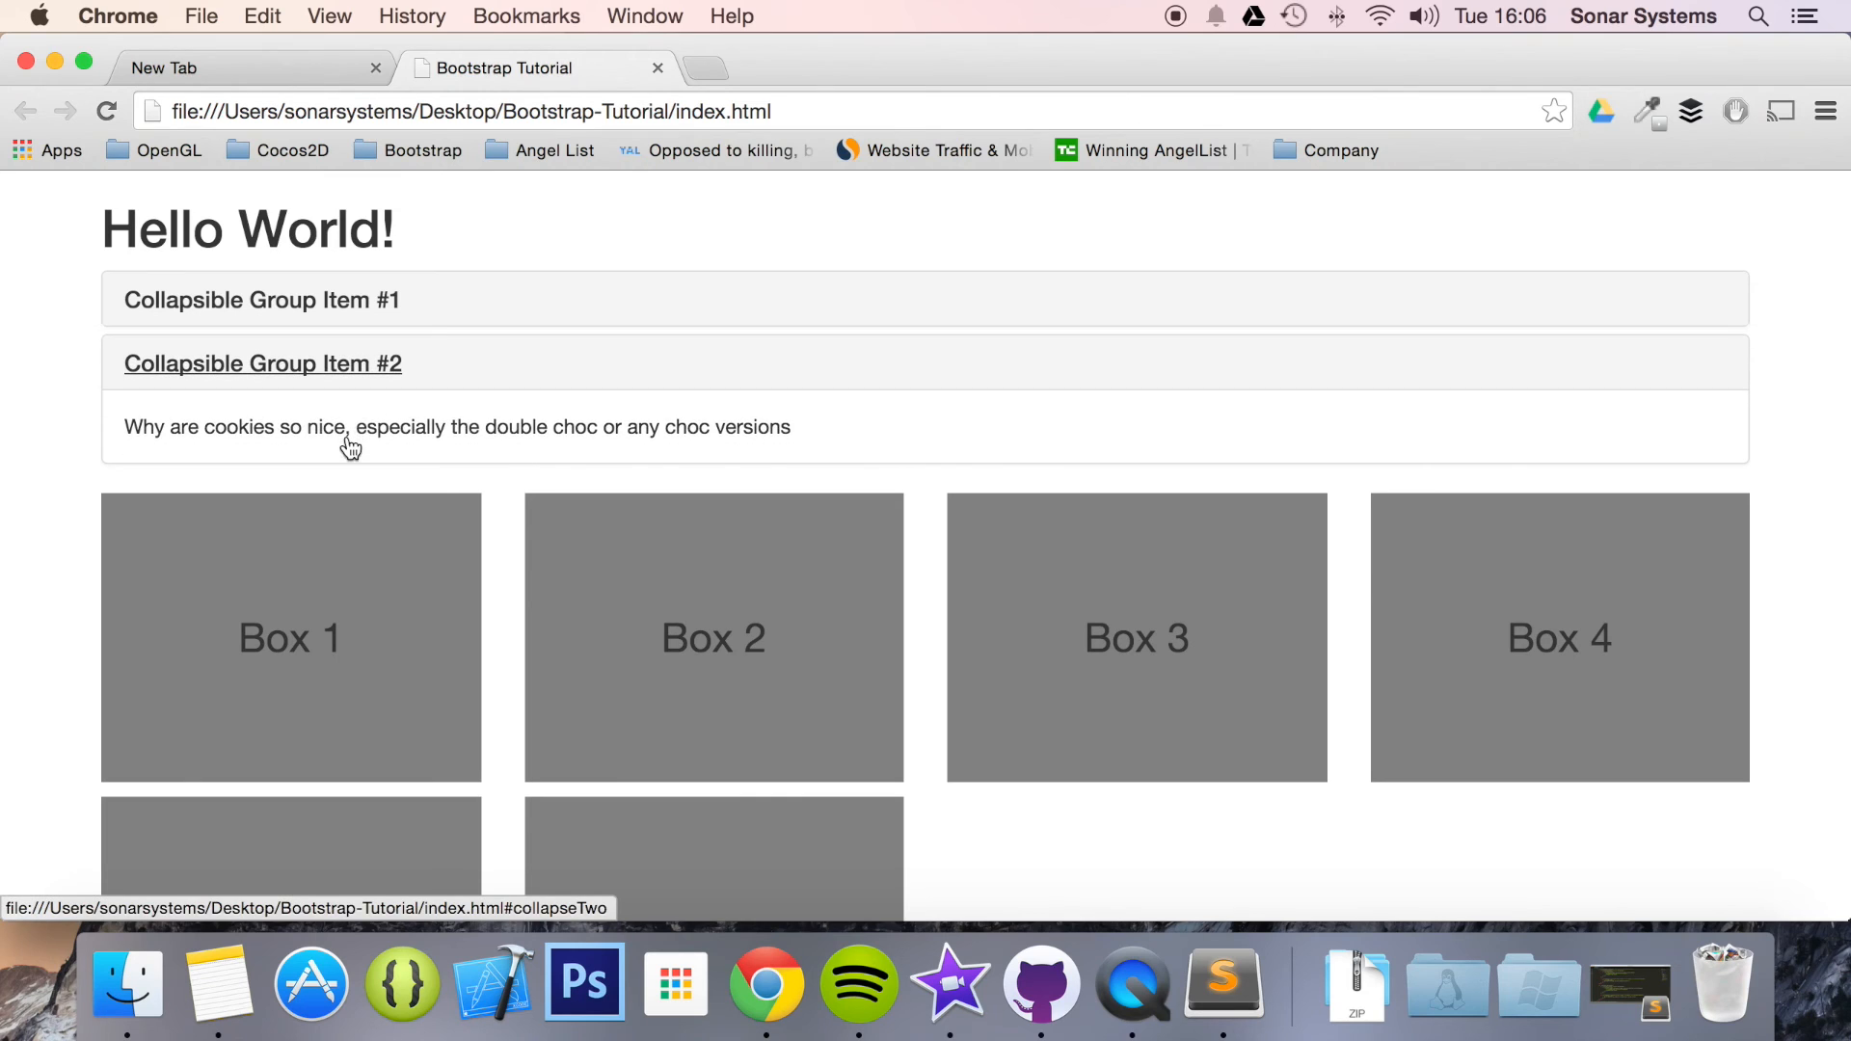
{"action": "mouse_move", "coordinate": [318, 355]}
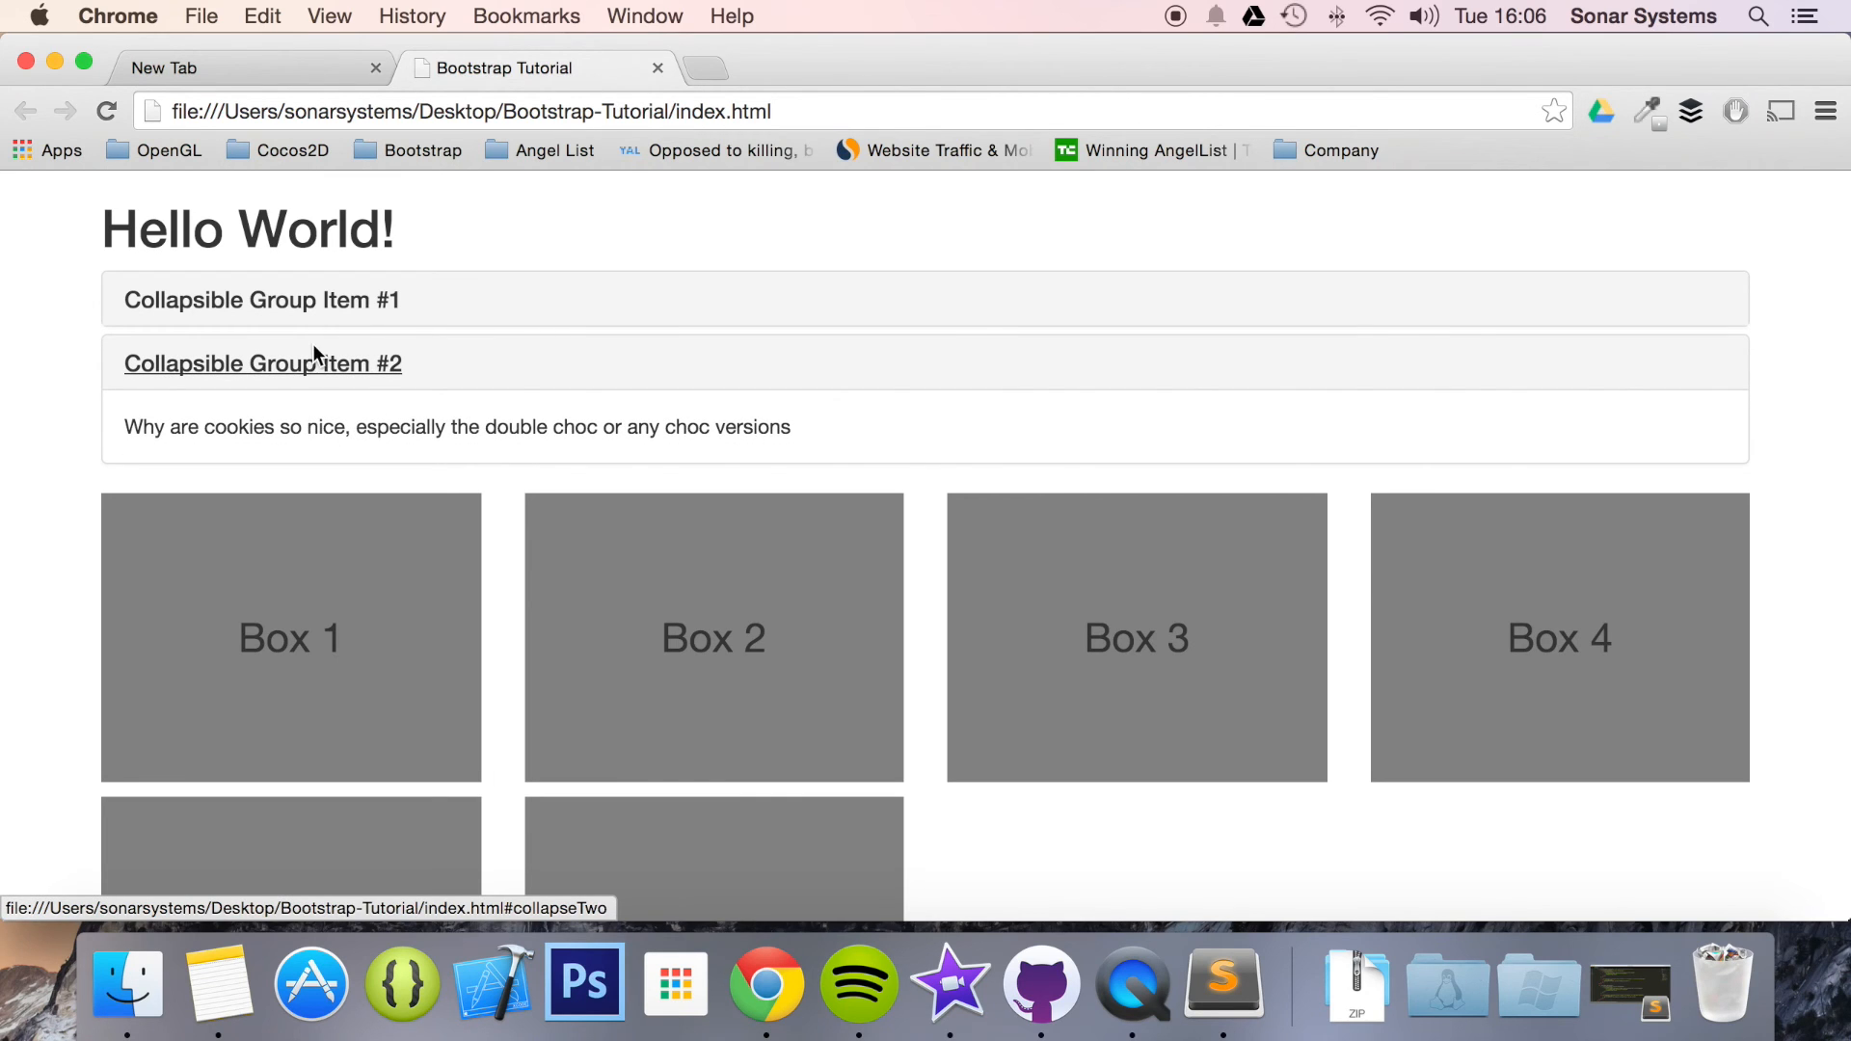
{"action": "left_click", "coordinate": [270, 298]}
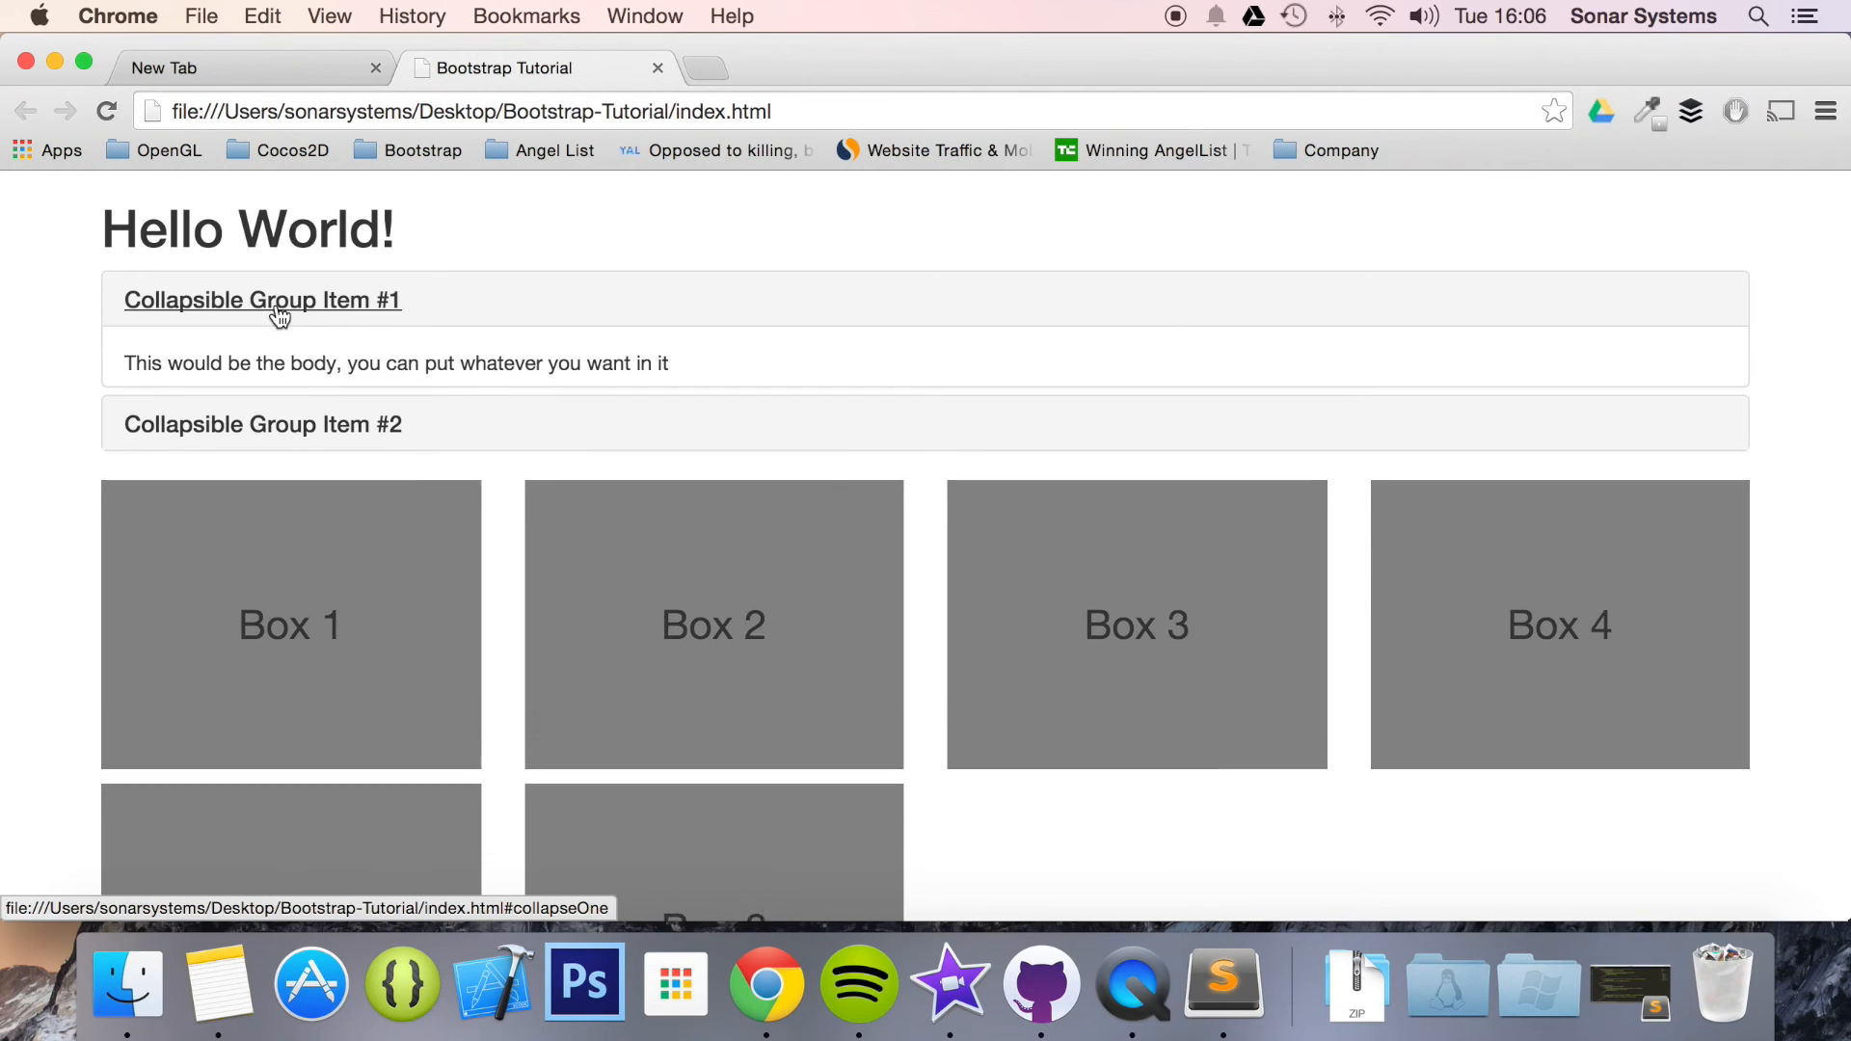
{"action": "left_click", "coordinate": [270, 299]}
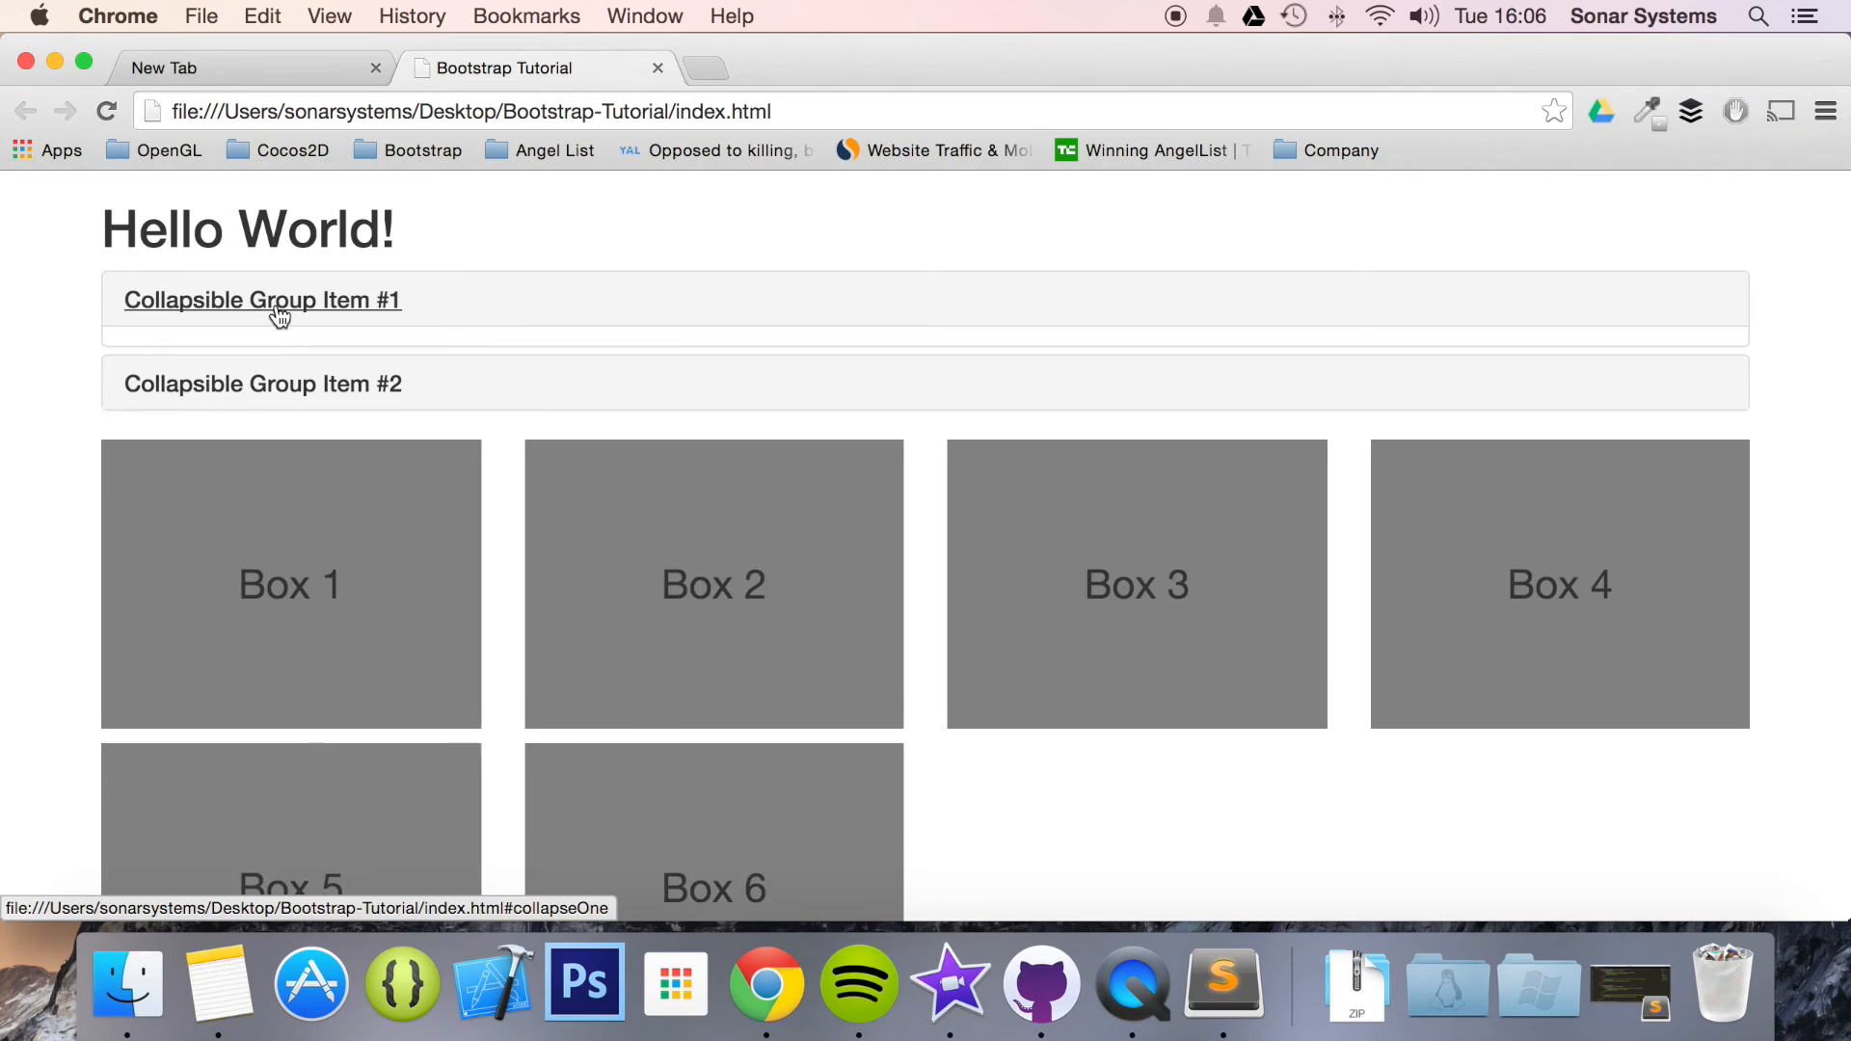
{"action": "left_click", "coordinate": [263, 299]}
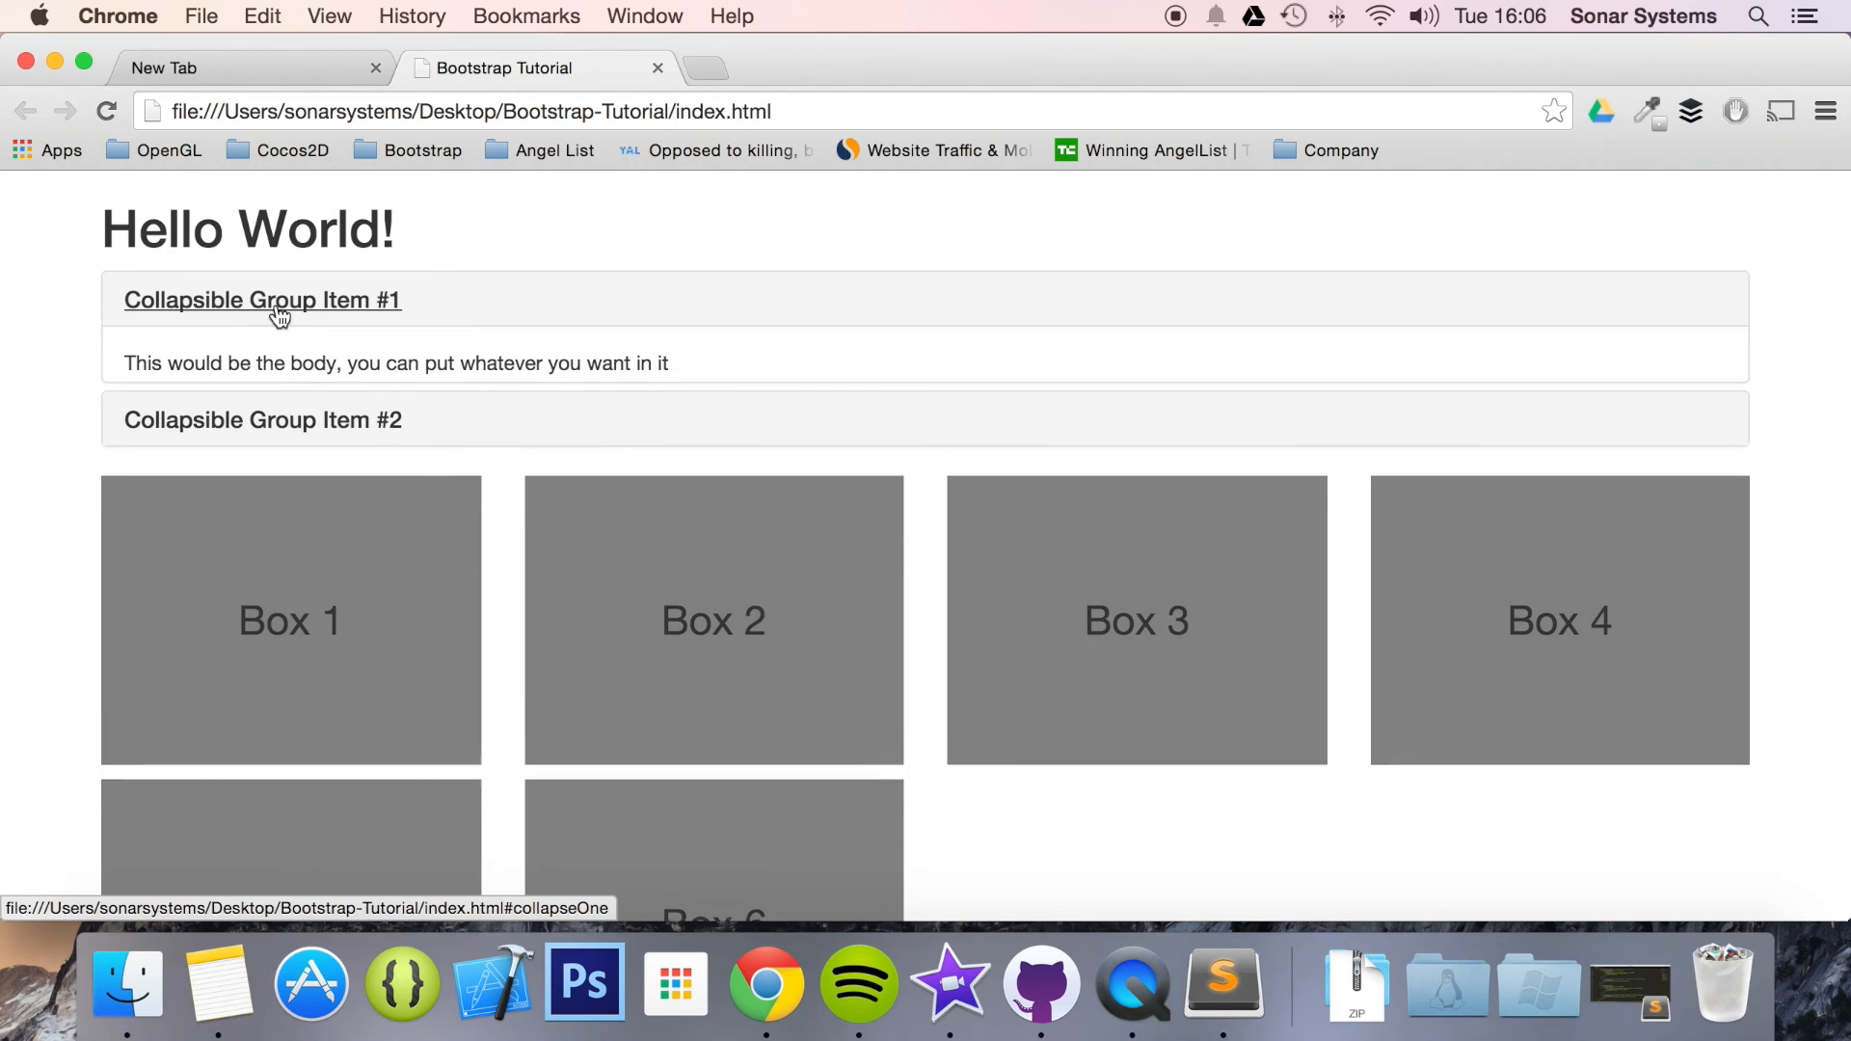
{"action": "left_click", "coordinate": [278, 299]}
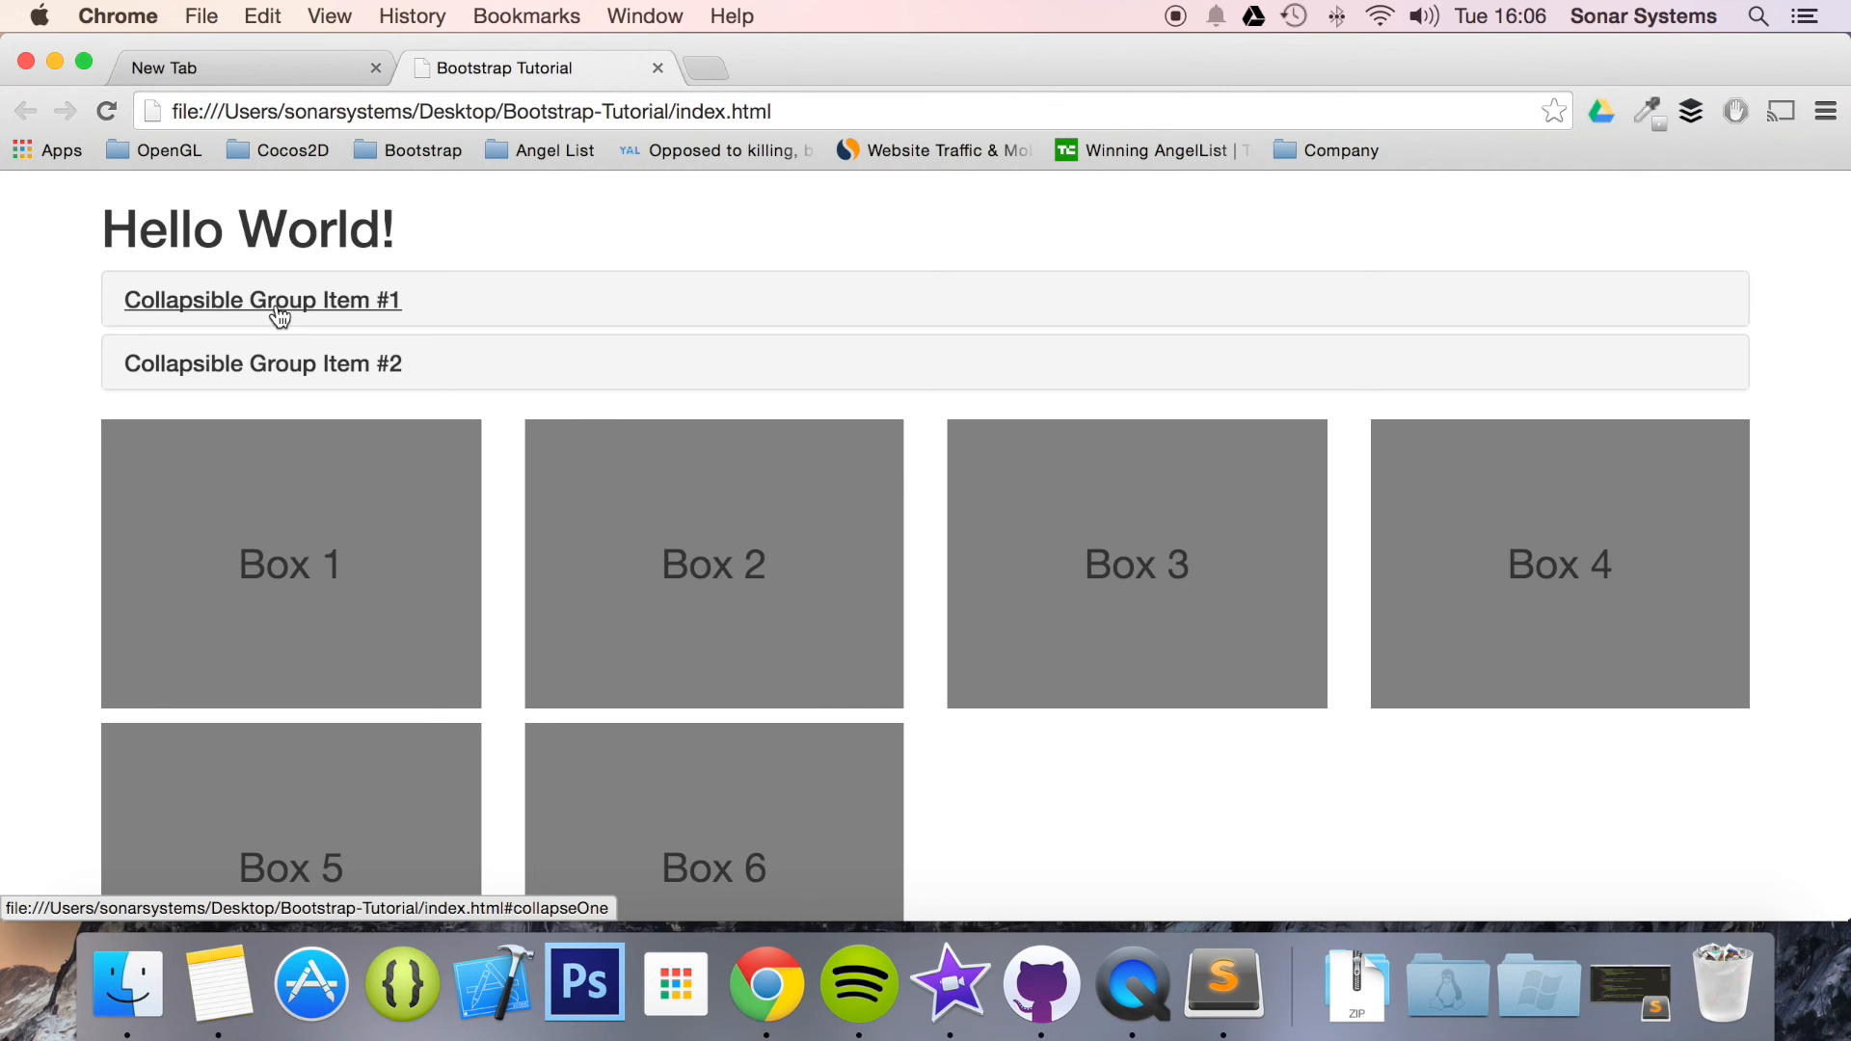
{"action": "scroll", "scroll_direction": "down", "scroll_amount": 3}
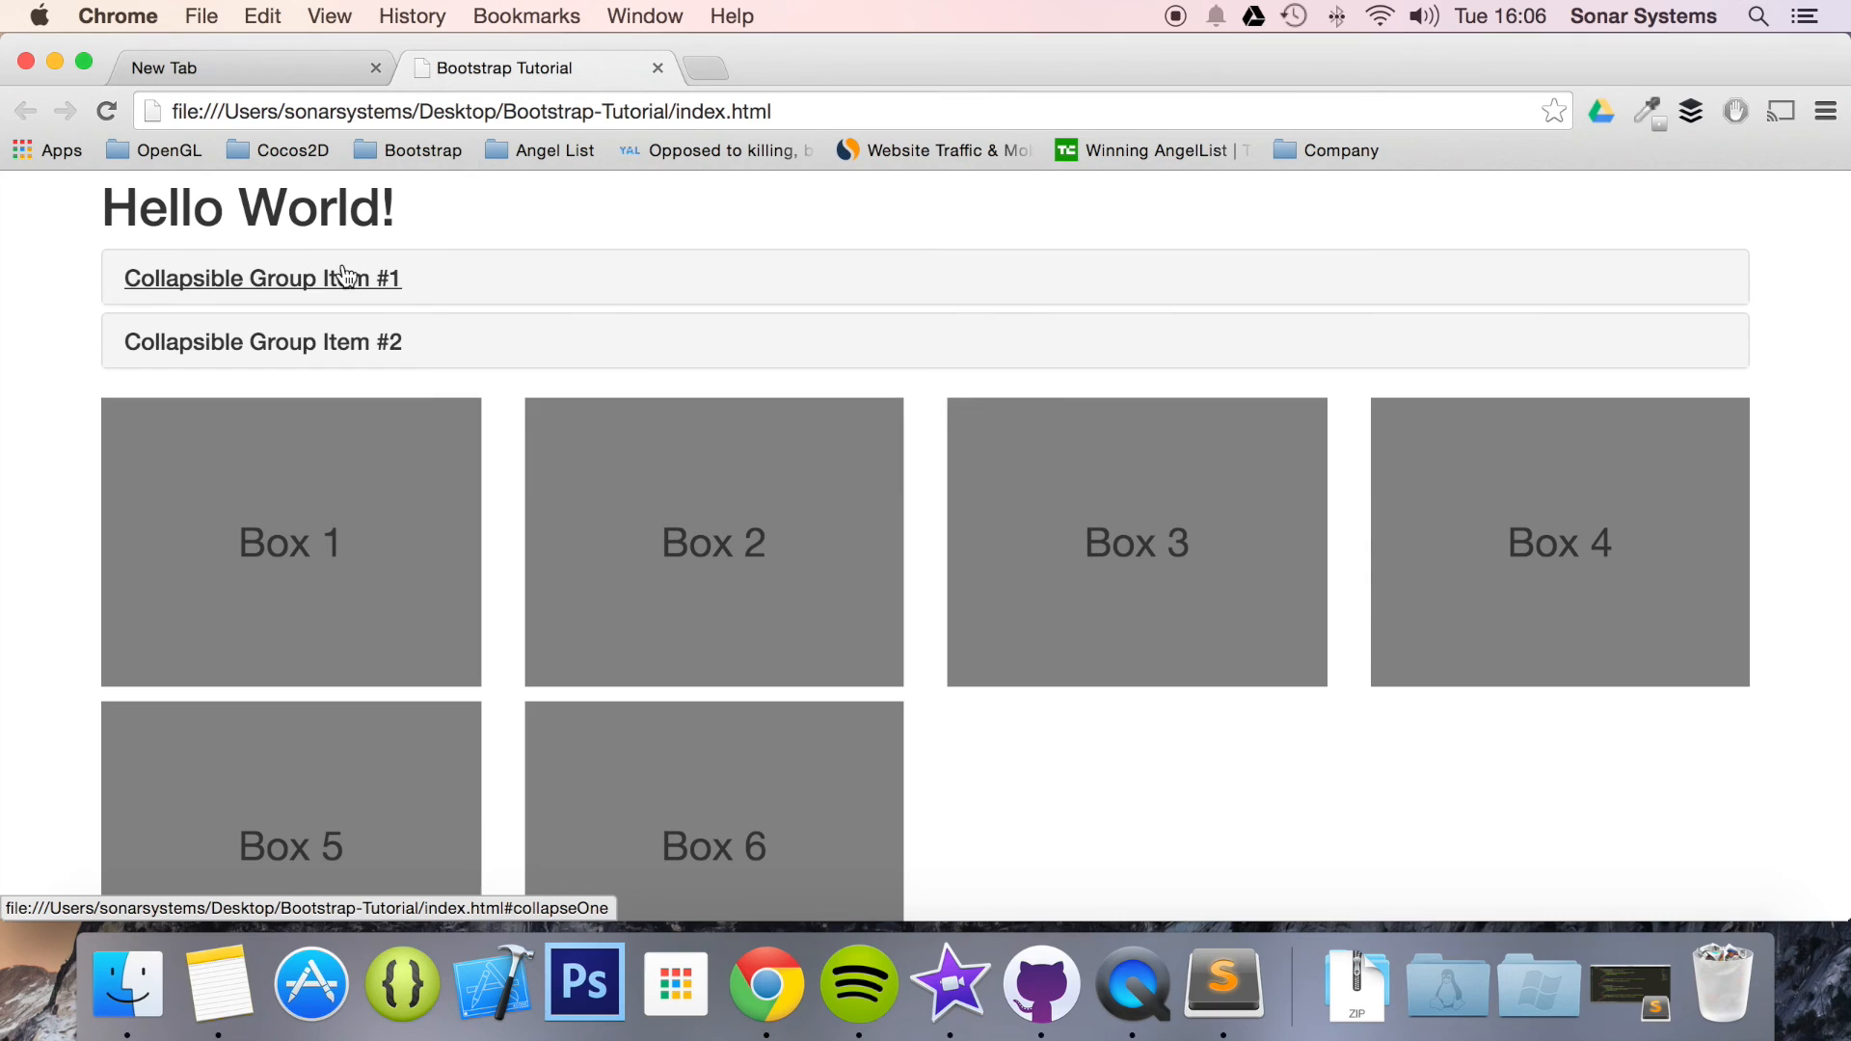
{"action": "mouse_move", "coordinate": [246, 301]}
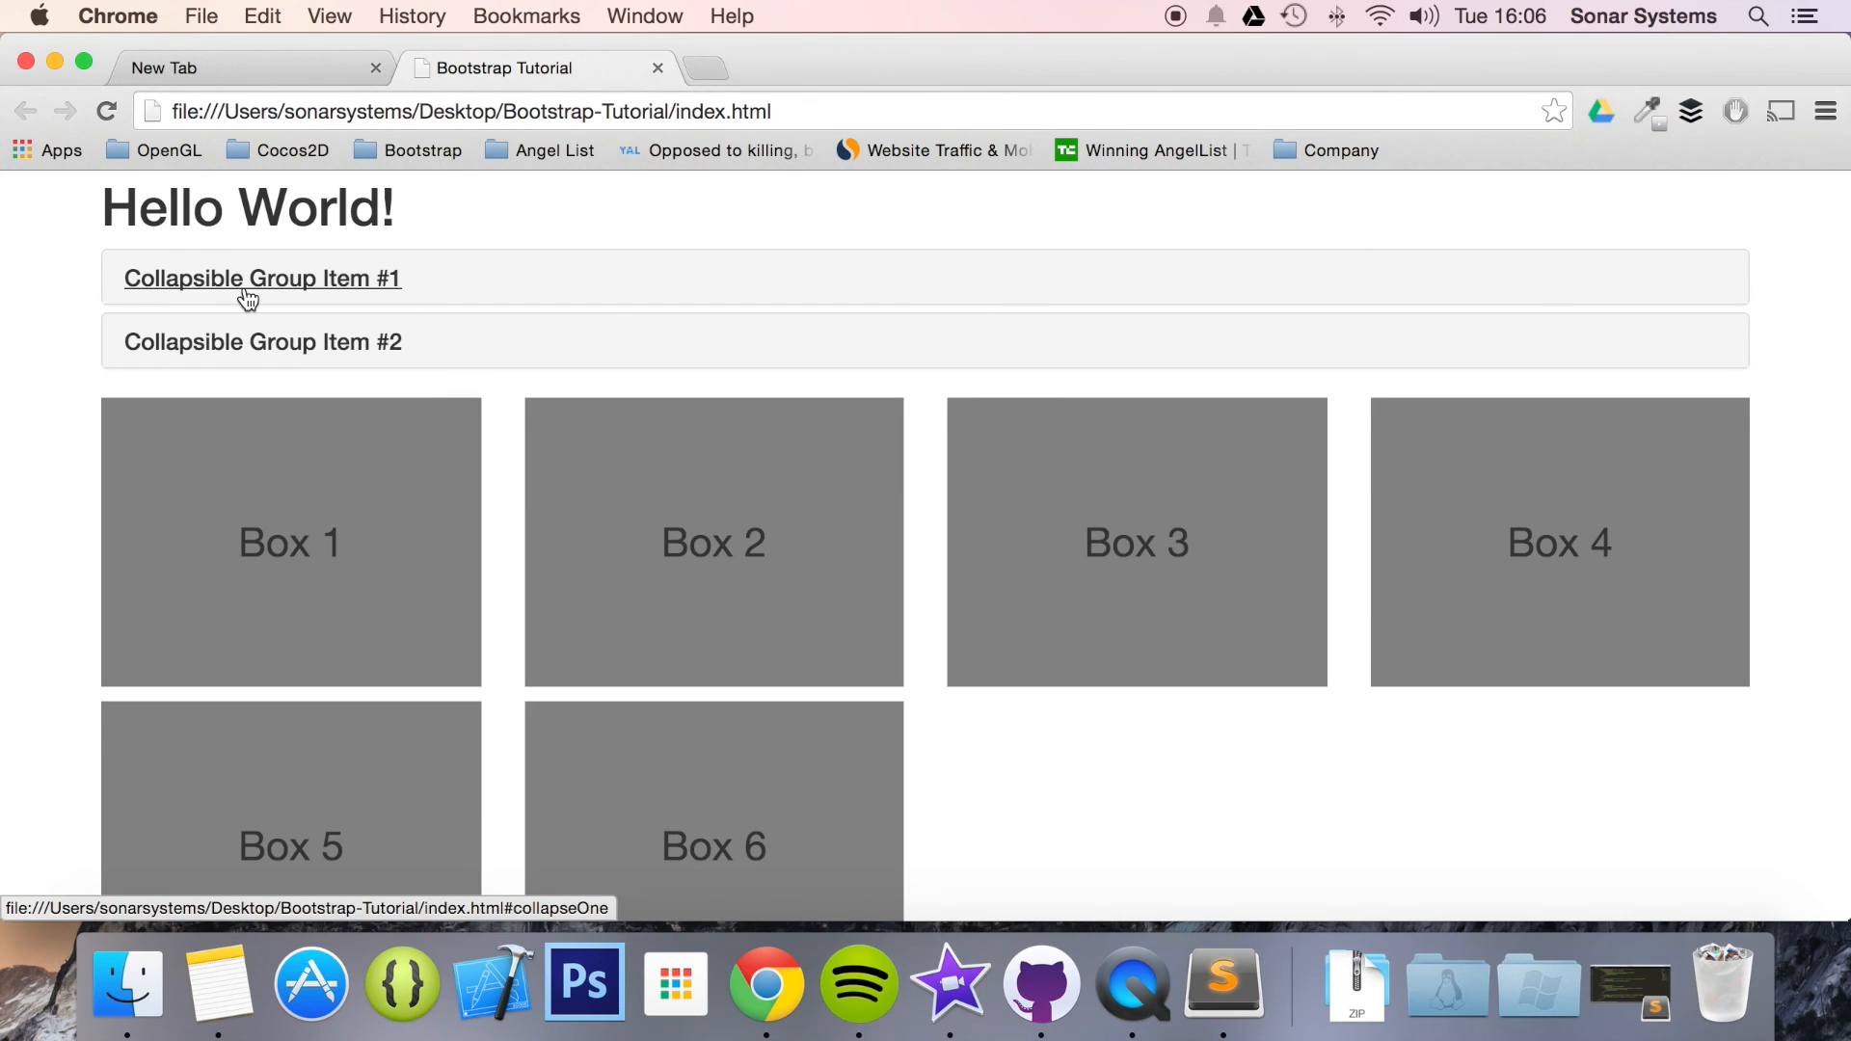
{"action": "mouse_move", "coordinate": [309, 347]}
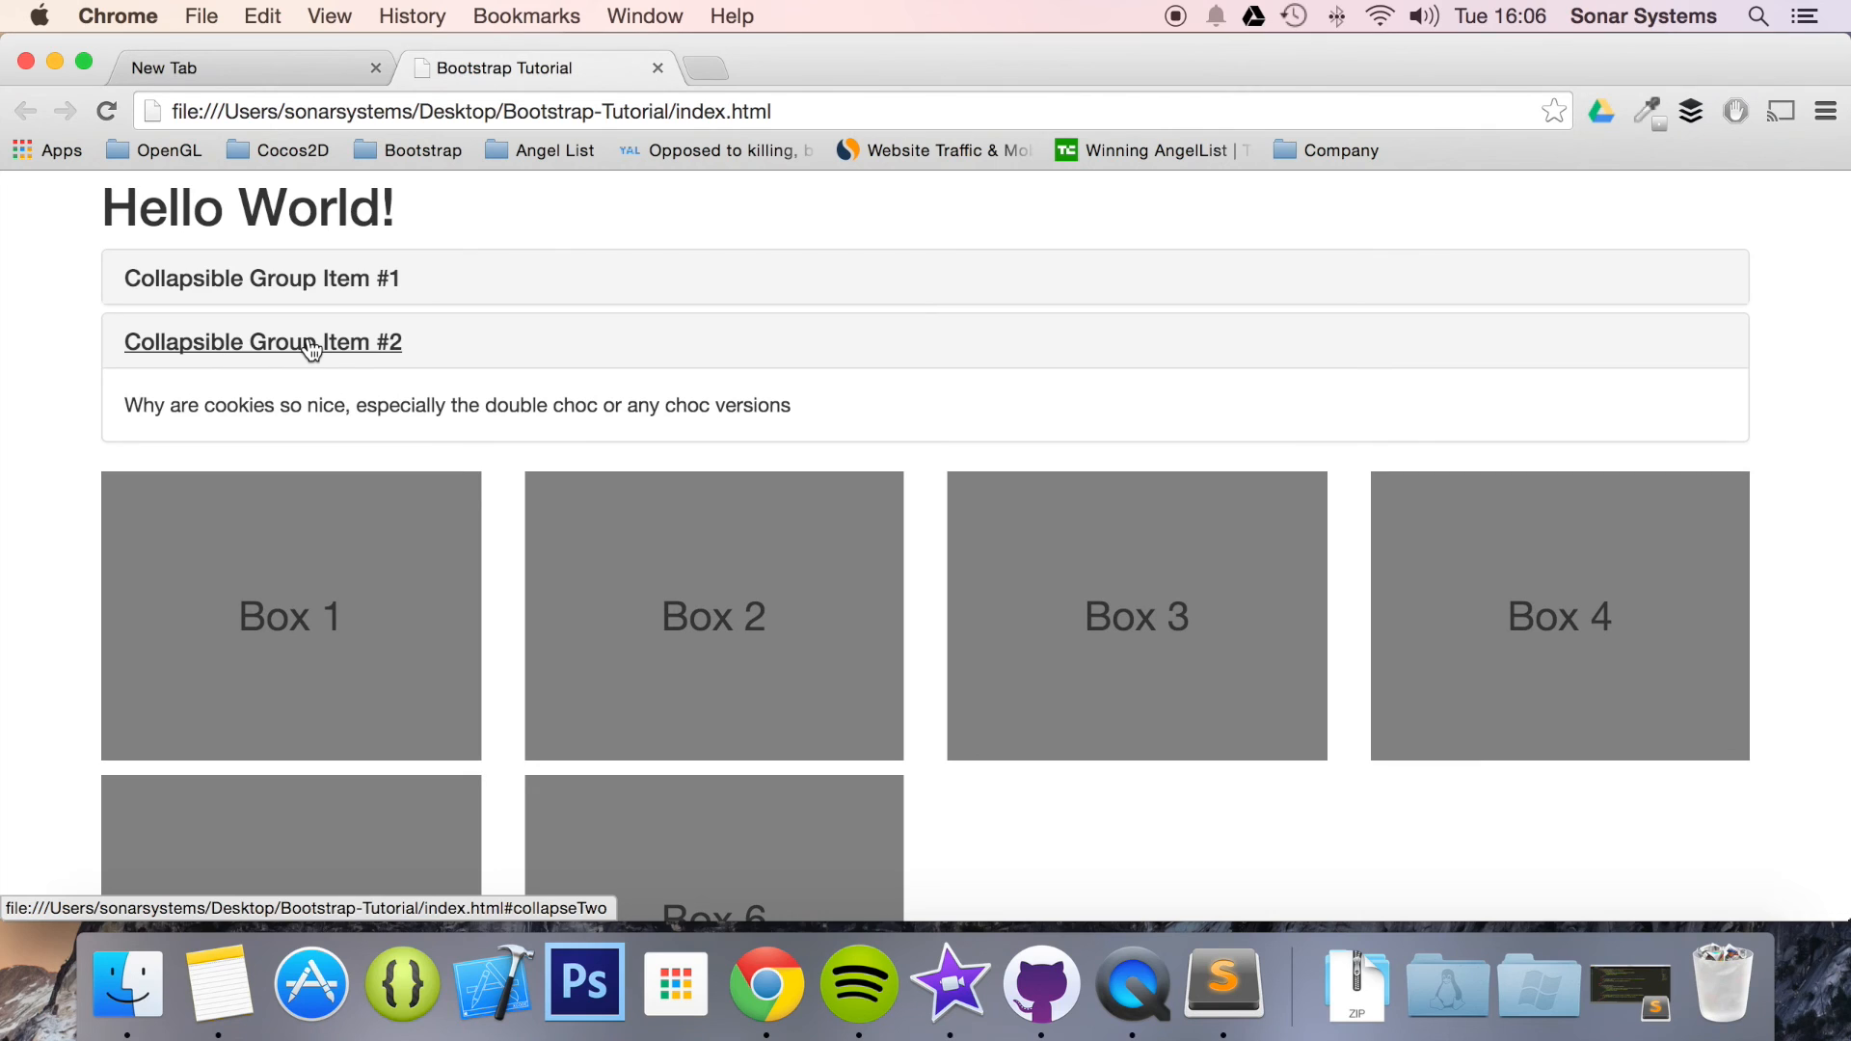
{"action": "left_click", "coordinate": [260, 277]}
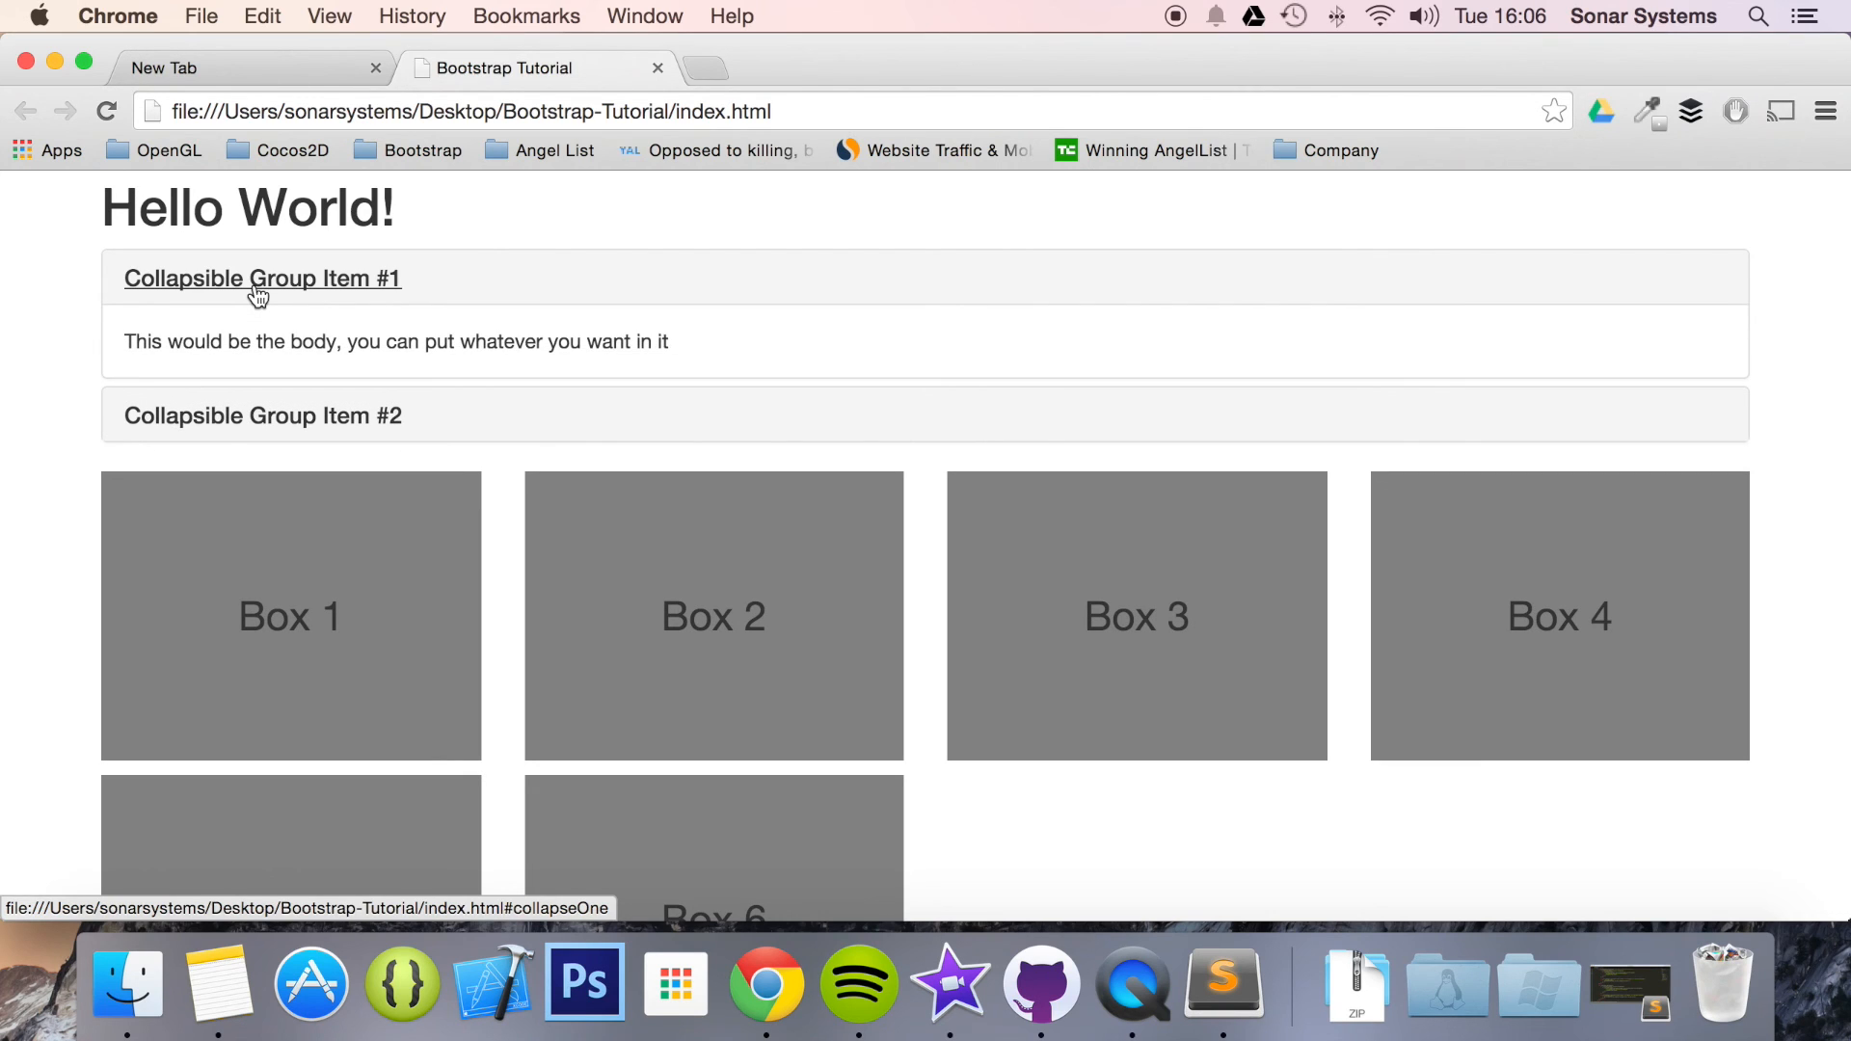